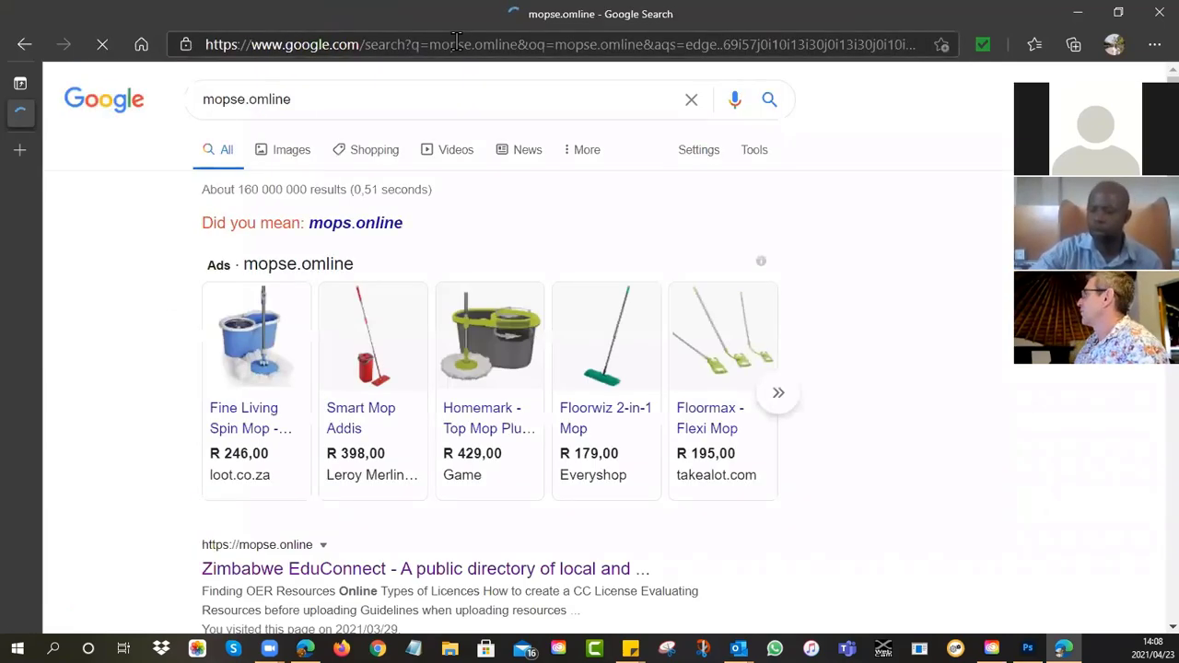
Step: Open the Zimbabwe EduConnect (mopse.online) site from the Google results
{"action": "left_click", "coordinate": [415, 100]}
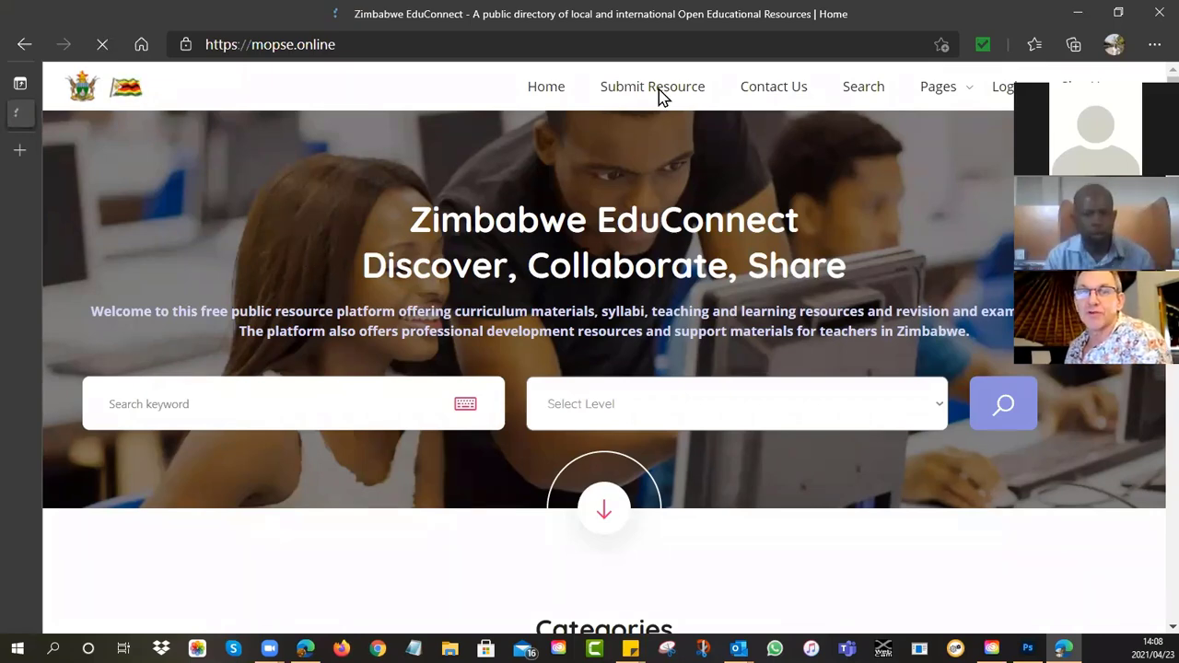
Step: Choose Submit Resource, which redirects to the Sign In page
{"action": "left_click", "coordinate": [1004, 87]}
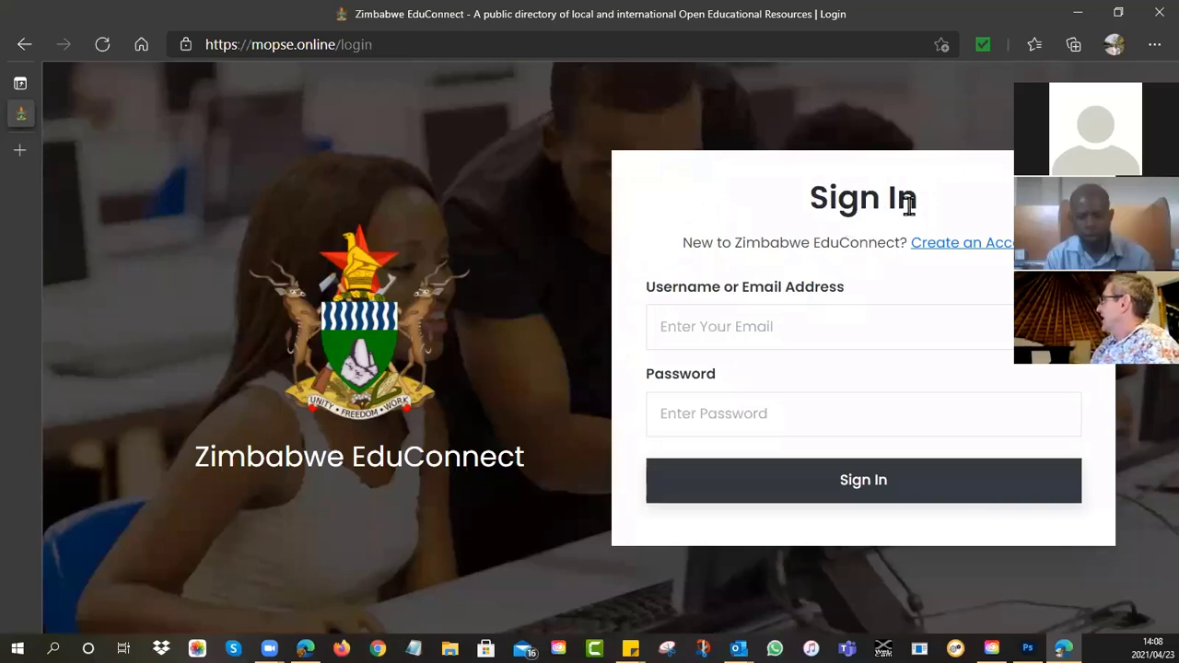
{"action": "mouse_move", "coordinate": [938, 287]}
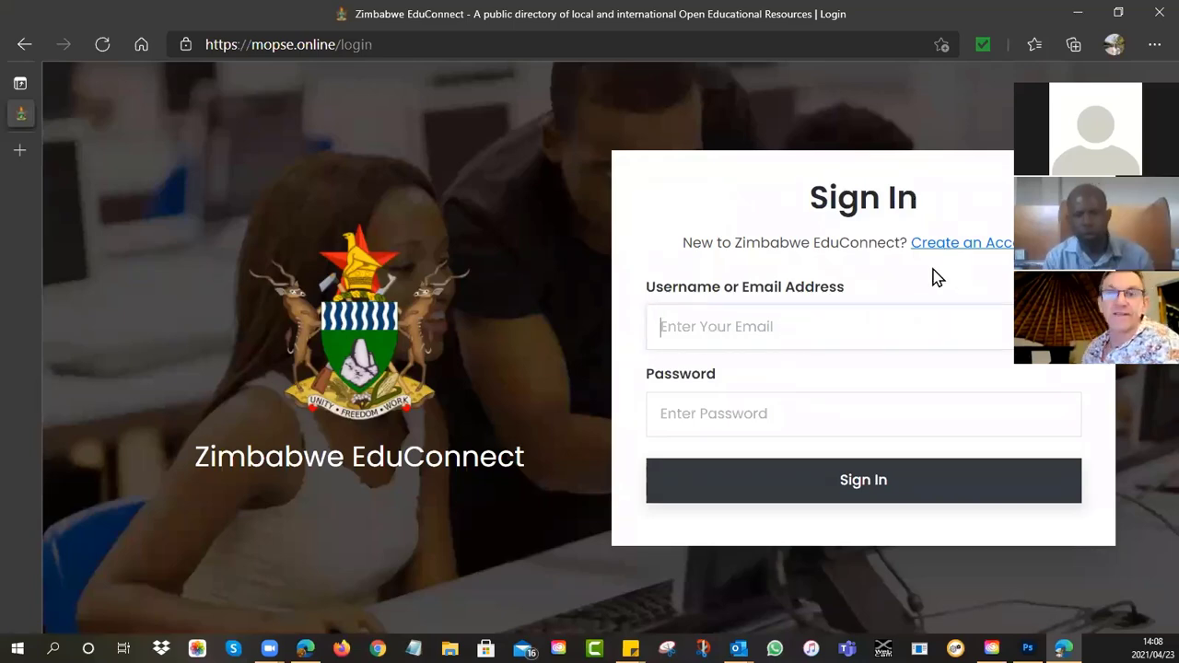
Step: Open Create an Account and look through the registration form fields
{"action": "left_click", "coordinate": [962, 243]}
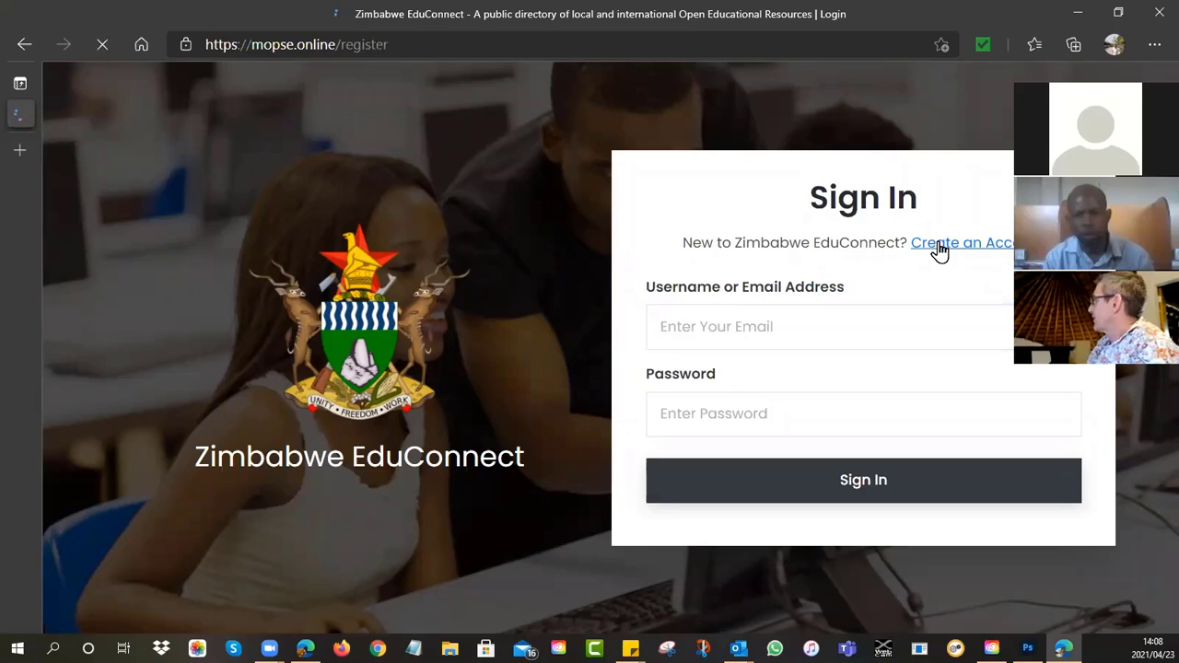
{"action": "left_click", "coordinate": [962, 244]}
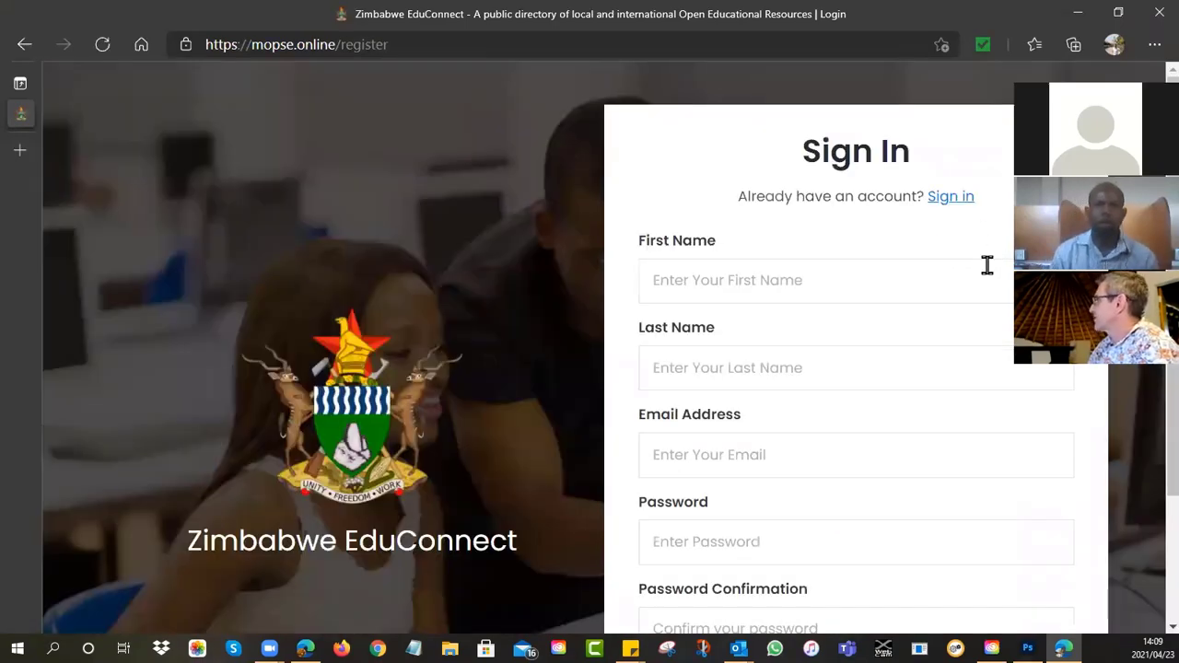
{"action": "scroll", "scroll_direction": "down", "scroll_amount": 3}
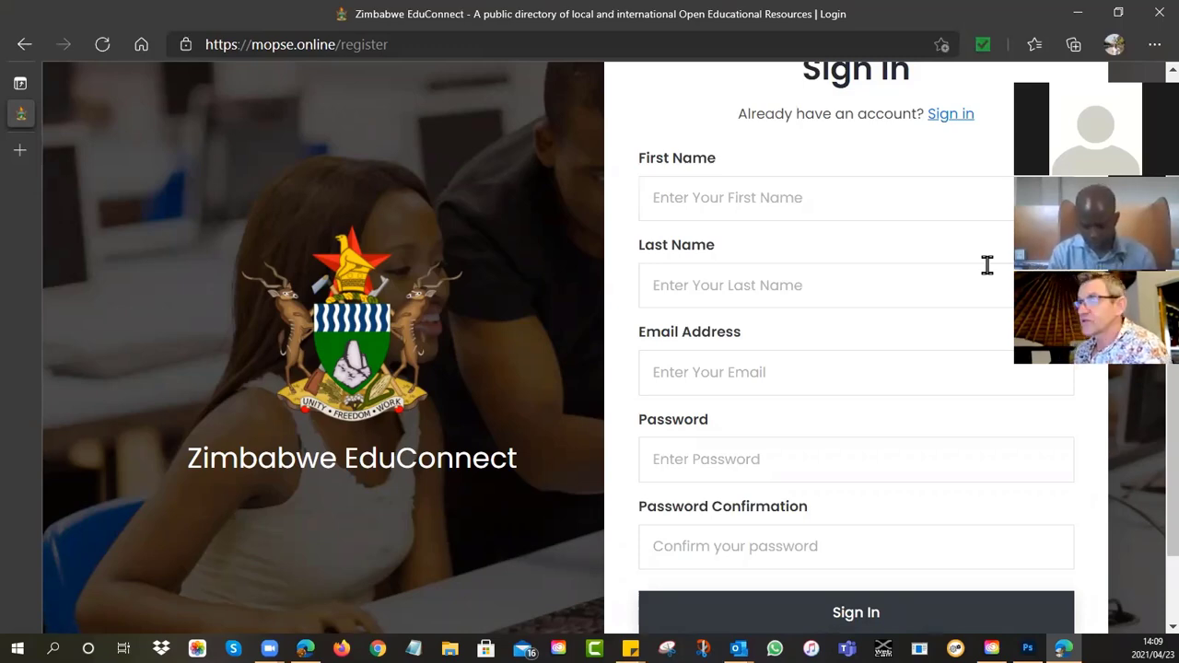
{"action": "mouse_move", "coordinate": [951, 114]}
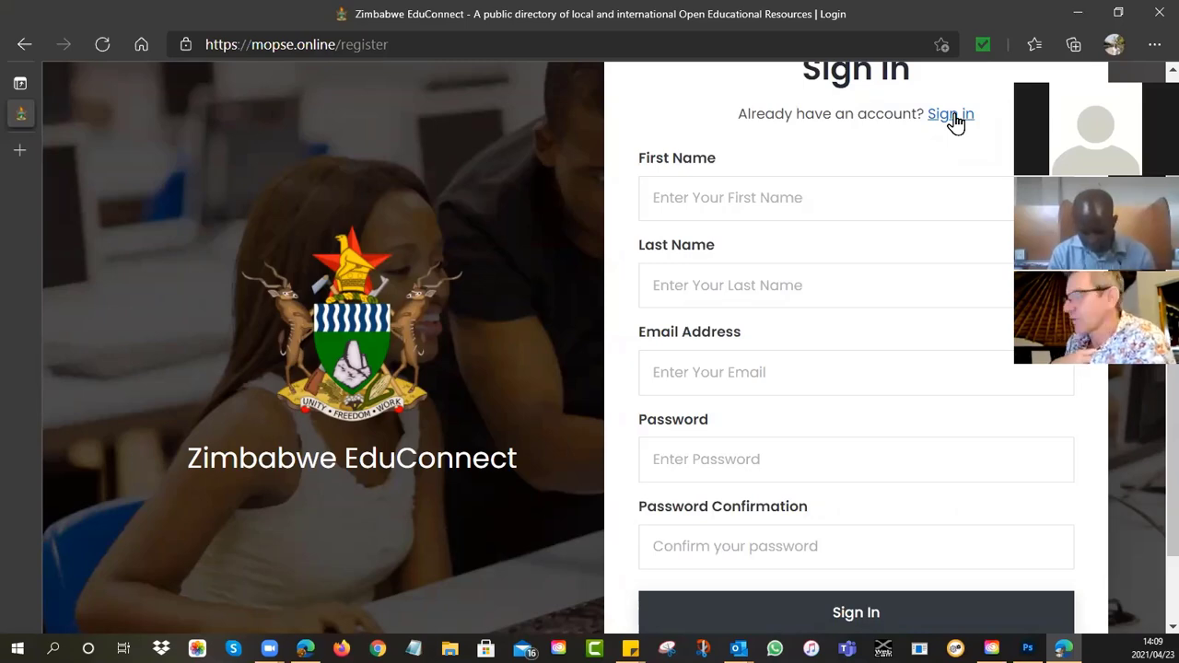
Step: Sign in with the existing email address and password
{"action": "left_click", "coordinate": [951, 114]}
{"action": "type", "text": "andrin@"}
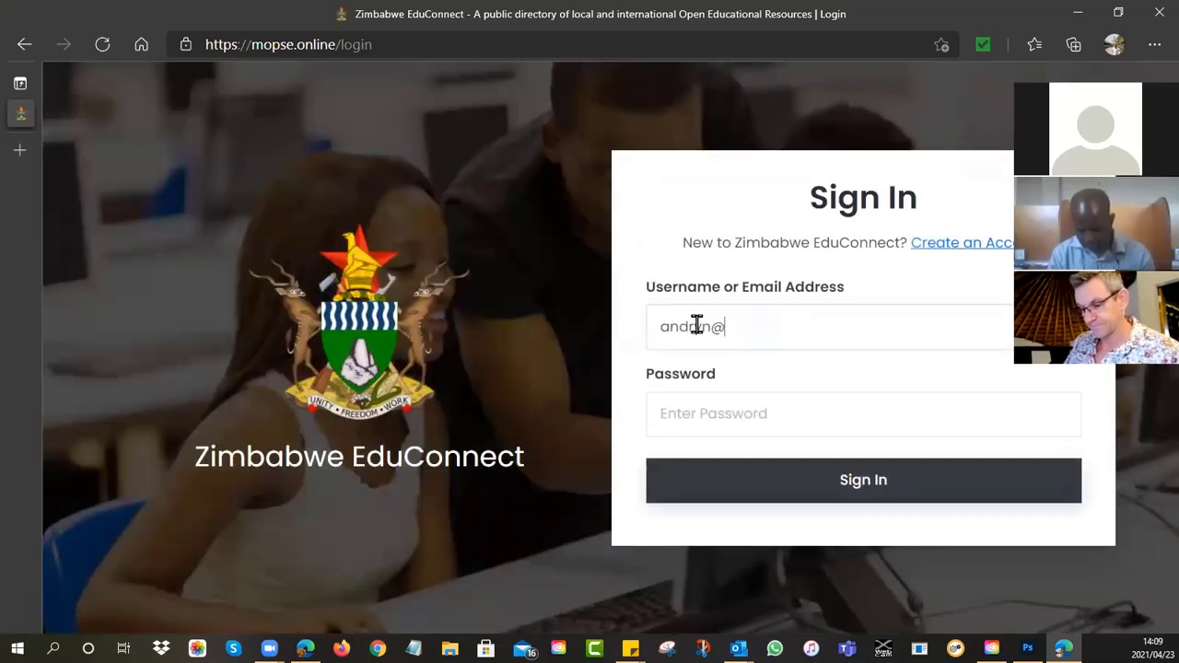
{"action": "type", "text": "iafric"}
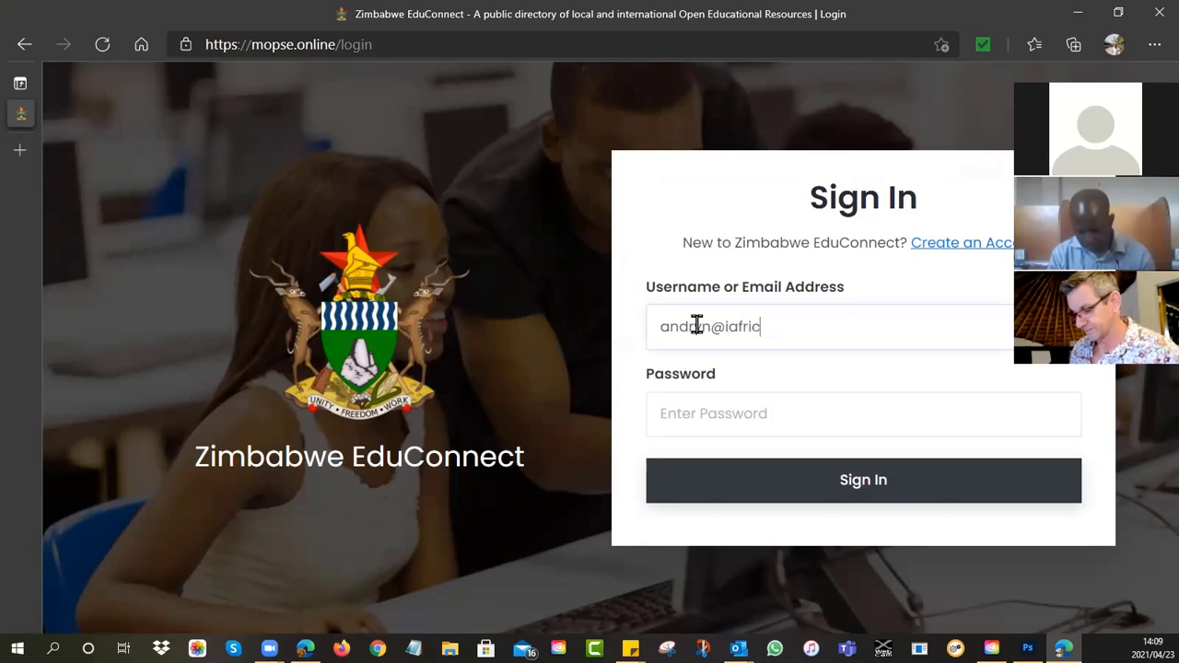
{"action": "left_click", "coordinate": [863, 412]}
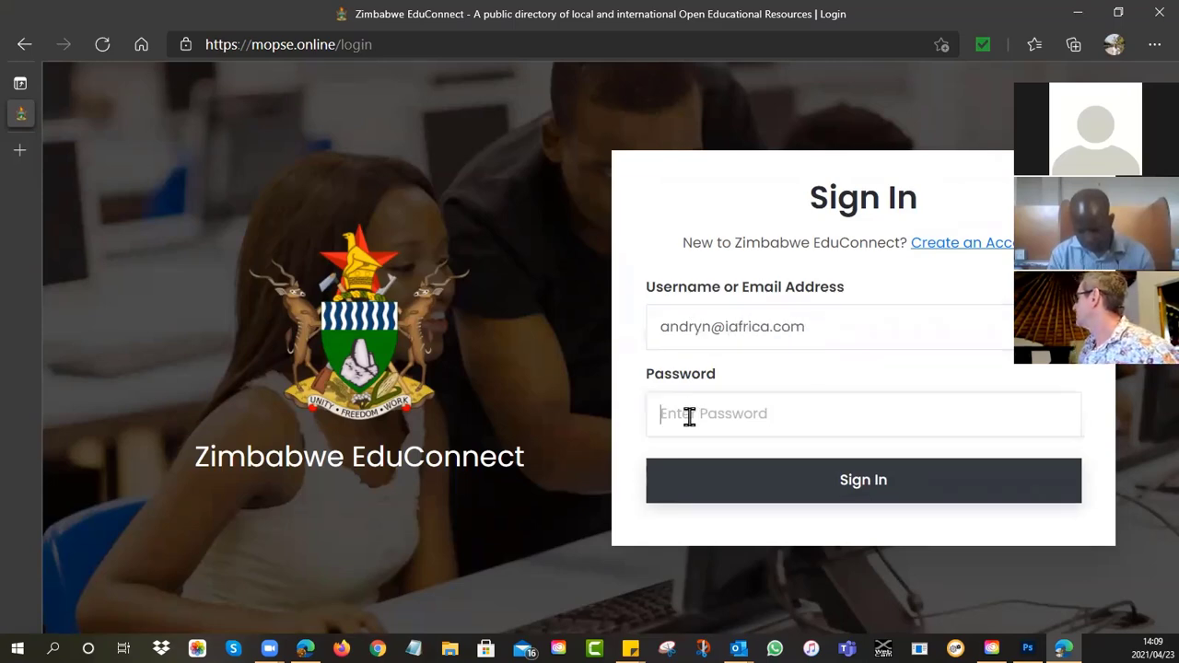
{"action": "mouse_move", "coordinate": [723, 133]}
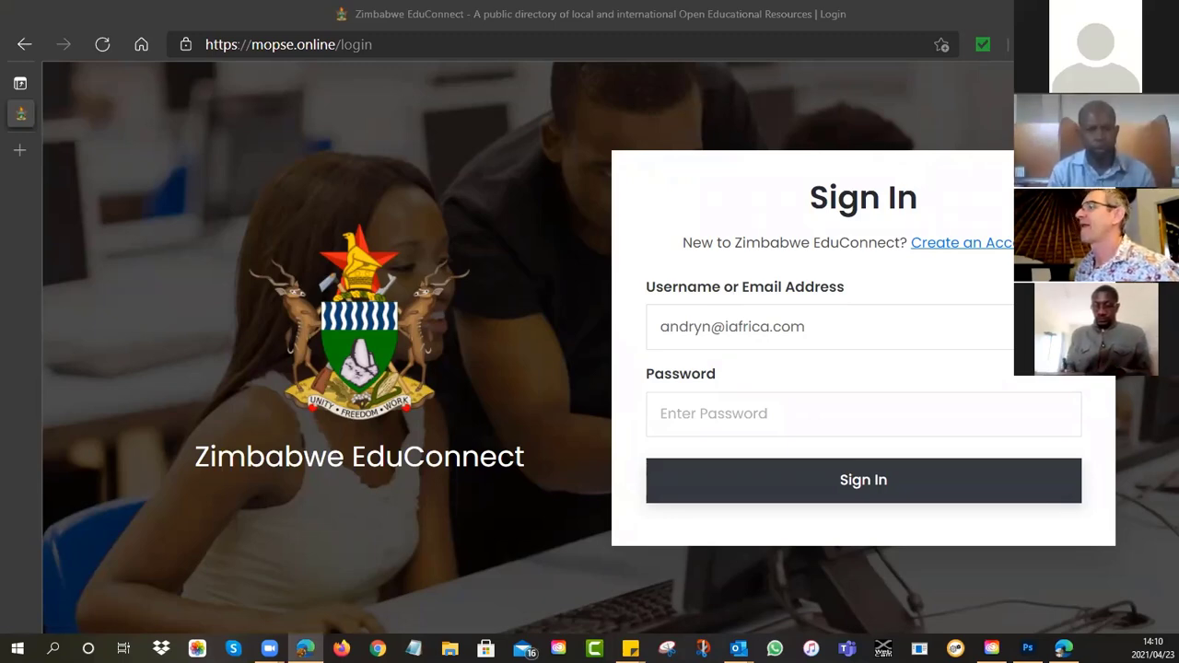
{"action": "left_click", "coordinate": [862, 479]}
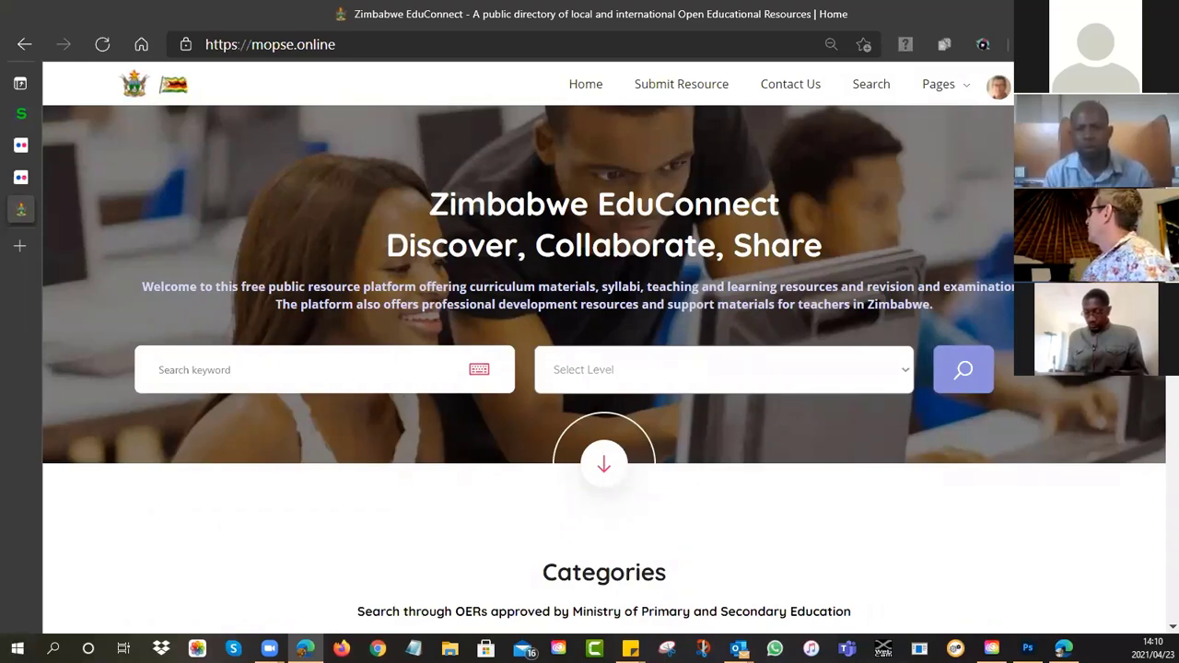
Step: Review the Edit Profile details from the avatar menu, then go to Submit Resource
{"action": "left_click", "coordinate": [999, 85]}
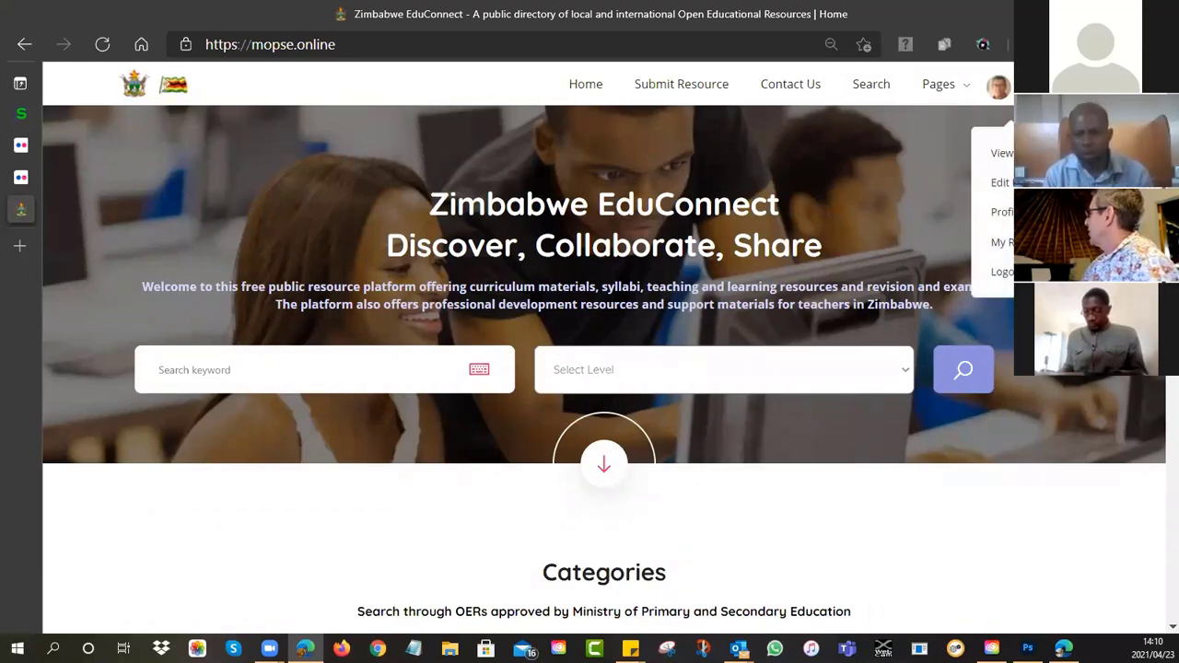
{"action": "left_click", "coordinate": [1002, 183]}
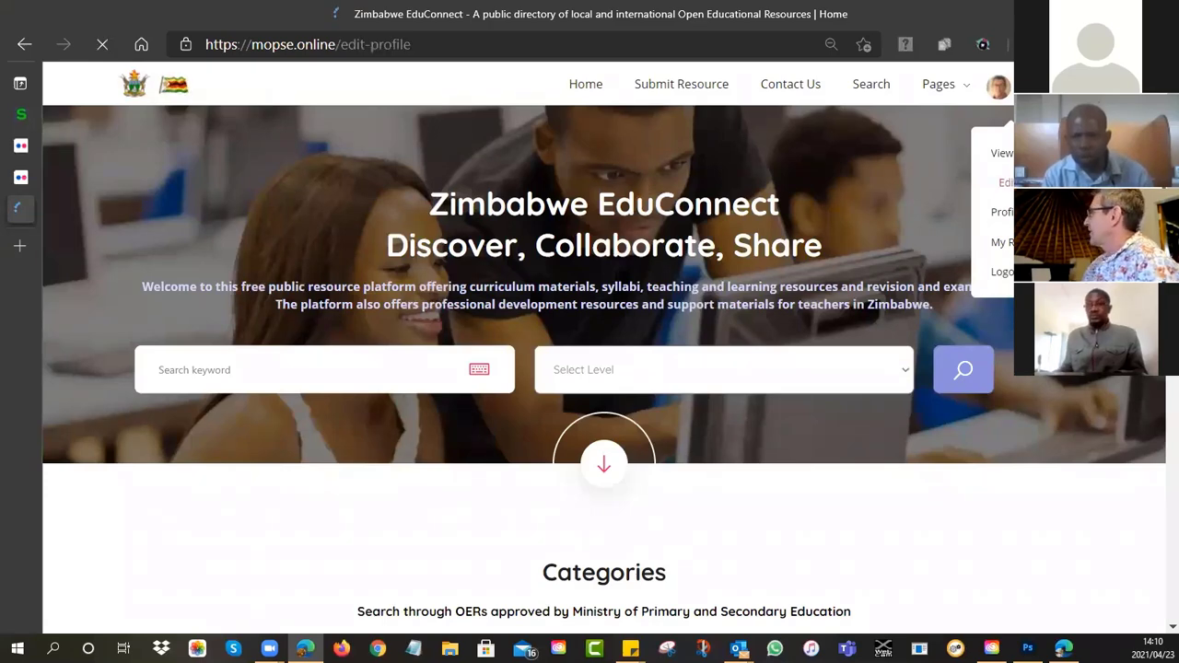
{"action": "left_click", "coordinate": [1007, 182]}
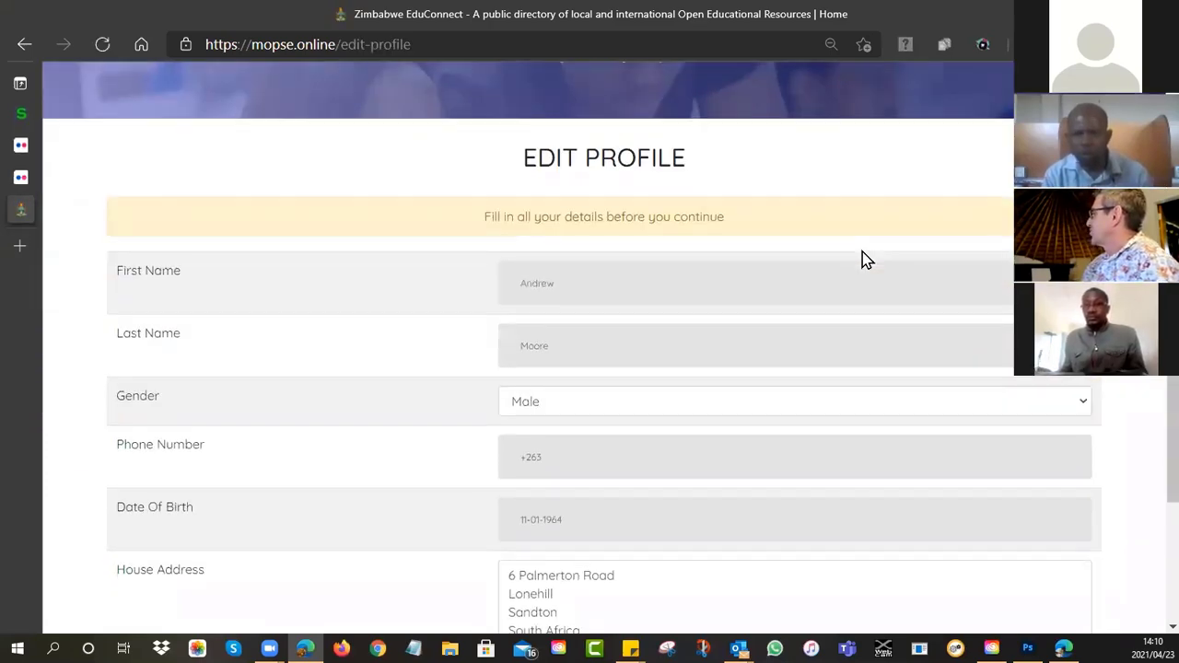
{"action": "scroll", "scroll_direction": "up", "scroll_amount": 3}
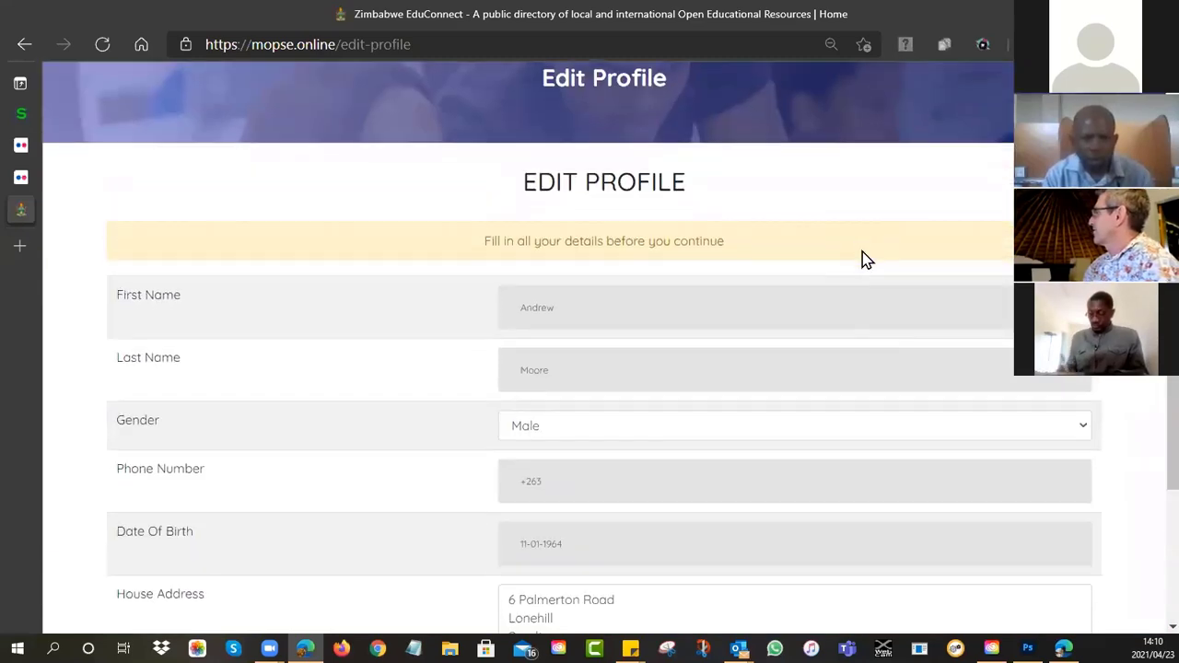
{"action": "scroll", "scroll_direction": "up", "scroll_amount": 3}
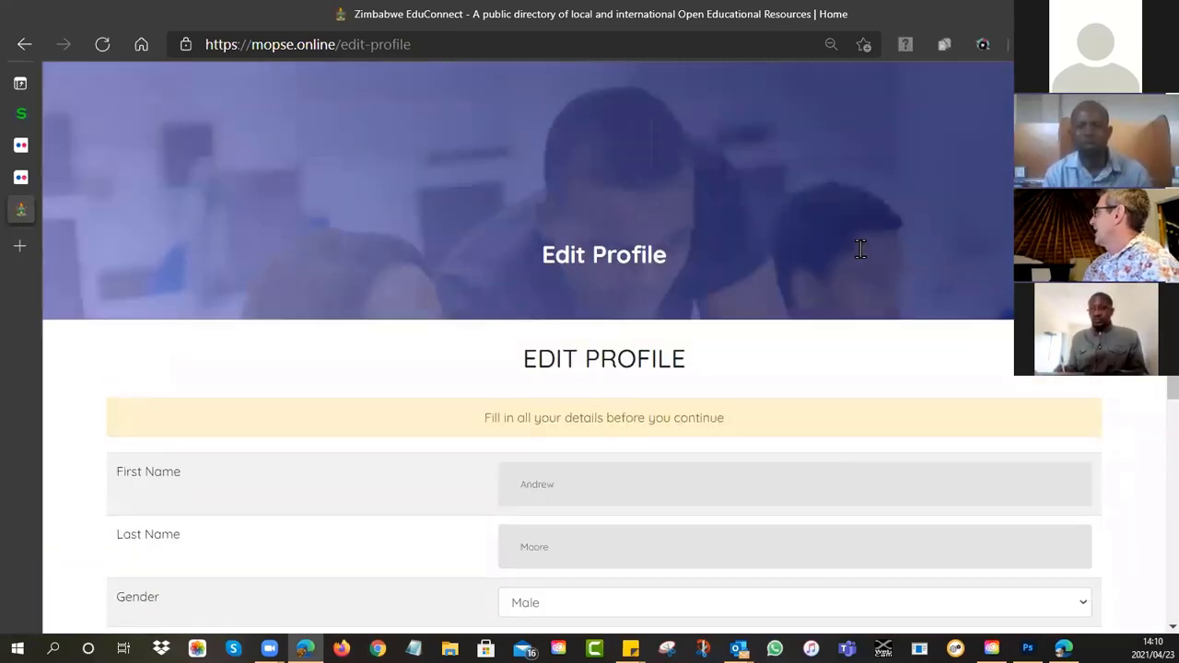
{"action": "left_click", "coordinate": [999, 84]}
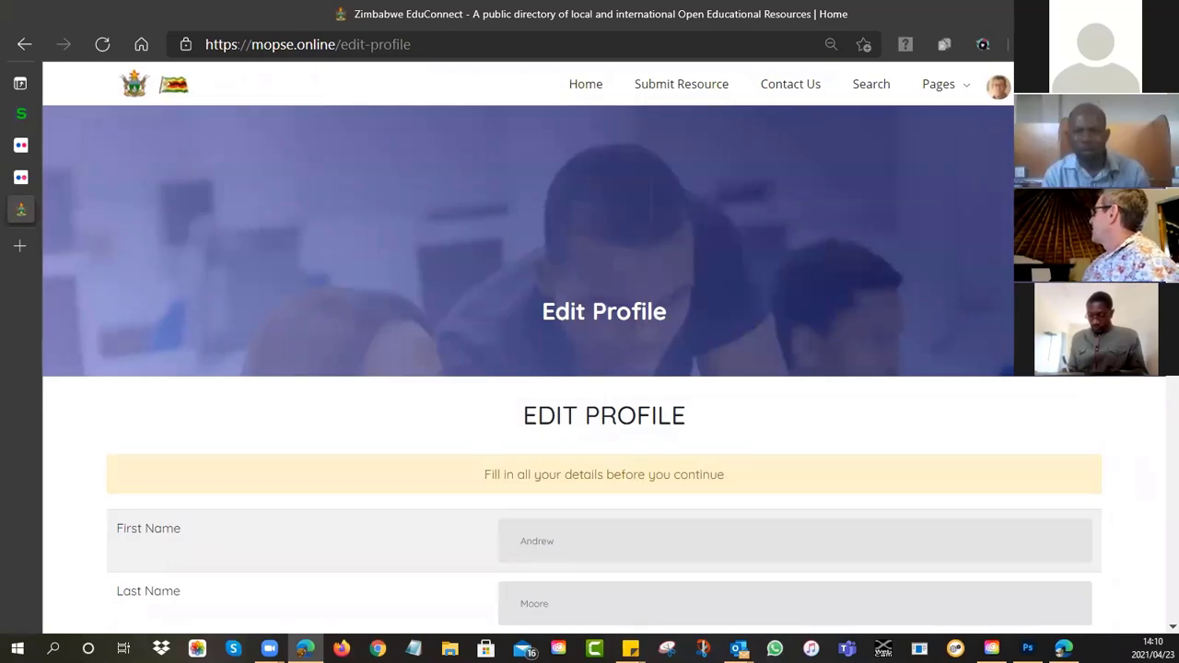
{"action": "mouse_move", "coordinate": [759, 88]}
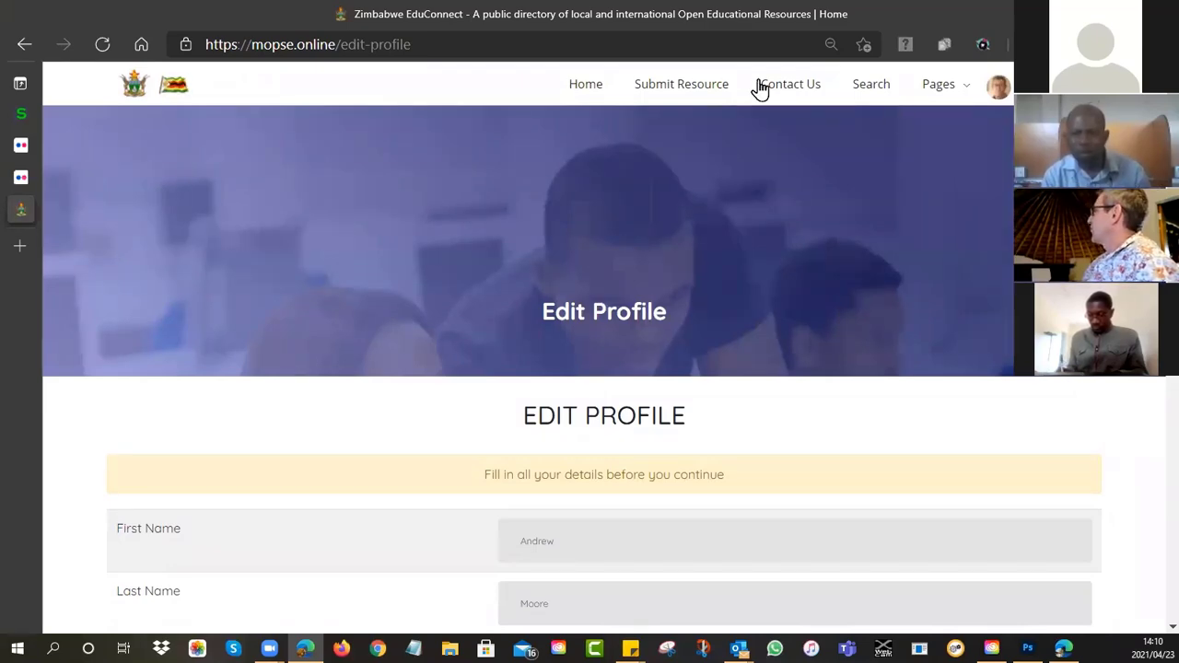
{"action": "left_click", "coordinate": [681, 85]}
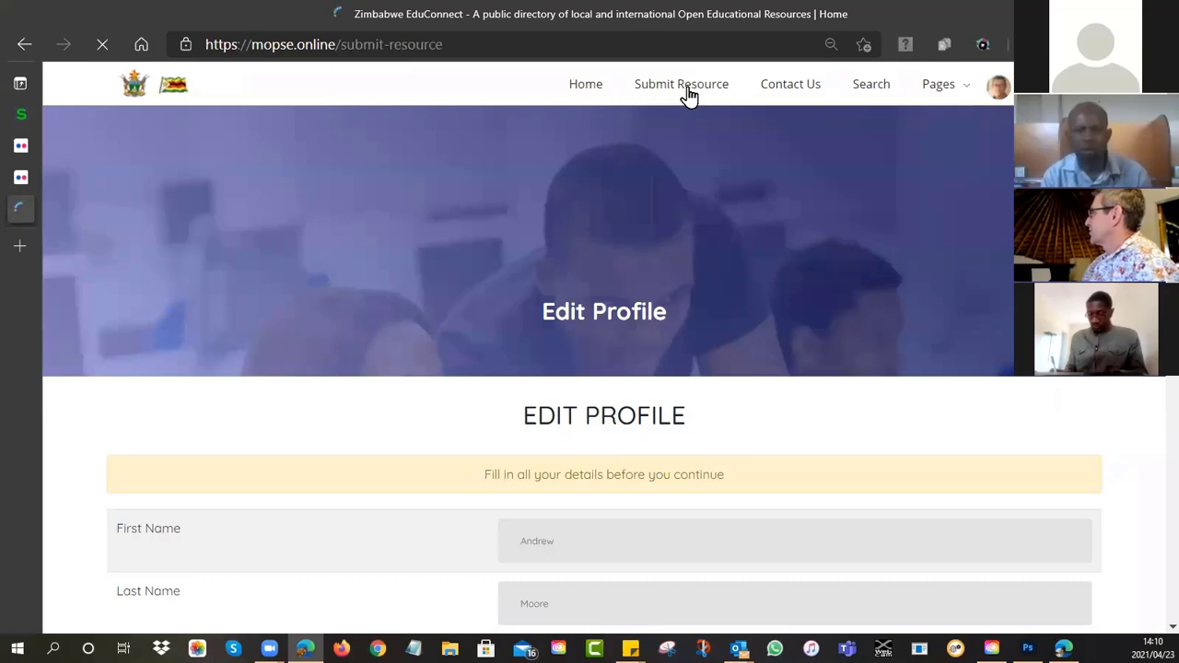
Step: Enter 'Forms of Water' as the resource title on the submission form
{"action": "left_click", "coordinate": [682, 84]}
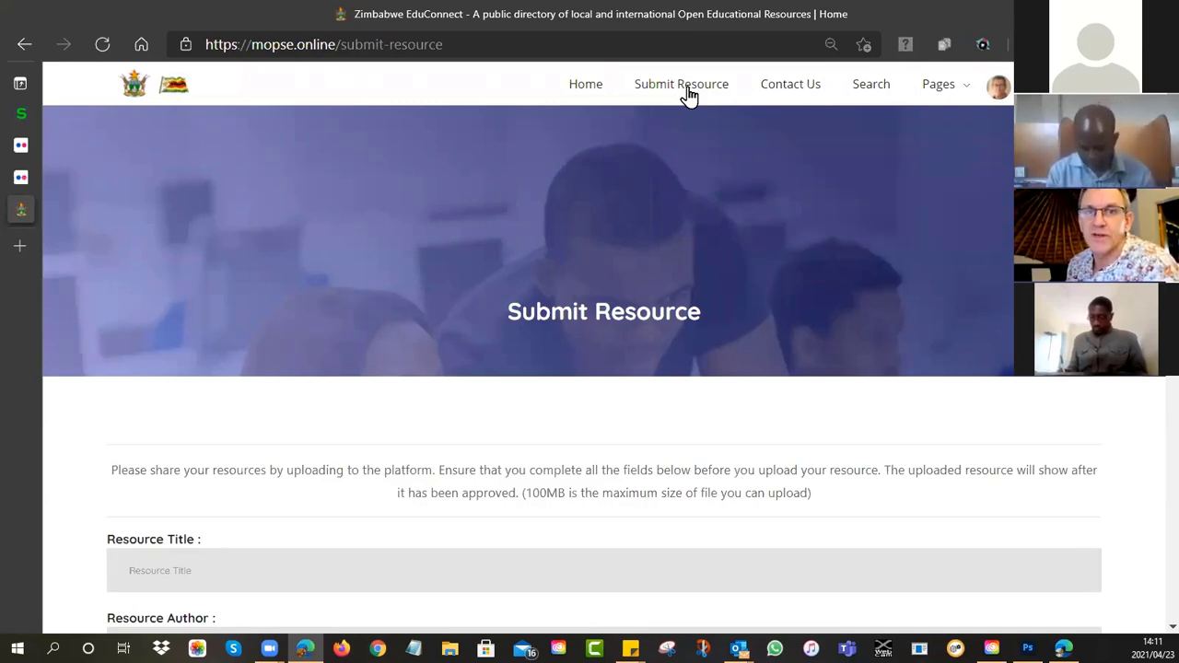
{"action": "scroll", "scroll_direction": "down", "scroll_amount": 3}
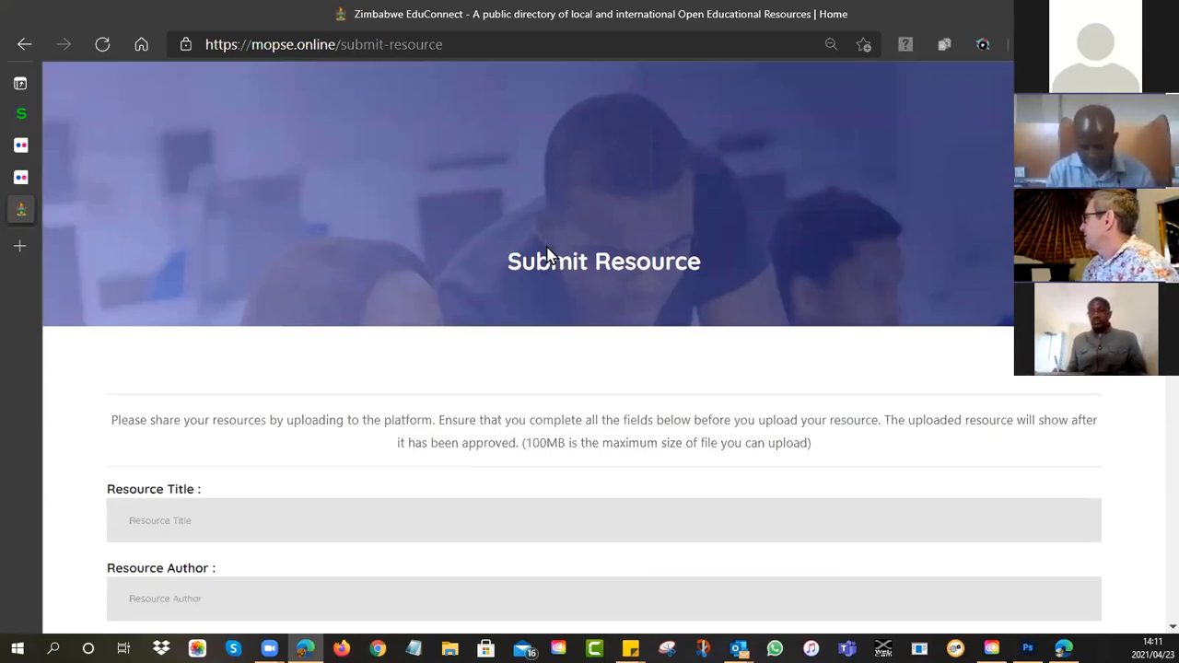
{"action": "scroll", "scroll_direction": "down", "scroll_amount": 3}
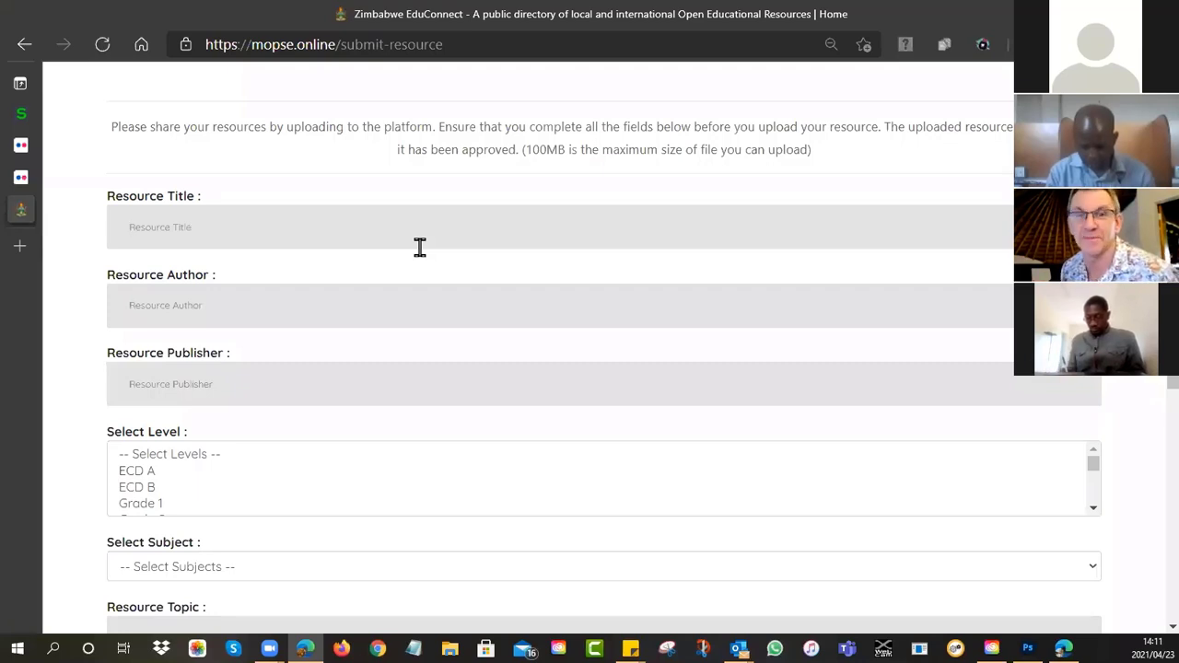
{"action": "type", "text": "Fd"}
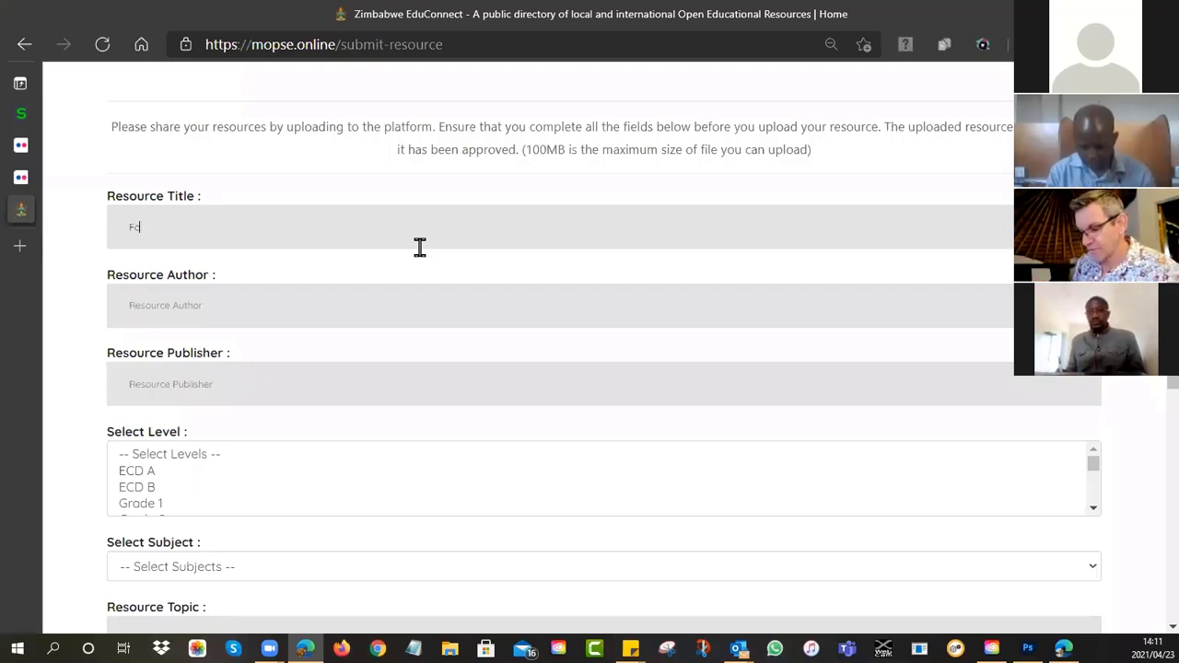
{"action": "type", "text": "Forms of Water"}
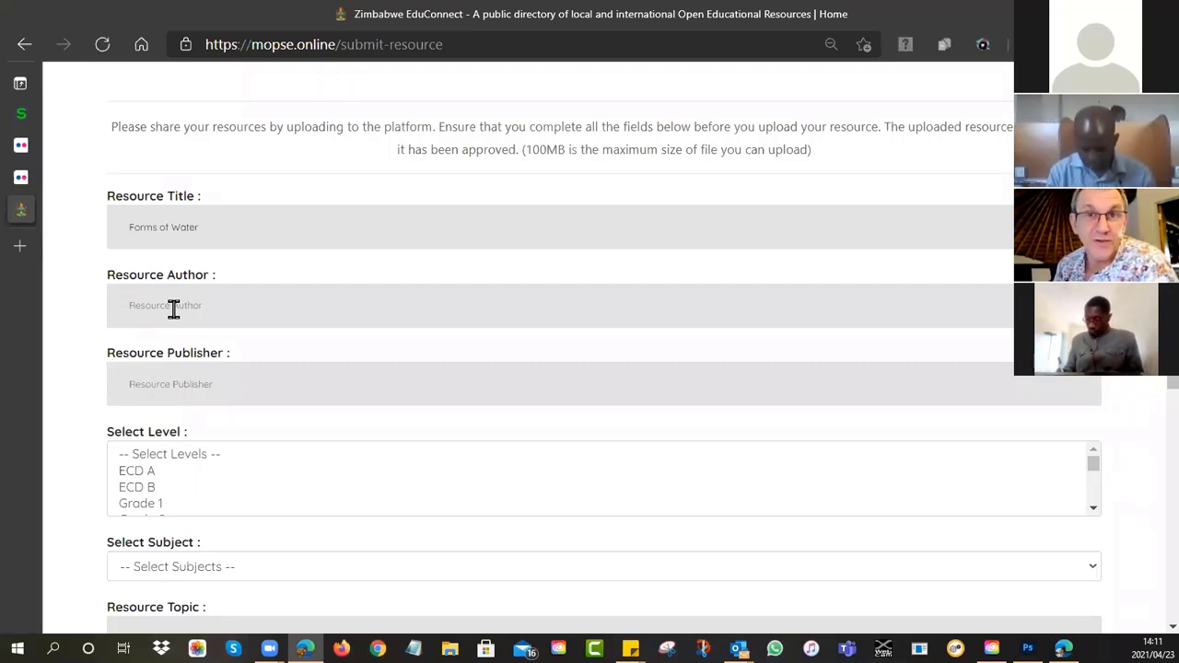
{"action": "type", "text": "d"}
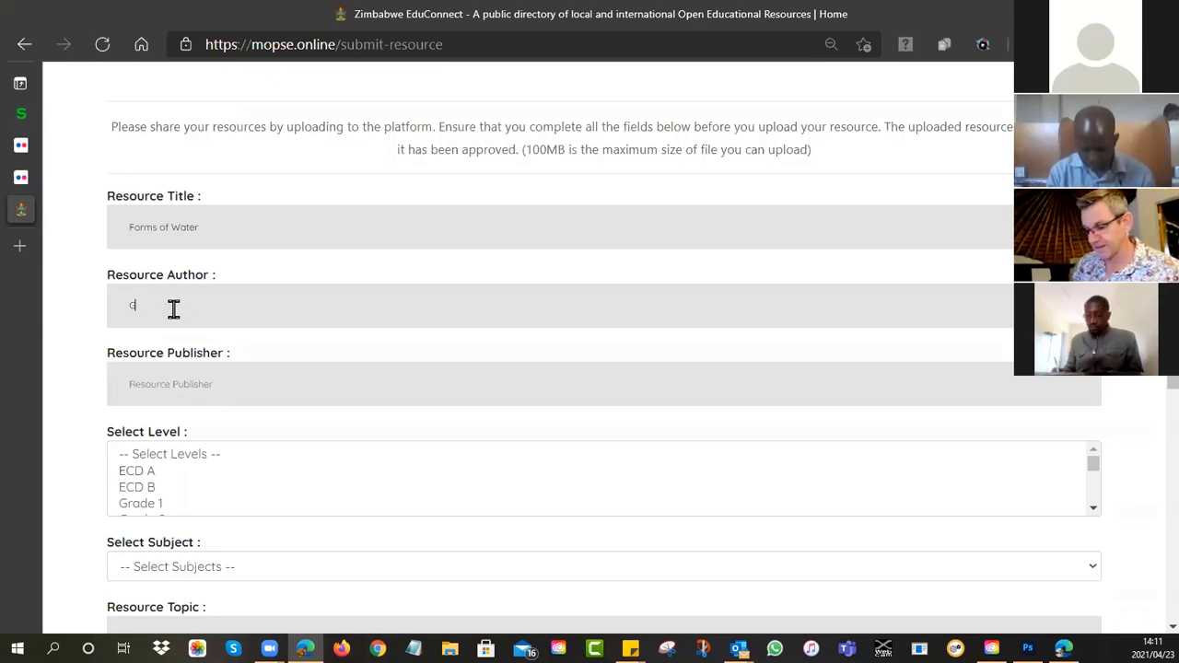
{"action": "type", "text": "Garcel"}
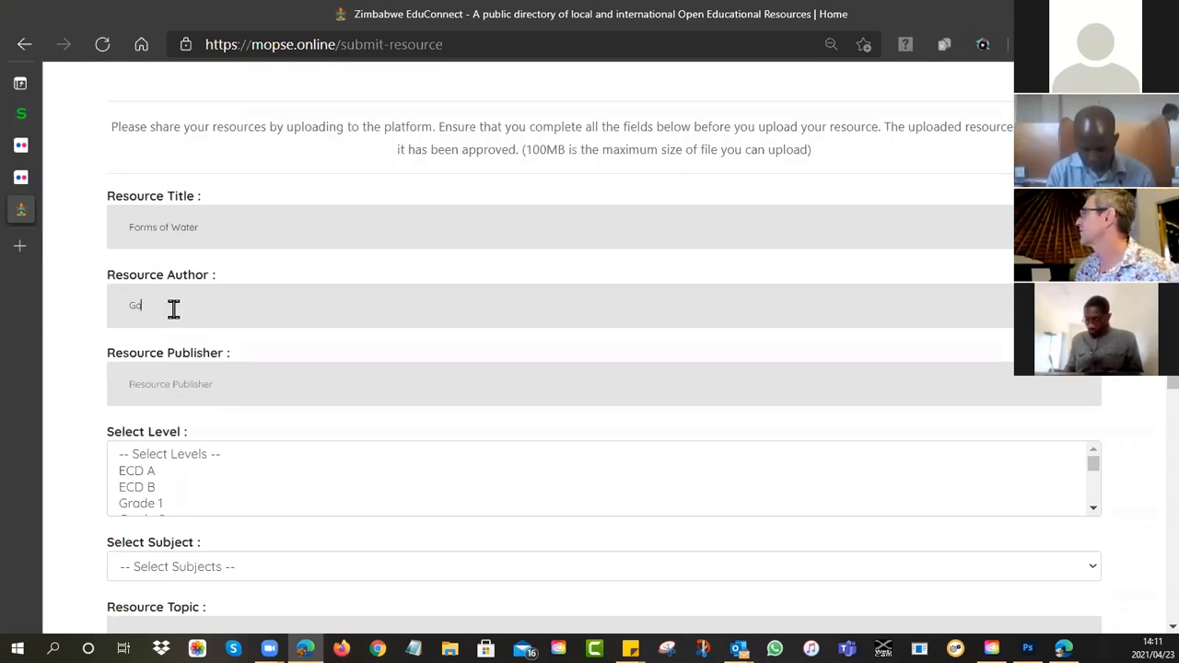
{"action": "type", "text": "rad"}
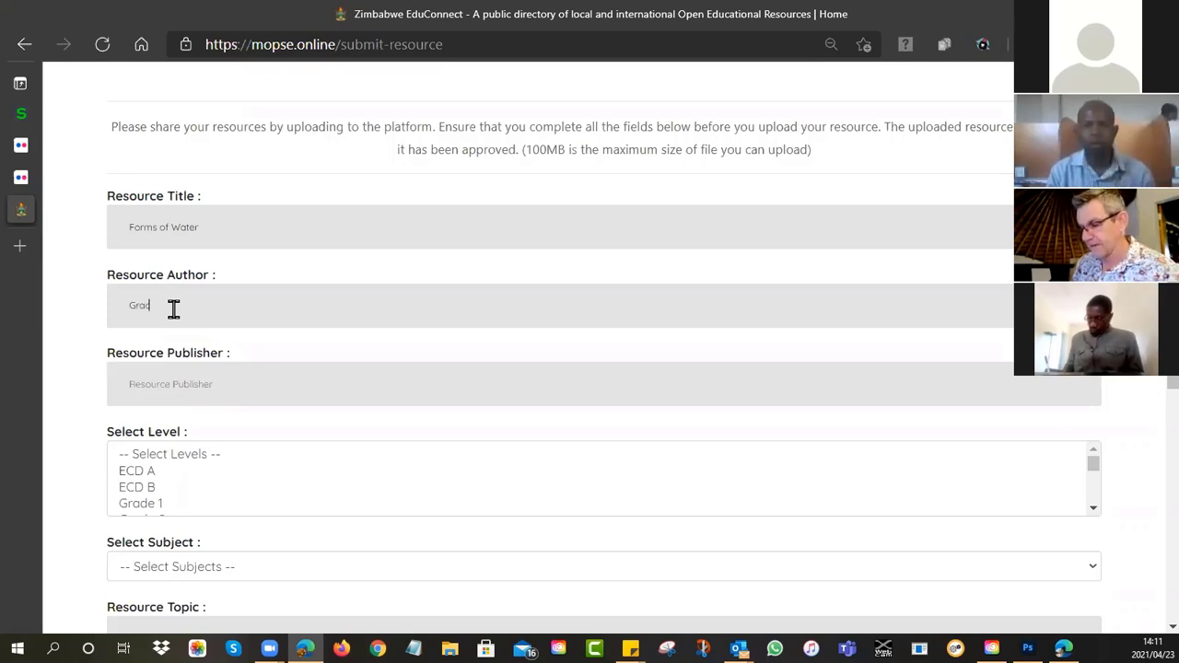
{"action": "left_click", "coordinate": [984, 44]}
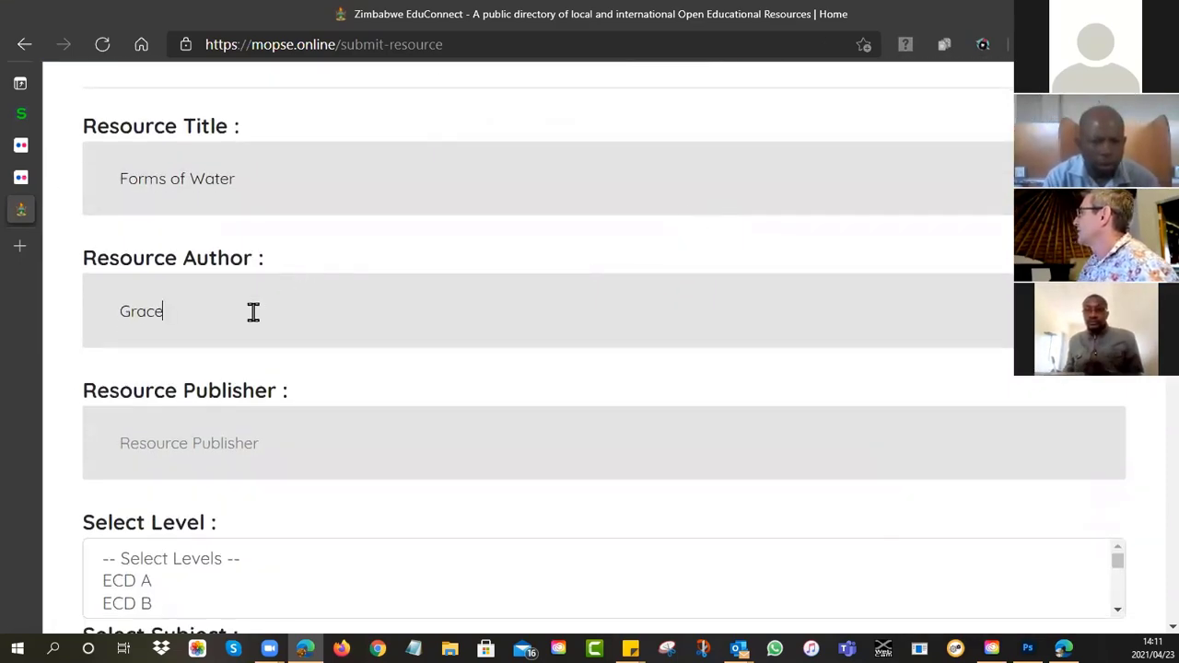
{"action": "type", "text": "Huvr"}
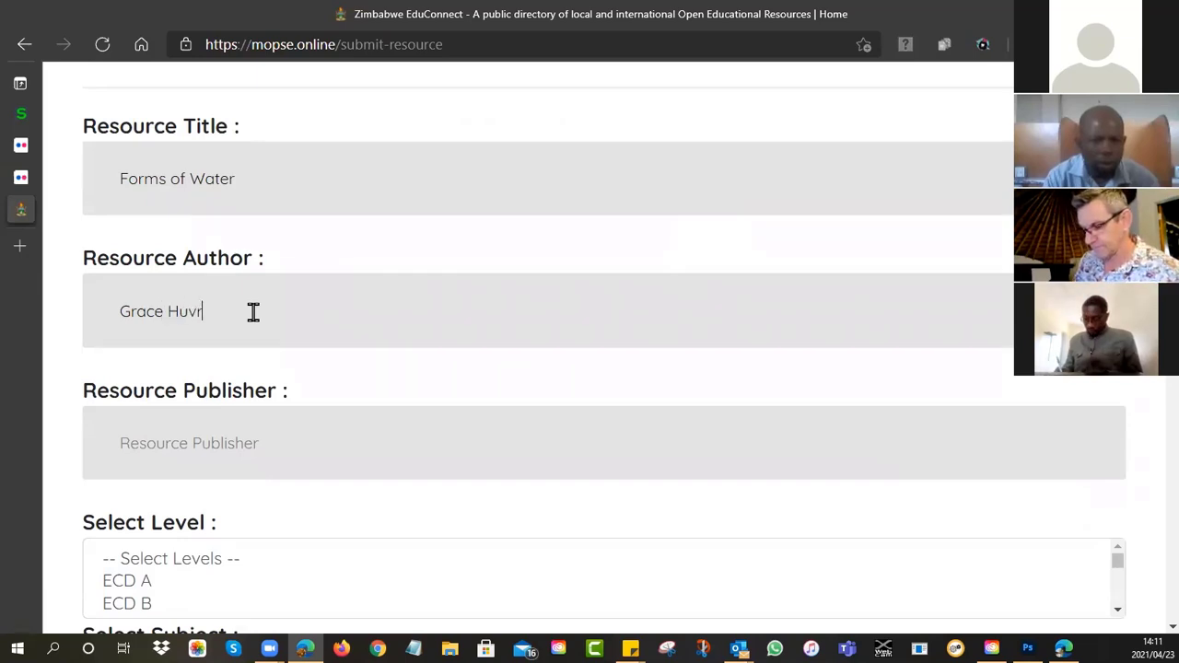
{"action": "type", "text": "a"}
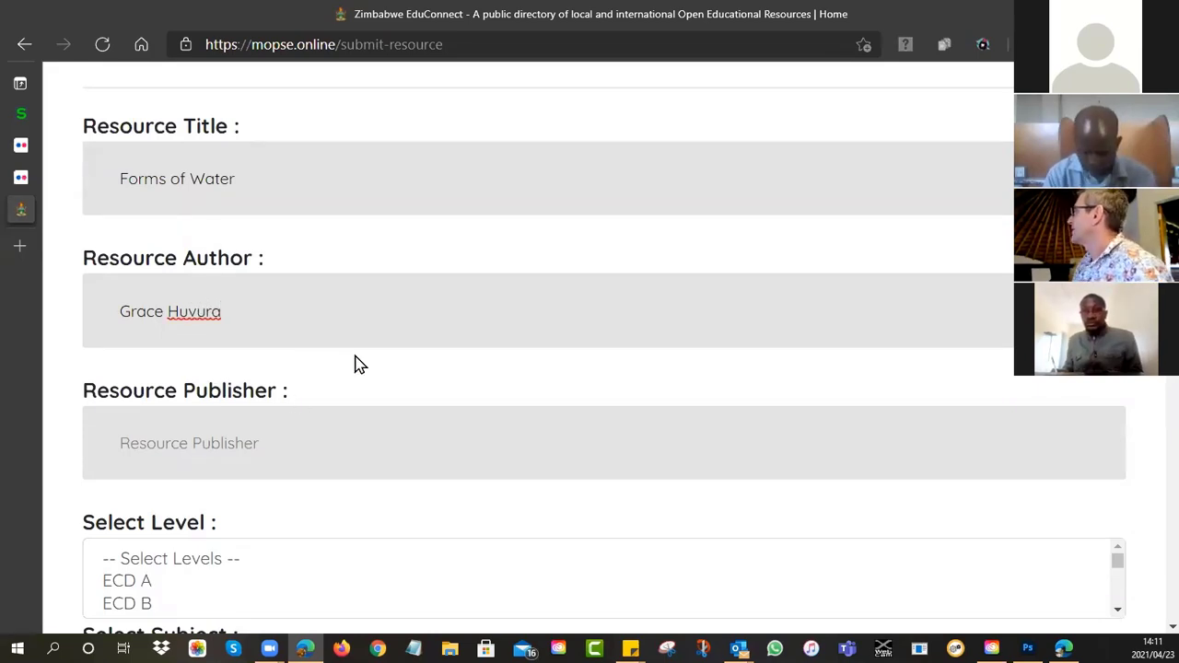
{"action": "scroll", "scroll_direction": "down", "scroll_amount": 3}
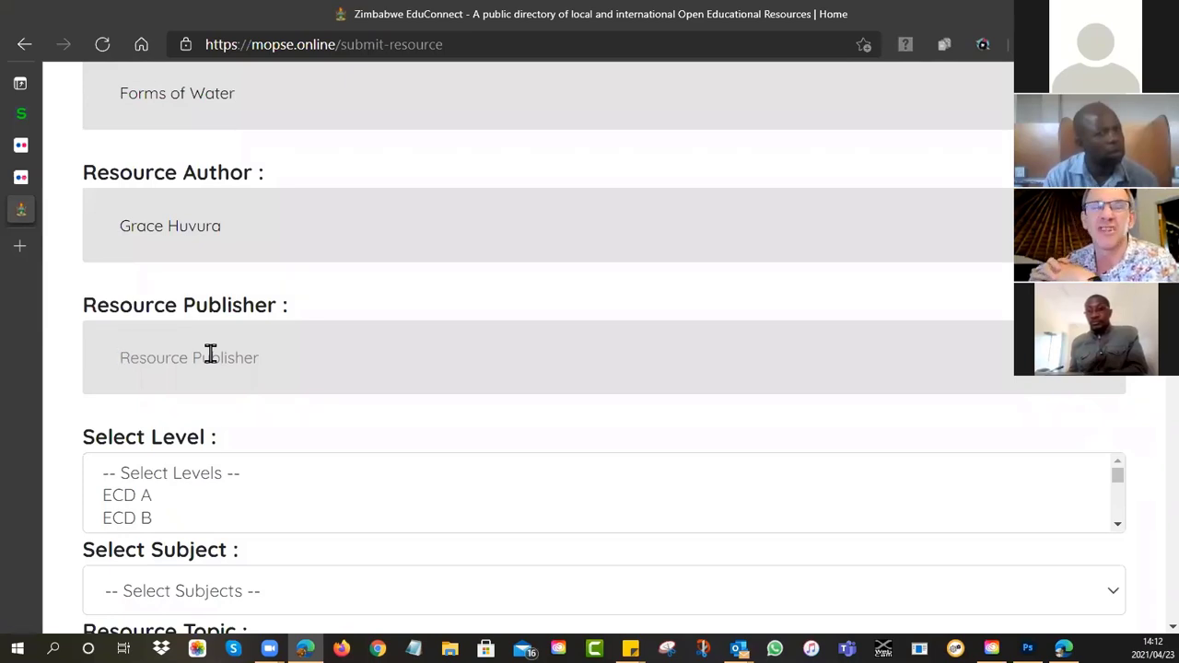
{"action": "left_click", "coordinate": [184, 358]}
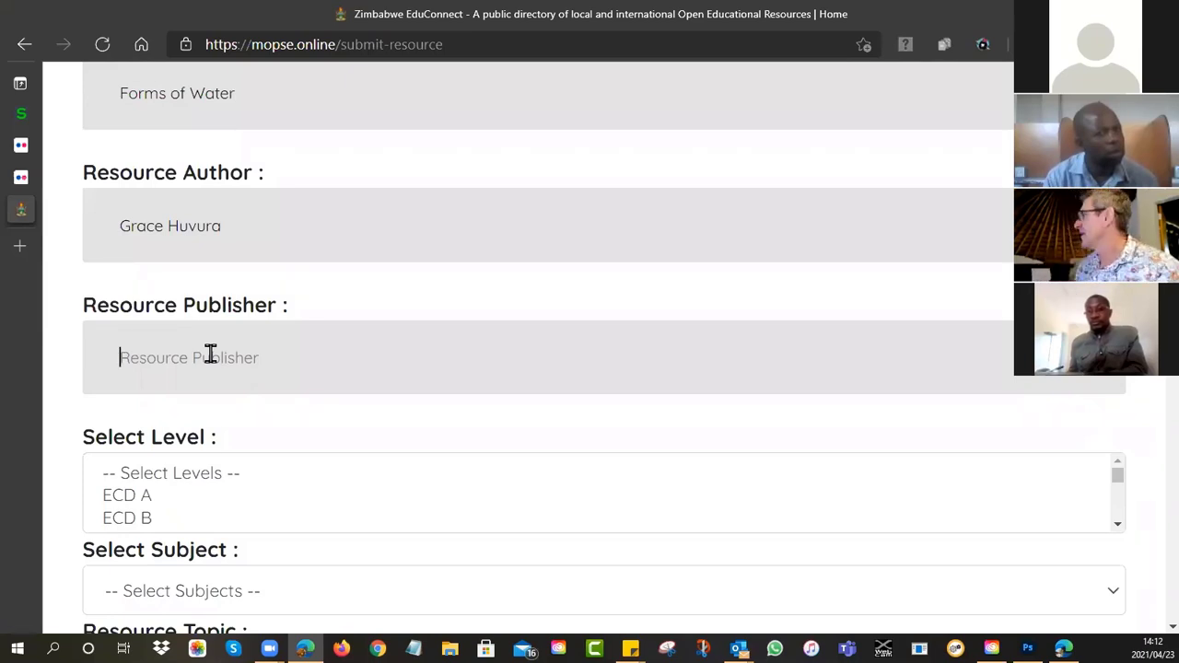
Step: Enter MoPSE as the resource publisher
{"action": "type", "text": "MoPSE"}
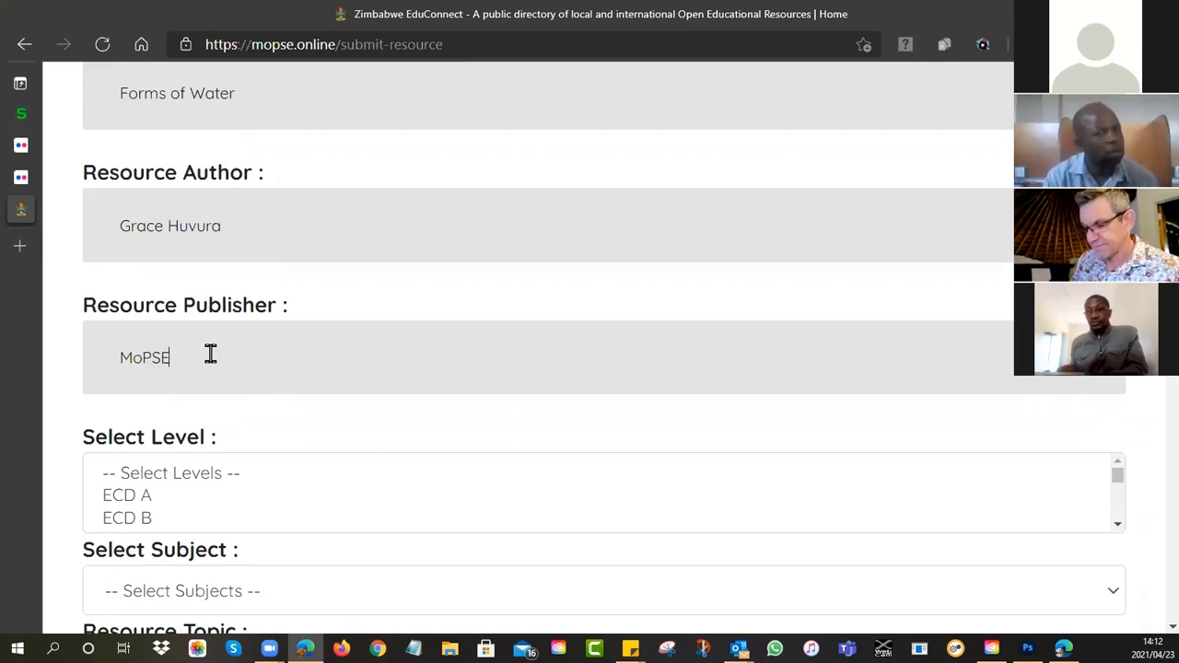
{"action": "scroll", "scroll_direction": "down", "scroll_amount": 3}
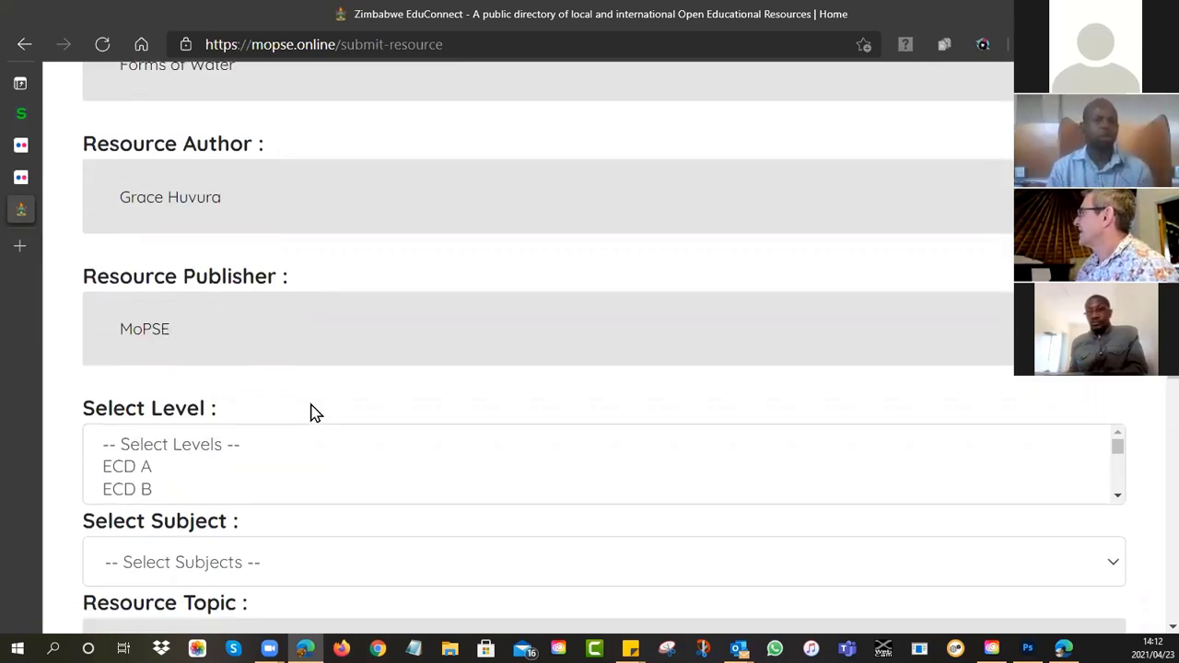
{"action": "scroll", "scroll_direction": "down", "scroll_amount": 3}
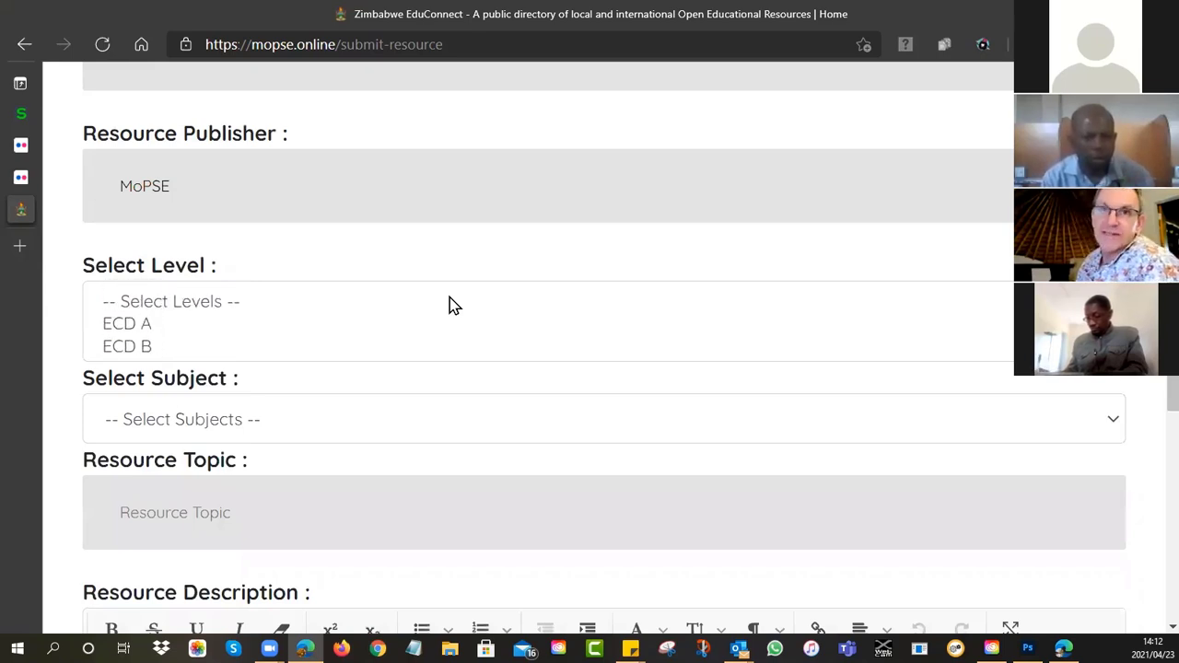
{"action": "scroll", "scroll_direction": "down", "scroll_amount": 3}
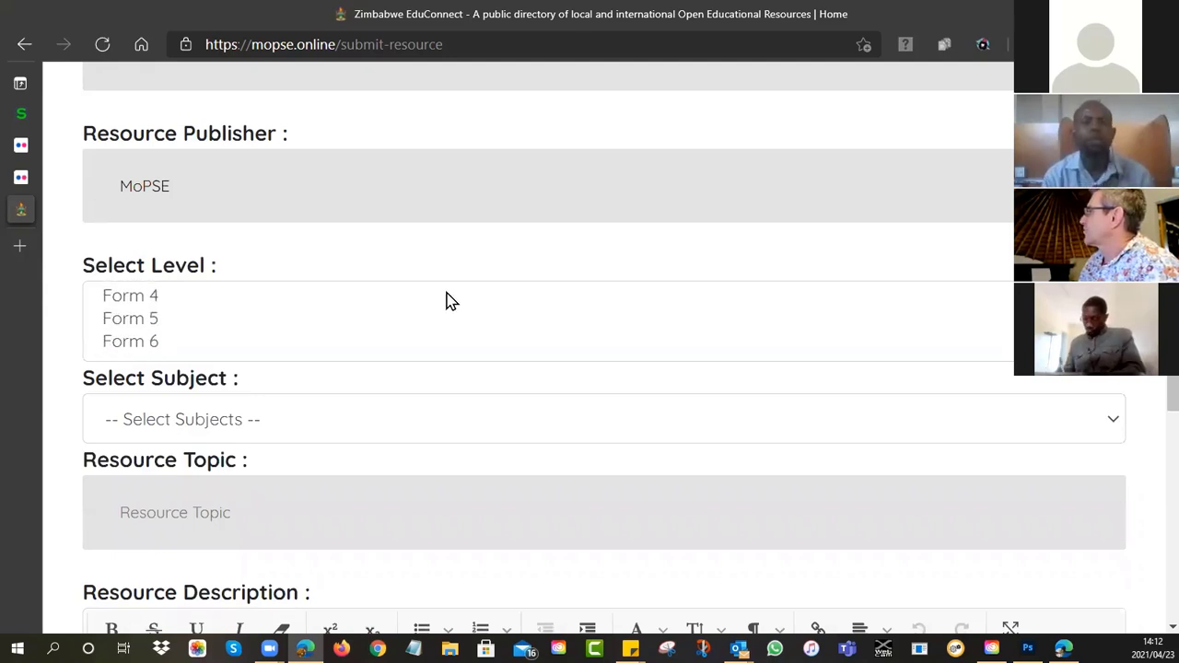
{"action": "scroll", "scroll_direction": "up", "scroll_amount": 3}
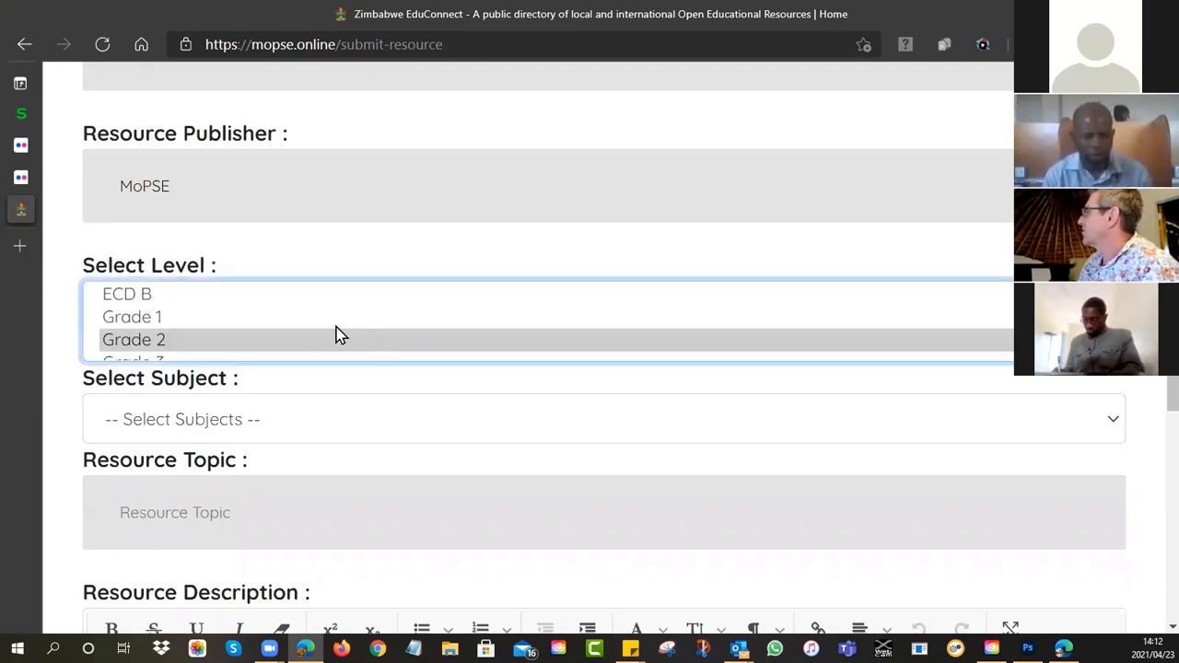
{"action": "mouse_move", "coordinate": [180, 342]}
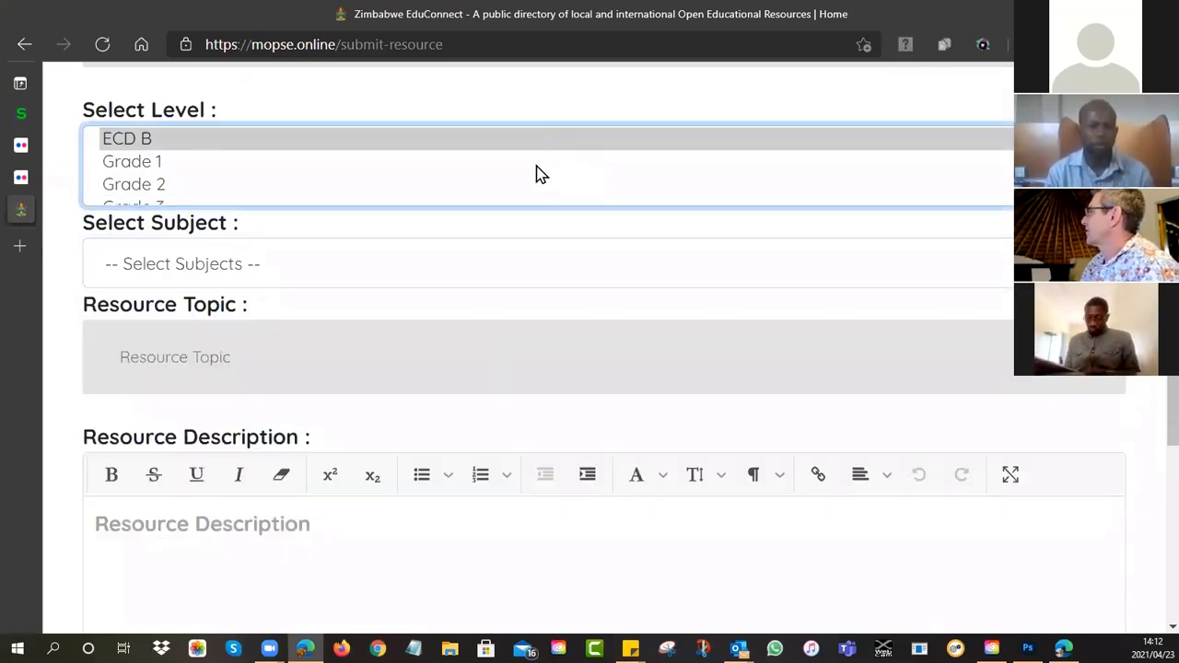
Step: Pick Grade 2 from the Select Level list and browse the subject choices
{"action": "scroll", "scroll_direction": "down", "scroll_amount": 3}
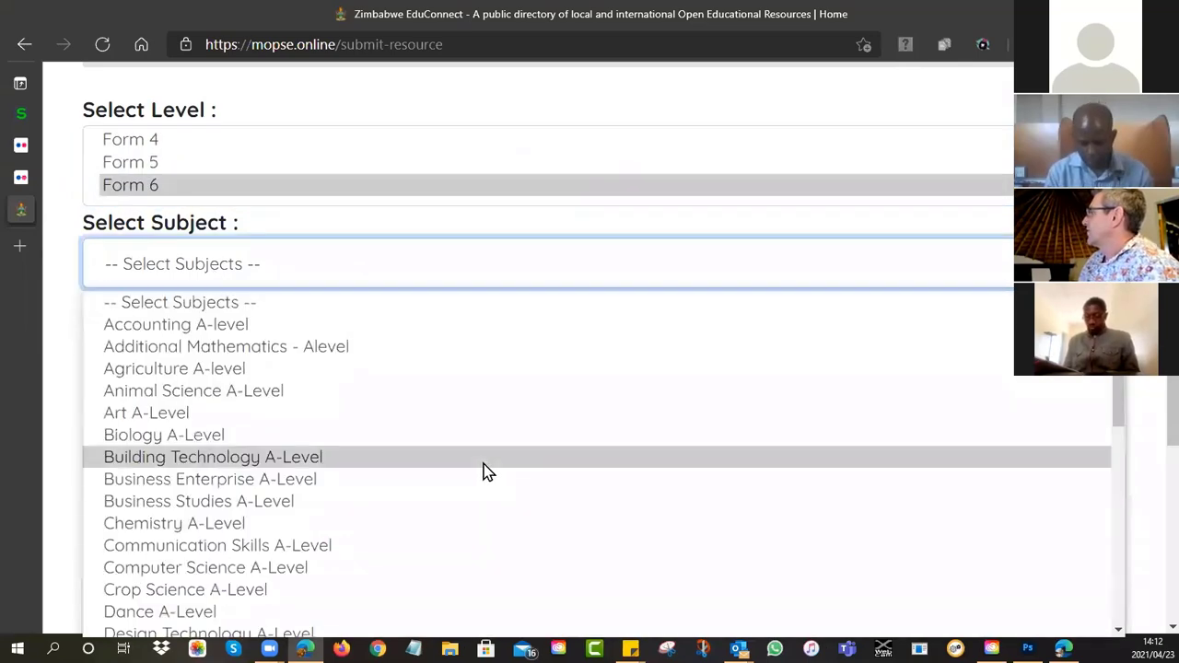
{"action": "scroll", "scroll_direction": "down", "scroll_amount": 3}
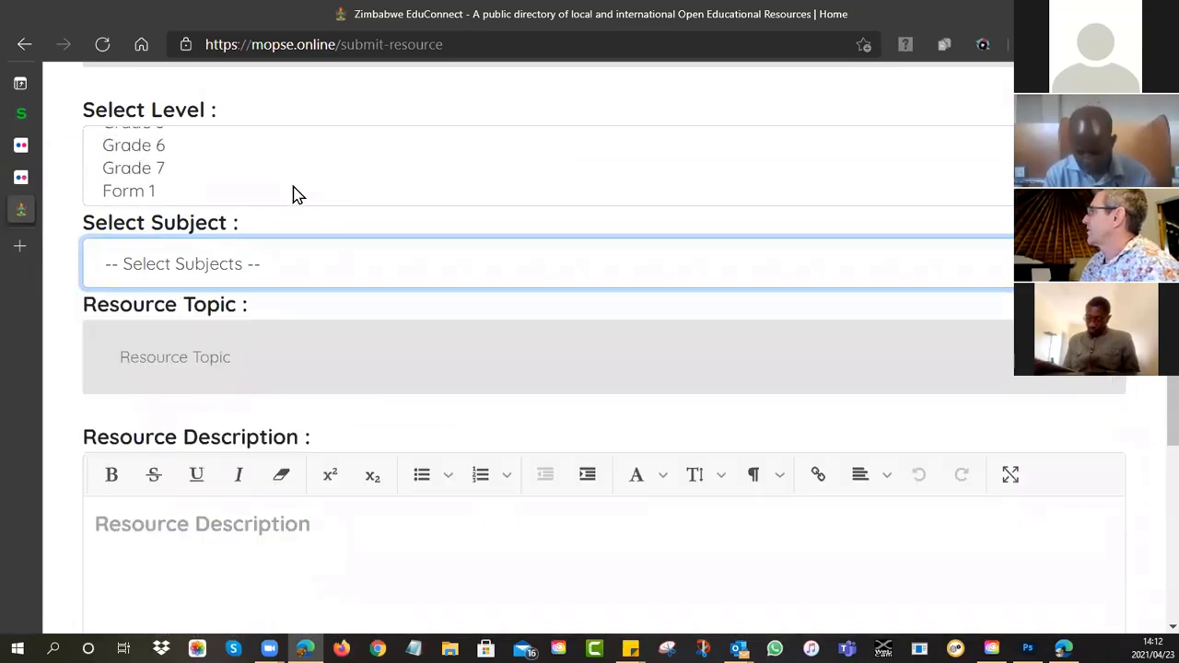
{"action": "scroll", "scroll_direction": "up", "scroll_amount": 3}
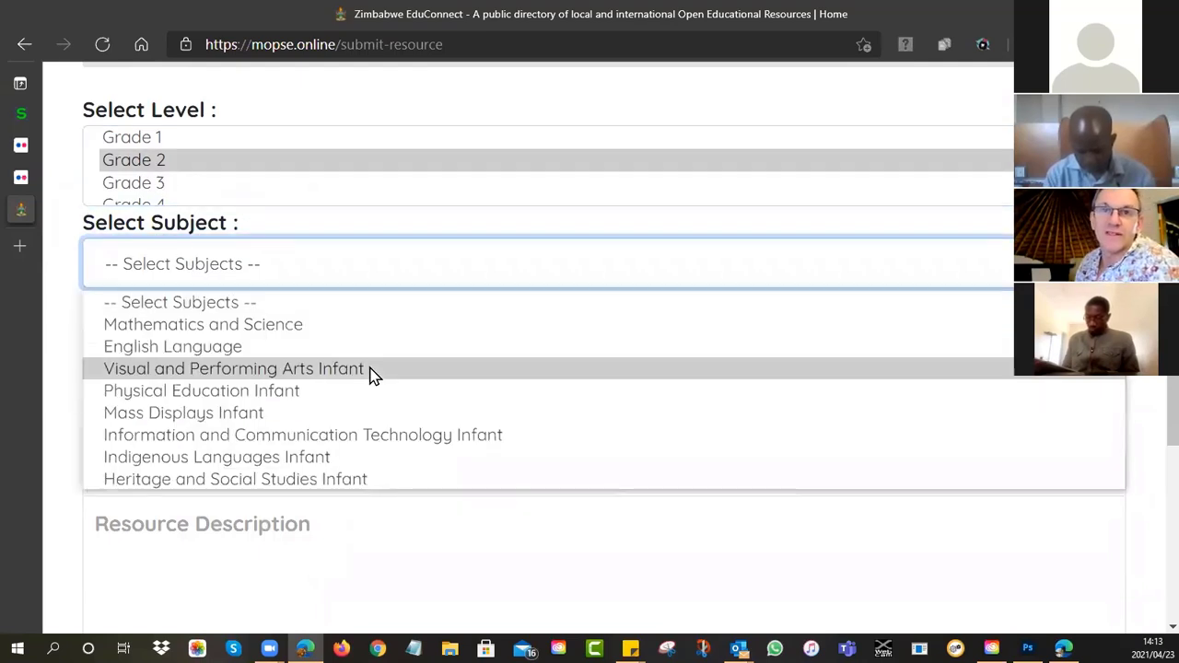
{"action": "mouse_move", "coordinate": [184, 391]}
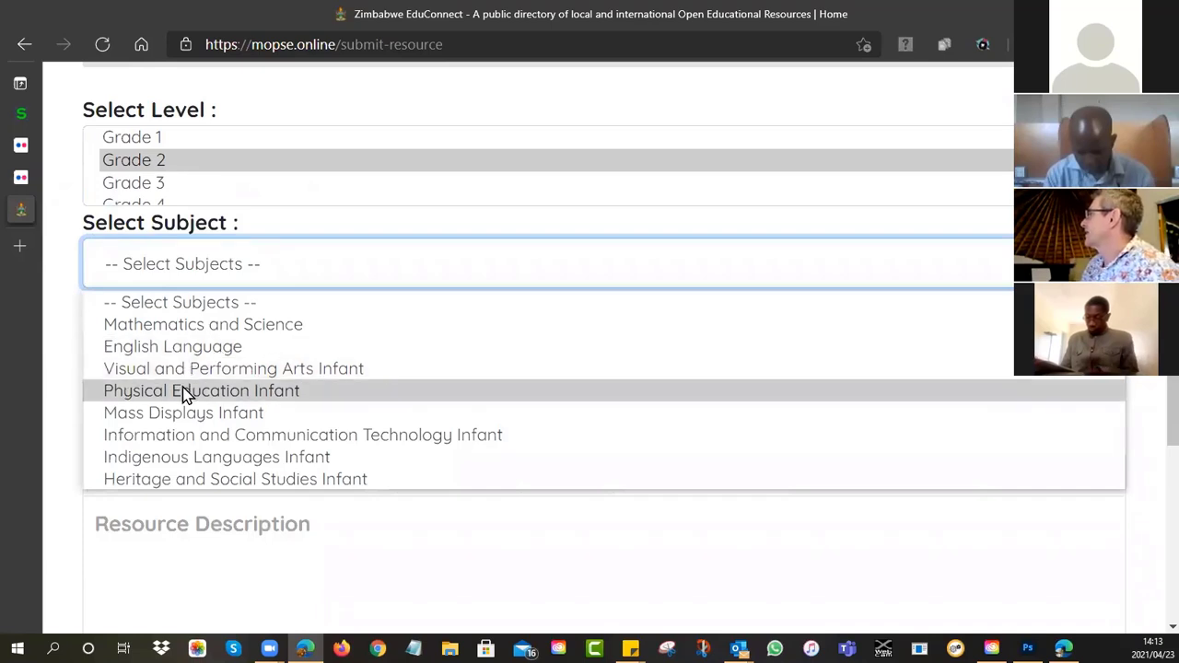
{"action": "mouse_move", "coordinate": [202, 324]}
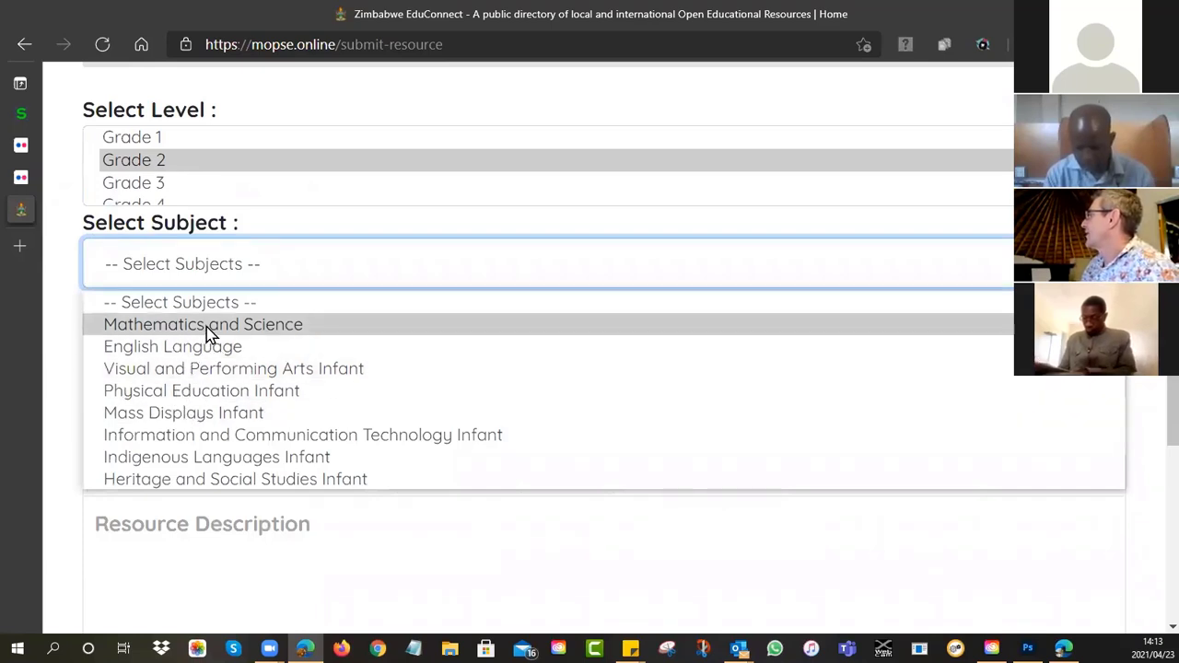
Step: Set subject to Mathematics and Science and resource topic to 'Water'
{"action": "left_click", "coordinate": [203, 324]}
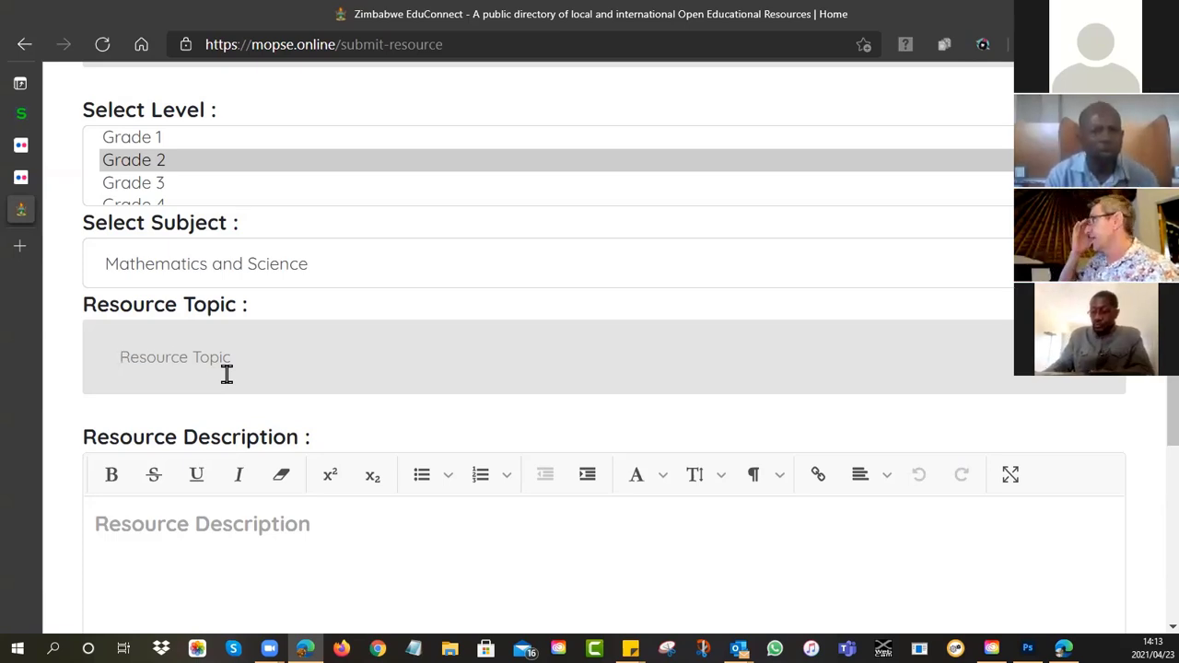
{"action": "type", "text": "Wo"}
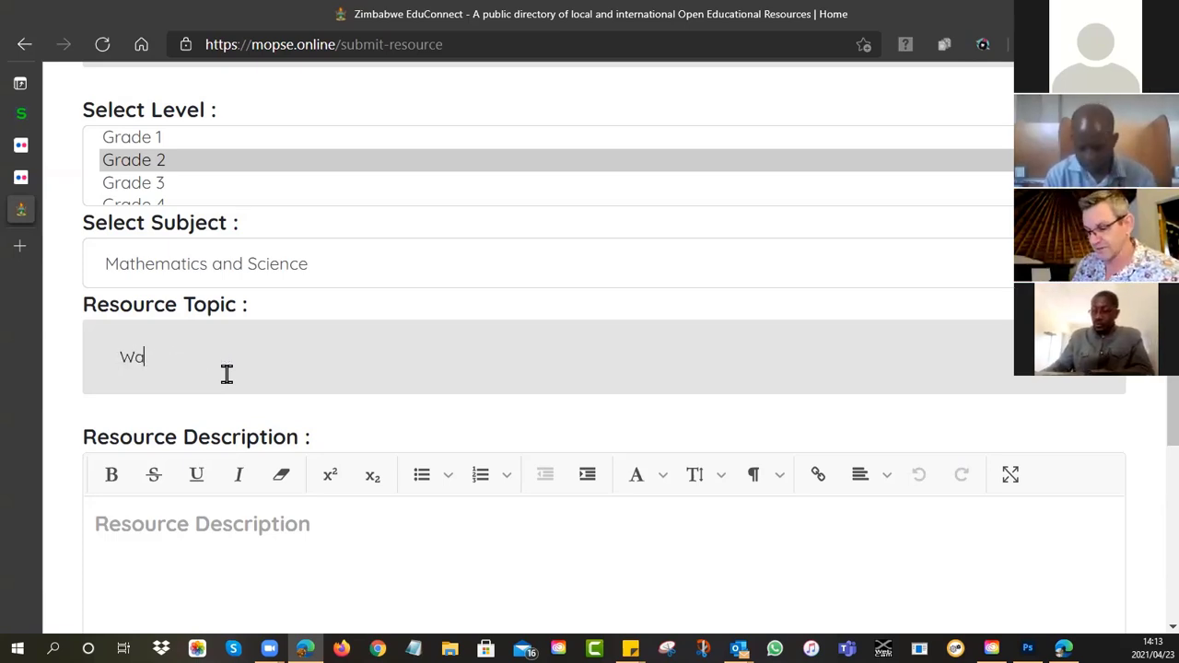
{"action": "type", "text": "ter"}
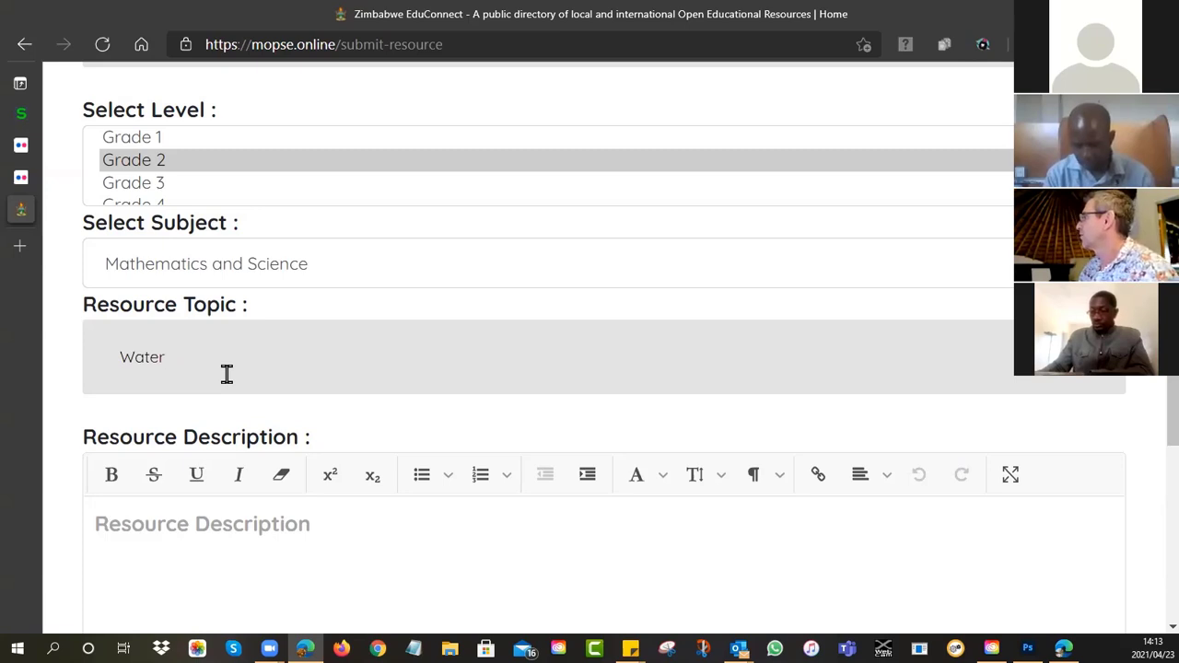
{"action": "scroll", "scroll_direction": "down", "scroll_amount": 3}
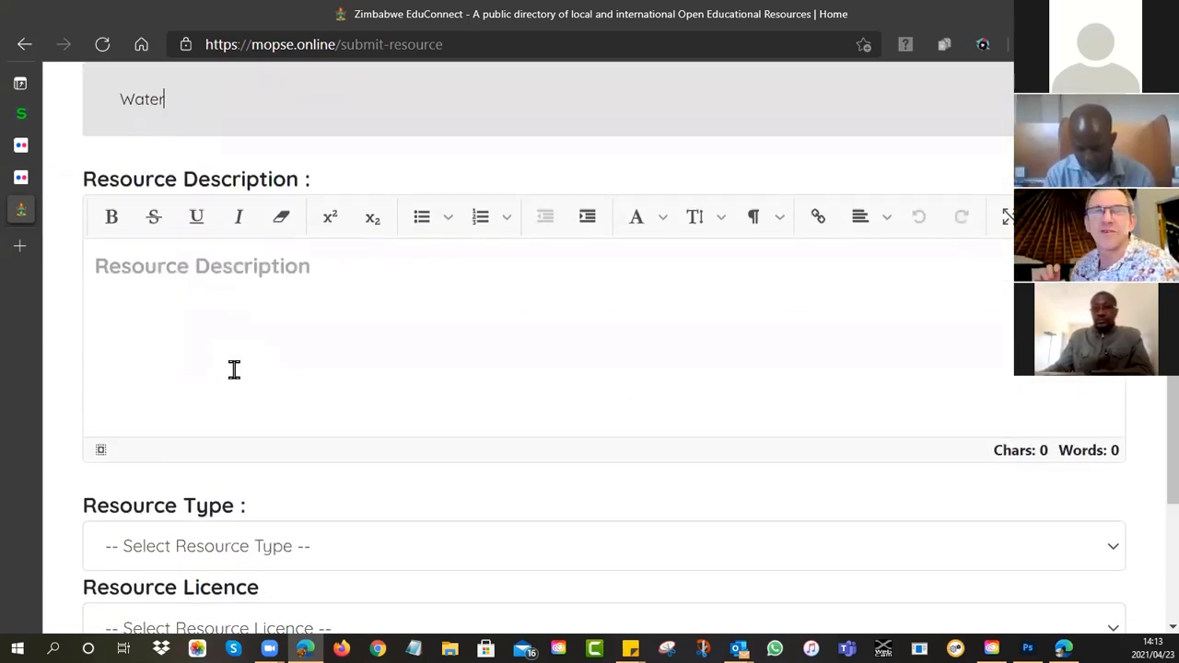
Step: Describe the video as showing water's three states: Gas, Liquid and Solid
{"action": "scroll", "scroll_direction": "up", "scroll_amount": 3}
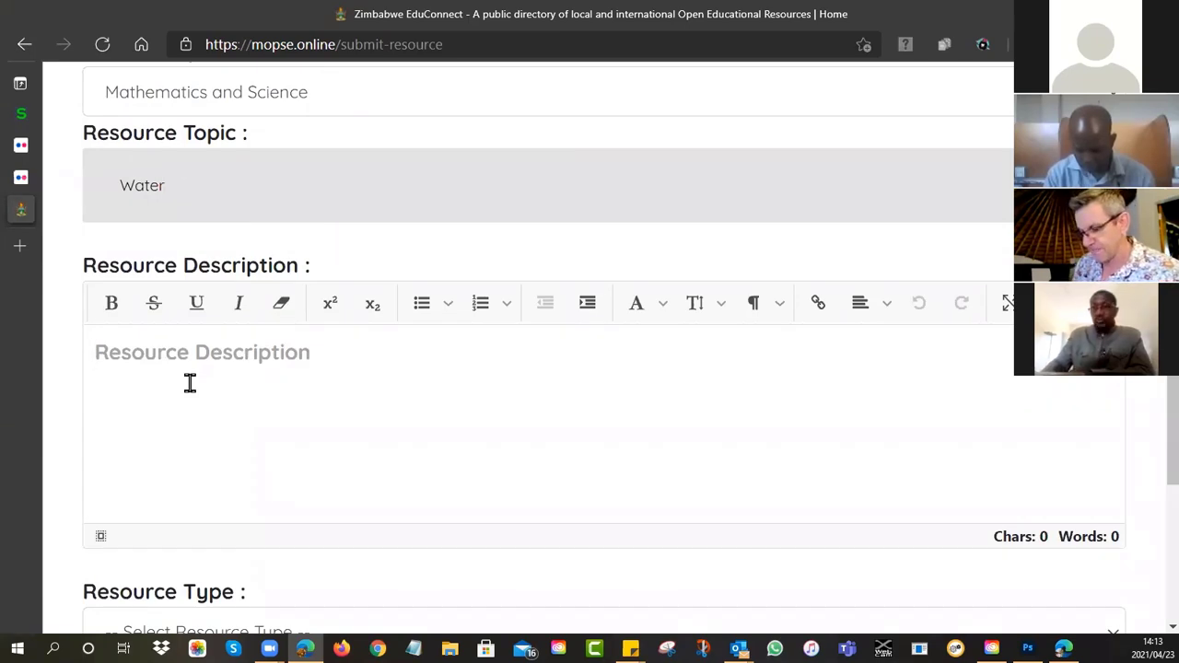
{"action": "type", "text": "This vide"}
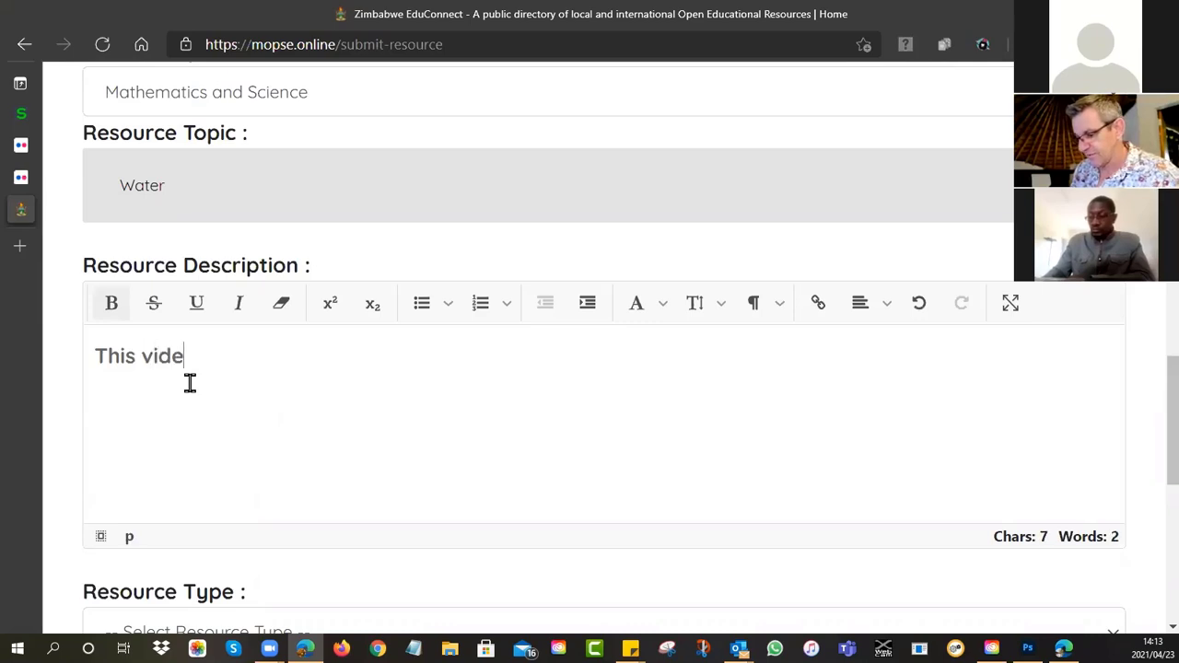
{"action": "type", "text": "o shows"}
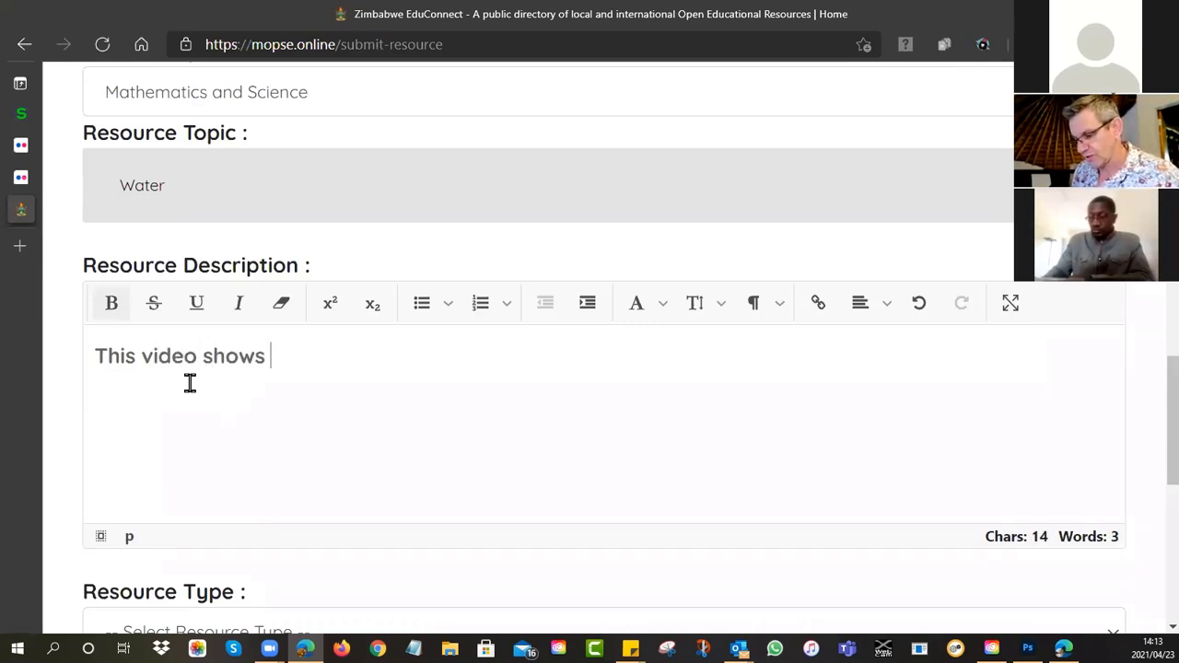
{"action": "type", "text": "t"}
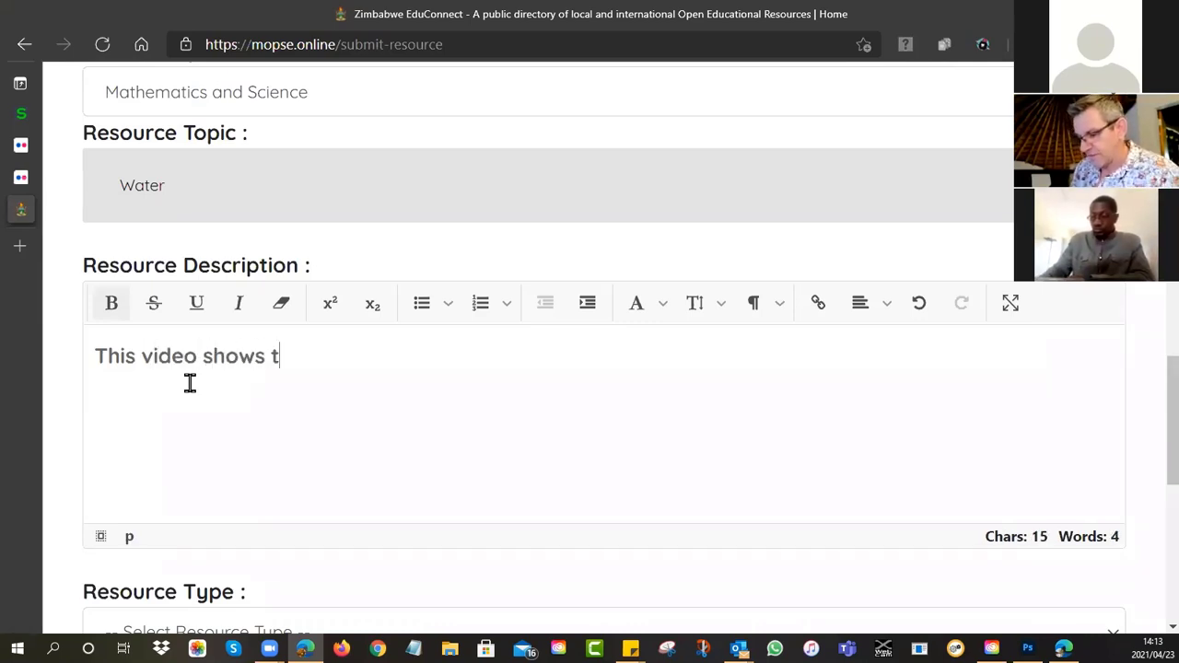
{"action": "type", "text": "he three dif"}
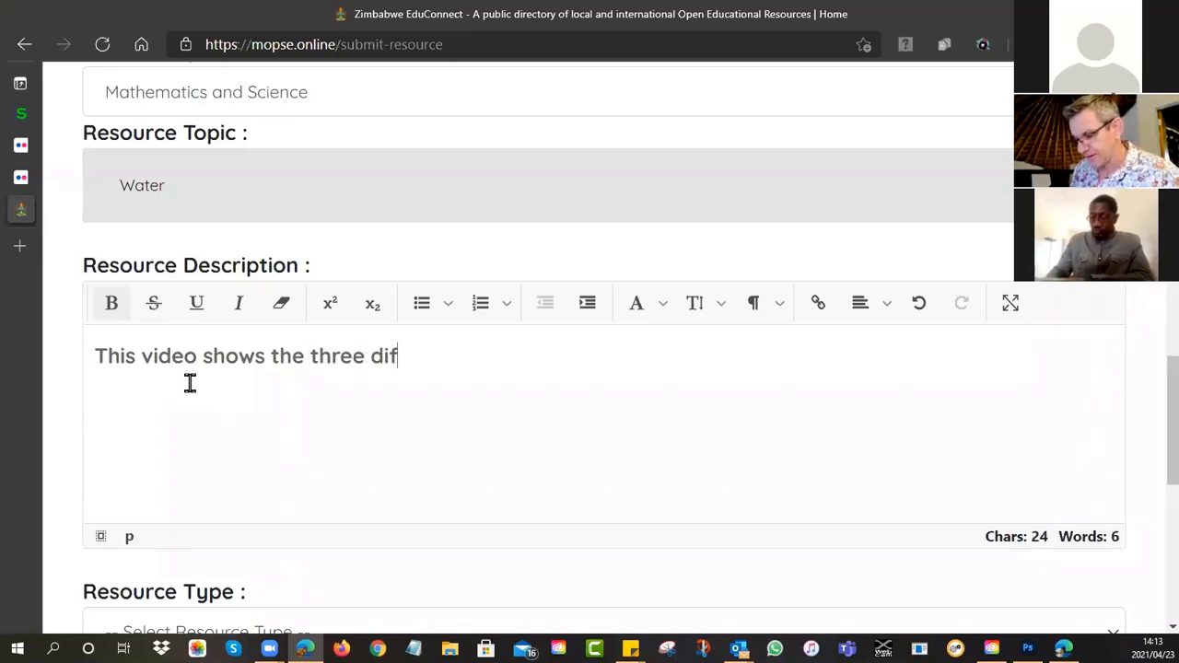
{"action": "type", "text": "ferent state"}
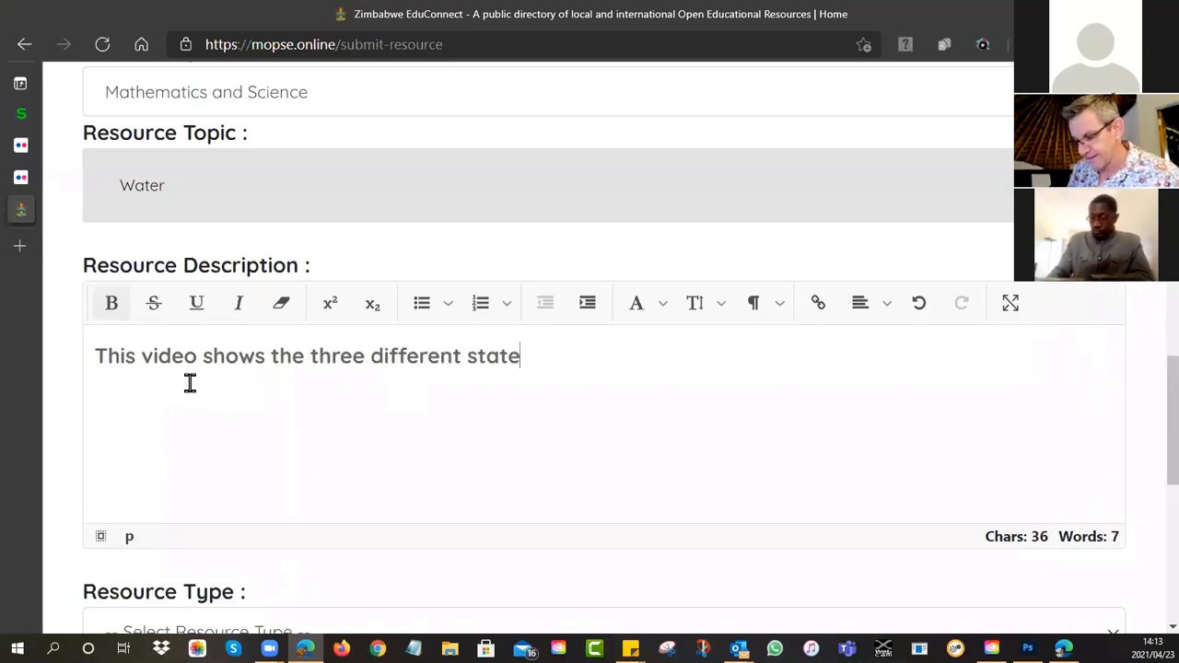
{"action": "type", "text": "s that water"}
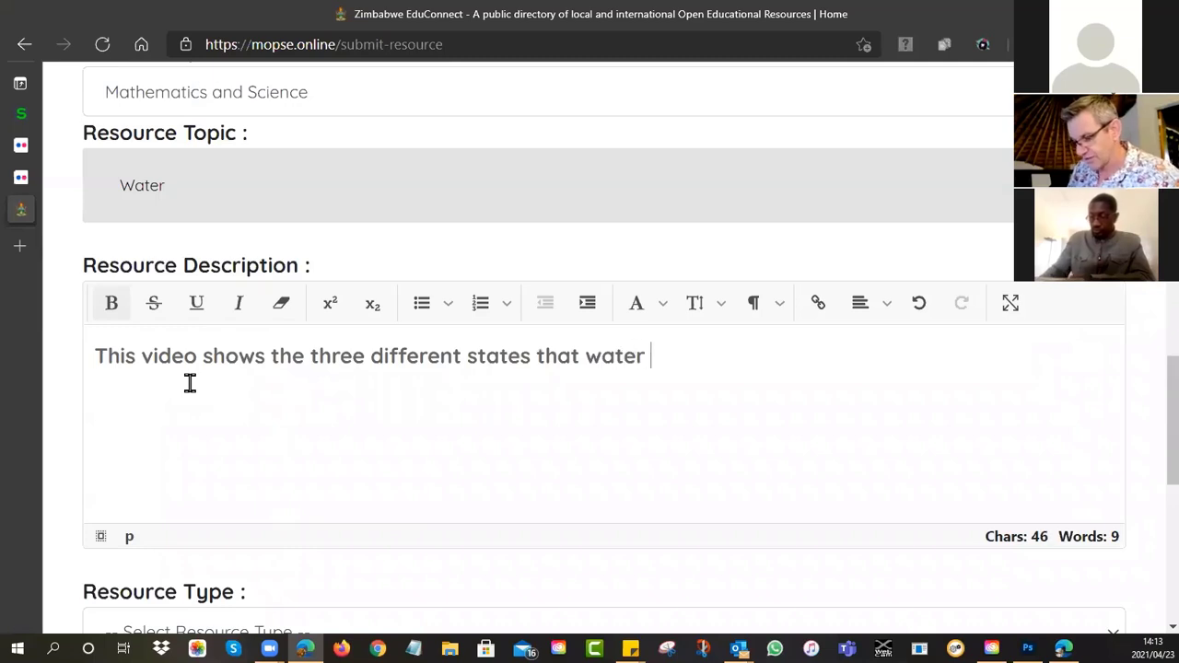
{"action": "type", "text": "can be found in:"}
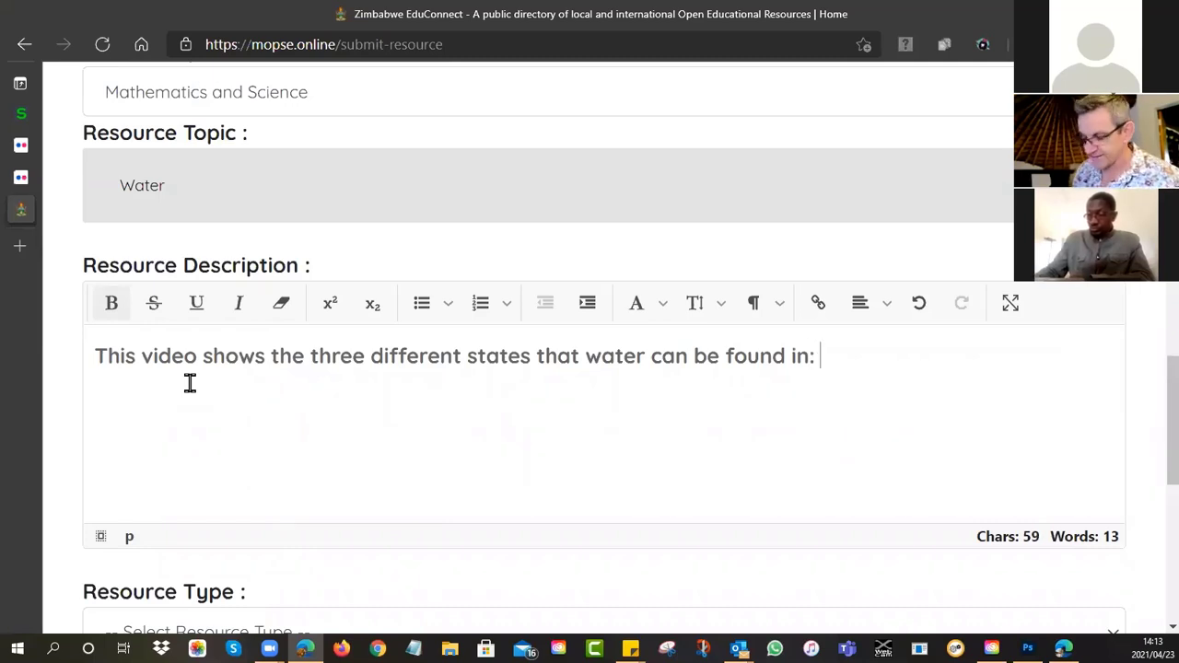
{"action": "type", "text": "Gas, Liquid"}
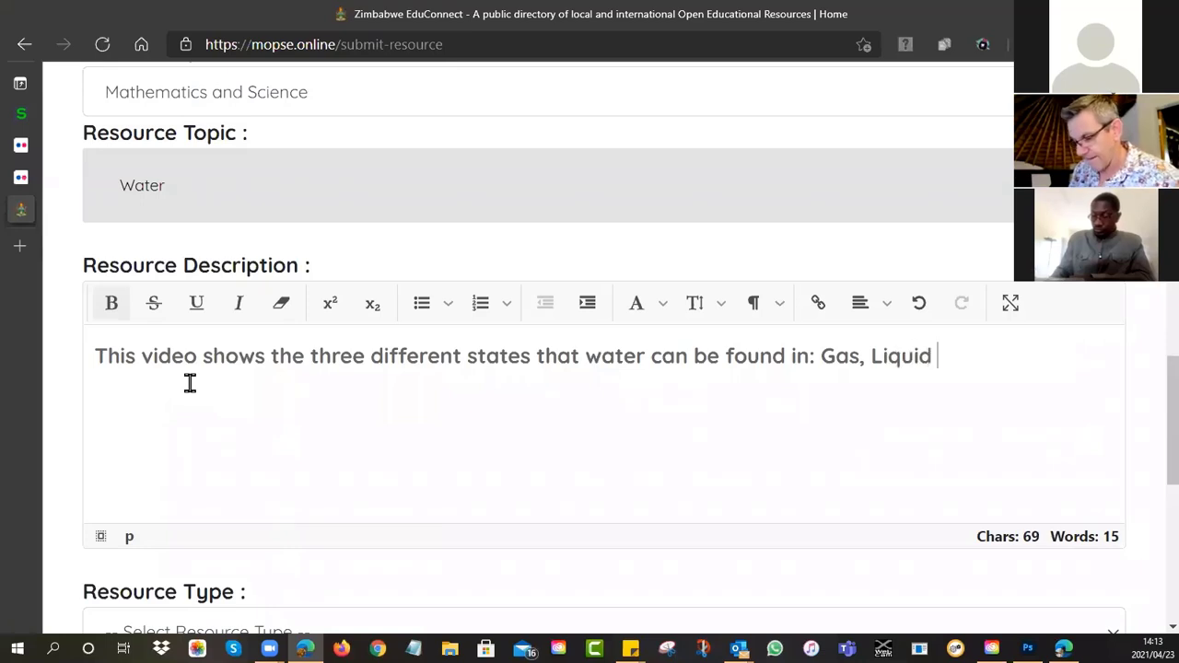
{"action": "type", "text": "and"}
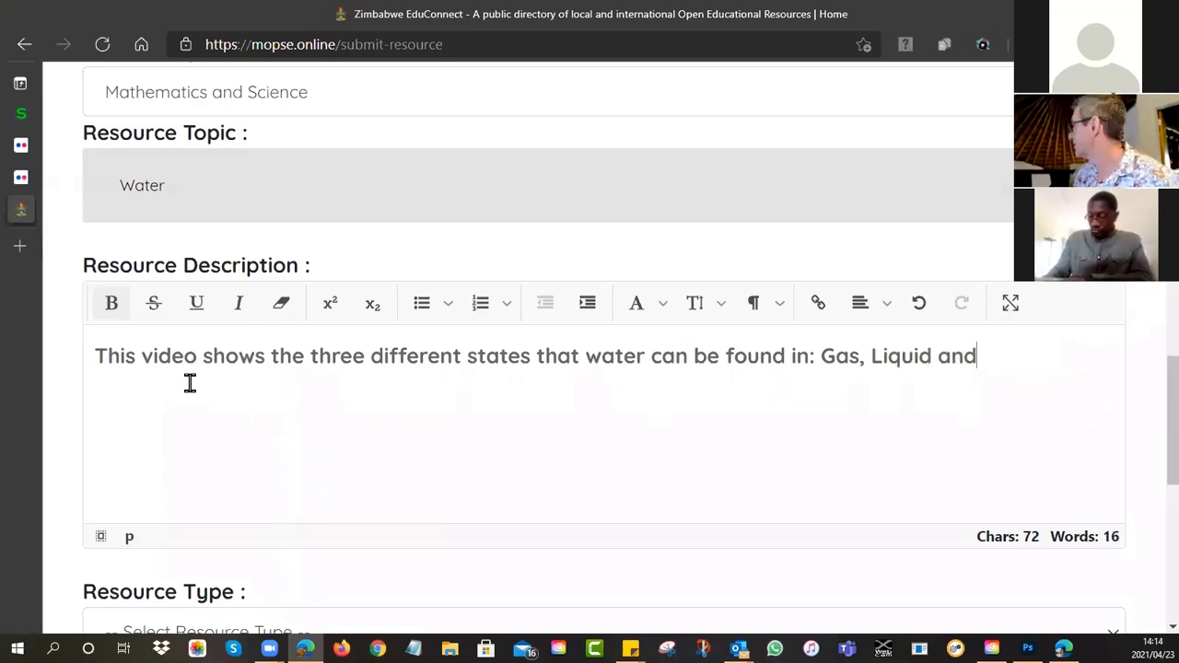
{"action": "type", "text": "Sol"}
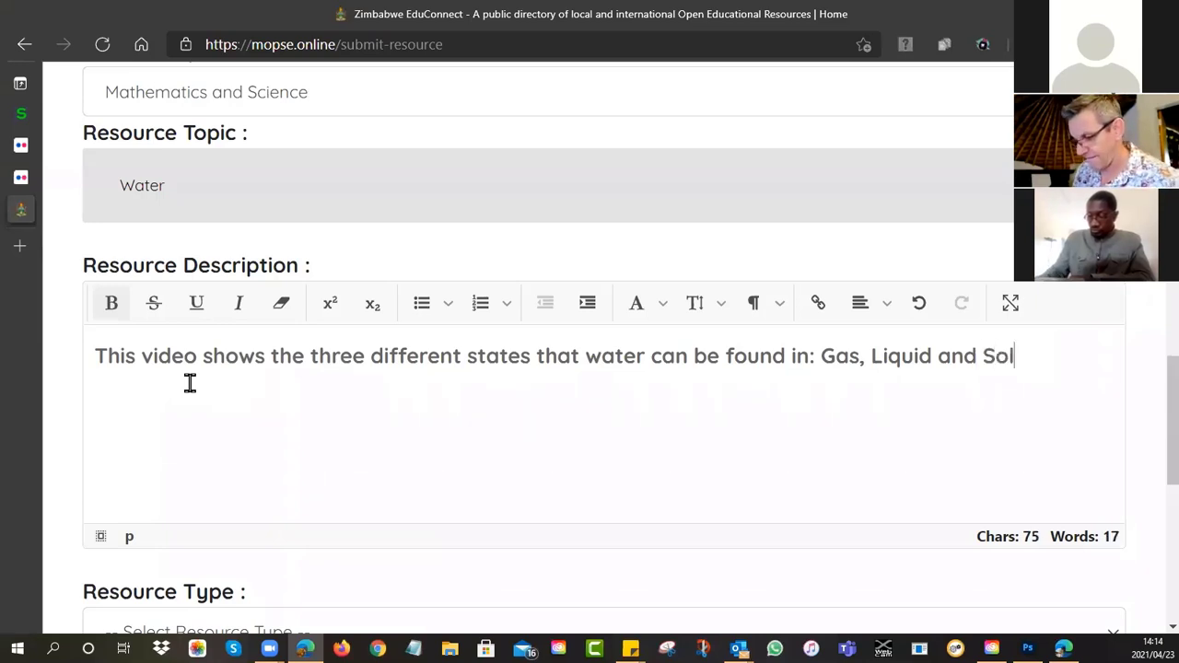
{"action": "type", "text": "id"}
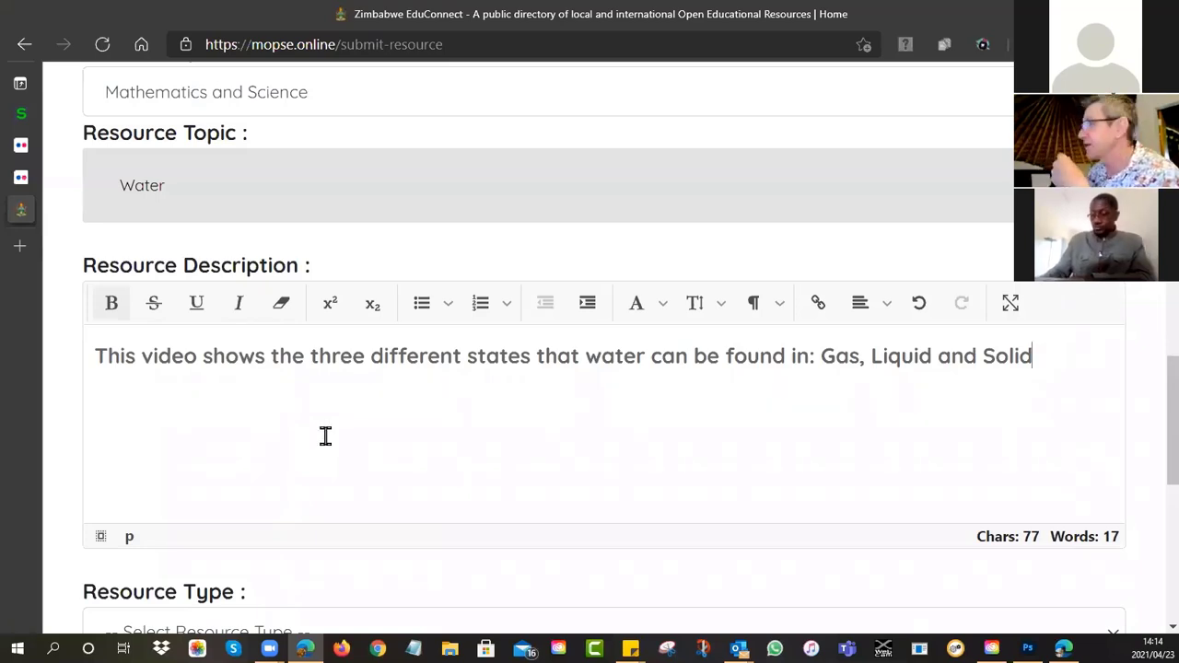
Step: Set the resource type to TEACHING AND LEARNING RESOURCES
{"action": "scroll", "scroll_direction": "down", "scroll_amount": 3}
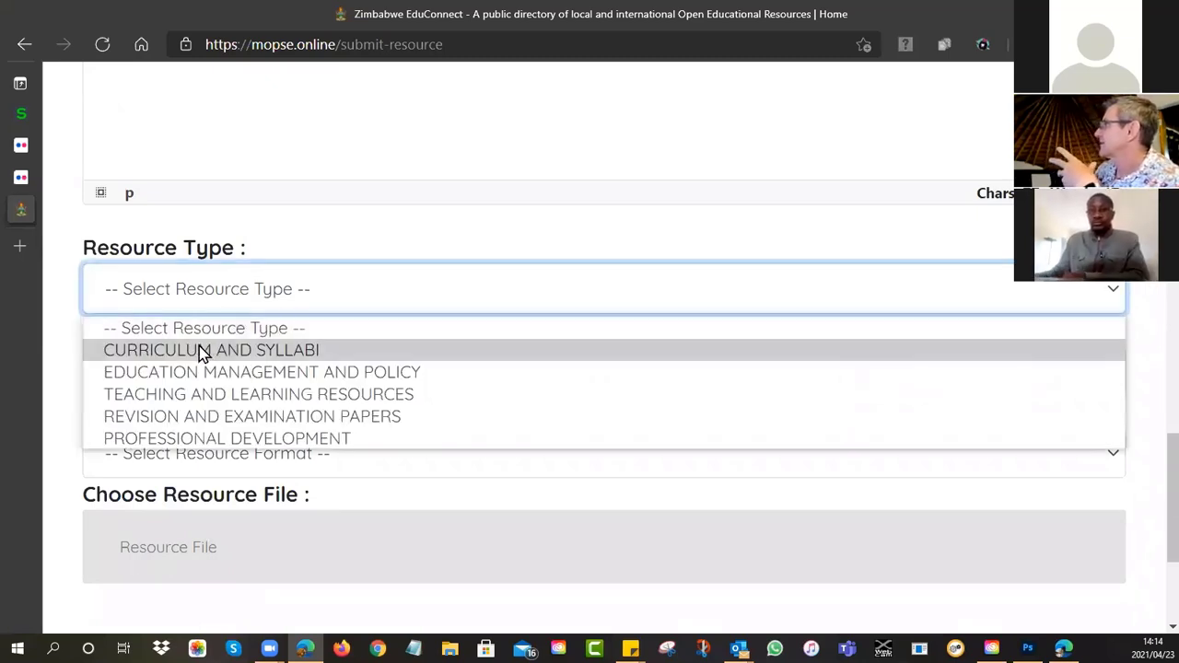
{"action": "mouse_move", "coordinate": [202, 373]}
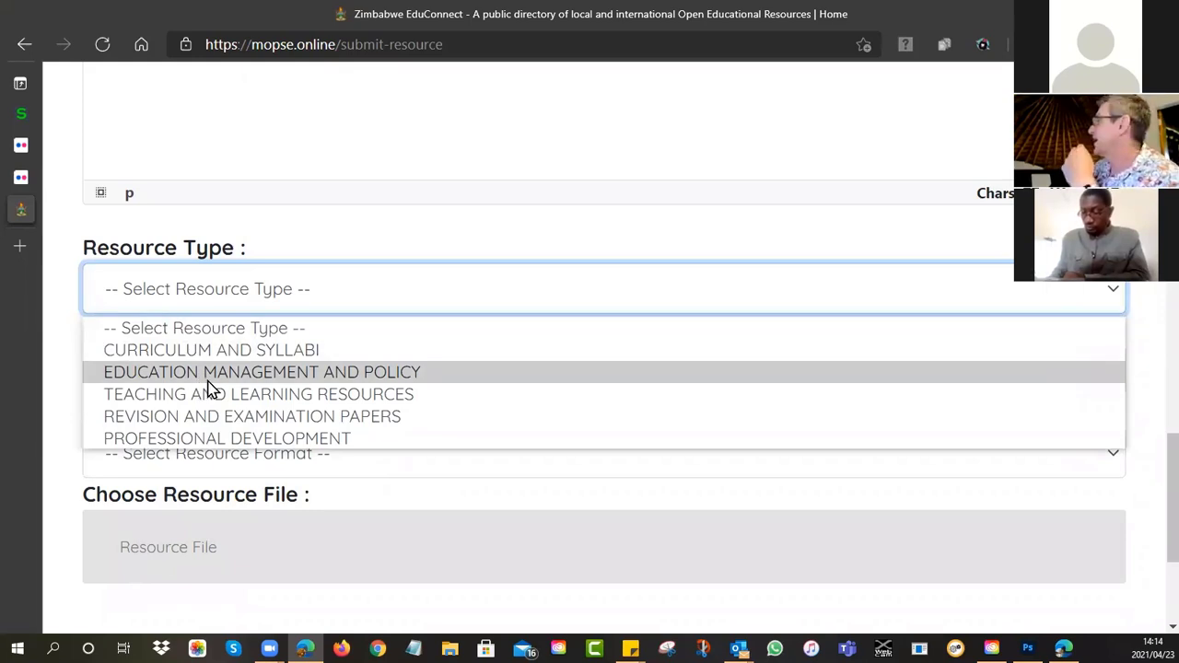
{"action": "left_click", "coordinate": [258, 395]}
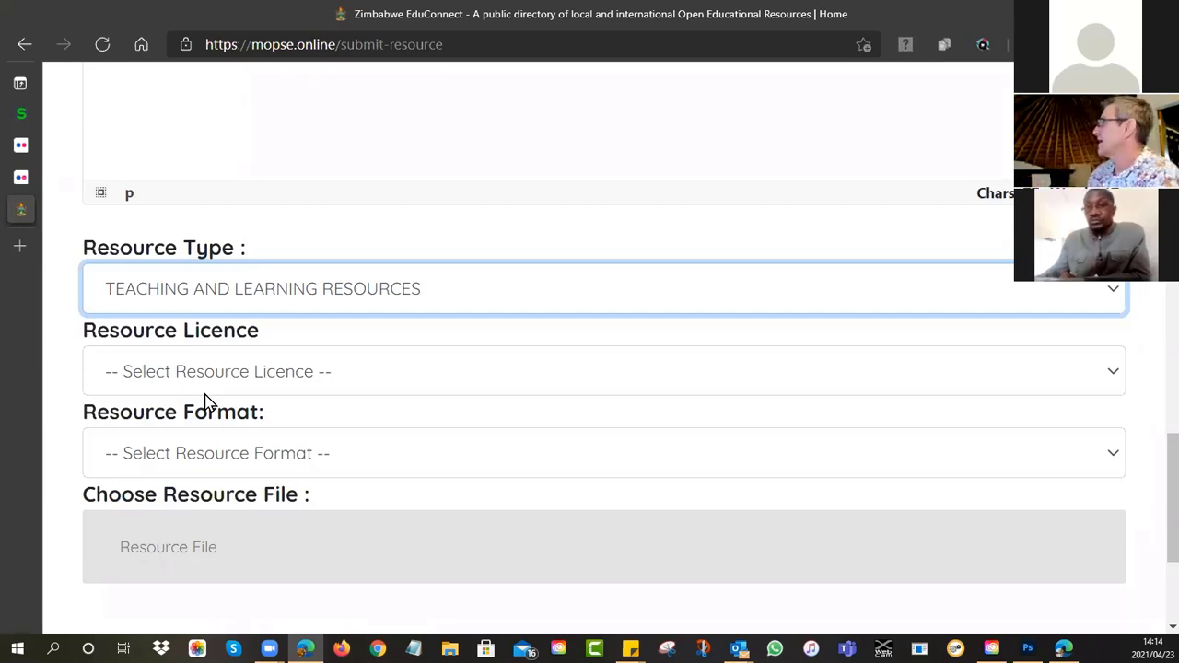
Step: Reveal the Resource Licence choices, CC BY through CC ZERO
{"action": "left_click", "coordinate": [604, 373]}
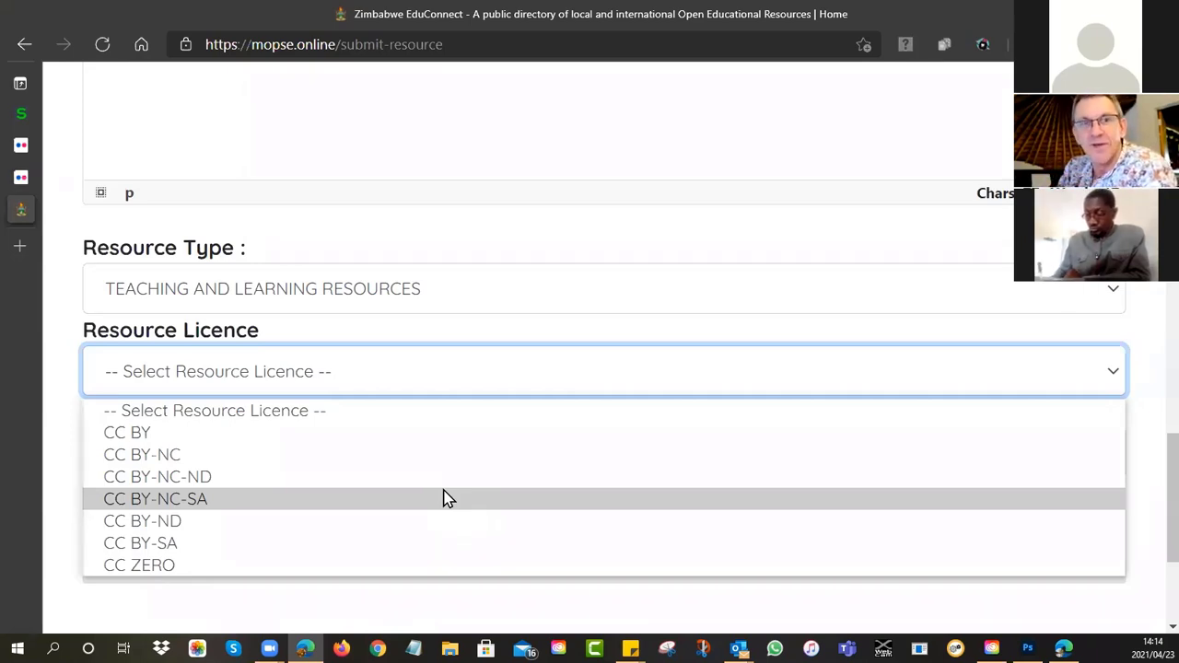
{"action": "mouse_move", "coordinate": [147, 433]}
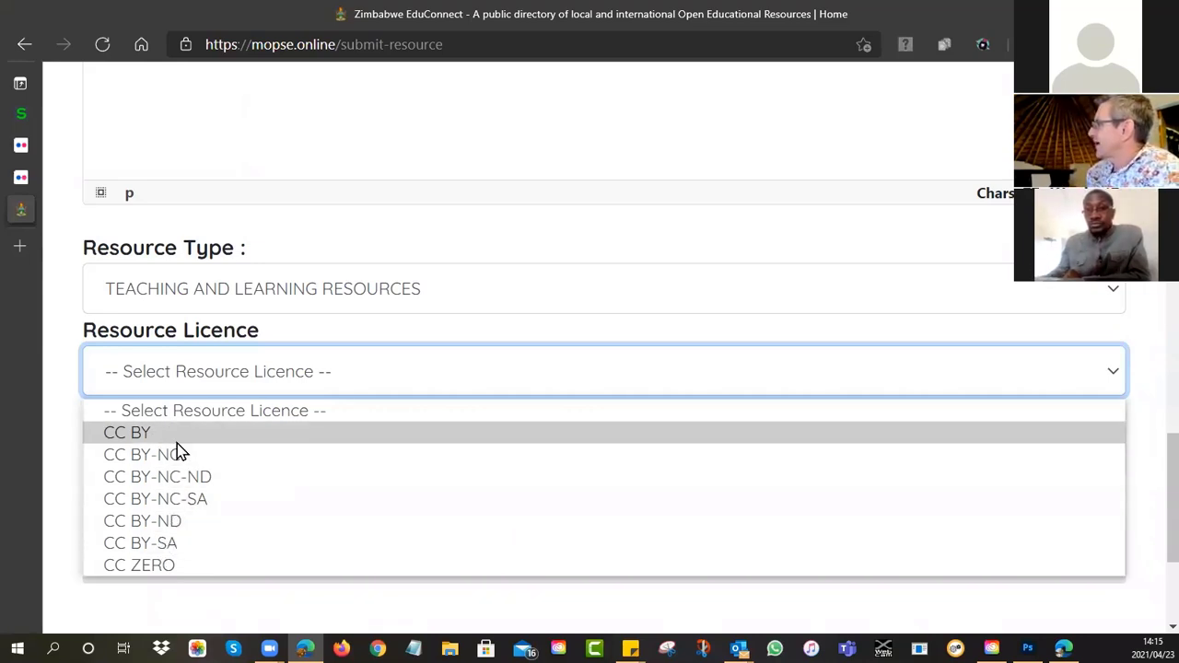
{"action": "mouse_move", "coordinate": [141, 542]}
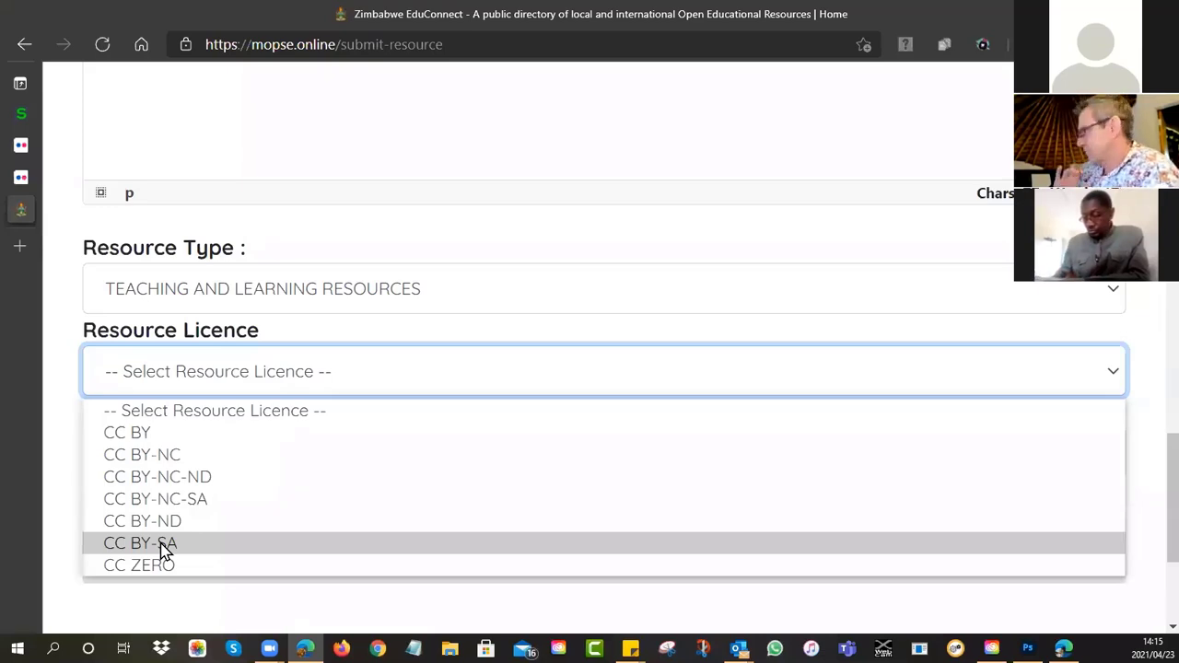
{"action": "mouse_move", "coordinate": [127, 431]}
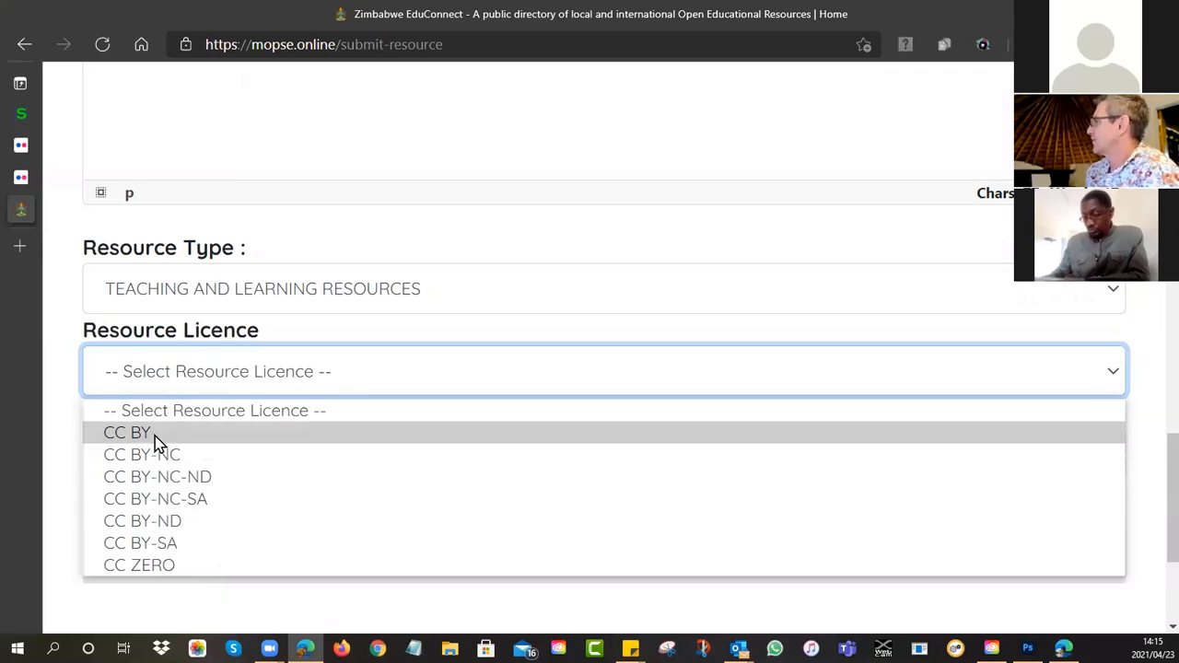
Step: Choose CC BY as the licence and Video as the resource format
{"action": "left_click", "coordinate": [128, 432]}
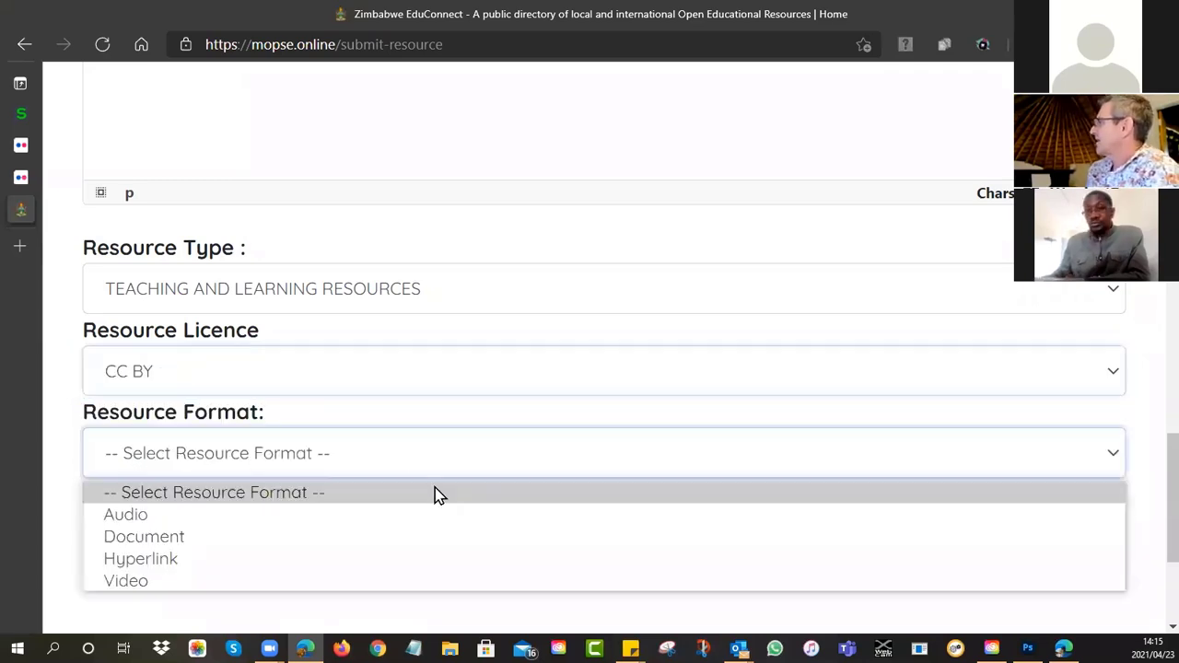
{"action": "left_click", "coordinate": [217, 492]}
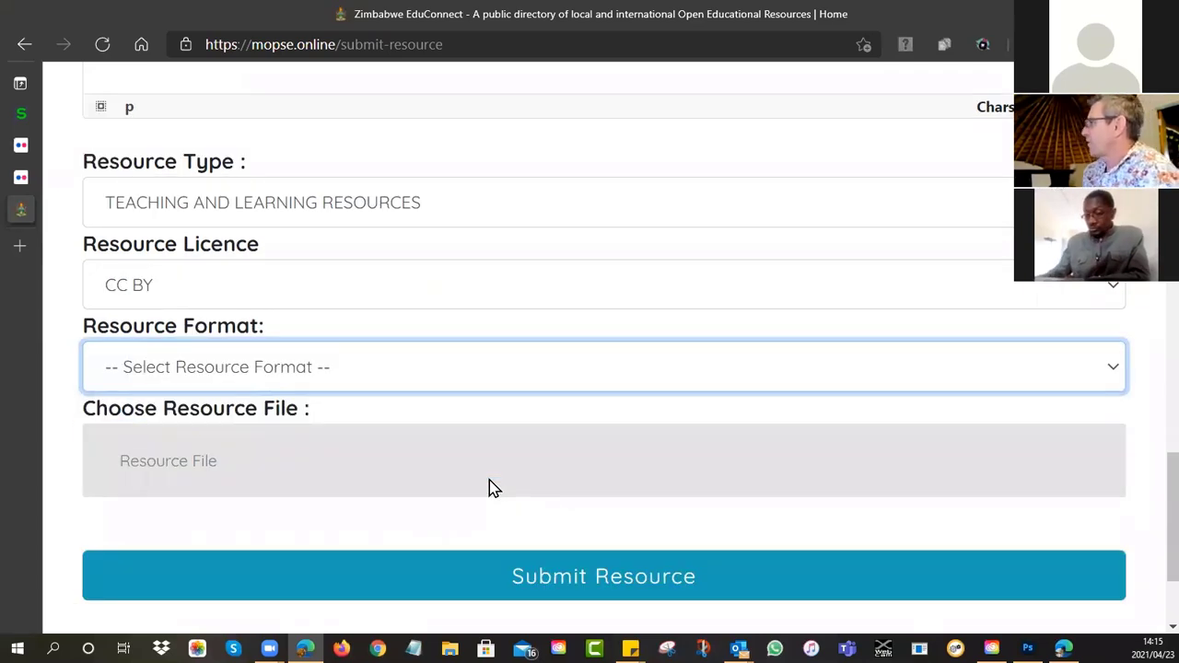
{"action": "left_click", "coordinate": [604, 366]}
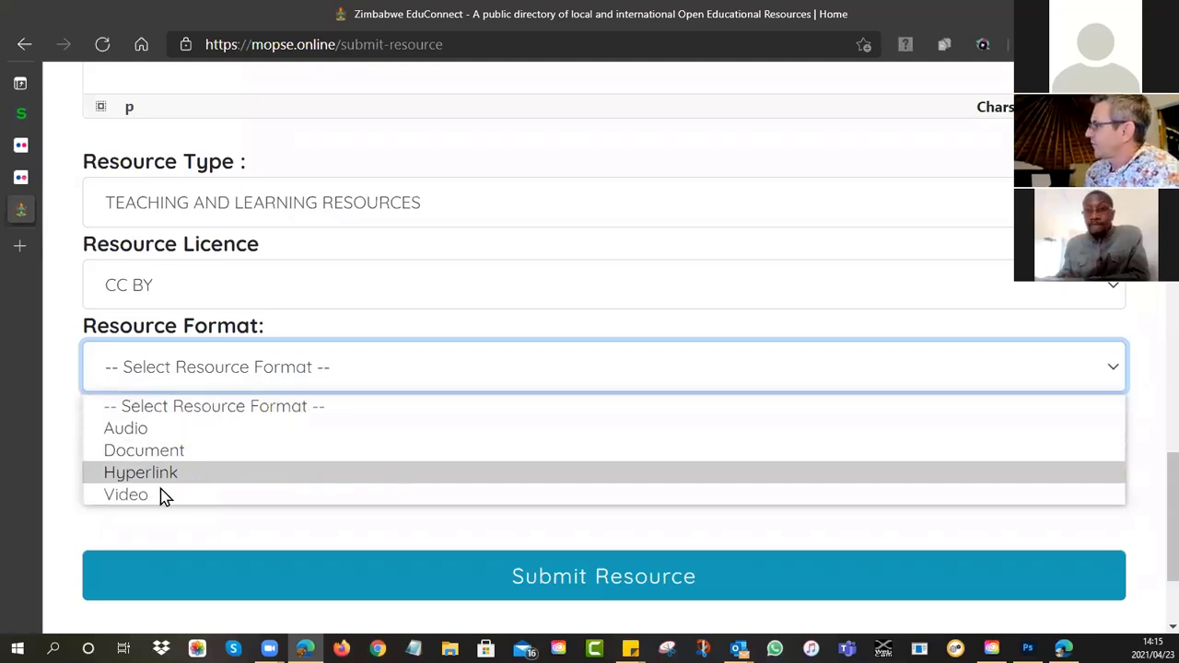
{"action": "mouse_move", "coordinate": [125, 494]}
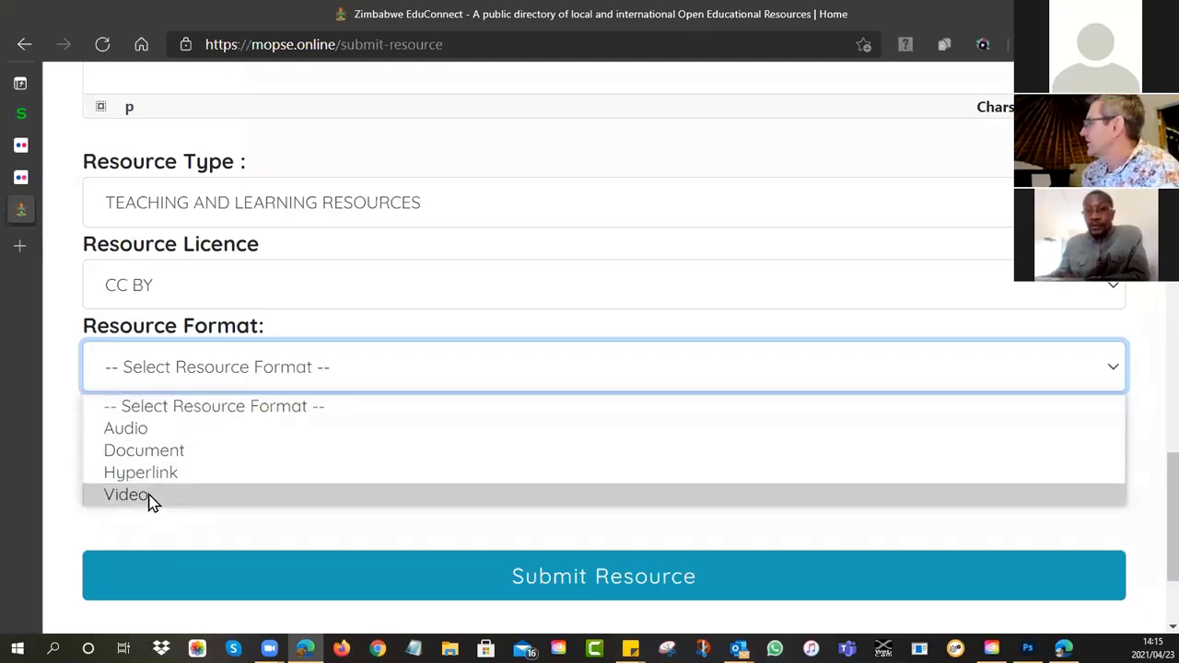
{"action": "left_click", "coordinate": [128, 494]}
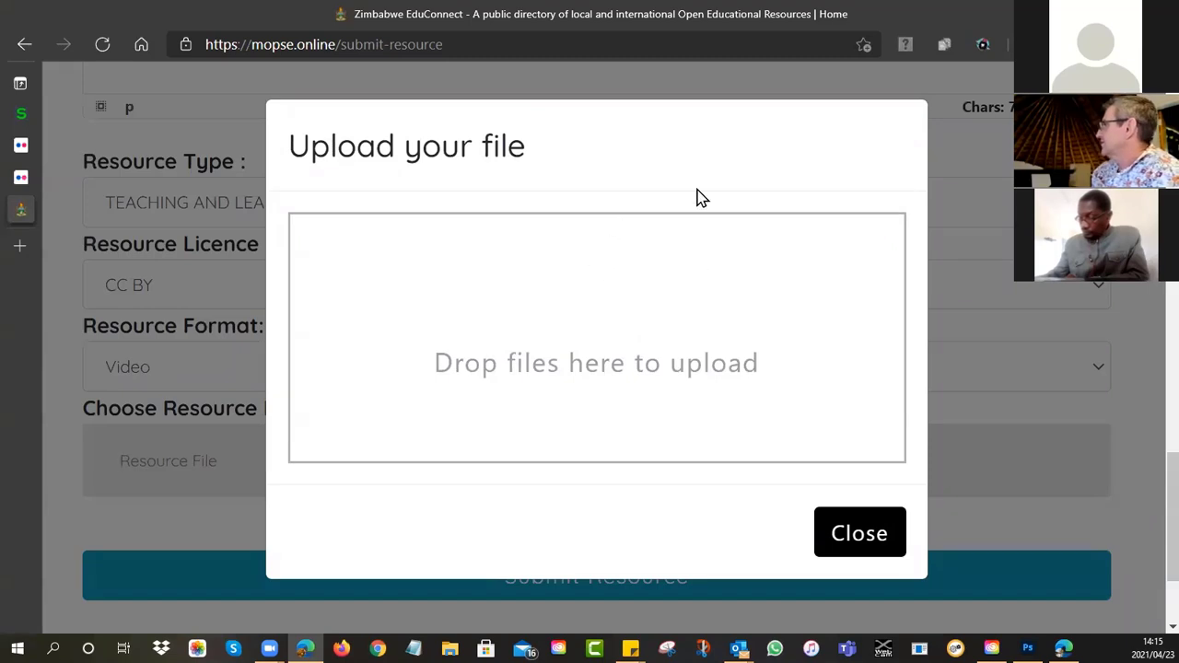
{"action": "mouse_move", "coordinate": [416, 358]}
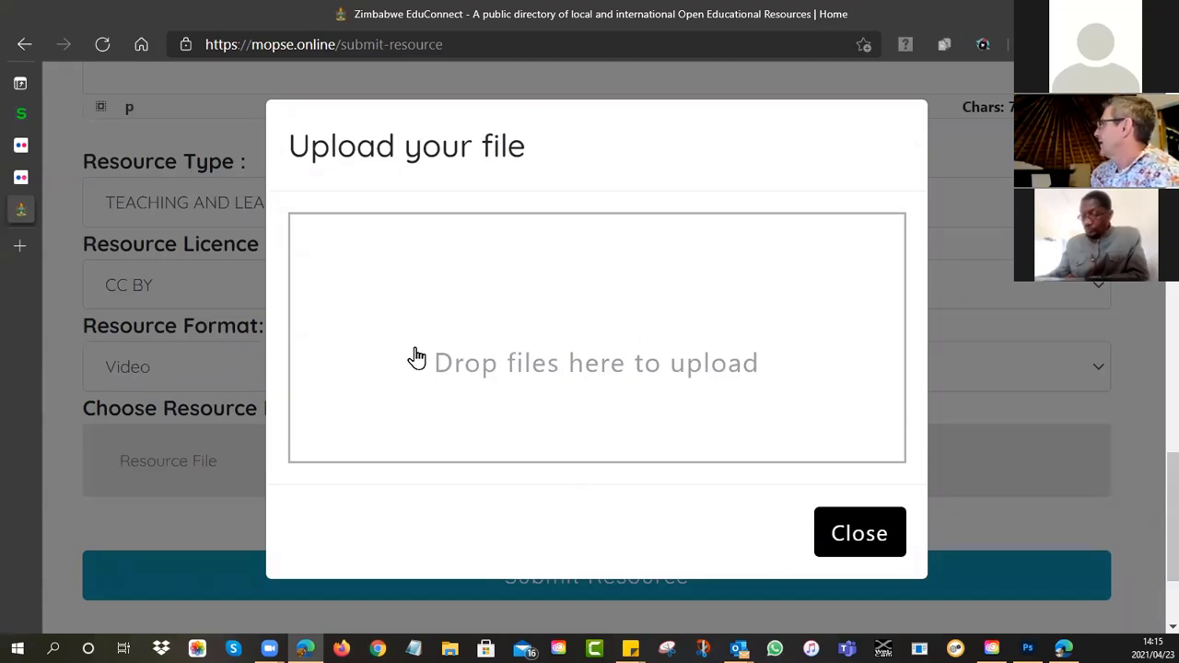
{"action": "left_click", "coordinate": [597, 335]}
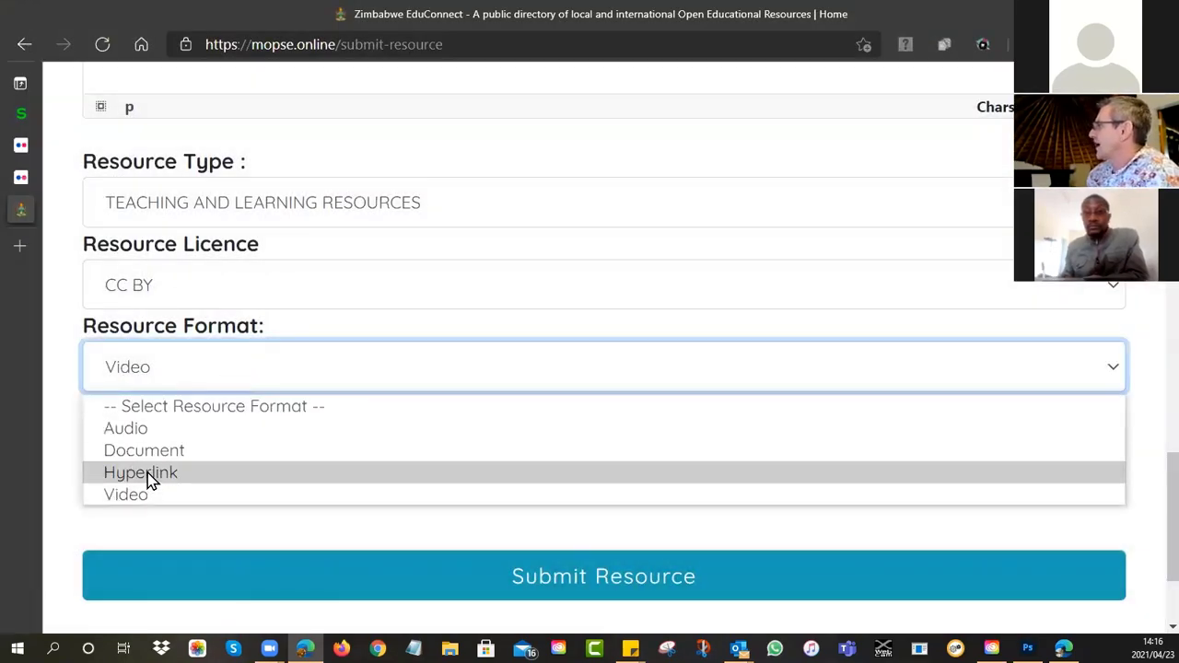
Step: Change the resource format to Hyperlink
{"action": "left_click", "coordinate": [140, 472]}
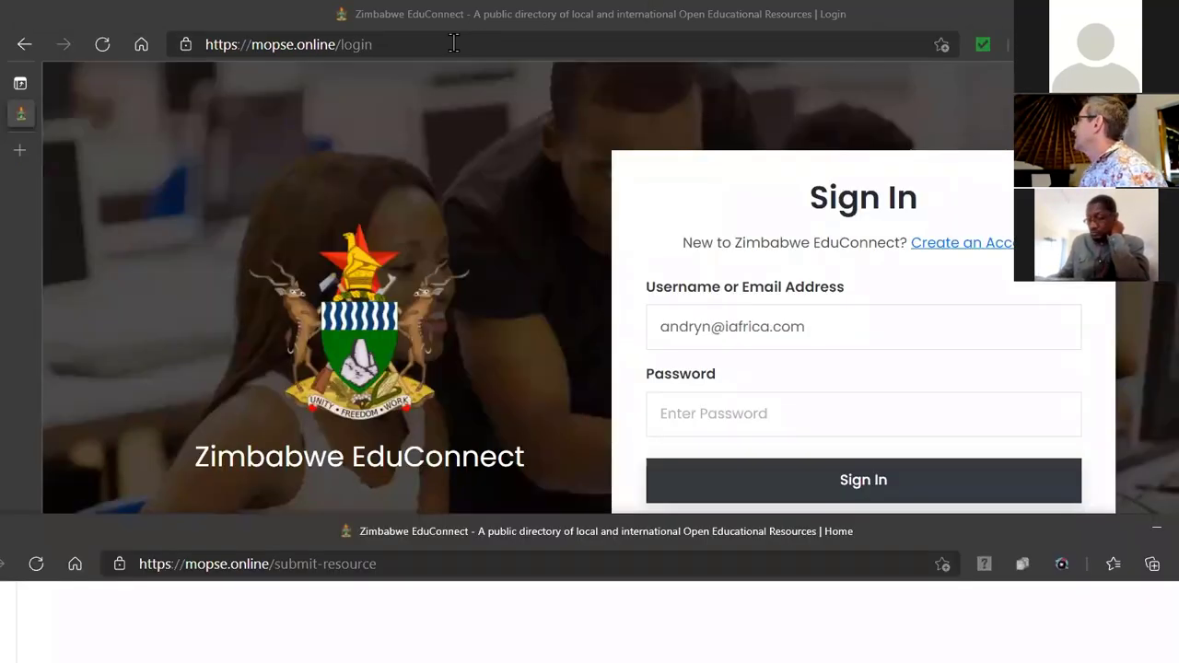
Step: Go to youtube via the address bar and begin searching 'Zimbab'
{"action": "left_click", "coordinate": [287, 45]}
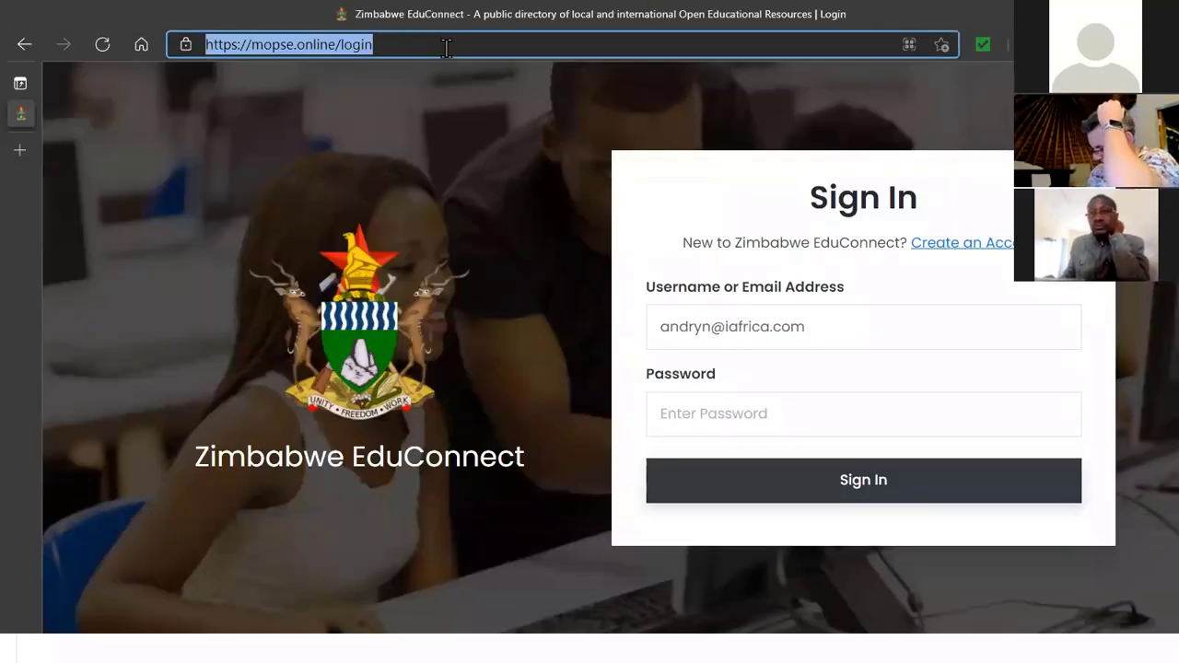
{"action": "type", "text": "youtube&oq=yout&aqs=edge"}
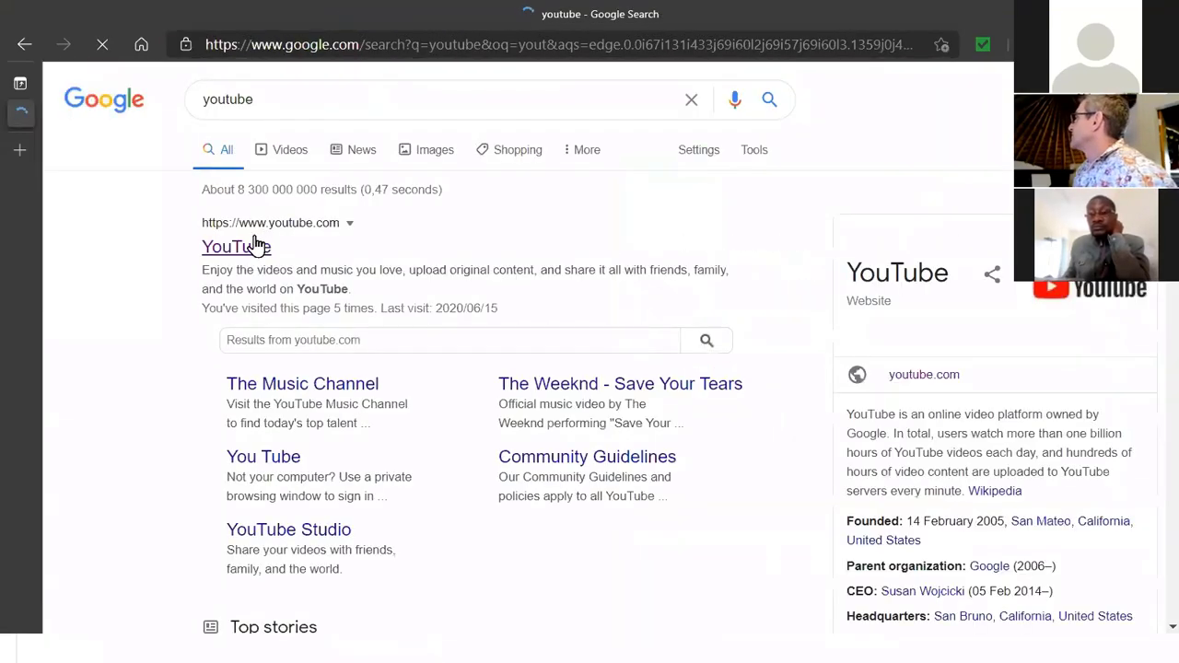
{"action": "left_click", "coordinate": [236, 247]}
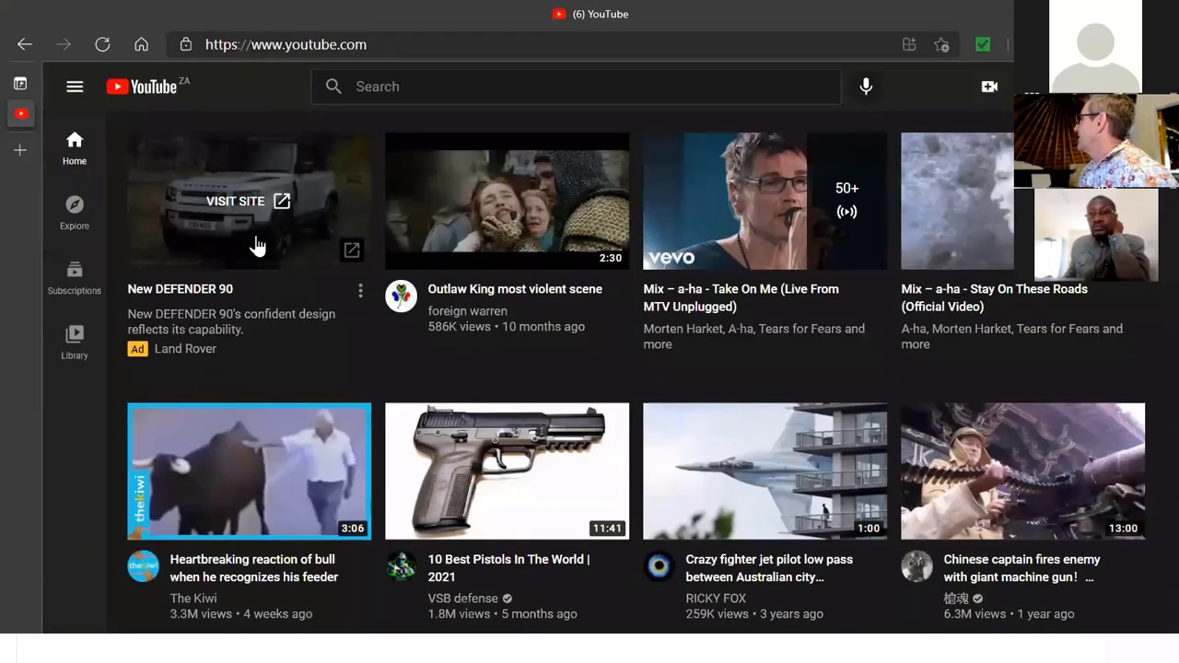
{"action": "mouse_move", "coordinate": [323, 109]}
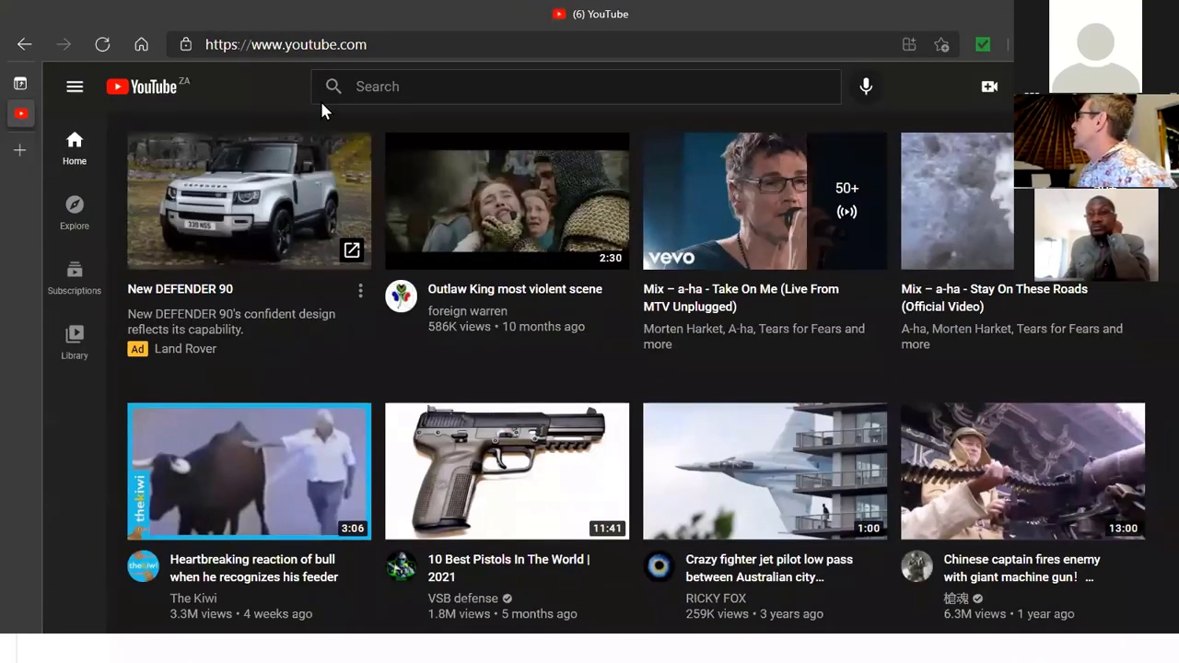
{"action": "left_click", "coordinate": [575, 87]}
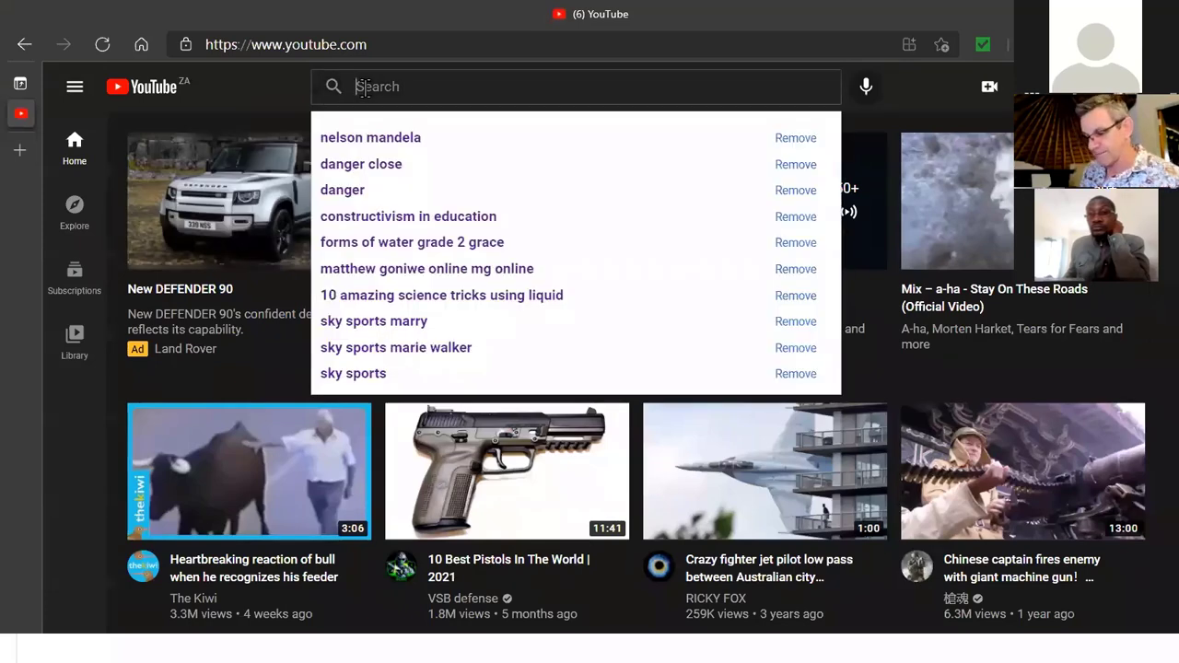
{"action": "type", "text": "Zimbabwe RTT"}
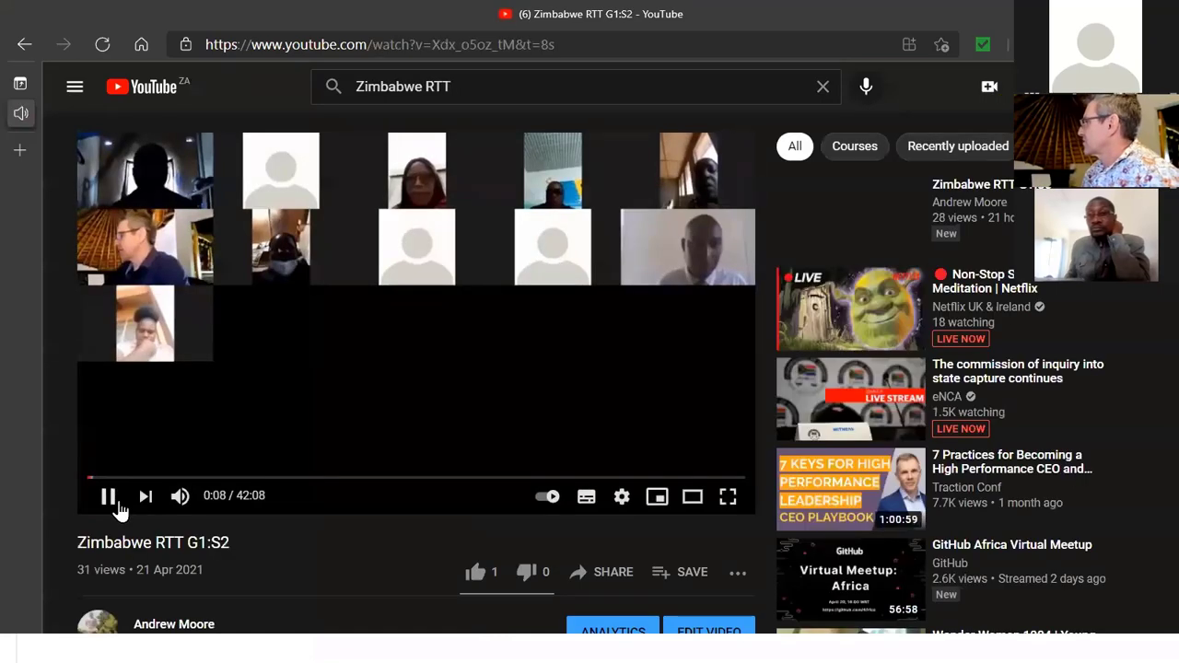
Step: Pause the video and copy its short YouTube link from the Share options
{"action": "left_click", "coordinate": [107, 495]}
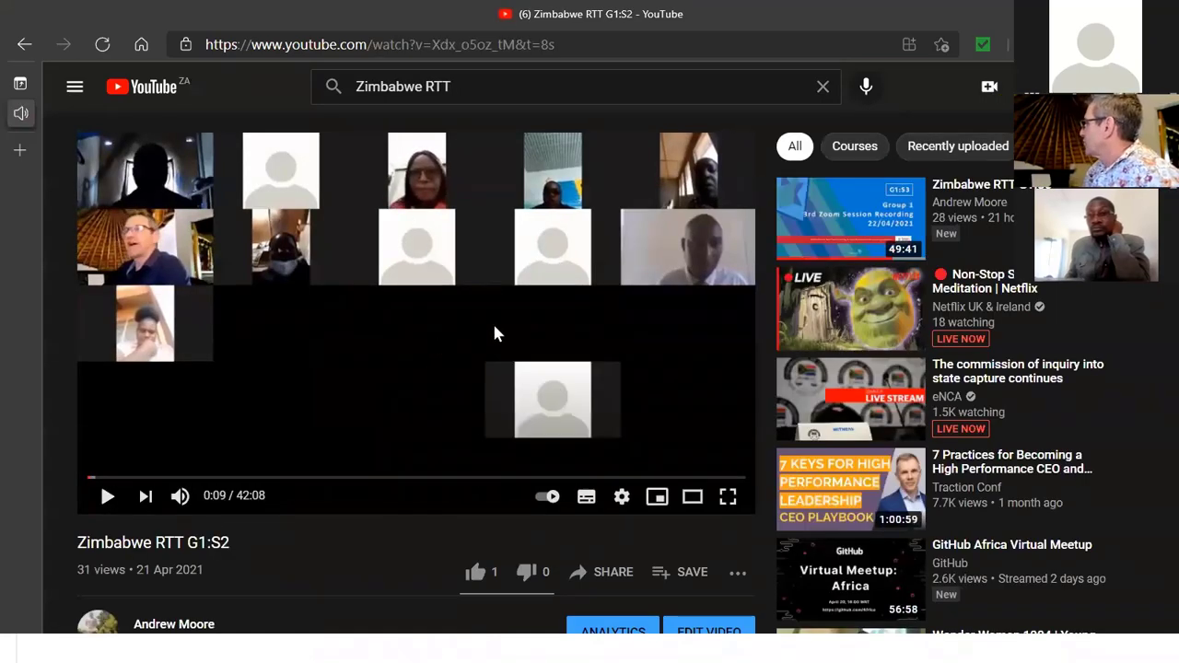
{"action": "scroll", "scroll_direction": "down", "scroll_amount": 3}
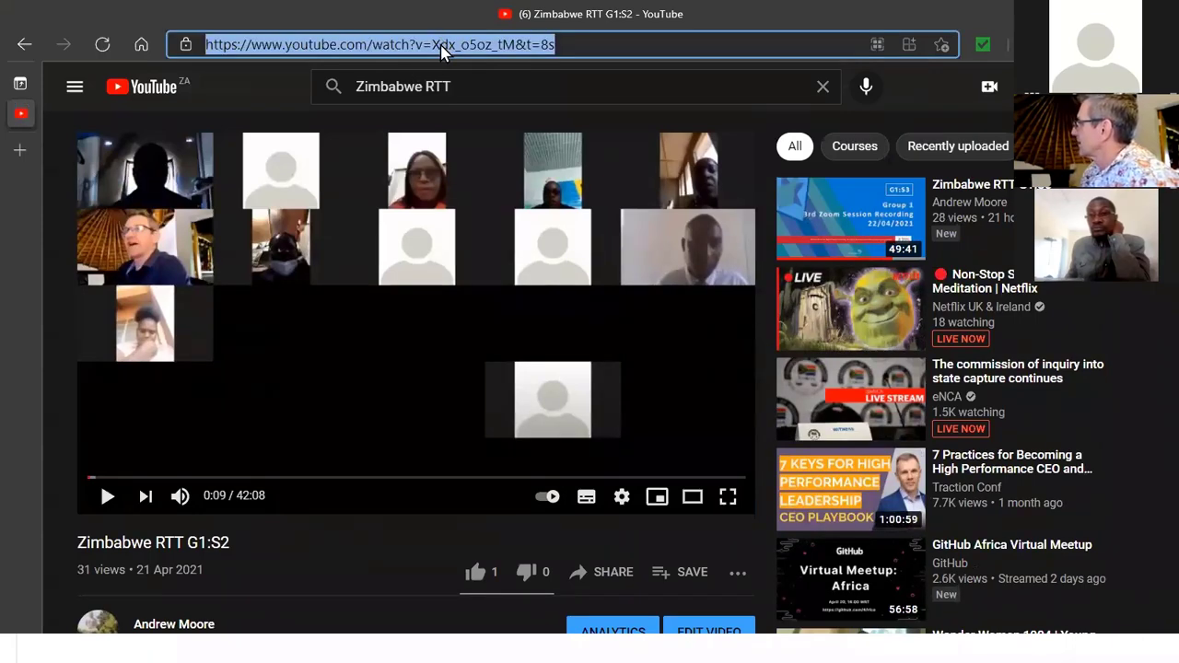
{"action": "right_click", "coordinate": [443, 44]}
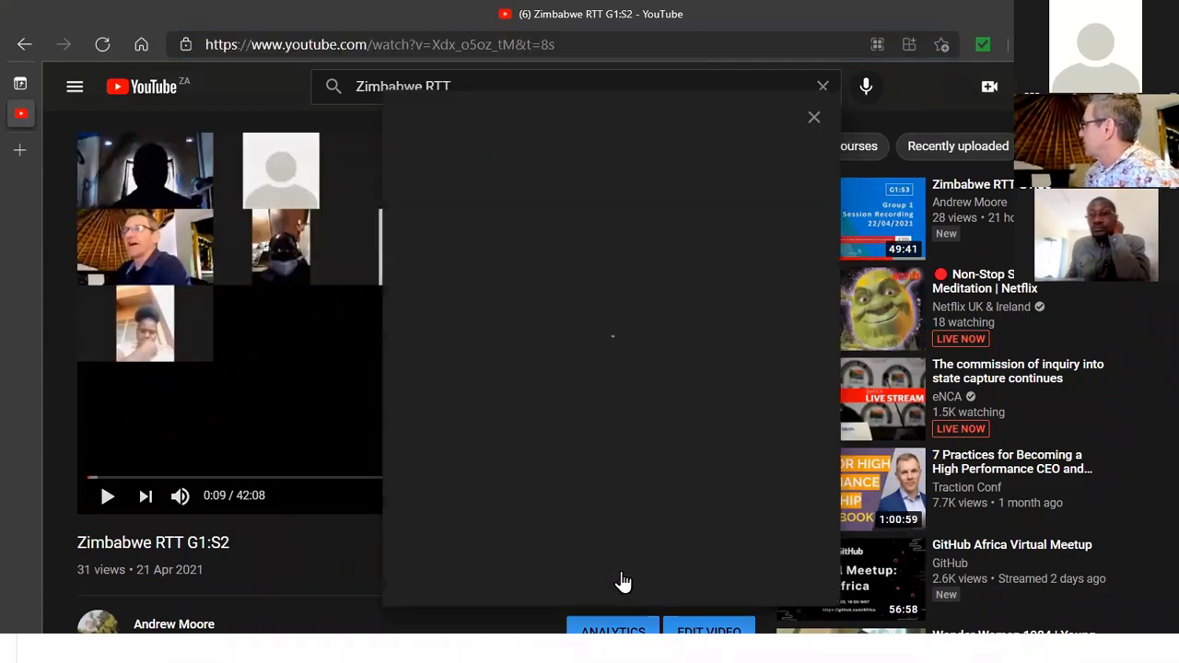
{"action": "left_click", "coordinate": [601, 571]}
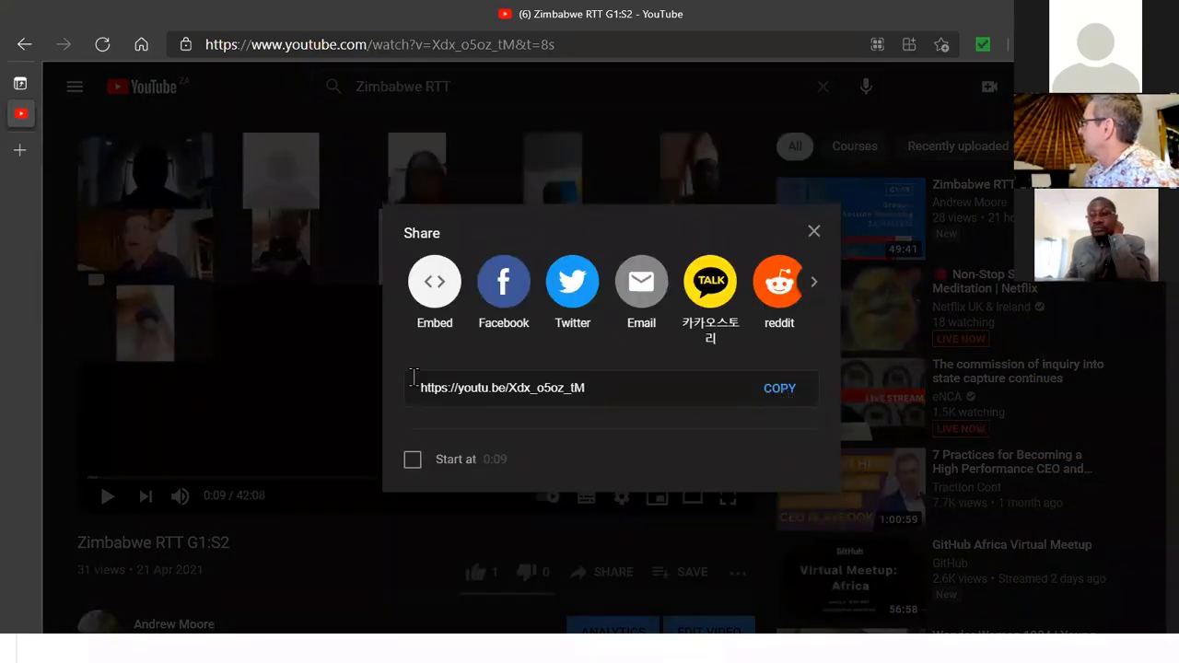
{"action": "left_click", "coordinate": [780, 387]}
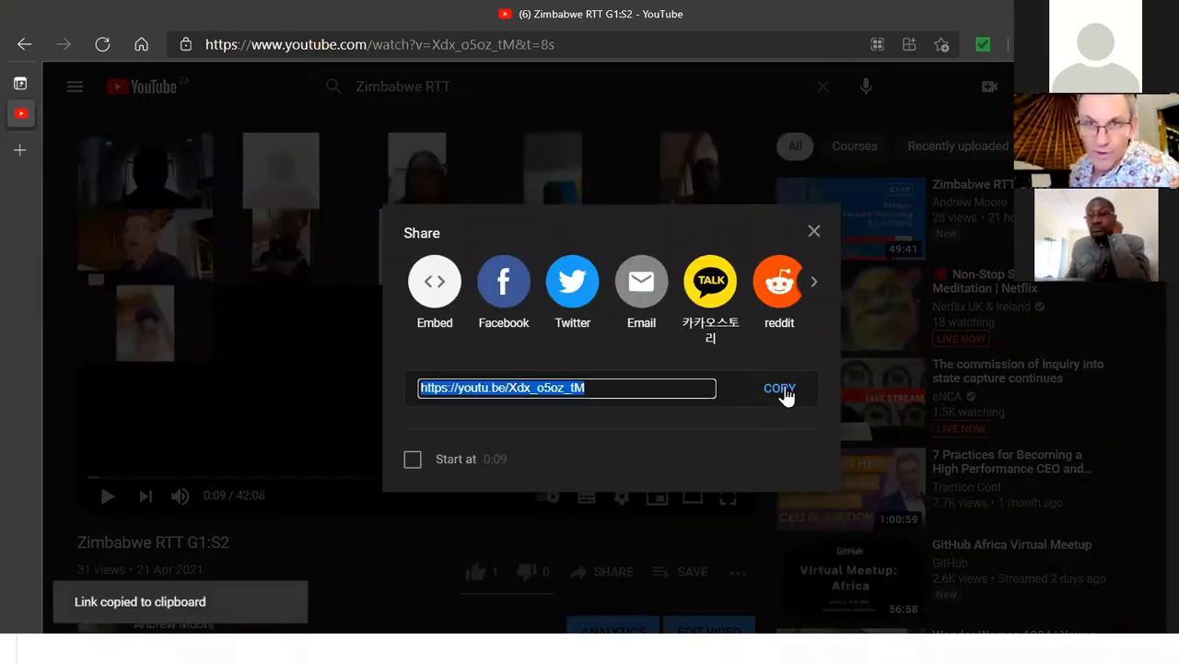
{"action": "mouse_move", "coordinate": [820, 281]}
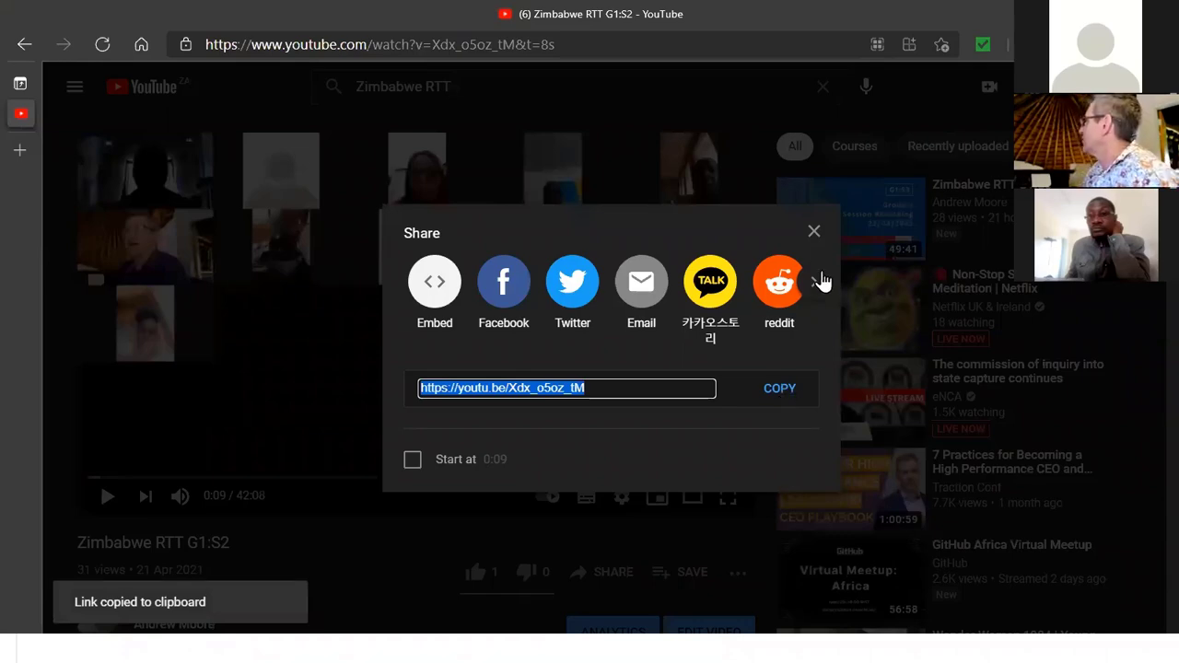
{"action": "left_click", "coordinate": [815, 231]}
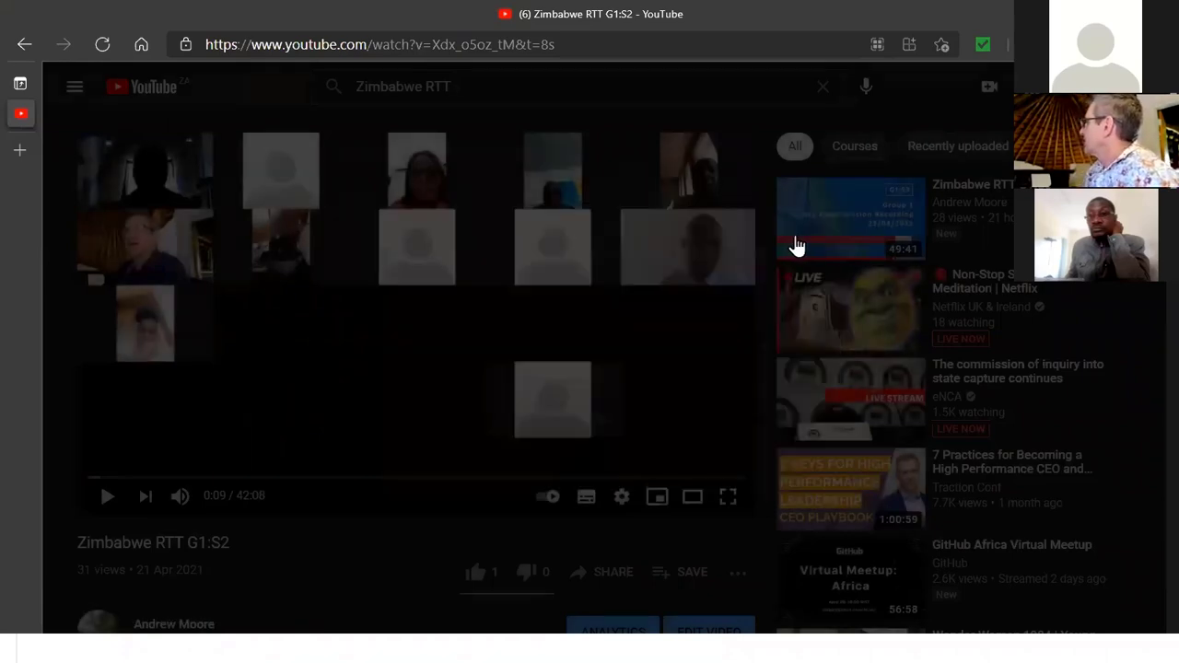
{"action": "left_click", "coordinate": [378, 44]}
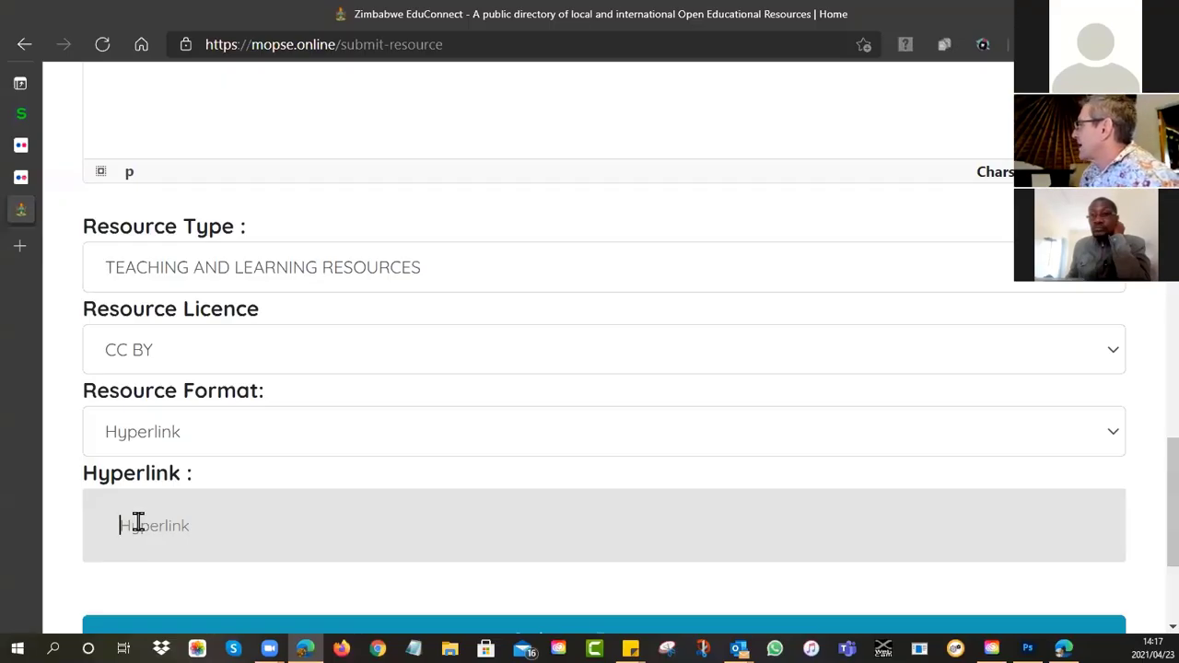
Step: Paste the copied YouTube address into the Hyperlink field
{"action": "right_click", "coordinate": [138, 525]}
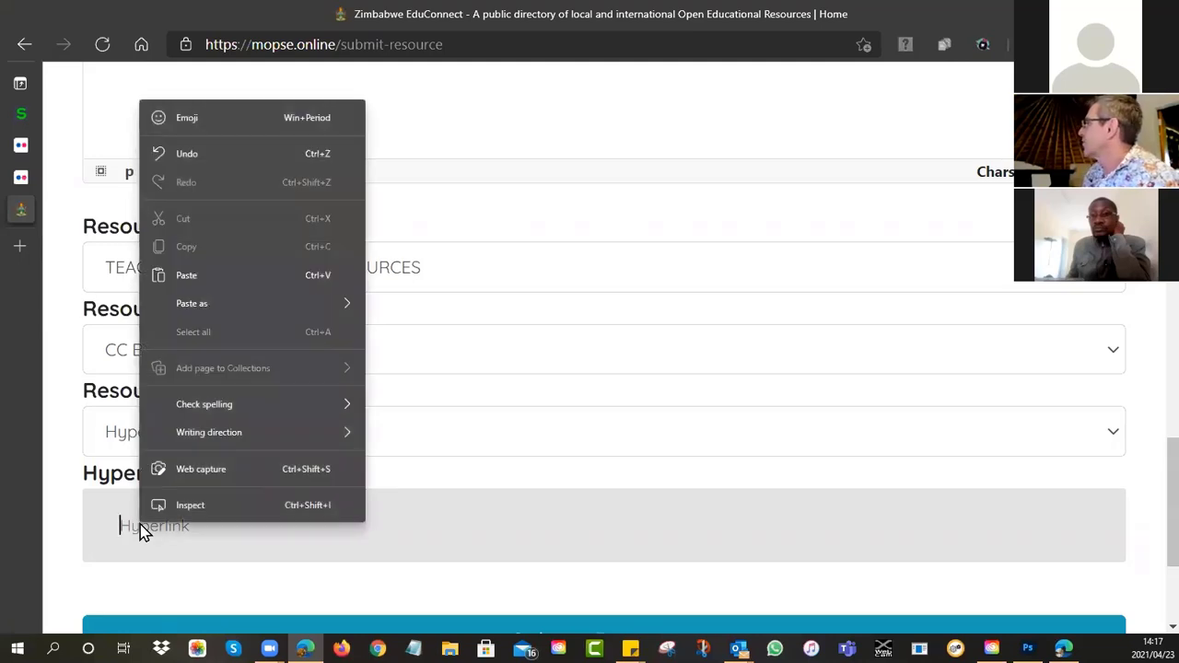
{"action": "left_click", "coordinate": [186, 274]}
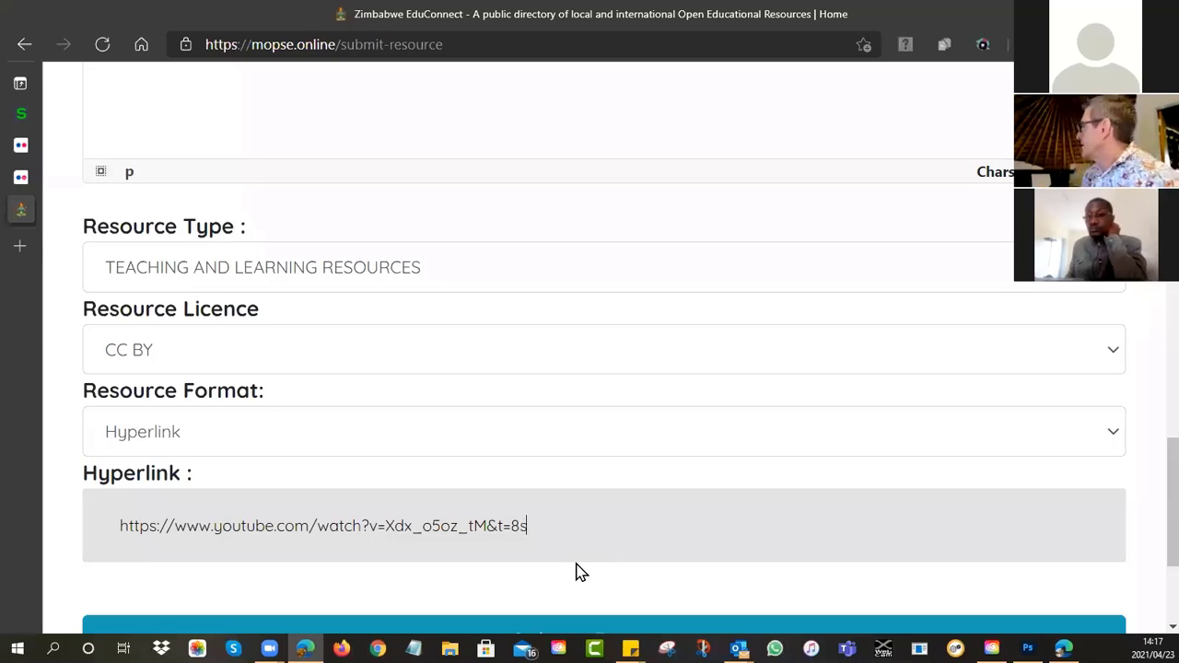
{"action": "scroll", "scroll_direction": "down", "scroll_amount": 3}
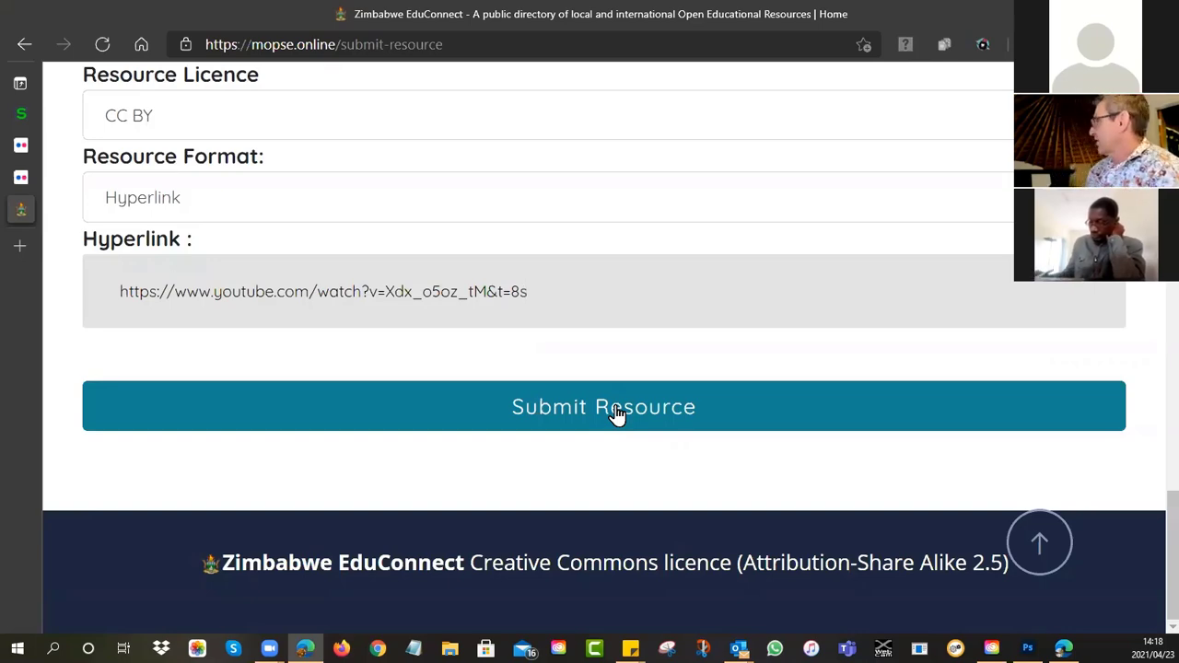
{"action": "scroll", "scroll_direction": "up", "scroll_amount": 3}
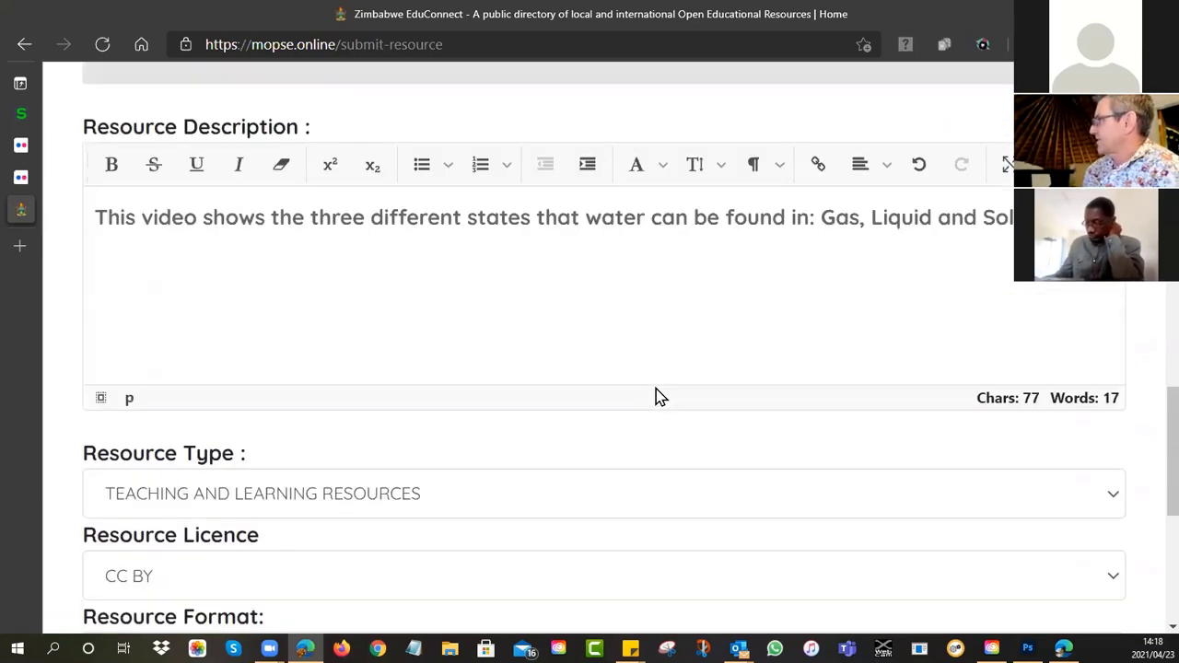
{"action": "scroll", "scroll_direction": "up", "scroll_amount": 3}
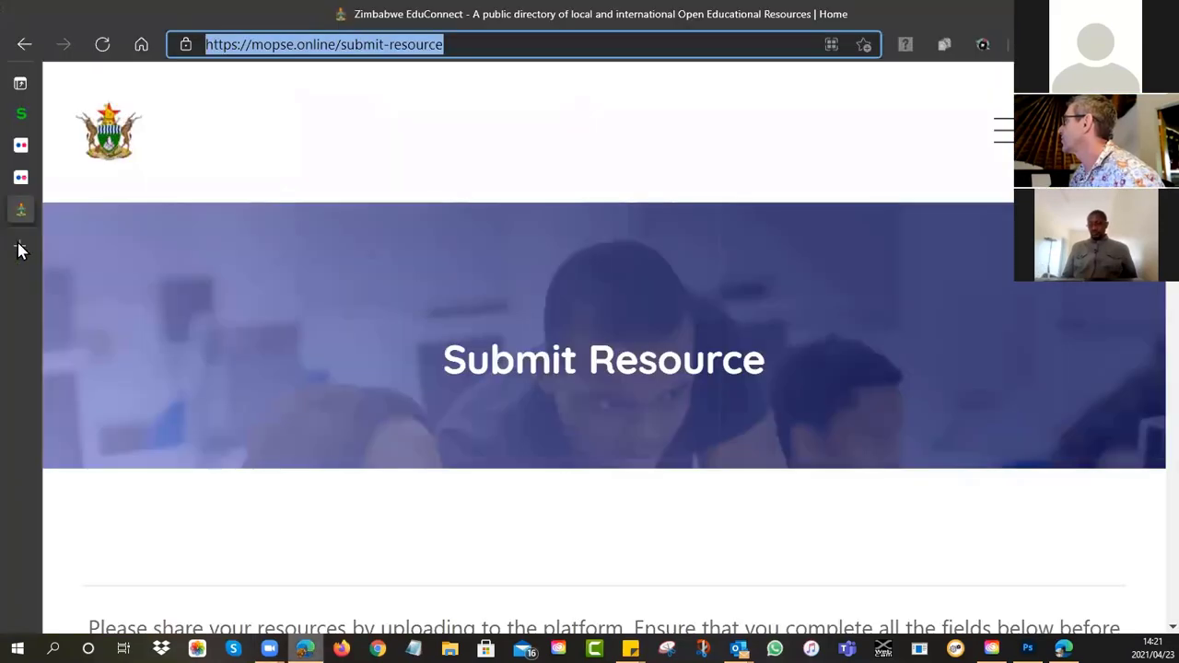
Step: Reach the OER Africa website from a new tab's tile
{"action": "left_click", "coordinate": [20, 83]}
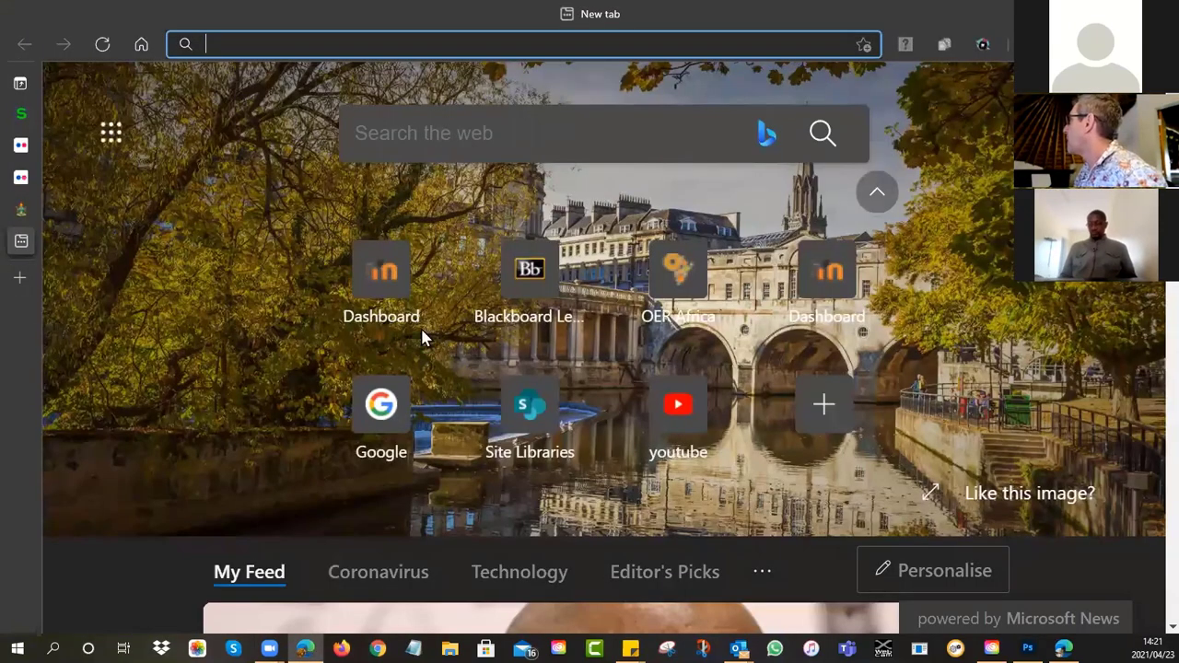
{"action": "left_click", "coordinate": [678, 273]}
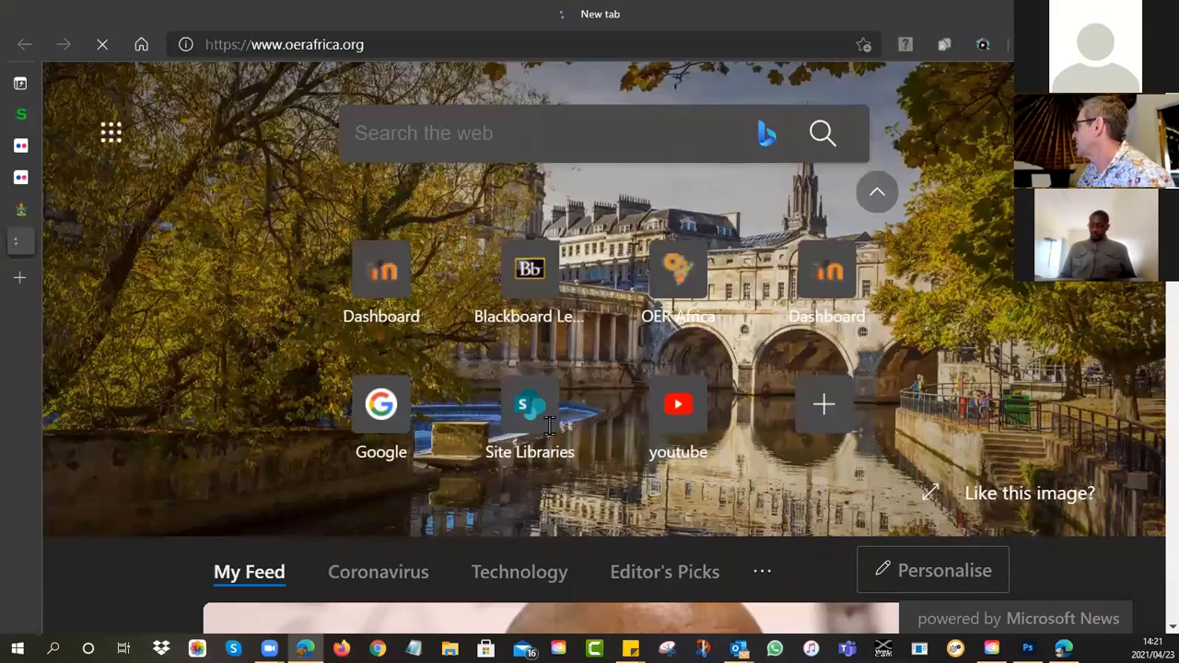
{"action": "mouse_move", "coordinate": [387, 304]}
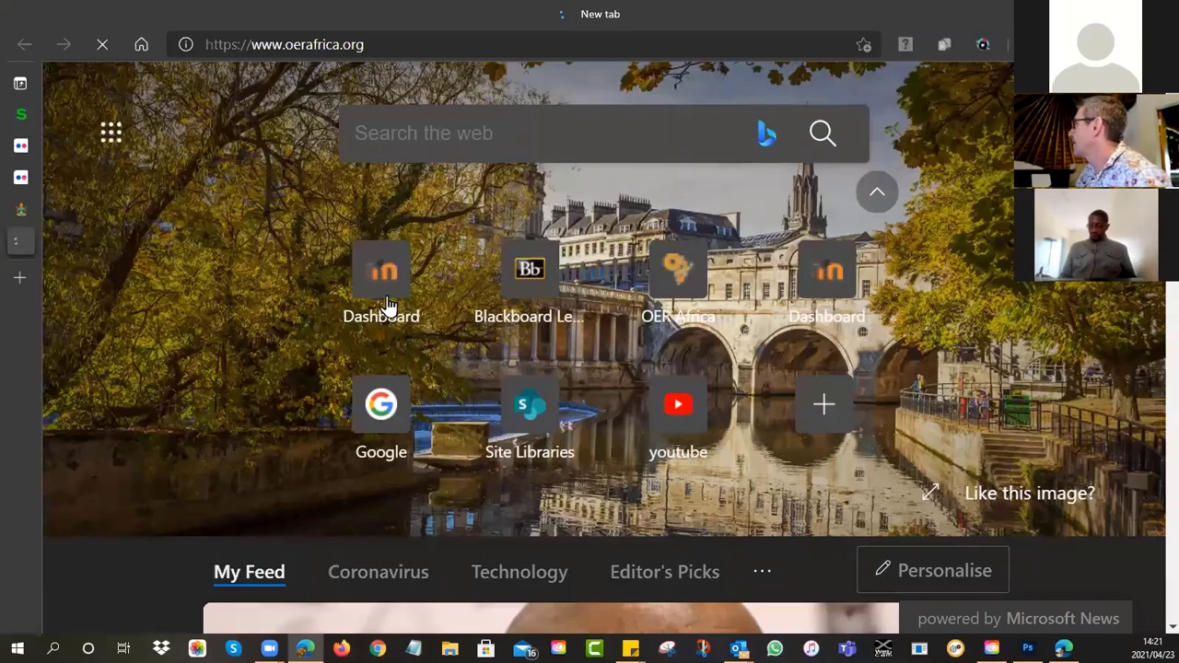
{"action": "left_click", "coordinate": [678, 280]}
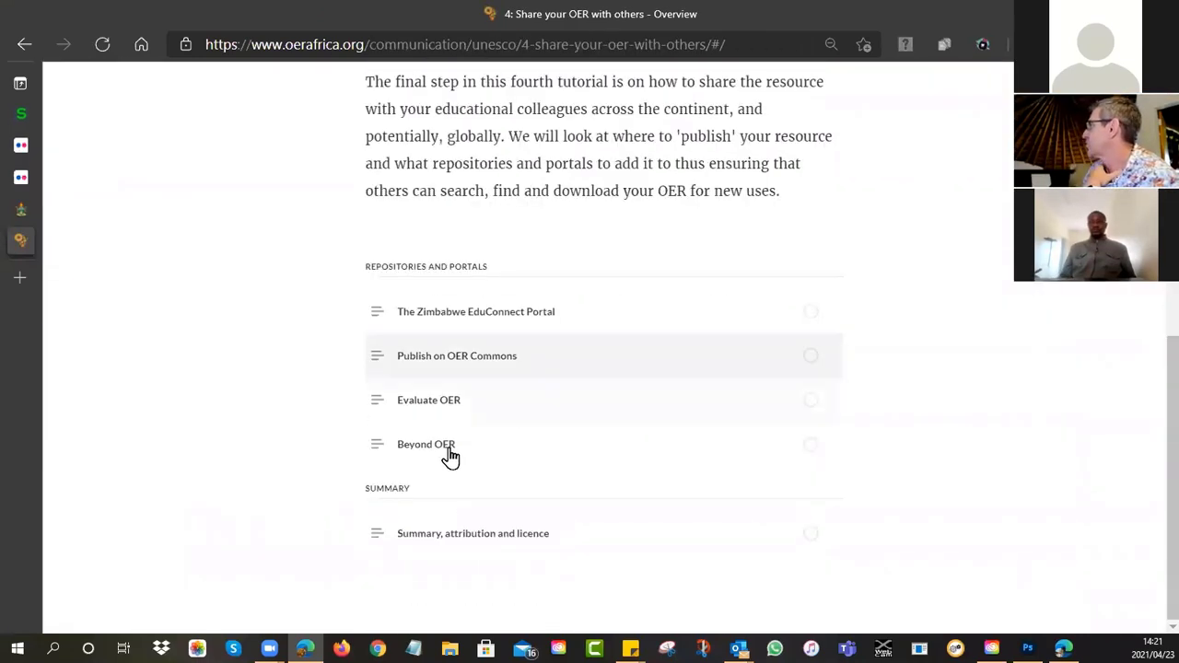
{"action": "mouse_move", "coordinate": [457, 365]}
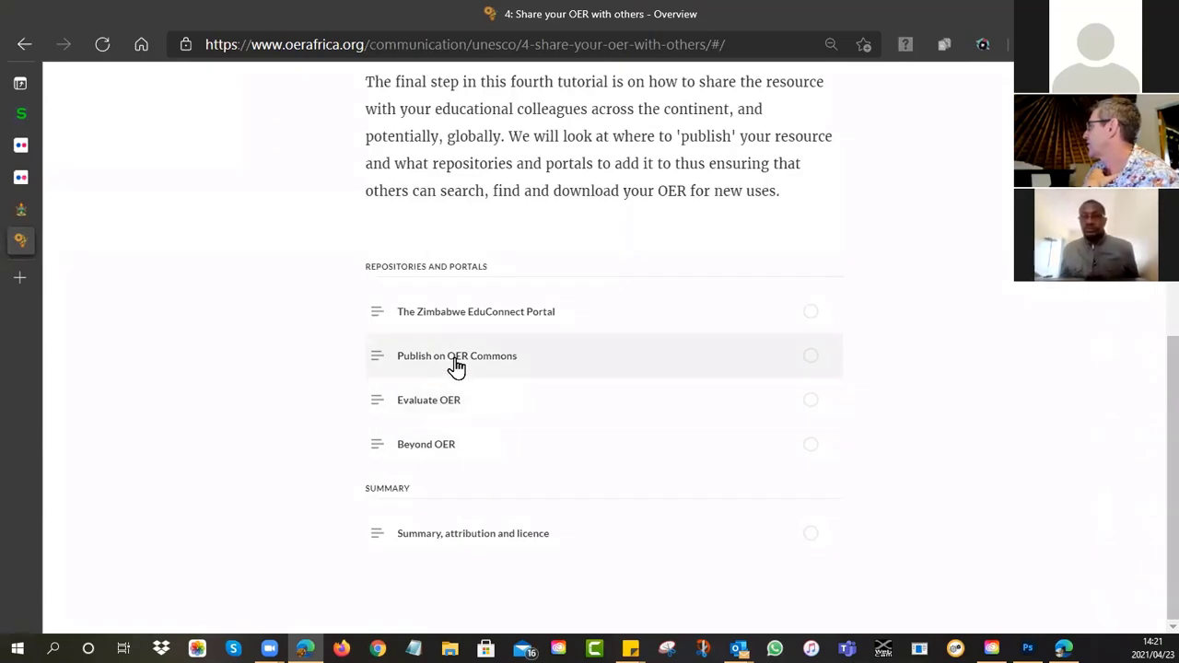
Step: Enter the Publish on OER Commons lesson and watch its indexing video full screen
{"action": "left_click", "coordinate": [457, 356]}
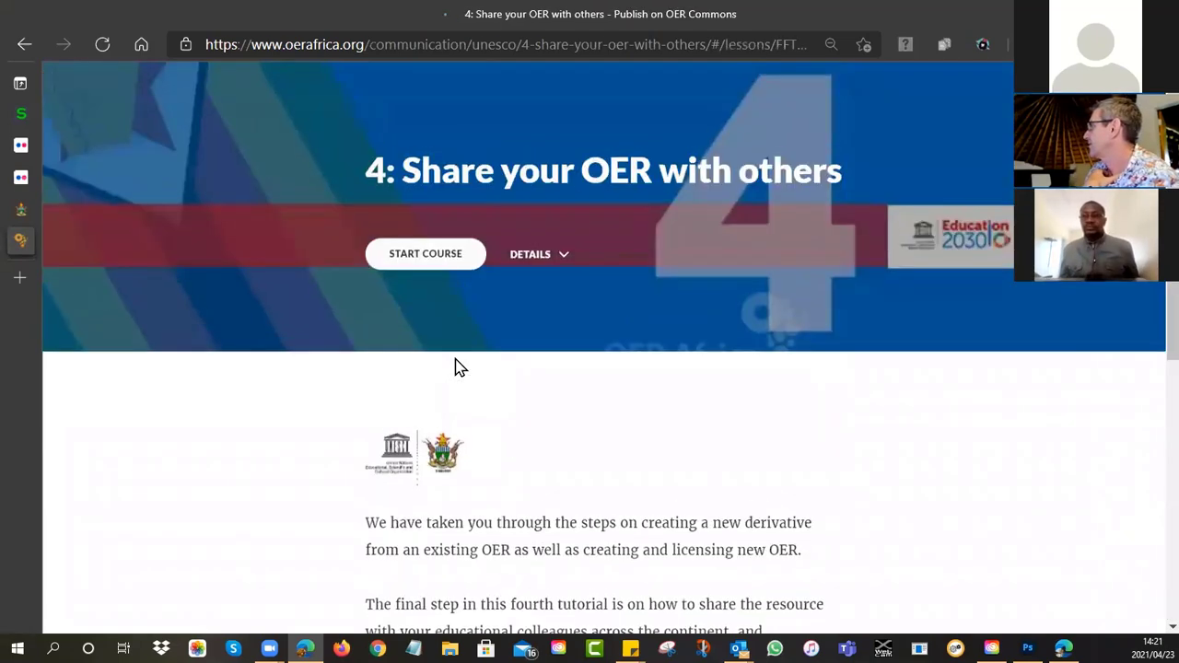
{"action": "left_click", "coordinate": [424, 255]}
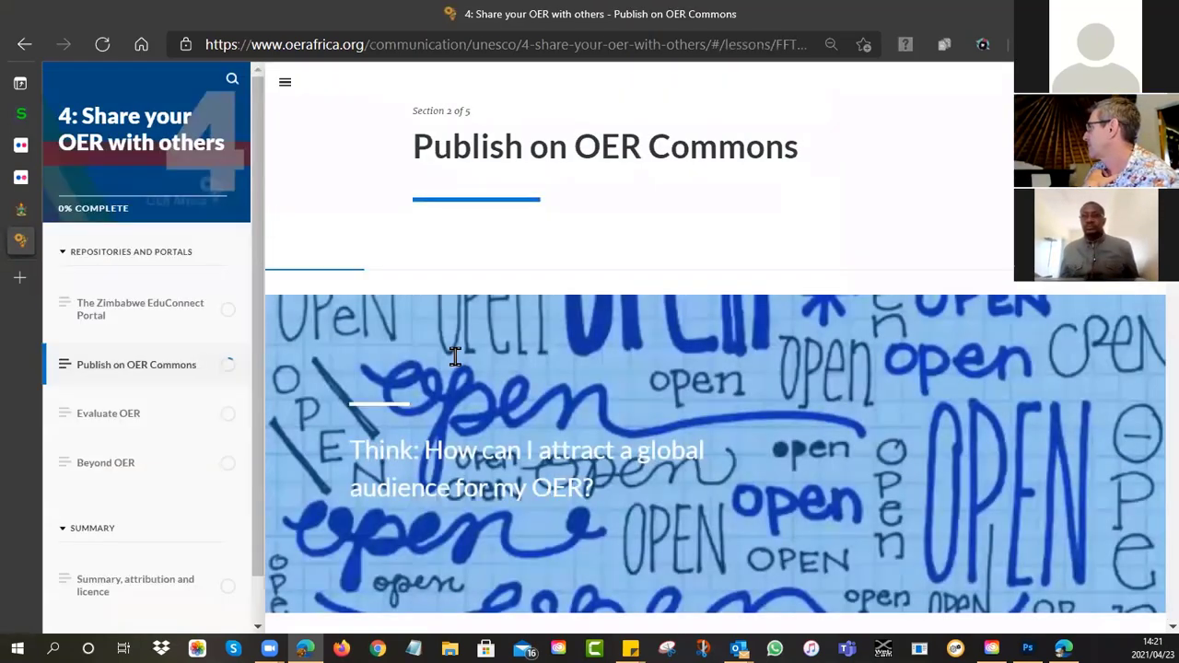
{"action": "scroll", "scroll_direction": "down", "scroll_amount": 3}
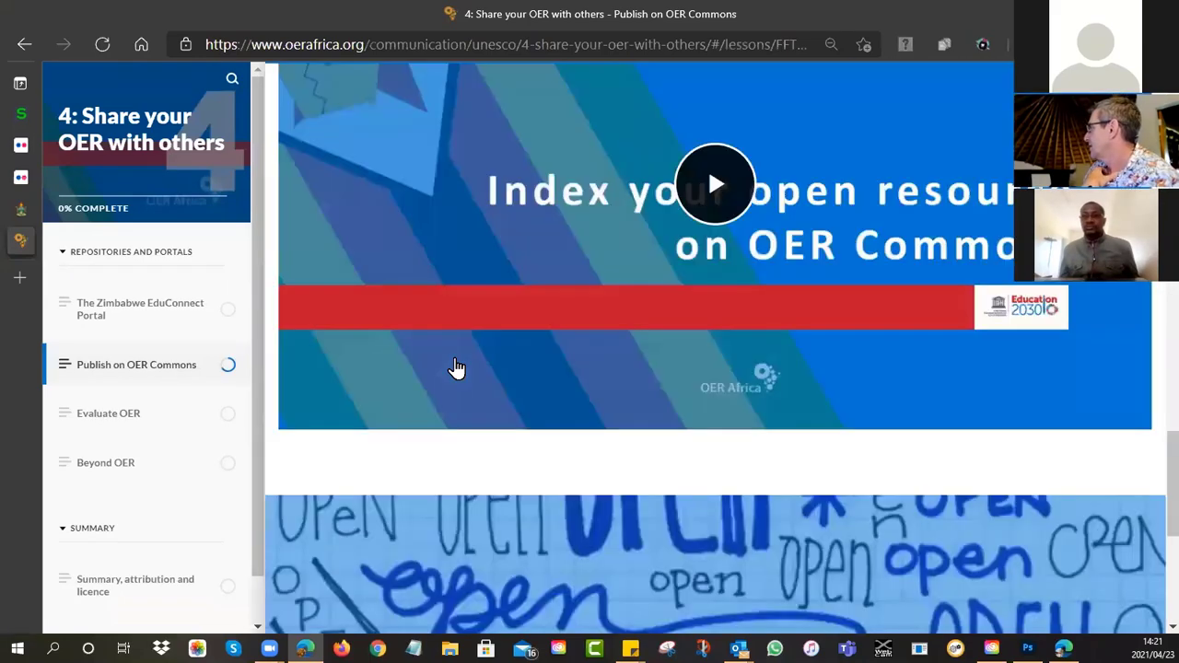
{"action": "scroll", "scroll_direction": "down", "scroll_amount": 3}
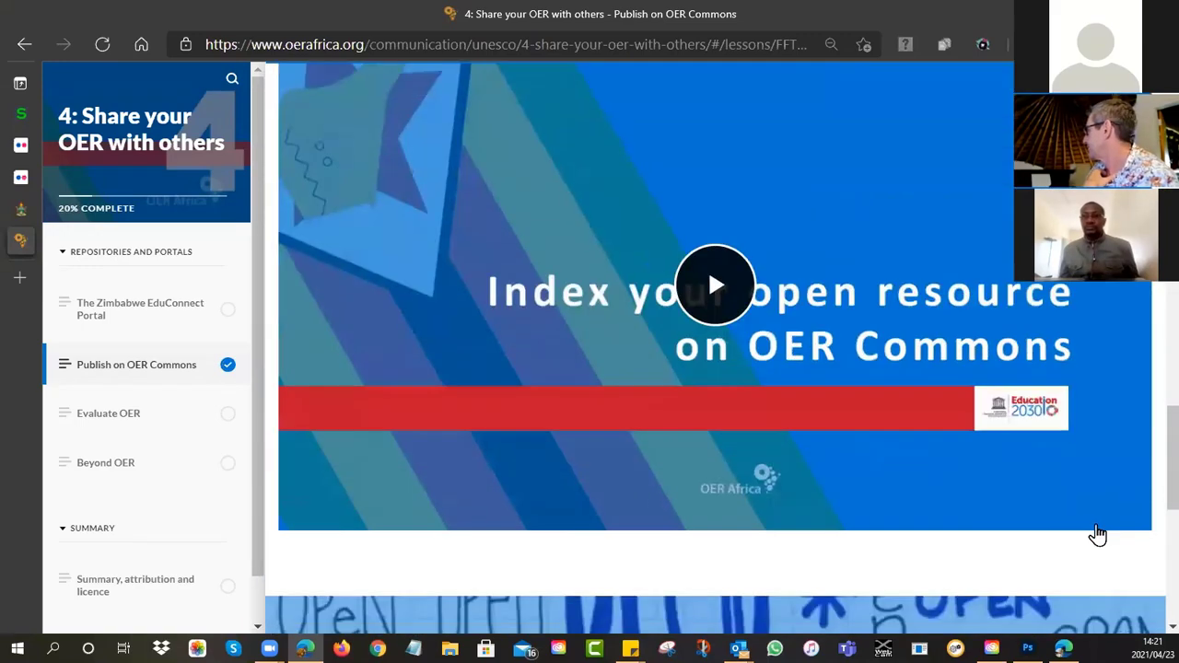
{"action": "left_click", "coordinate": [715, 286]}
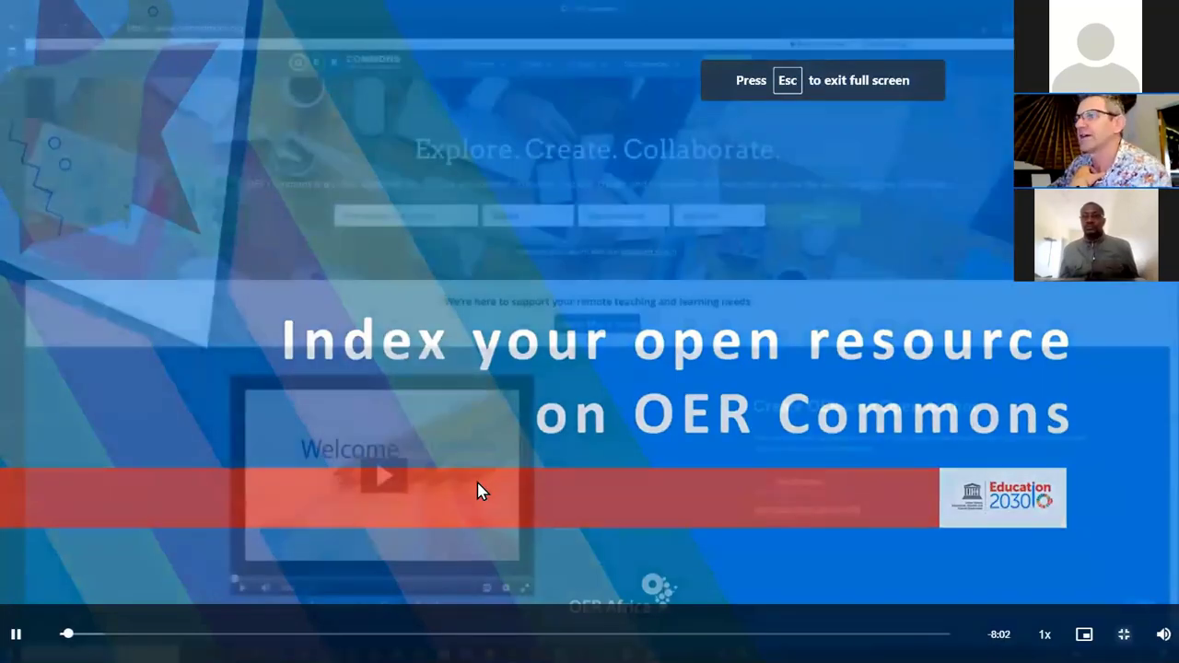
Step: Exit the full-screen lesson video
{"action": "key", "text": "Escape"}
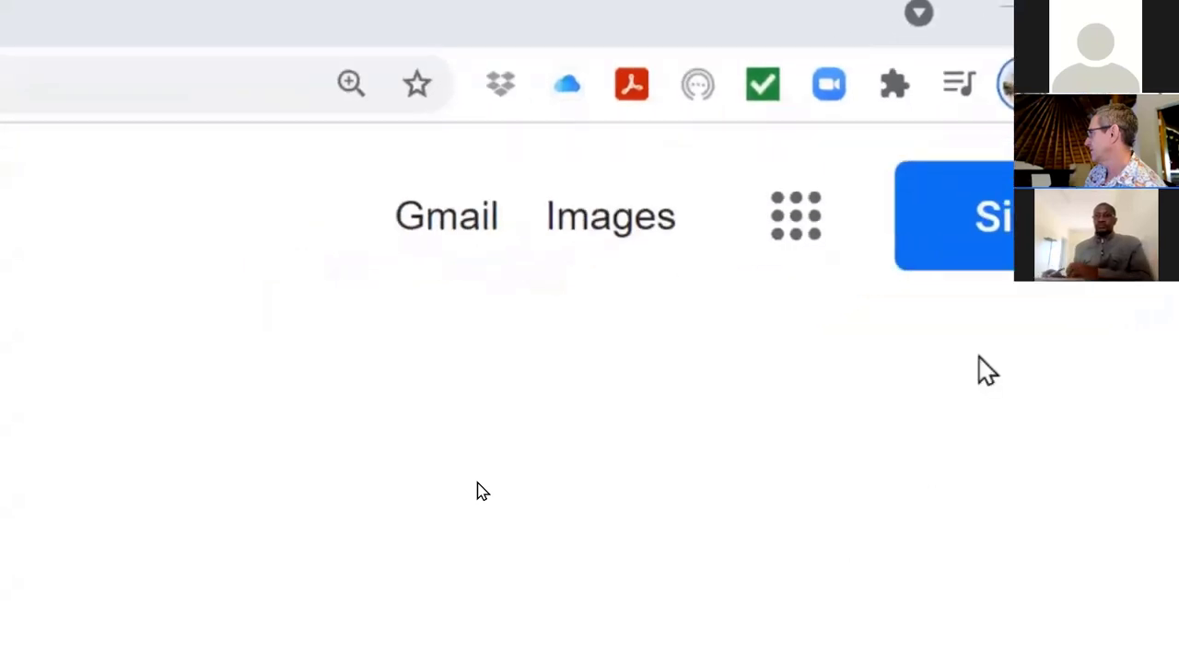
Step: Sign in to the Google account and launch Drive from the apps grid
{"action": "left_click", "coordinate": [992, 217]}
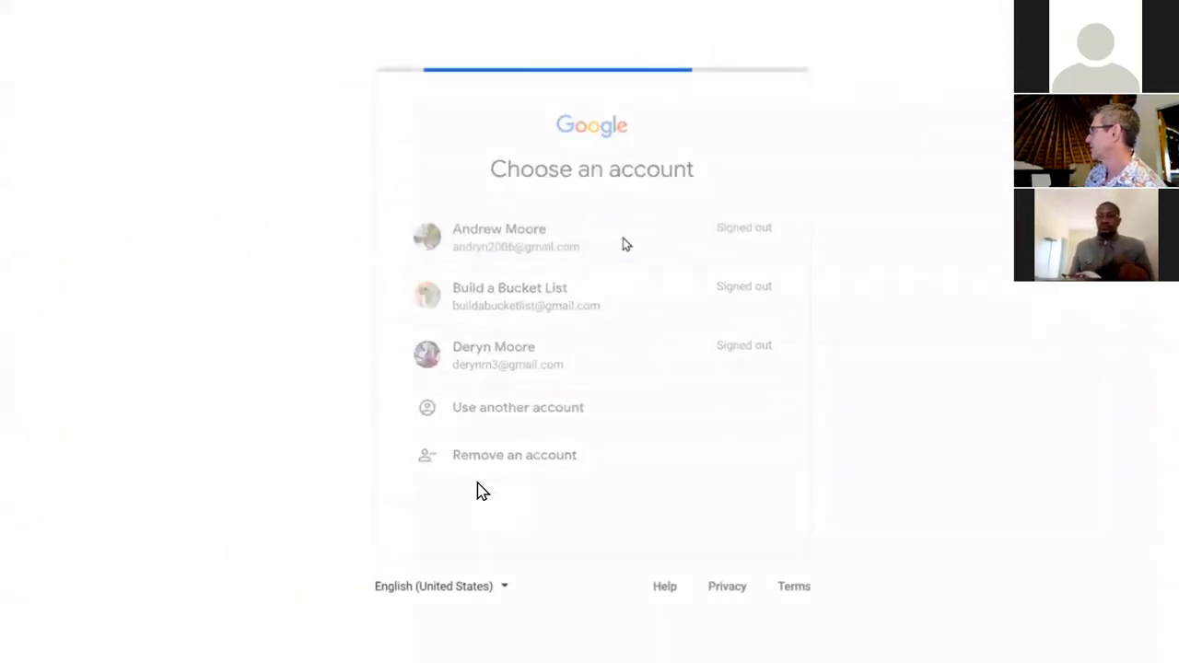
{"action": "left_click", "coordinate": [498, 236]}
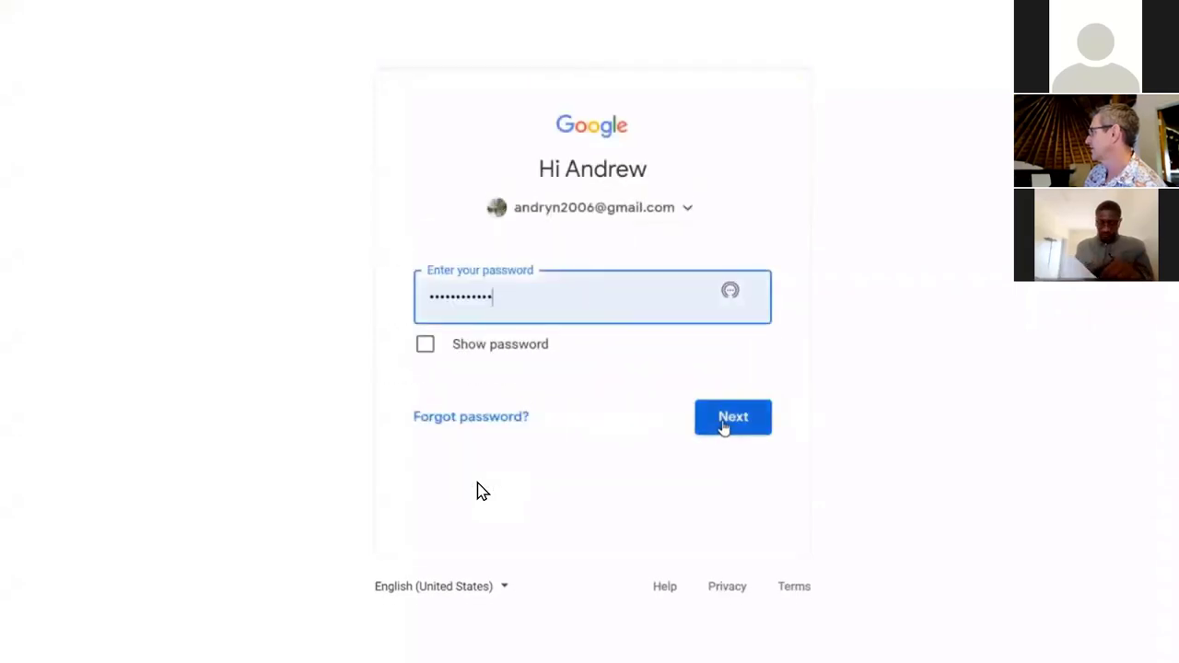
{"action": "left_click", "coordinate": [733, 416]}
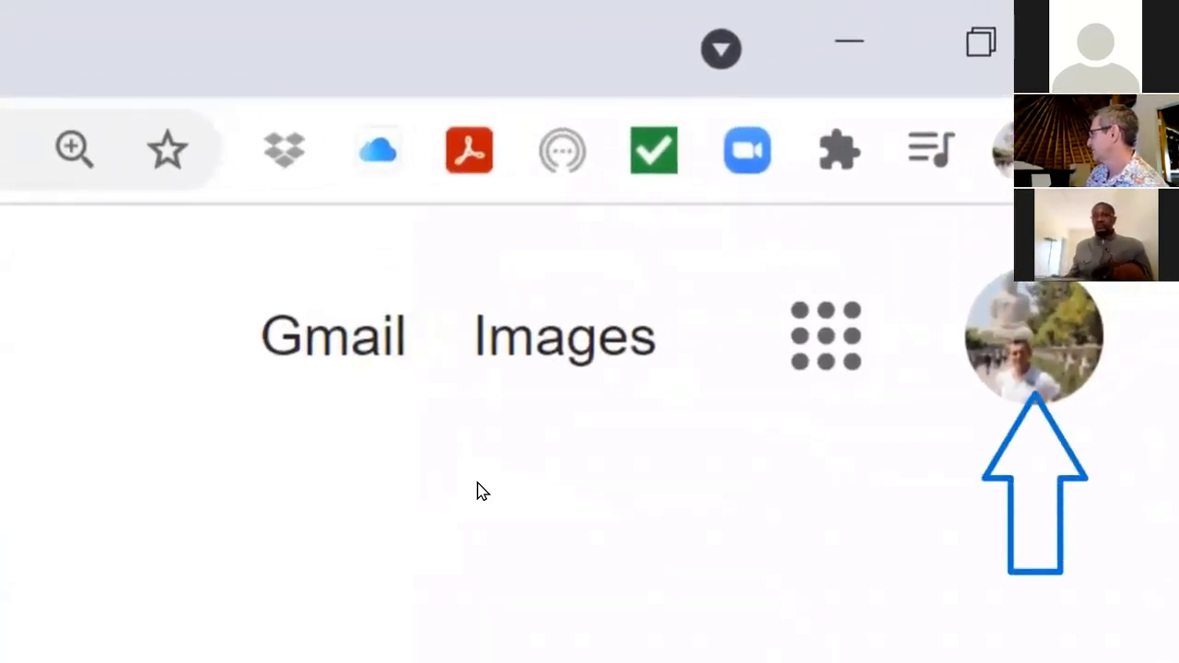
{"action": "mouse_move", "coordinate": [825, 335]}
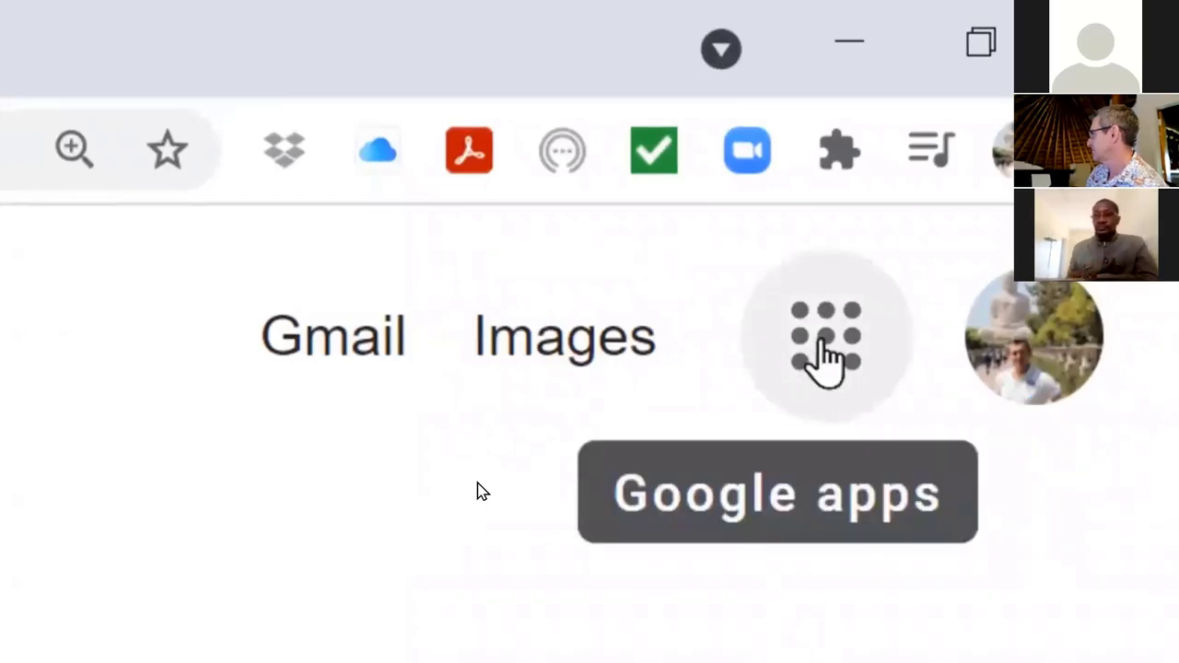
{"action": "left_click", "coordinate": [826, 335]}
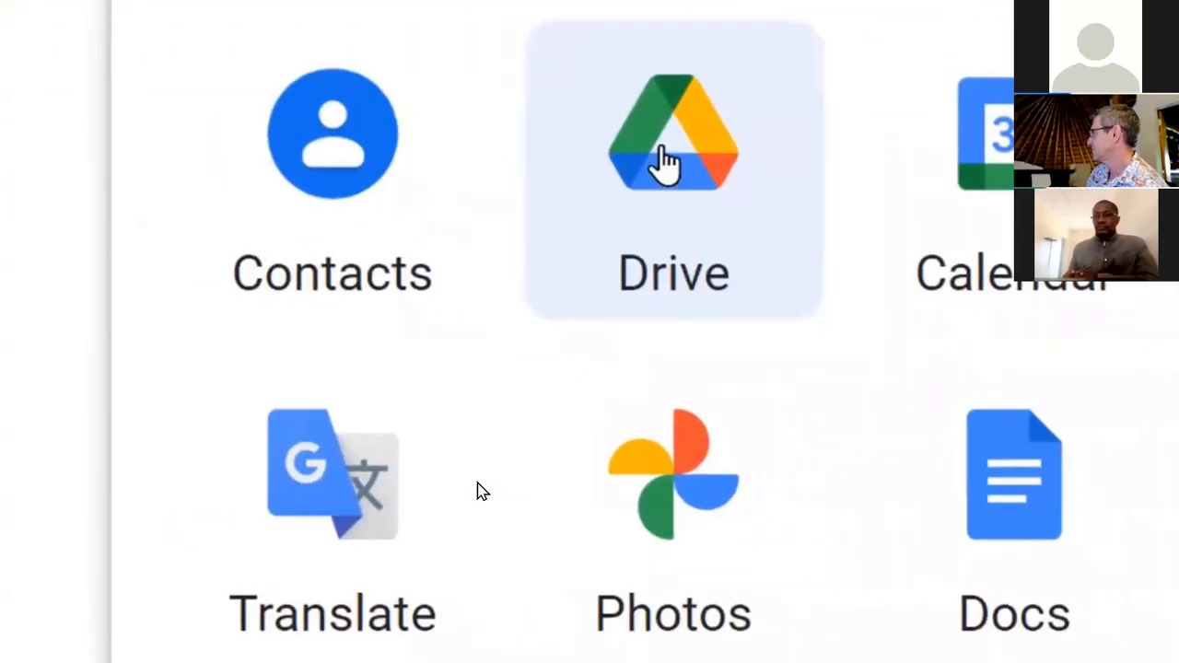
{"action": "left_click", "coordinate": [673, 133]}
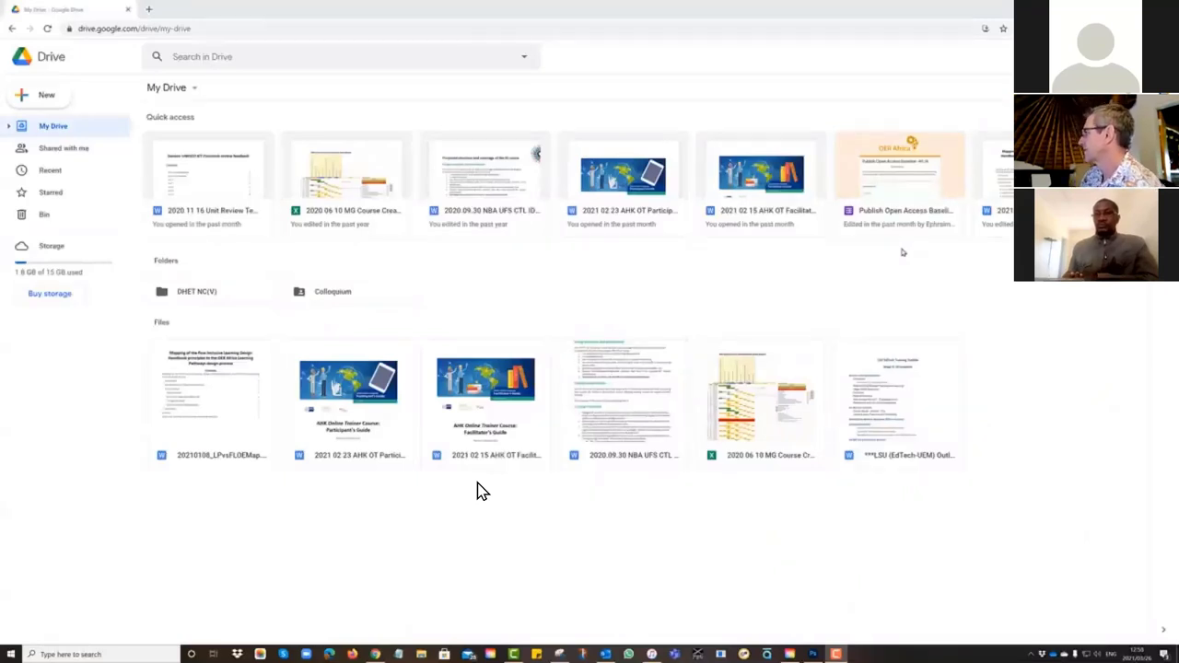
Step: Upload the UNESCO ICT CFT v3 (2018) PDF from the computer into Google Drive
{"action": "key", "text": "ctrl+plus"}
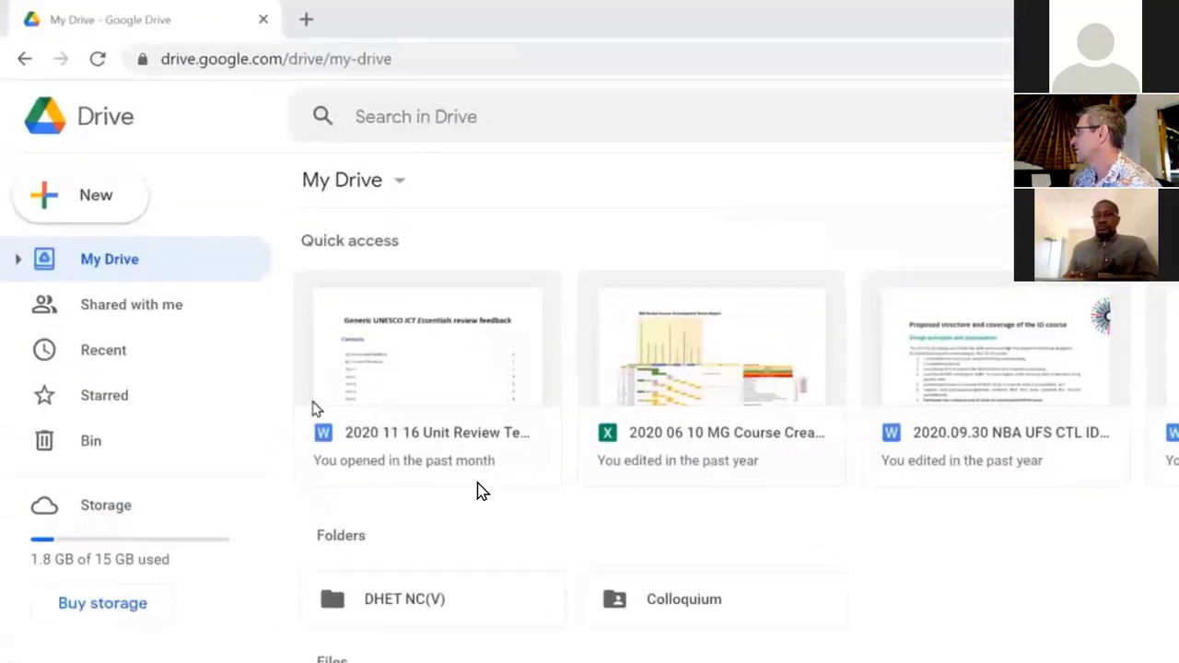
{"action": "mouse_move", "coordinate": [96, 195]}
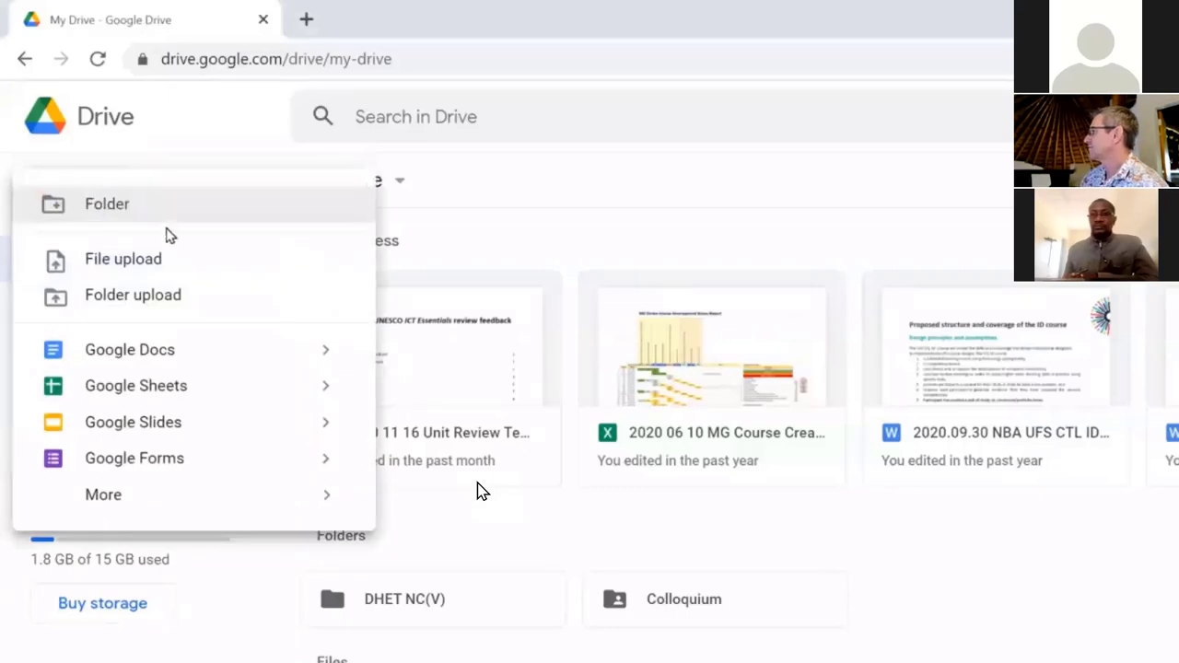
{"action": "mouse_move", "coordinate": [201, 259]}
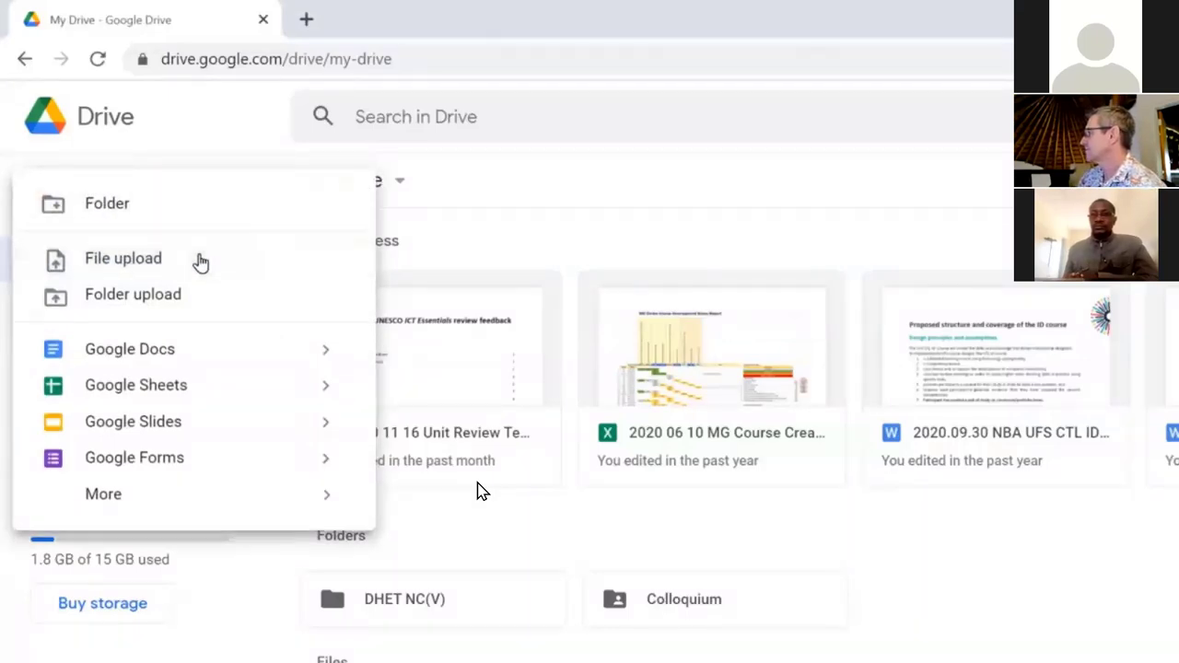
{"action": "left_click", "coordinate": [123, 258]}
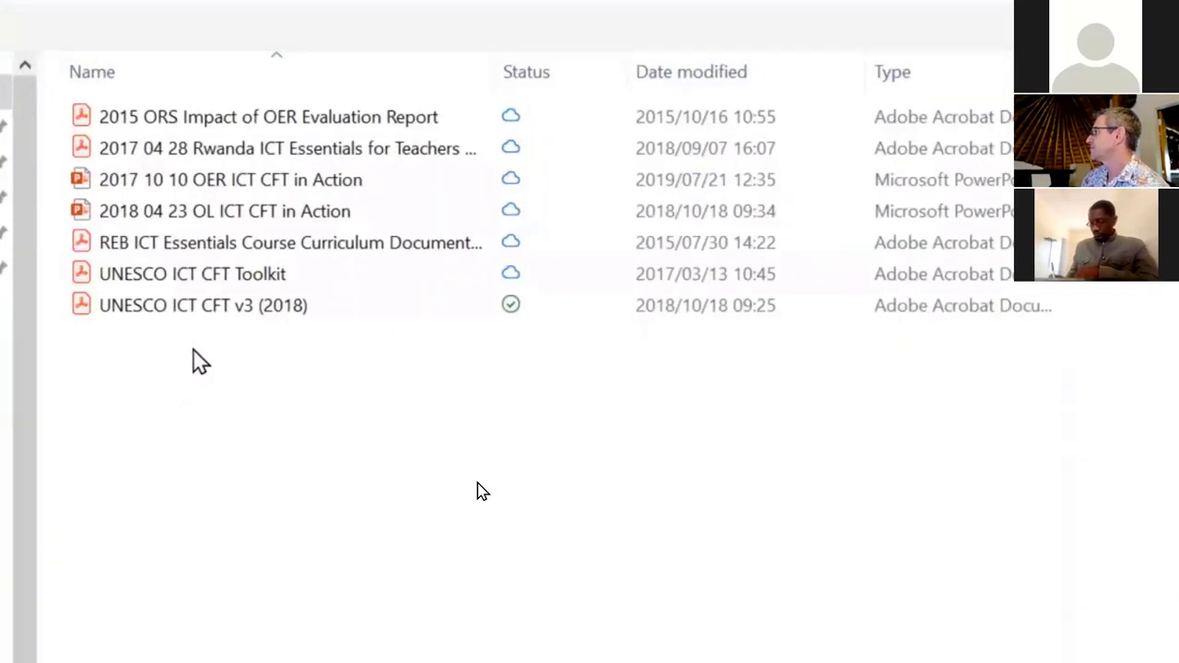
{"action": "left_click", "coordinate": [203, 306]}
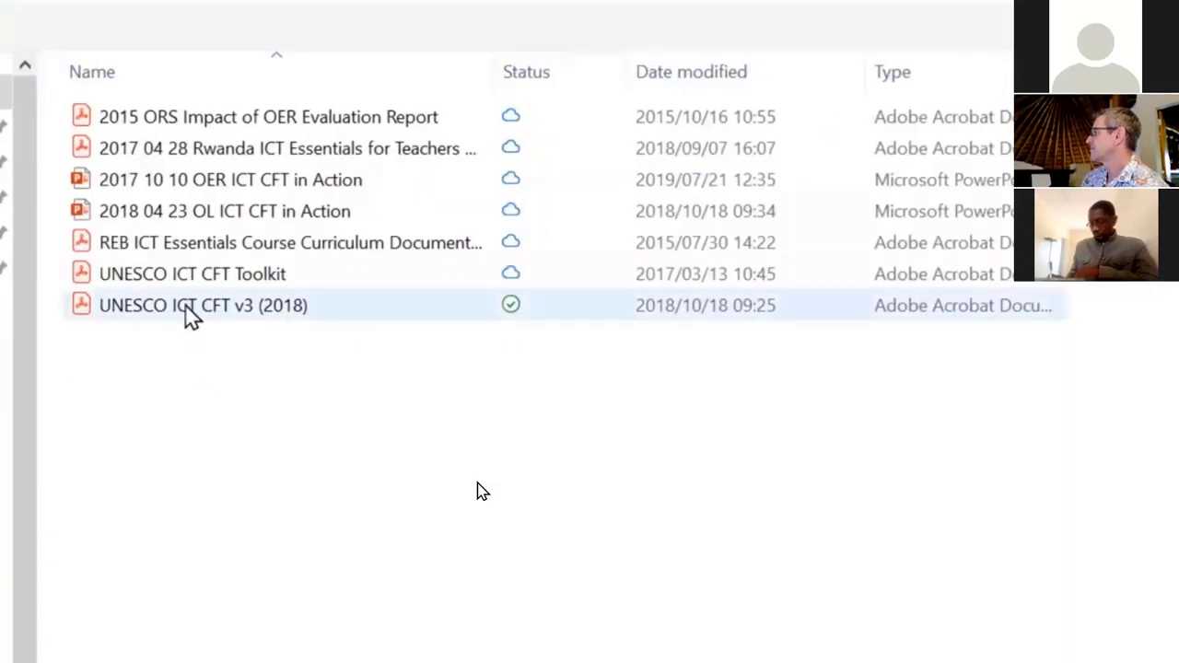
{"action": "double_click", "coordinate": [203, 306]}
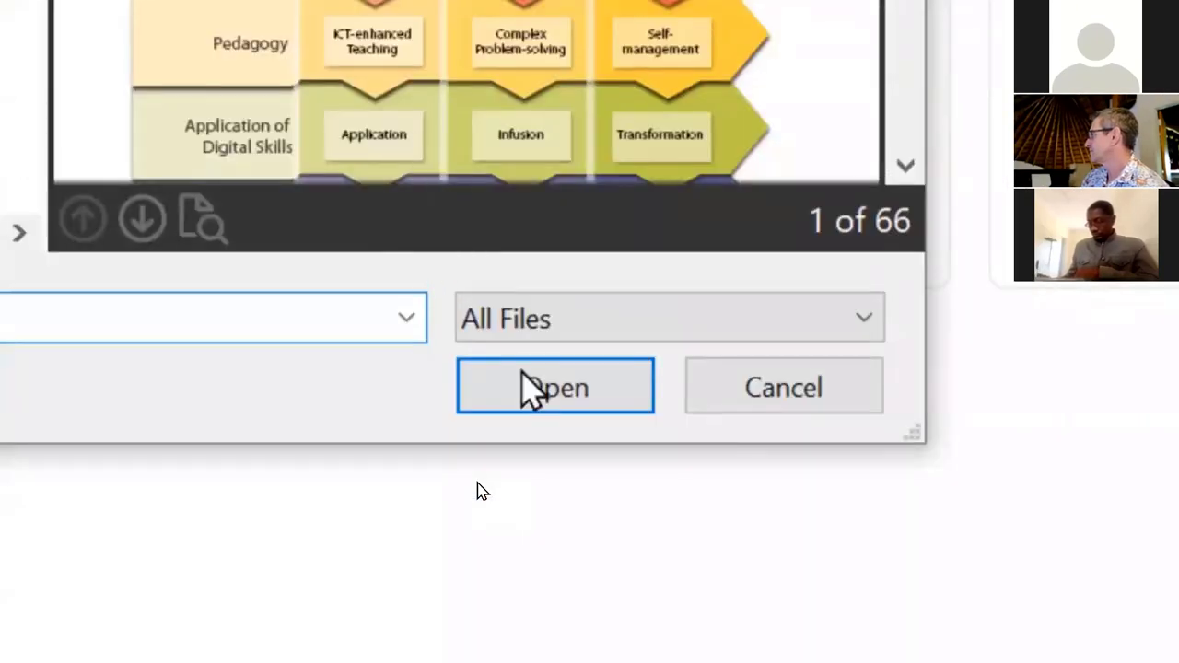
{"action": "left_click", "coordinate": [555, 387]}
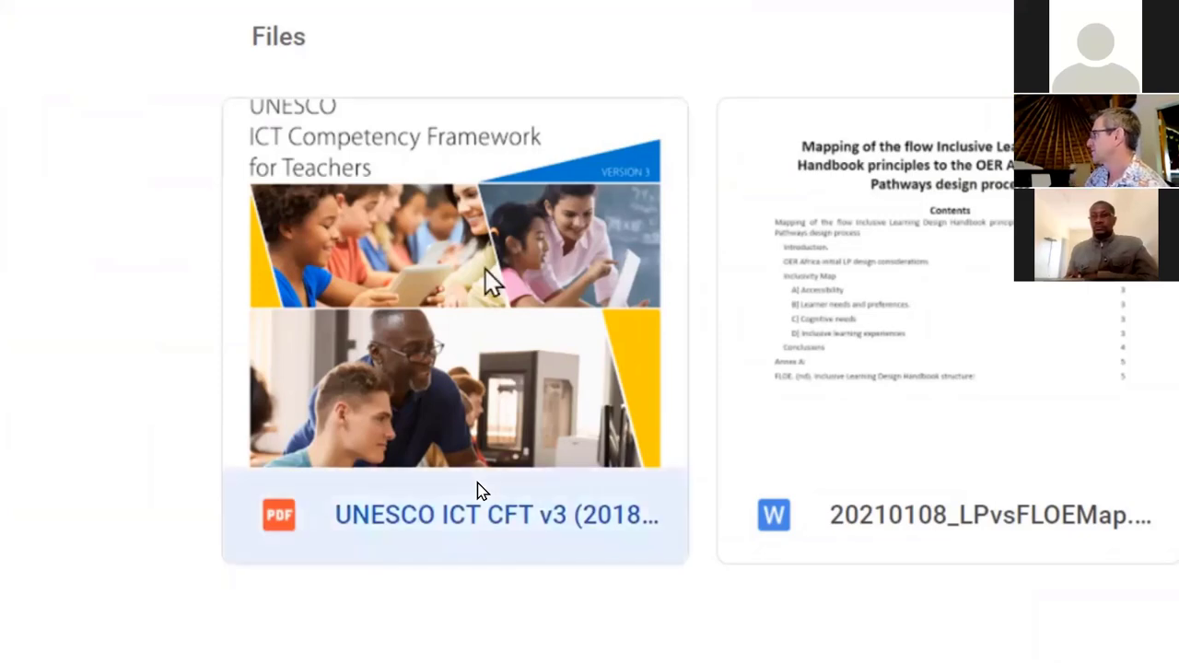
Step: Share the PDF so anyone with the link can view it and copy the sharing link
{"action": "scroll", "scroll_direction": "up", "scroll_amount": 3}
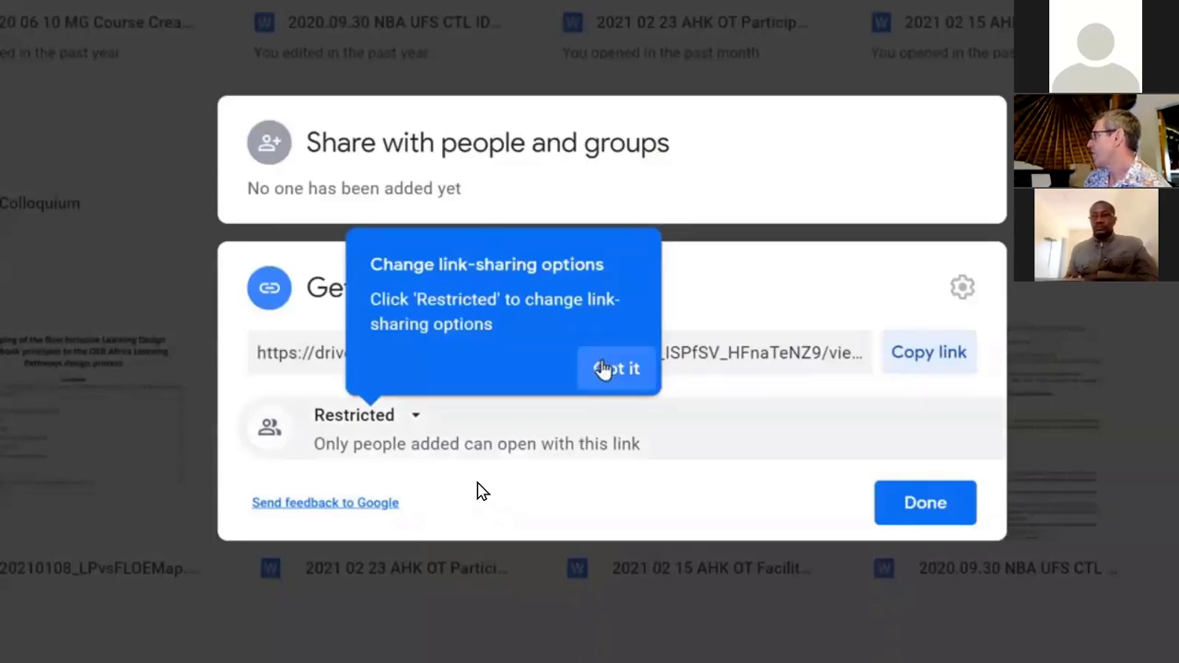
{"action": "left_click", "coordinate": [615, 369]}
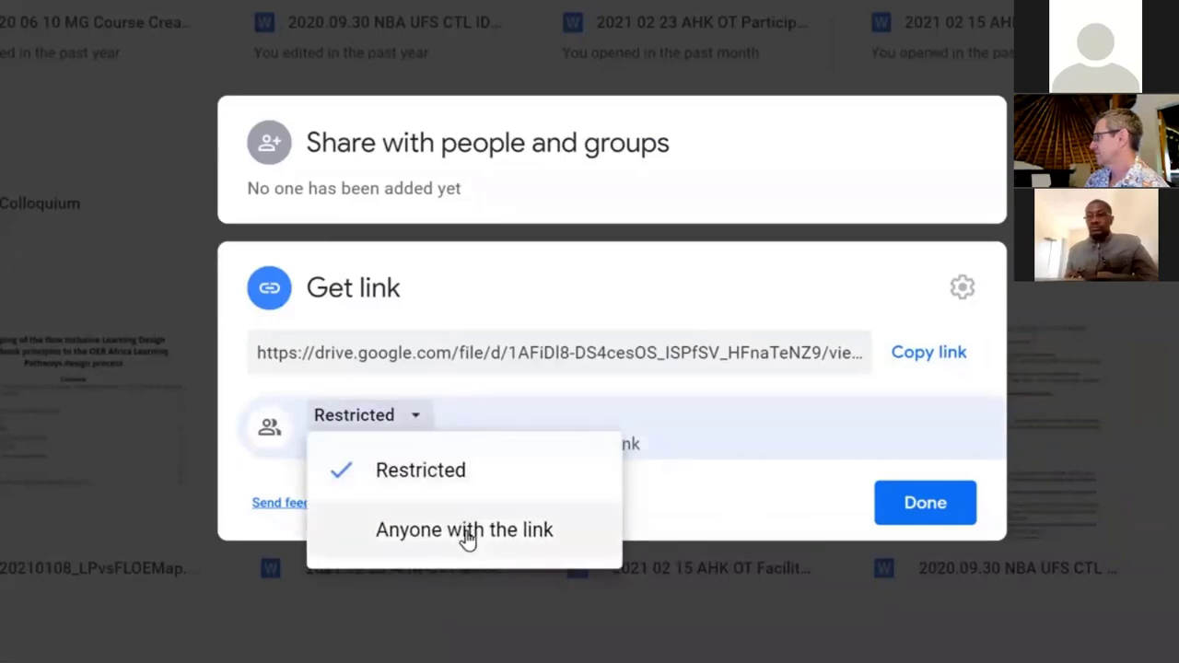
{"action": "left_click", "coordinate": [465, 529]}
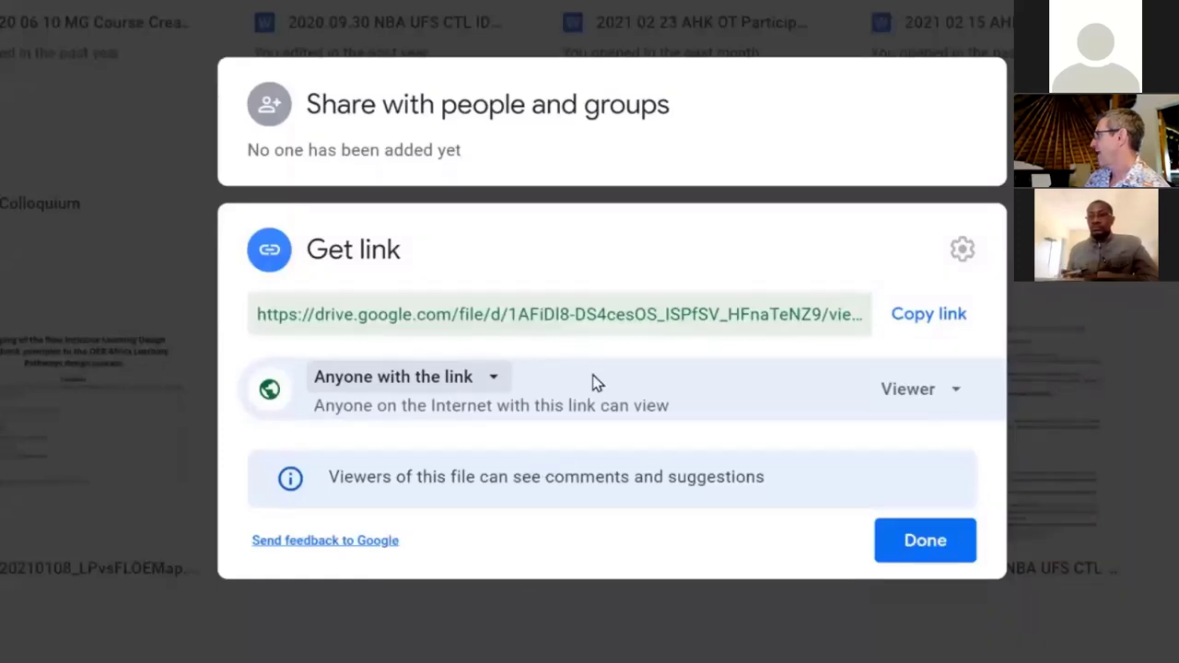
{"action": "mouse_move", "coordinate": [612, 349]}
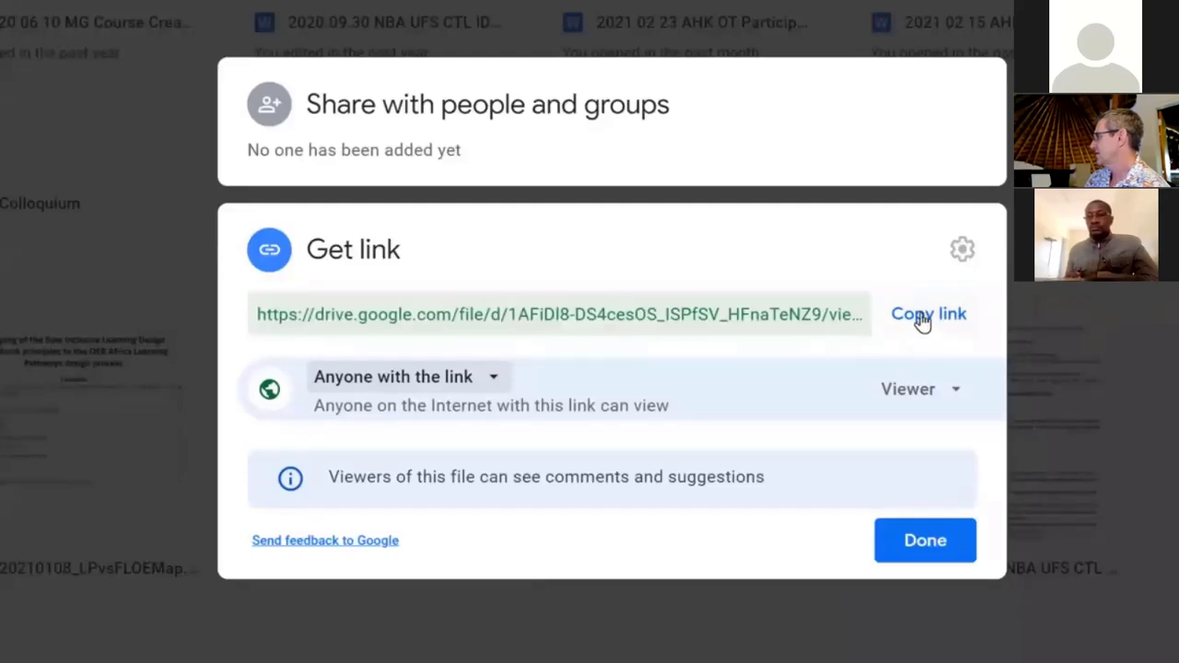
{"action": "left_click", "coordinate": [928, 313]}
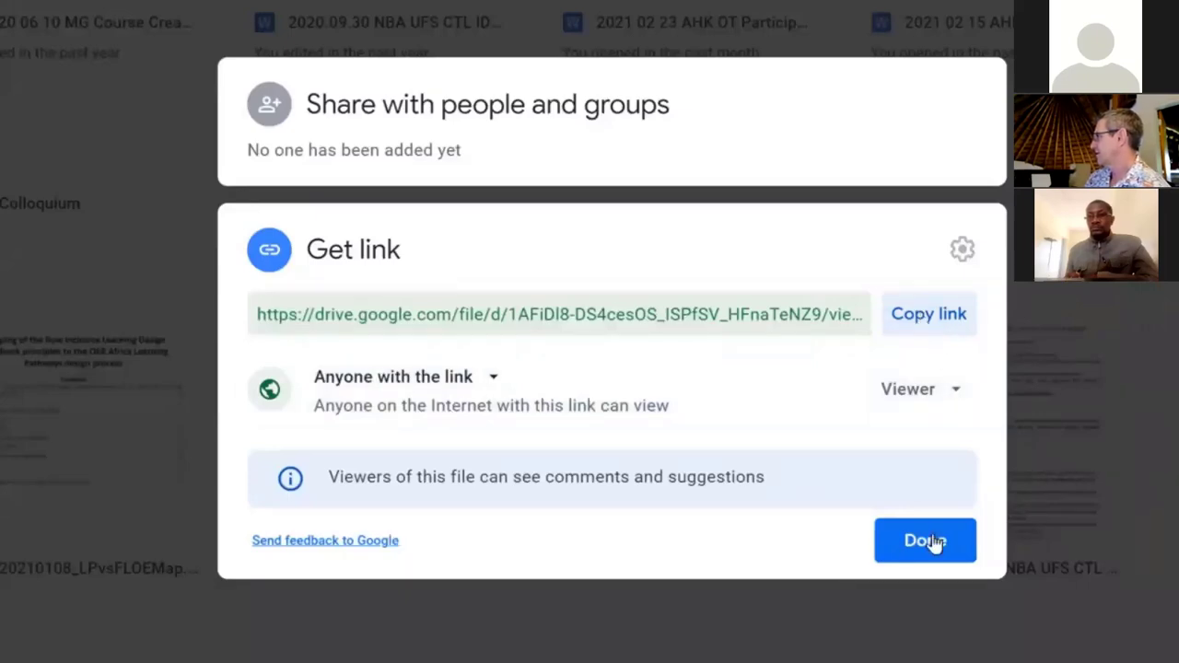
{"action": "left_click", "coordinate": [925, 540]}
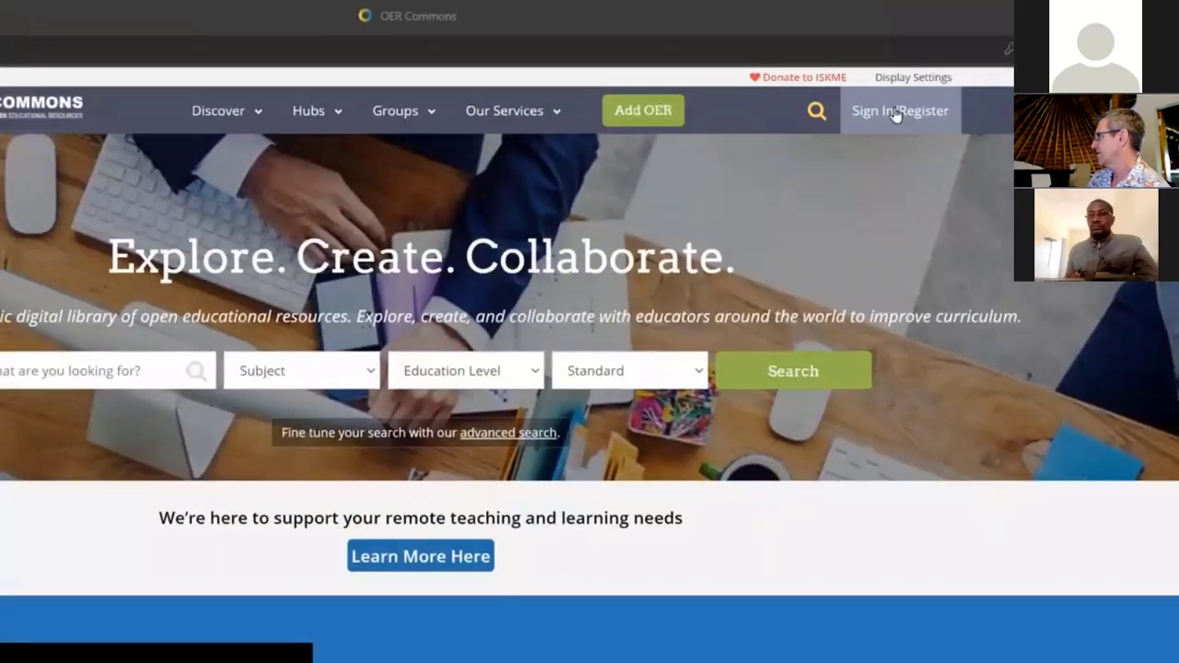
Step: Sign in to OER Commons, go to My Items and show the Contribute options
{"action": "left_click", "coordinate": [899, 111]}
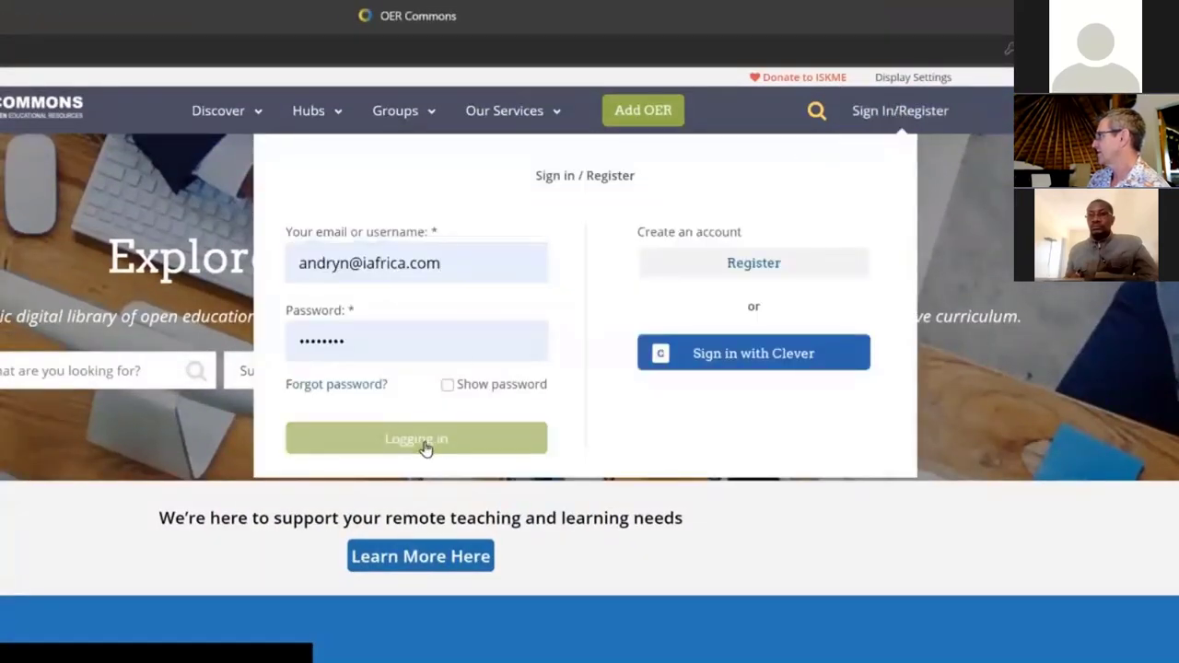
{"action": "left_click", "coordinate": [417, 438]}
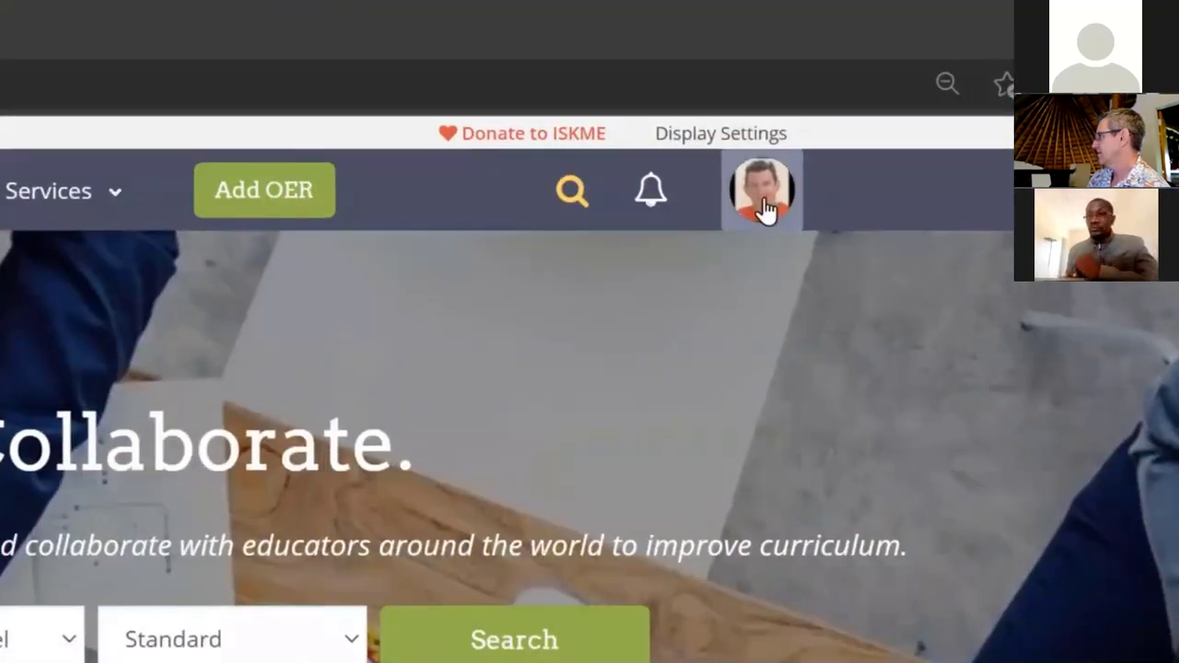
{"action": "left_click", "coordinate": [762, 190]}
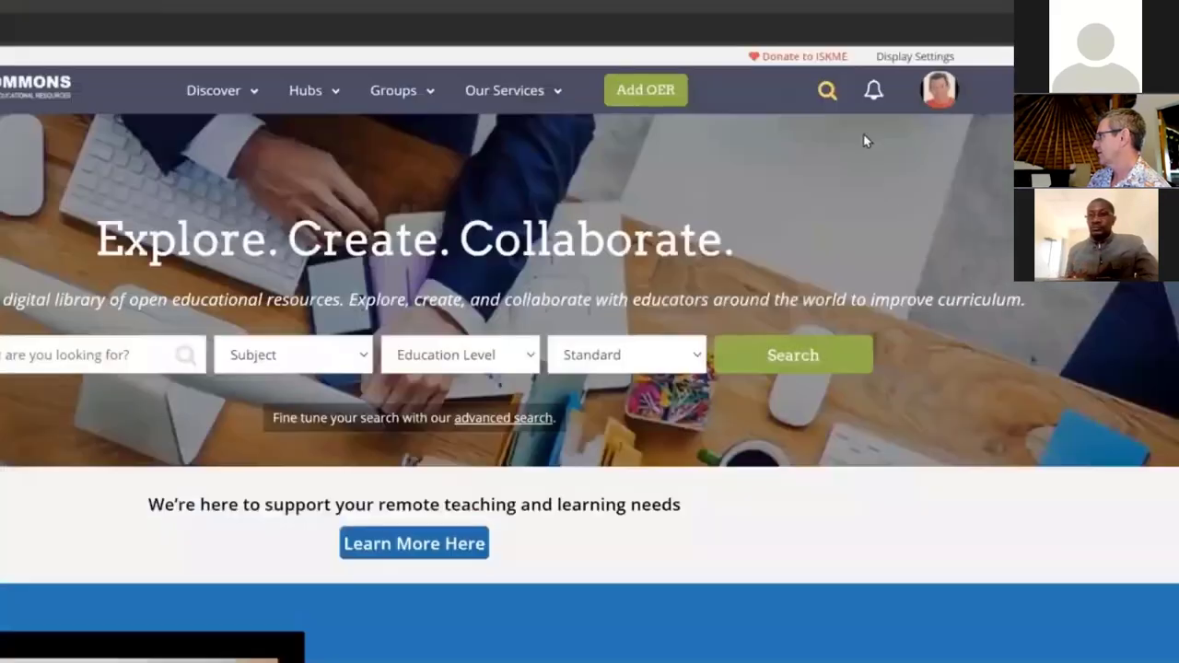
{"action": "left_click", "coordinate": [940, 89]}
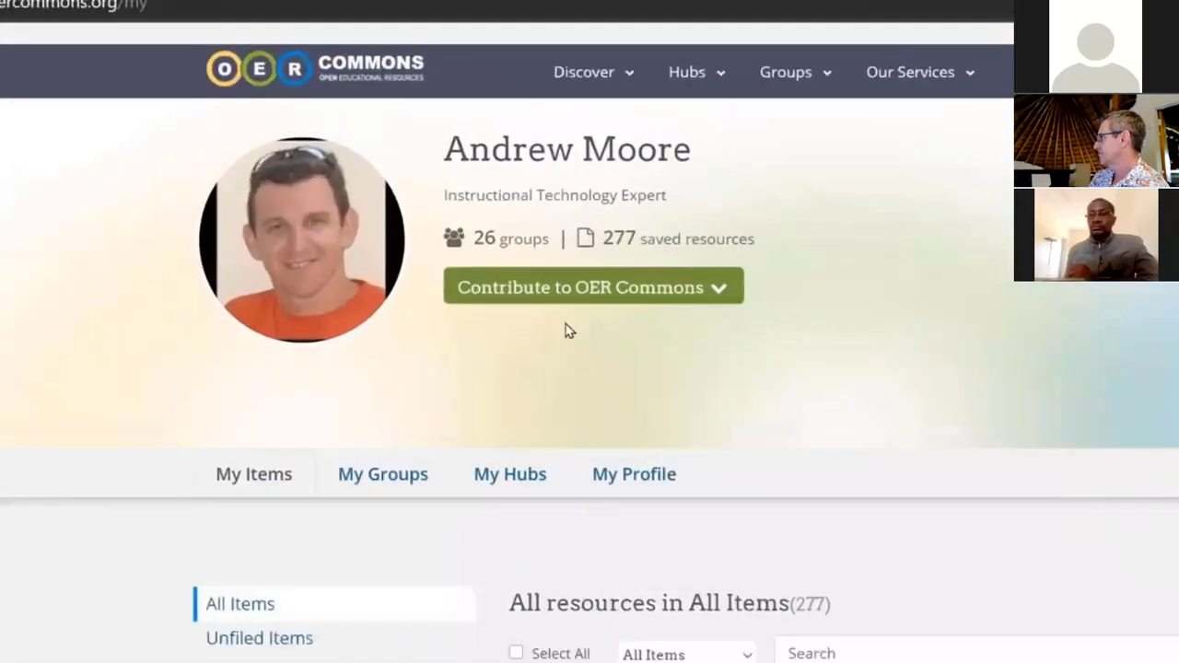
{"action": "left_click", "coordinate": [594, 288]}
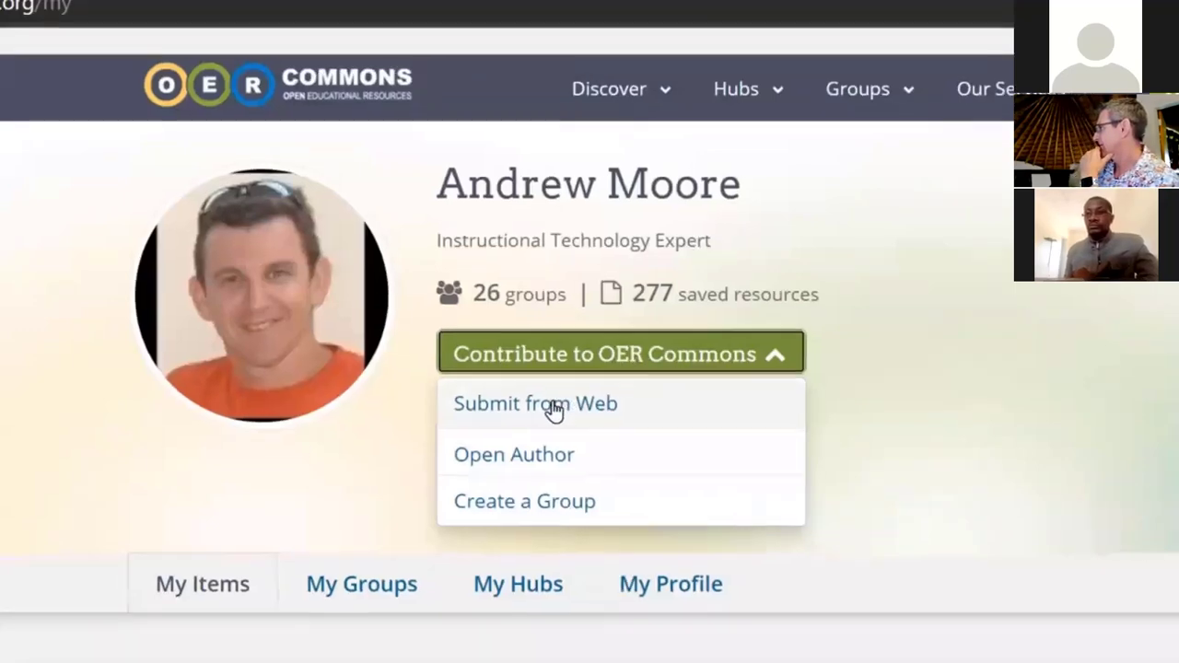
Step: Submit from Web using the copied Drive link as the resource URL and continue to the description form
{"action": "left_click", "coordinate": [535, 404]}
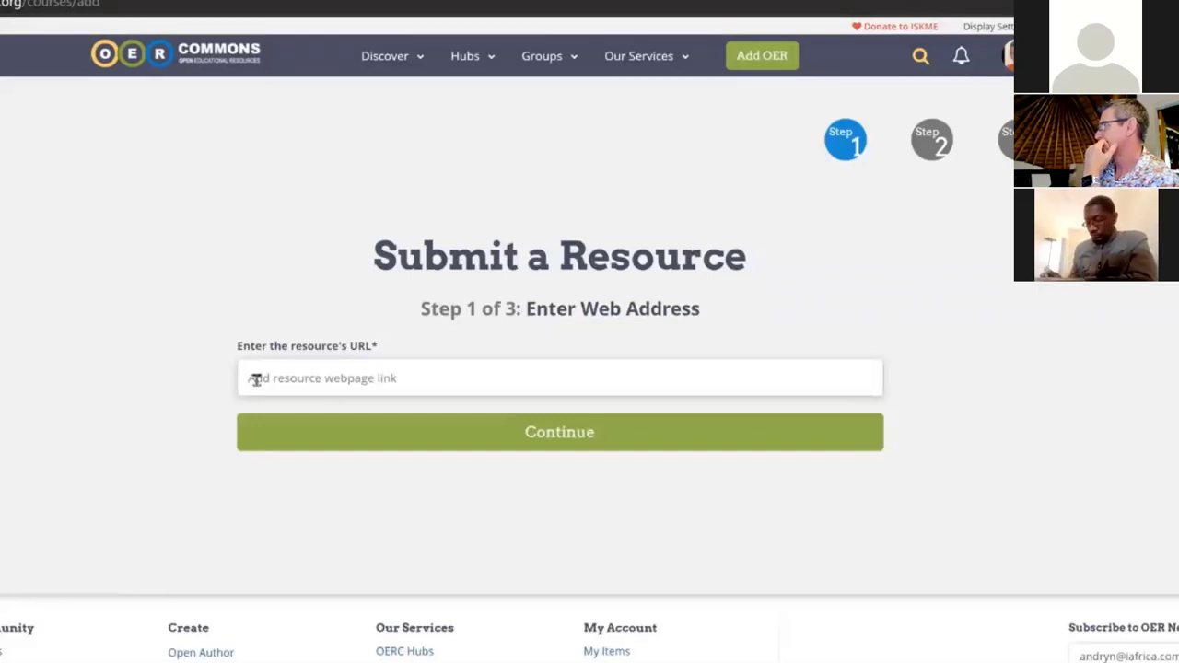
{"action": "key", "text": "ctrl+v"}
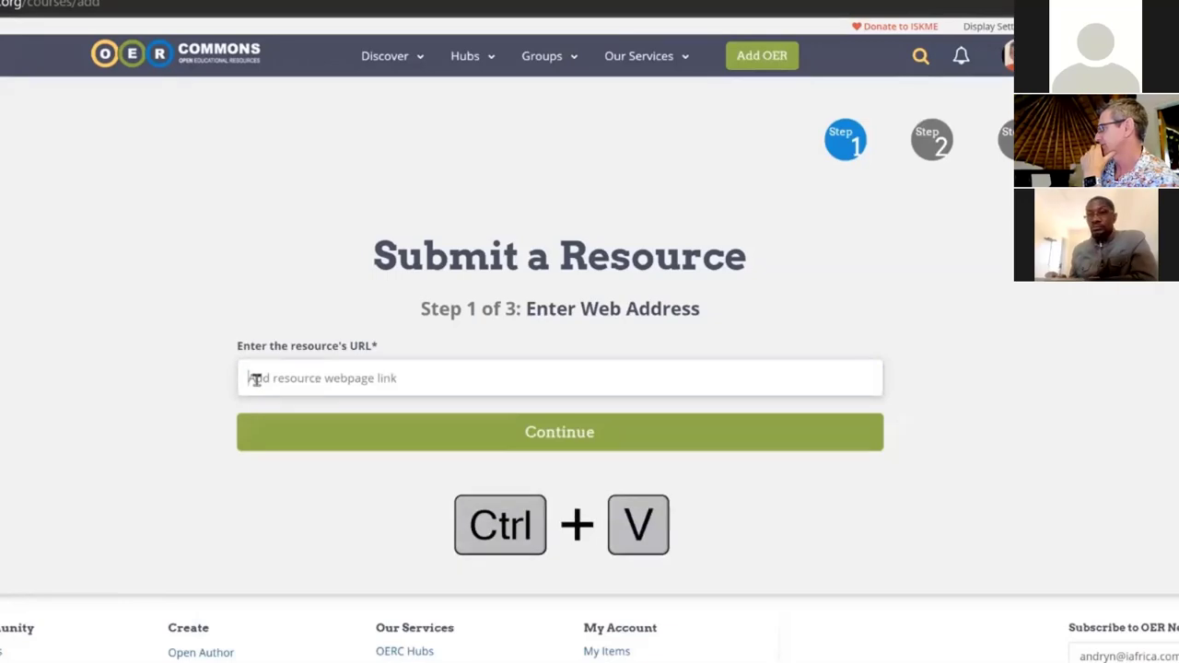
{"action": "key", "text": "ctrl+v"}
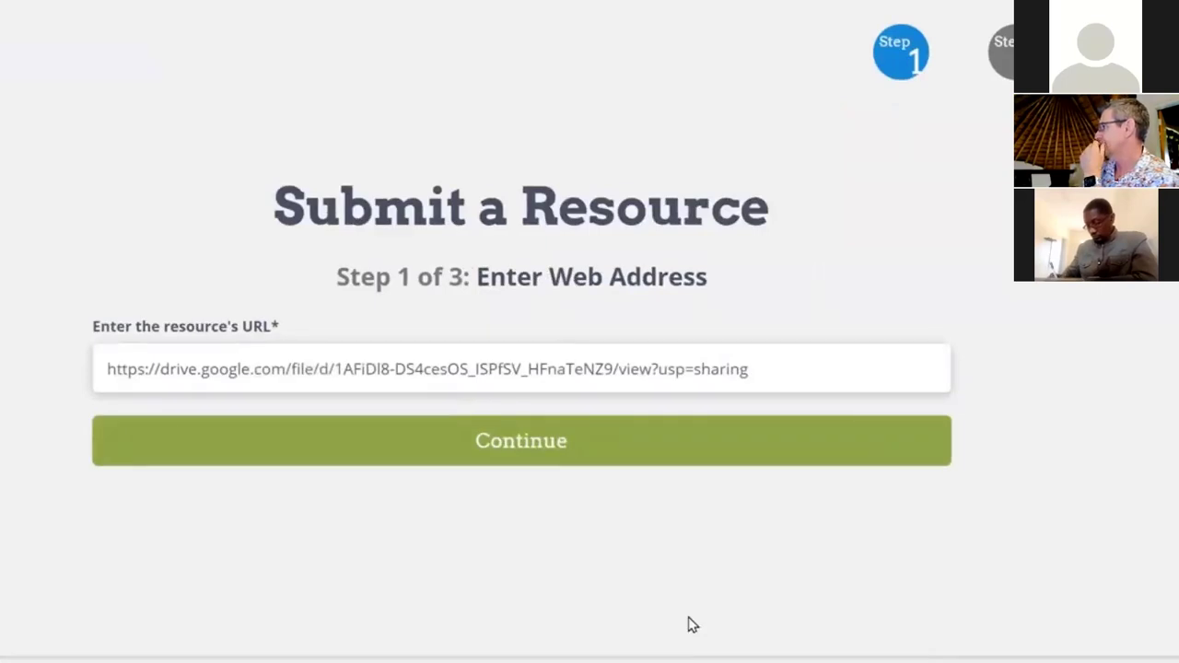
{"action": "mouse_move", "coordinate": [523, 470]}
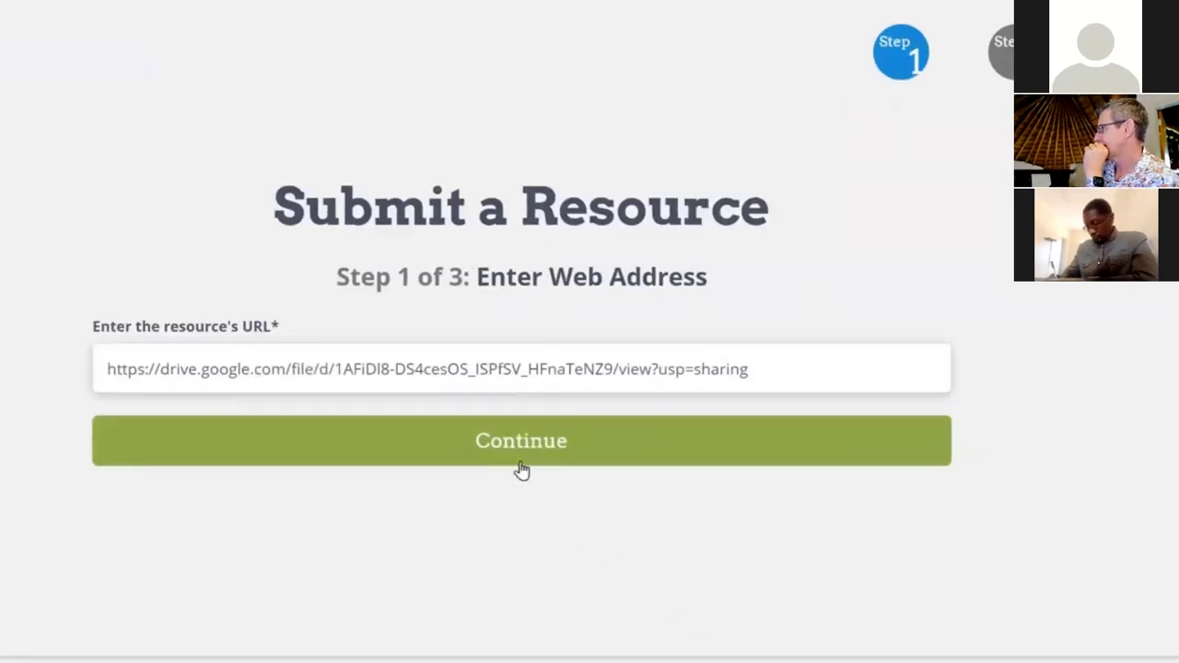
{"action": "left_click", "coordinate": [520, 441]}
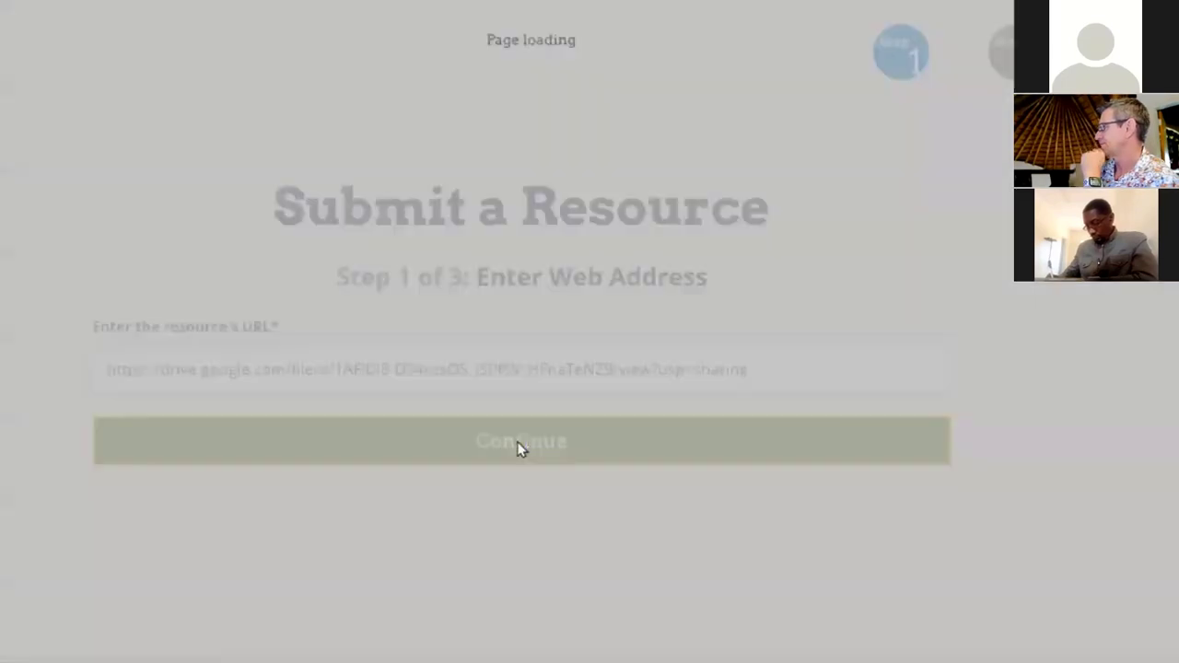
{"action": "left_click", "coordinate": [519, 440]}
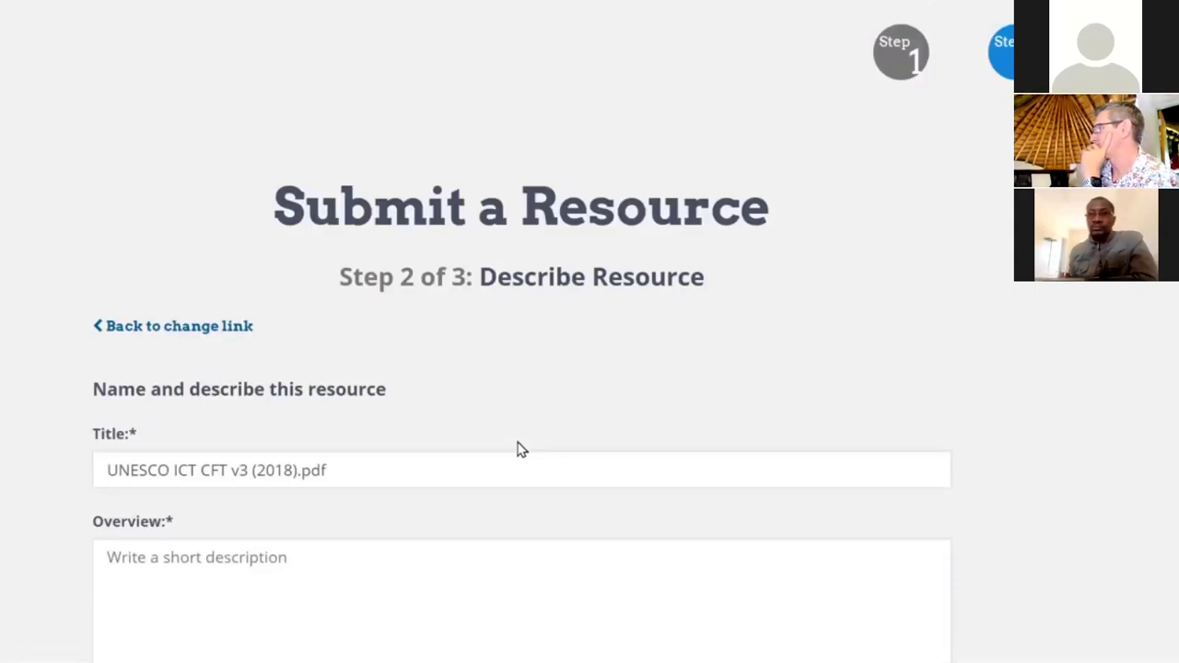
Step: Remove .pdf from the title, write the overview, add author UNESCO and choose the CC BY licence
{"action": "scroll", "scroll_direction": "down", "scroll_amount": 3}
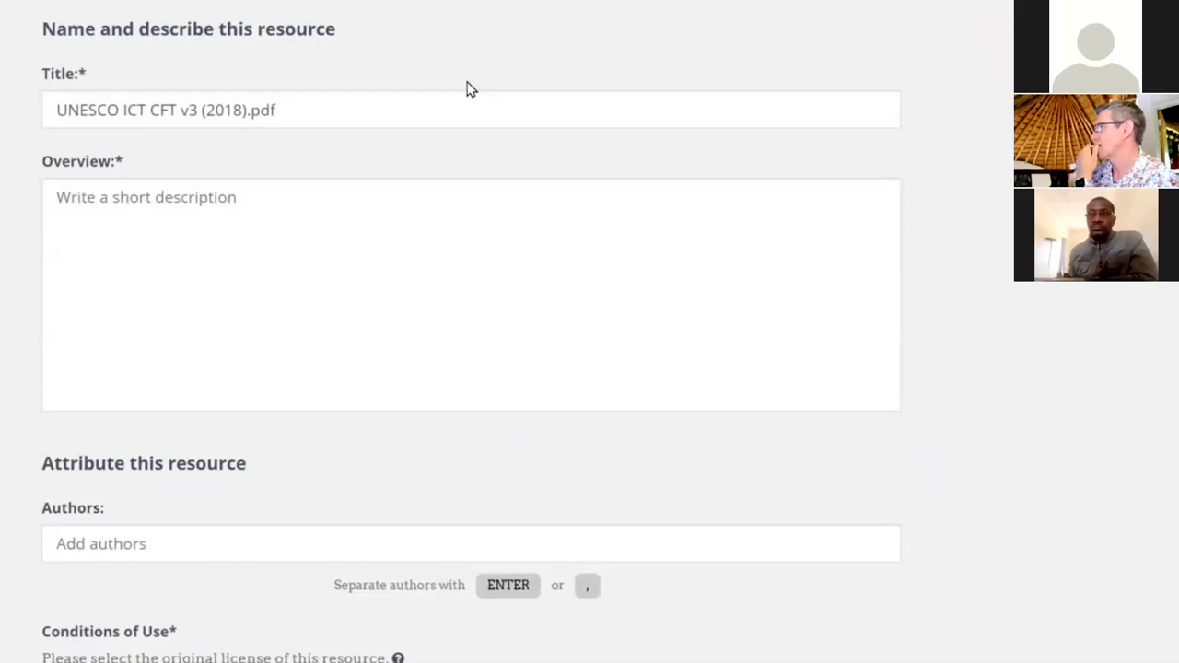
{"action": "double_click", "coordinate": [261, 111]}
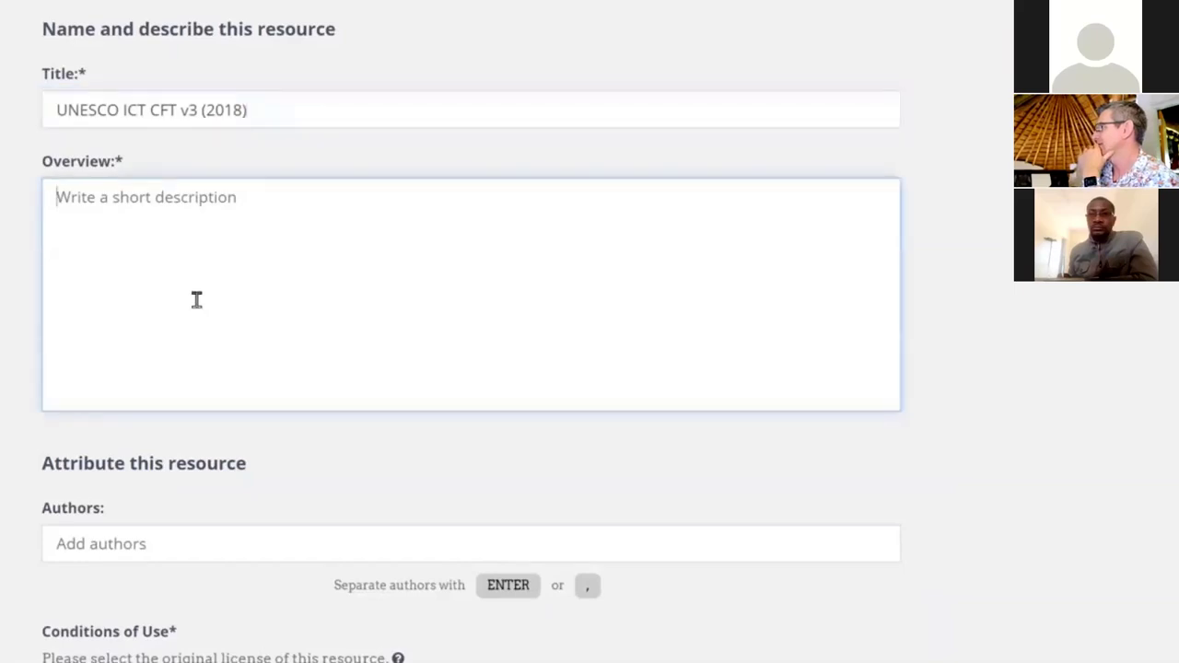
{"action": "type", "text": "The latest version of the UNESCI ICT Competency Framework for Teachers publish"}
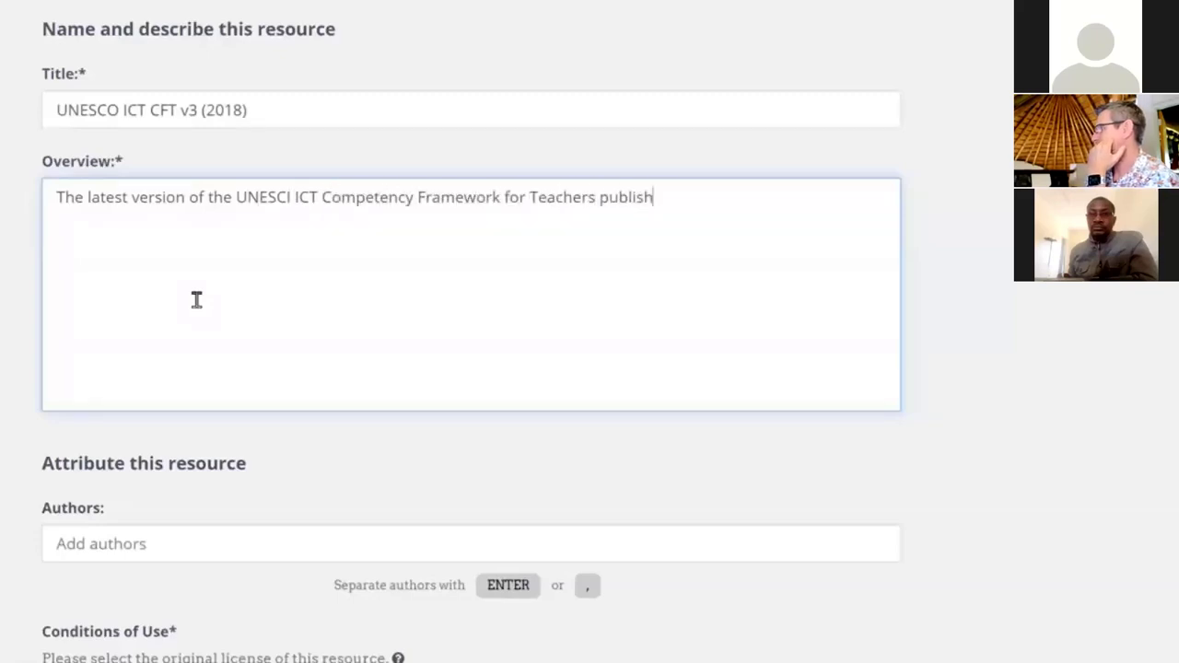
{"action": "type", "text": "UNES"}
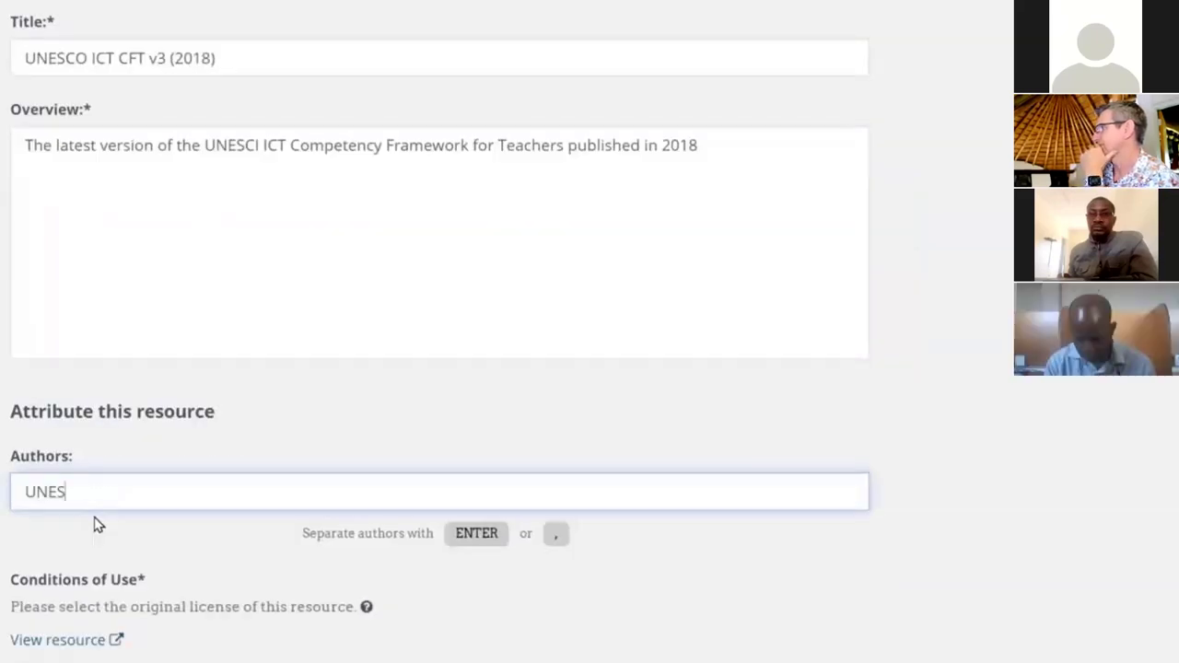
{"action": "type", "text": "CO"}
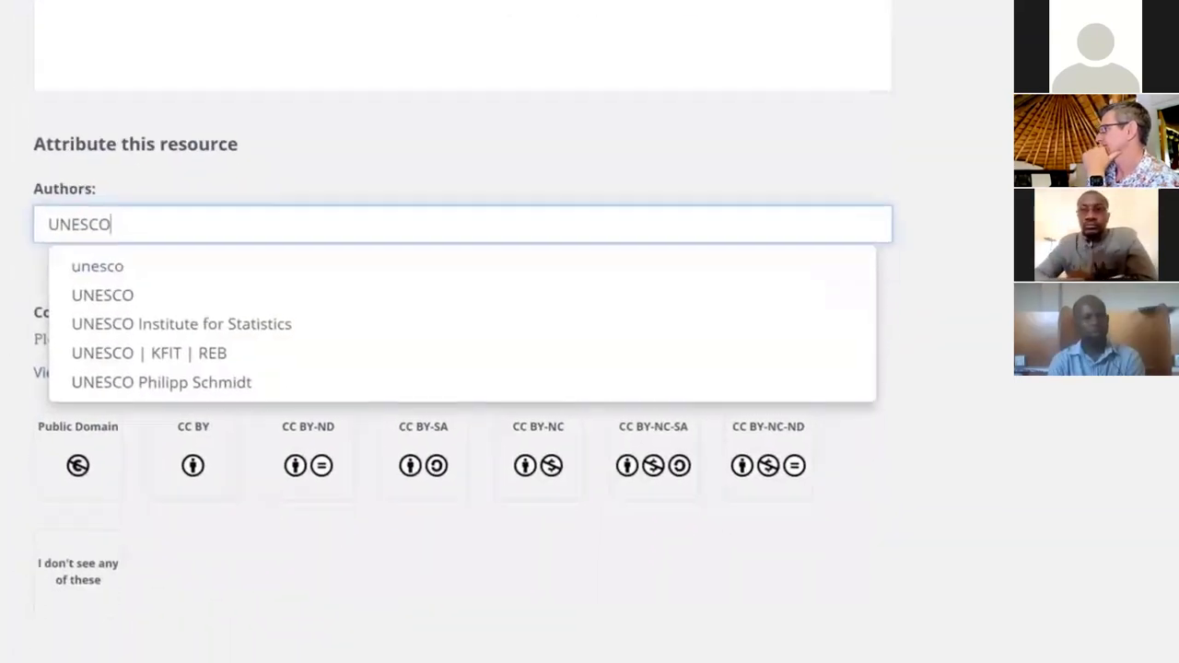
{"action": "left_click", "coordinate": [103, 294]}
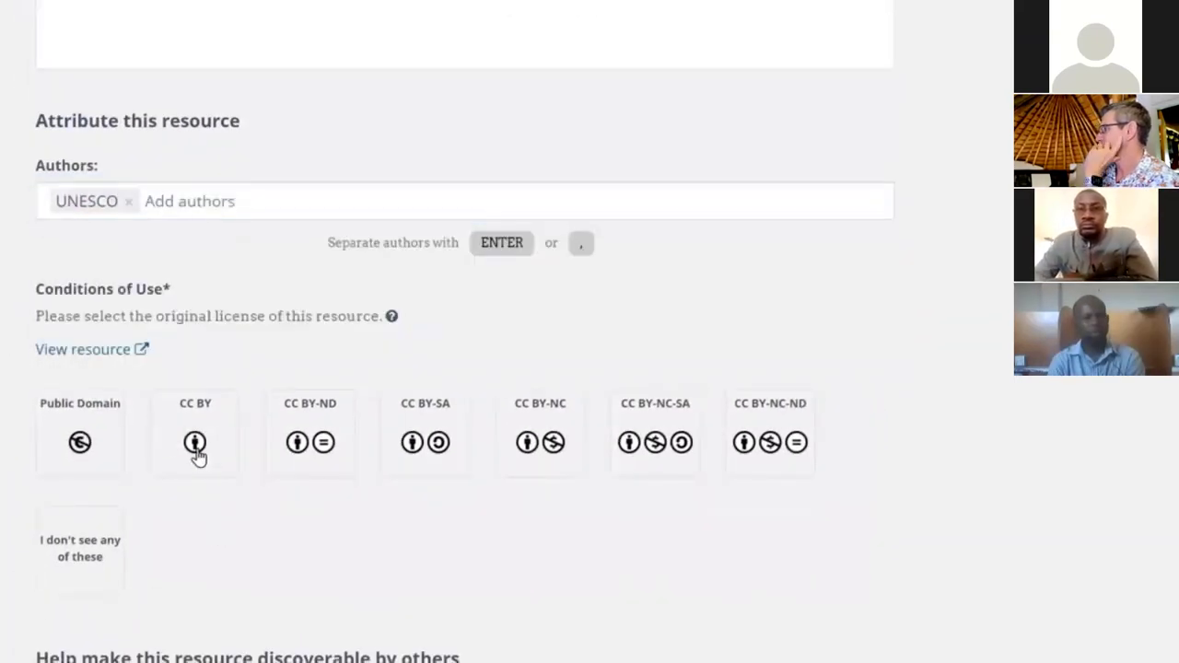
{"action": "left_click", "coordinate": [195, 433]}
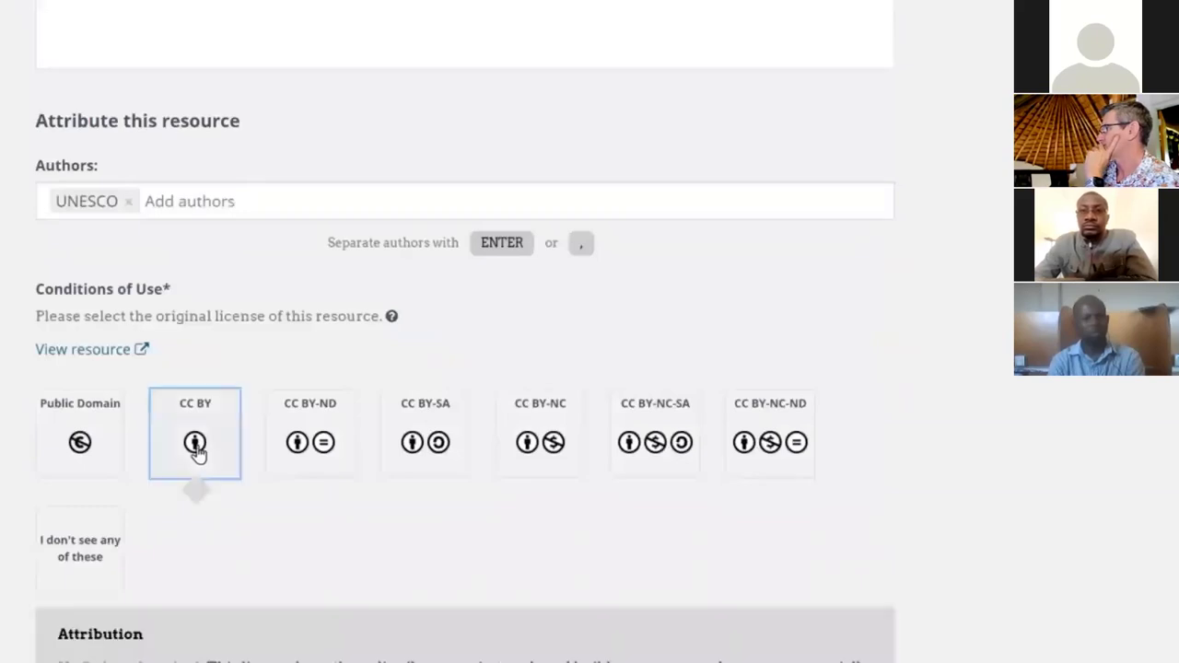
{"action": "scroll", "scroll_direction": "down", "scroll_amount": 3}
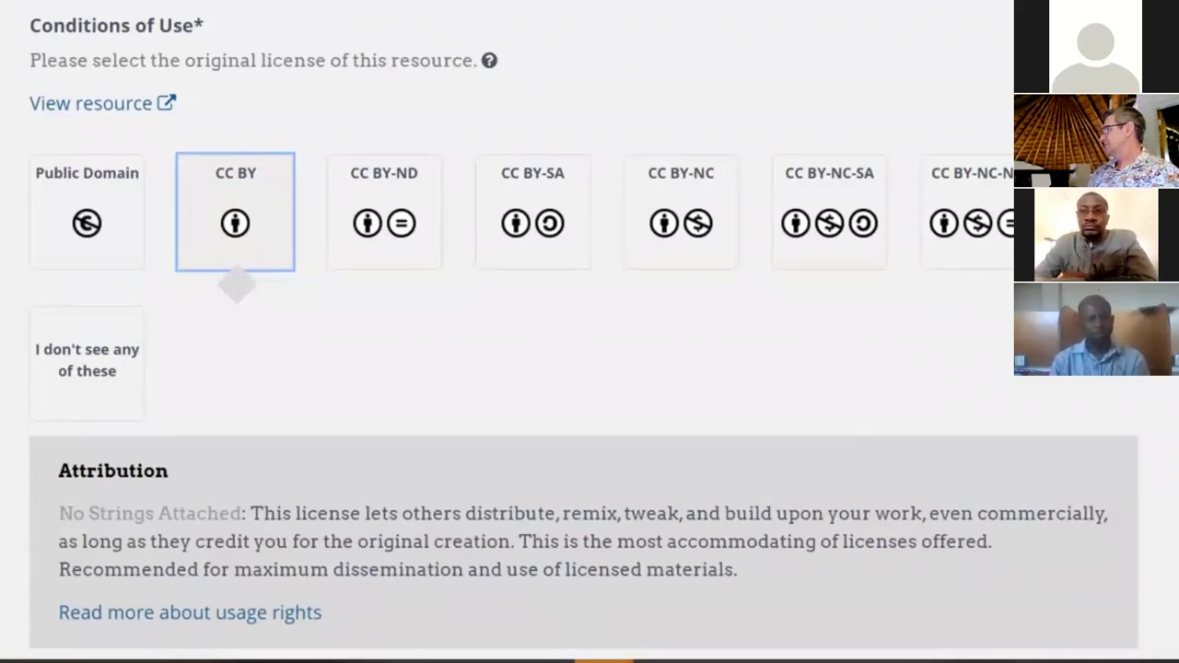
{"action": "scroll", "scroll_direction": "down", "scroll_amount": 3}
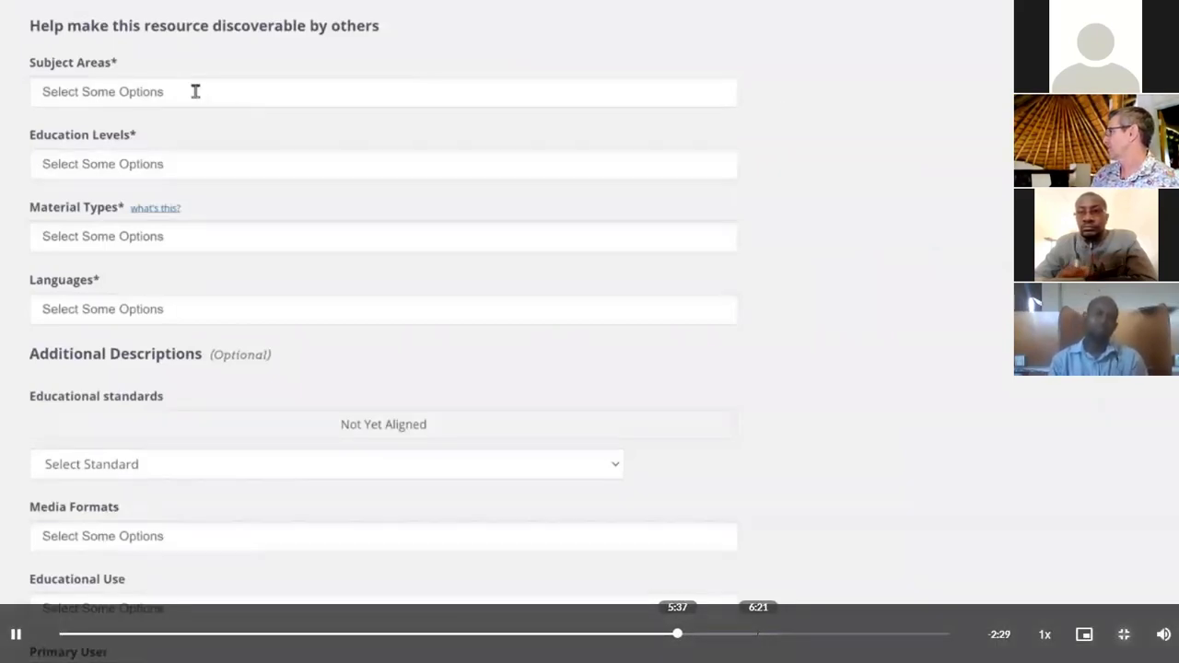
Step: Set media format Text/HTML, use Professional Development, primary users Teacher and Student, and continue to preview
{"action": "left_click", "coordinate": [383, 92]}
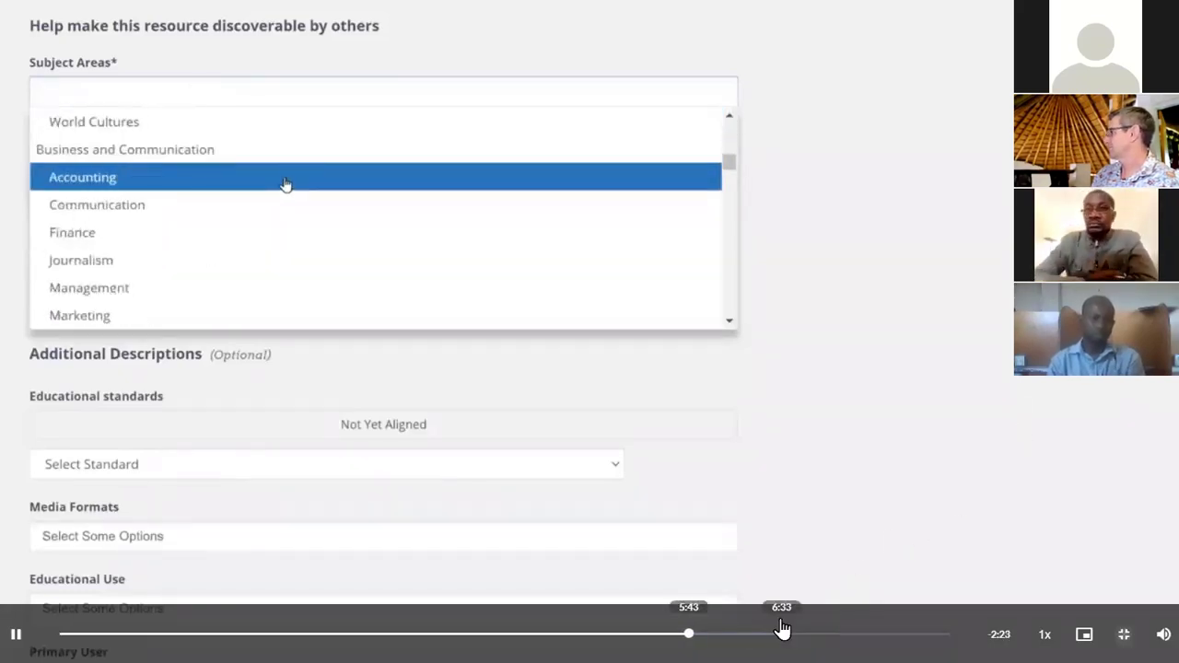
{"action": "scroll", "scroll_direction": "down", "scroll_amount": 3}
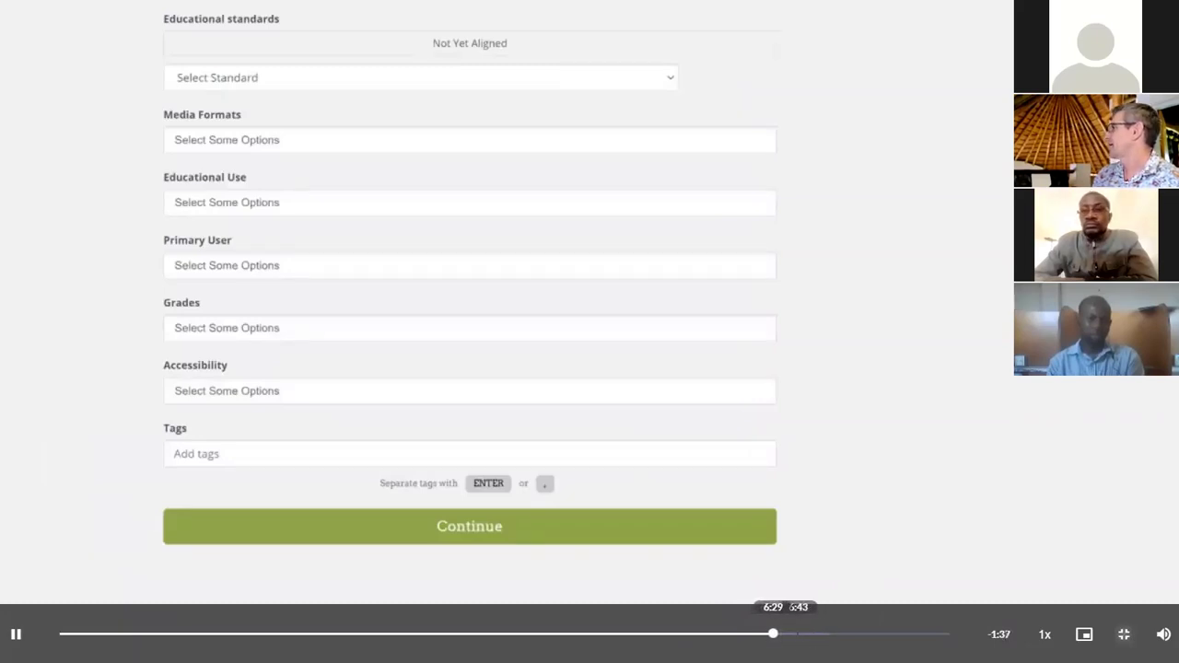
{"action": "left_click", "coordinate": [420, 78]}
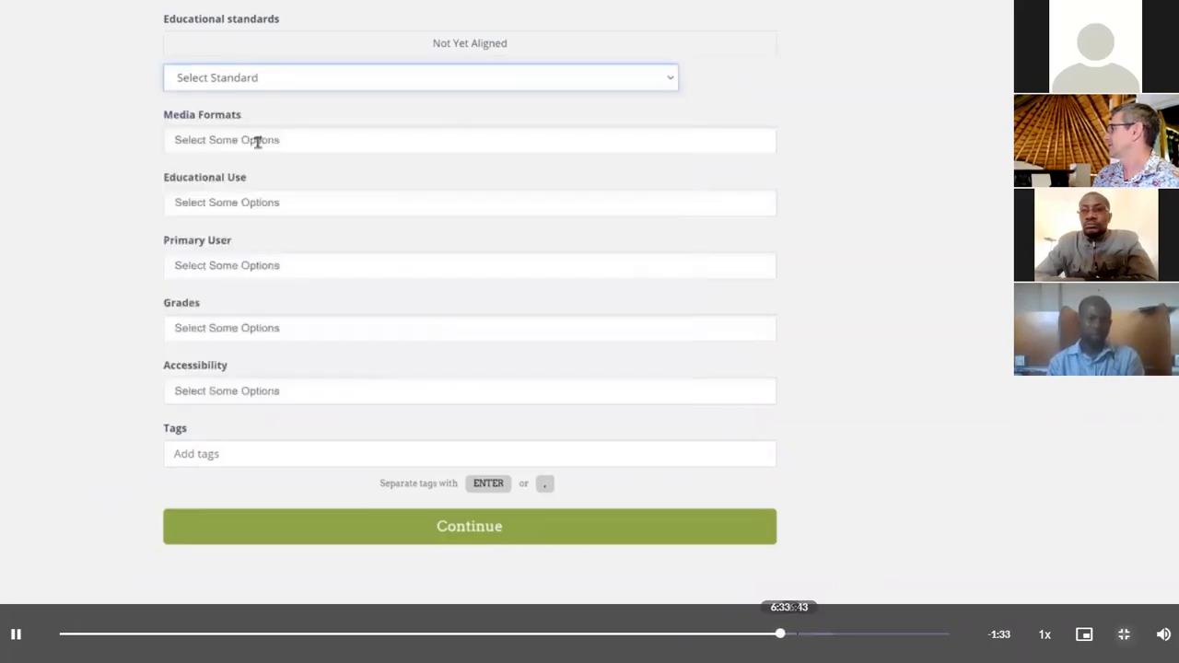
{"action": "left_click", "coordinate": [469, 140]}
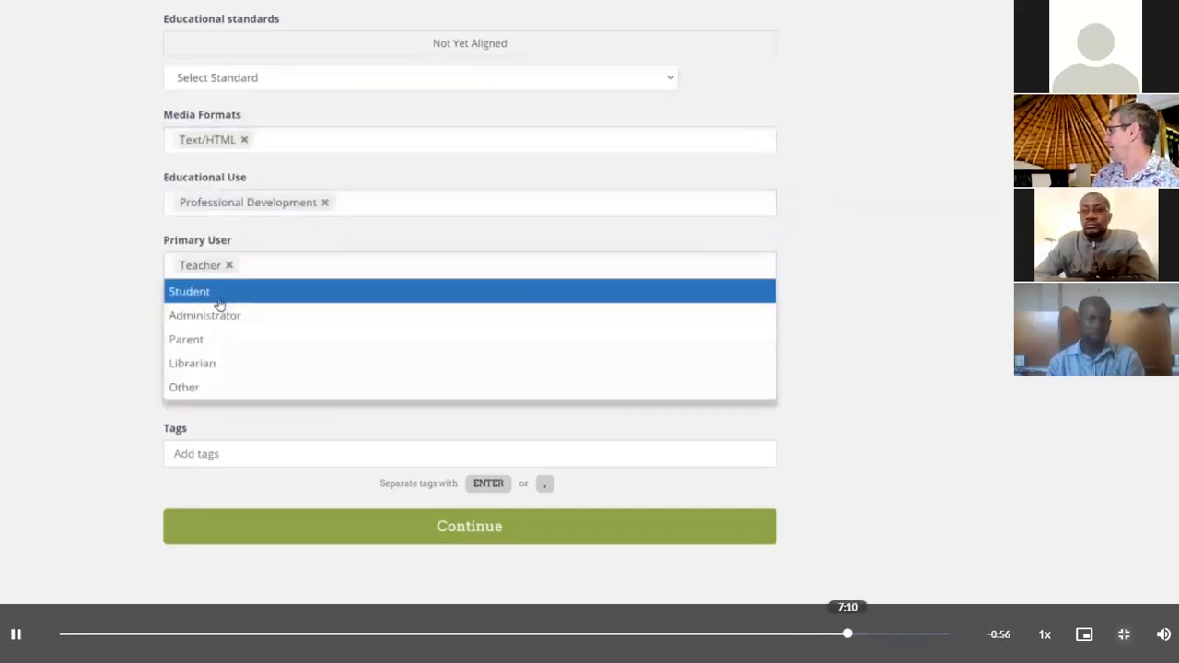
{"action": "left_click", "coordinate": [468, 527]}
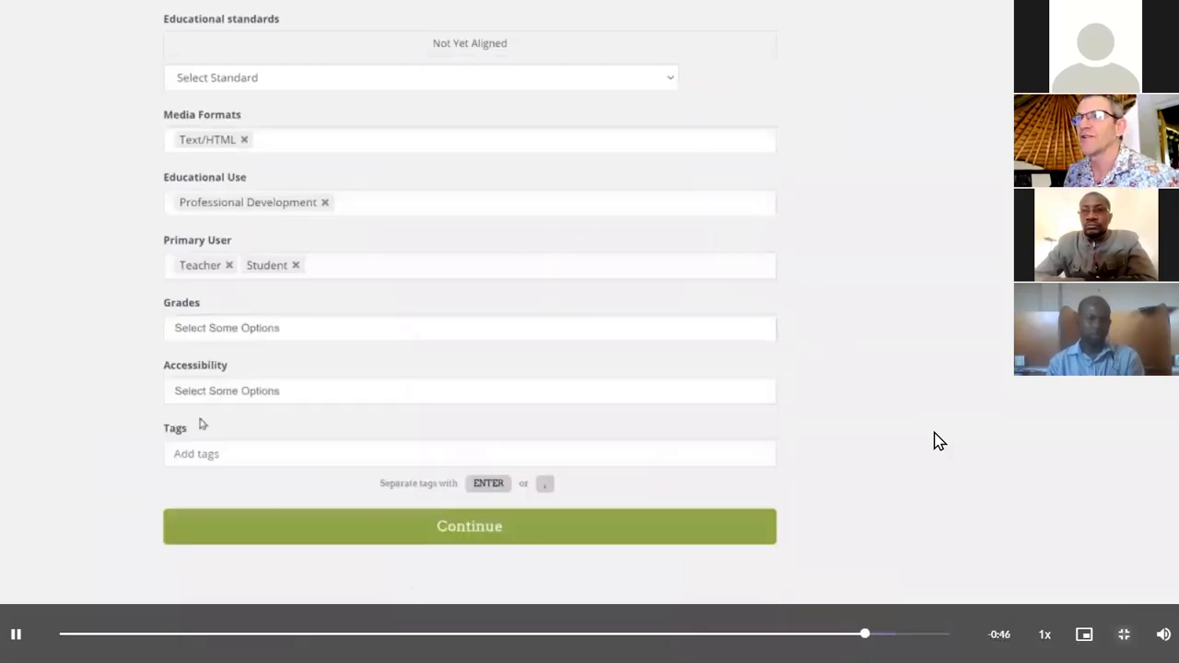
{"action": "left_click", "coordinate": [468, 527]}
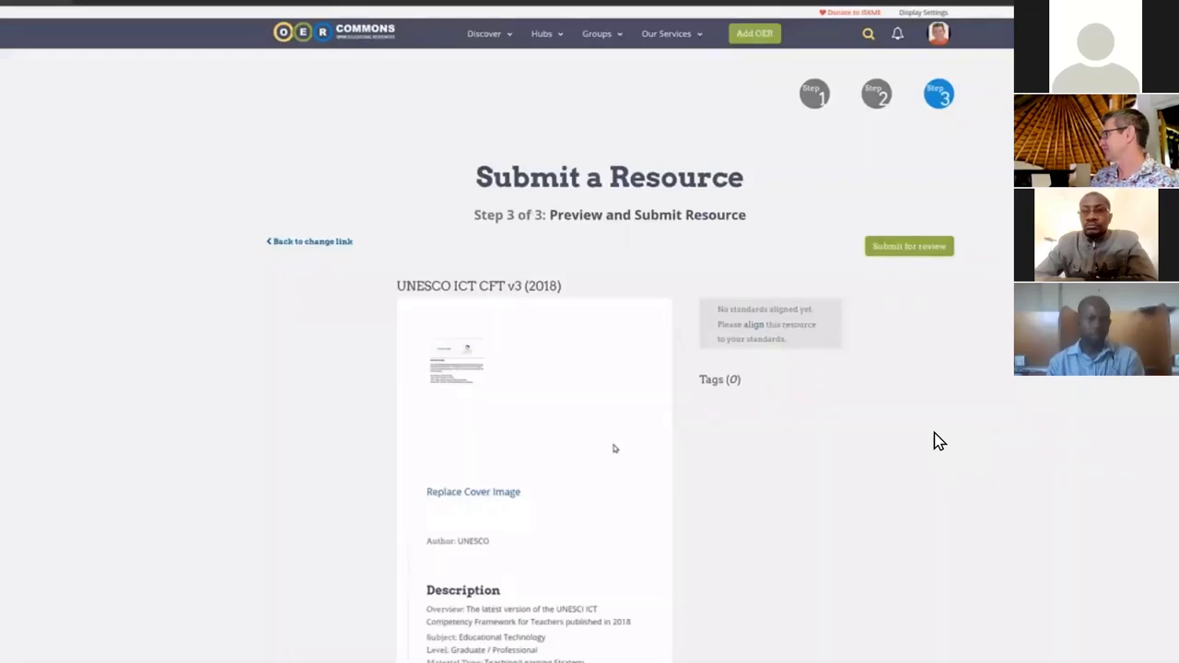
Step: Review the UNESCO ICT CFT v3 (2018) preview and submit the resource for review
{"action": "scroll", "scroll_direction": "down", "scroll_amount": 3}
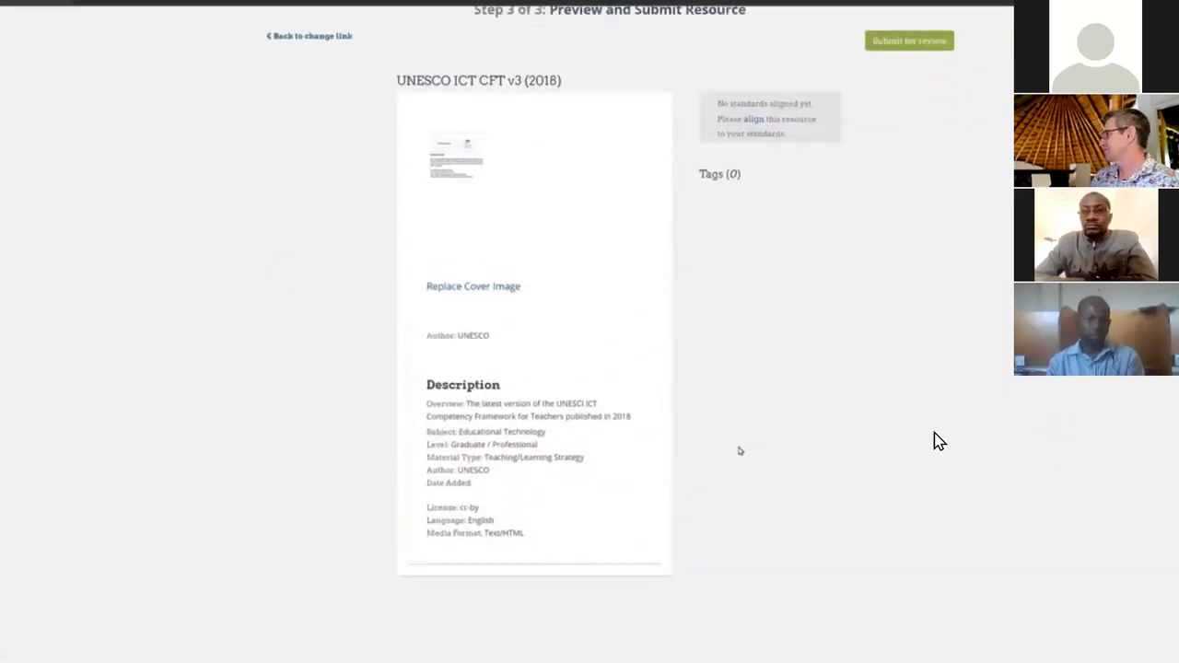
{"action": "scroll", "scroll_direction": "up", "scroll_amount": 3}
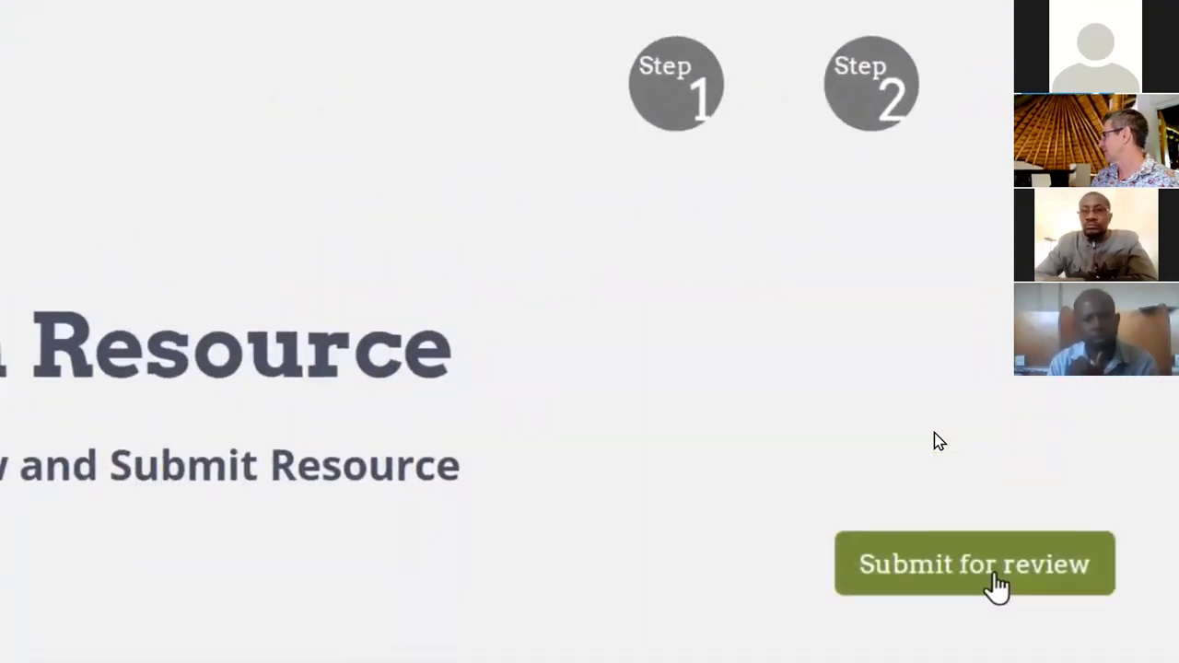
{"action": "left_click", "coordinate": [974, 564]}
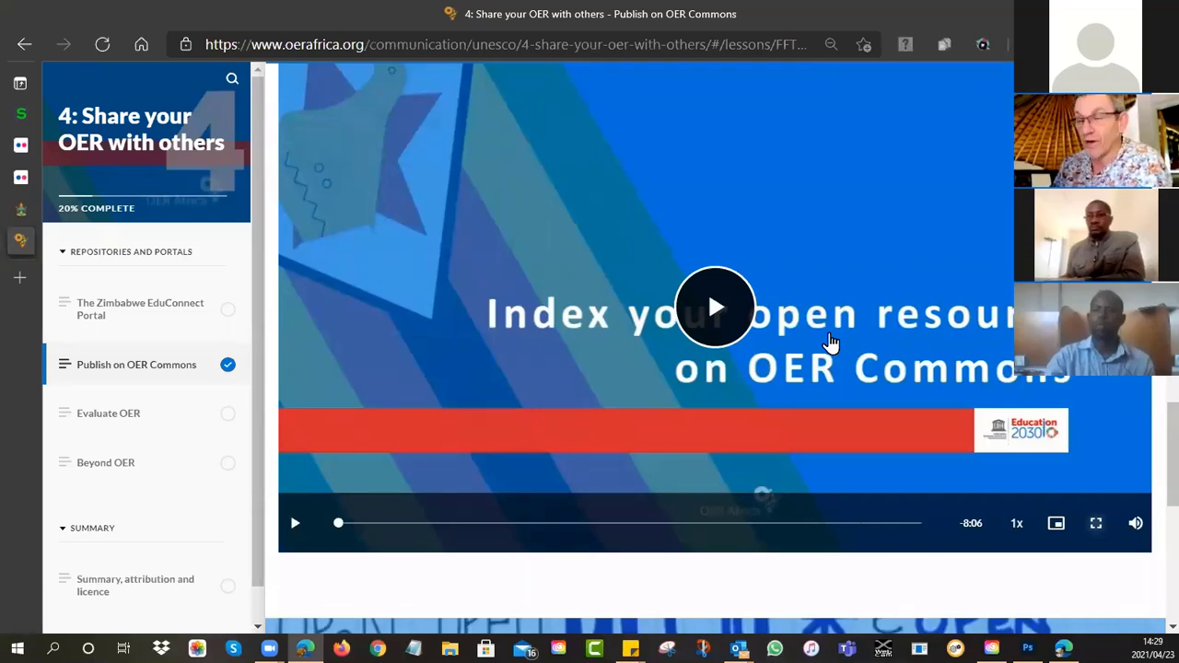
{"action": "mouse_move", "coordinate": [612, 545]}
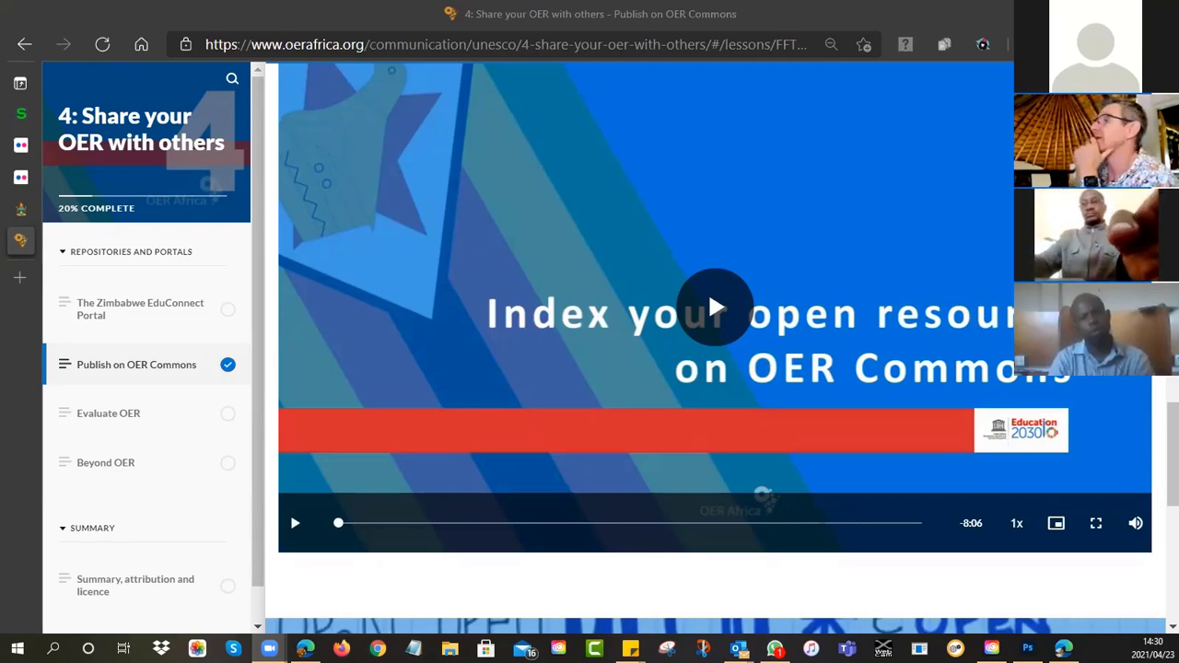
Step: Switch to the teacher training survey and look through its 13-response summary charts
{"action": "left_click", "coordinate": [507, 44]}
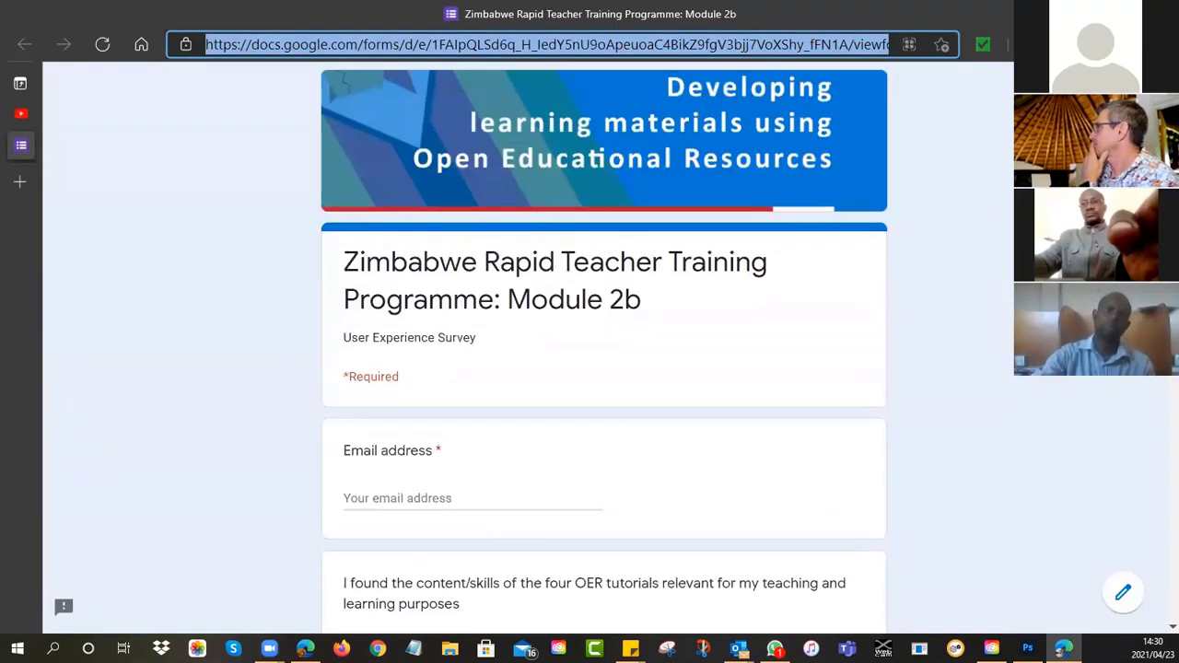
{"action": "scroll", "scroll_direction": "down", "scroll_amount": 3}
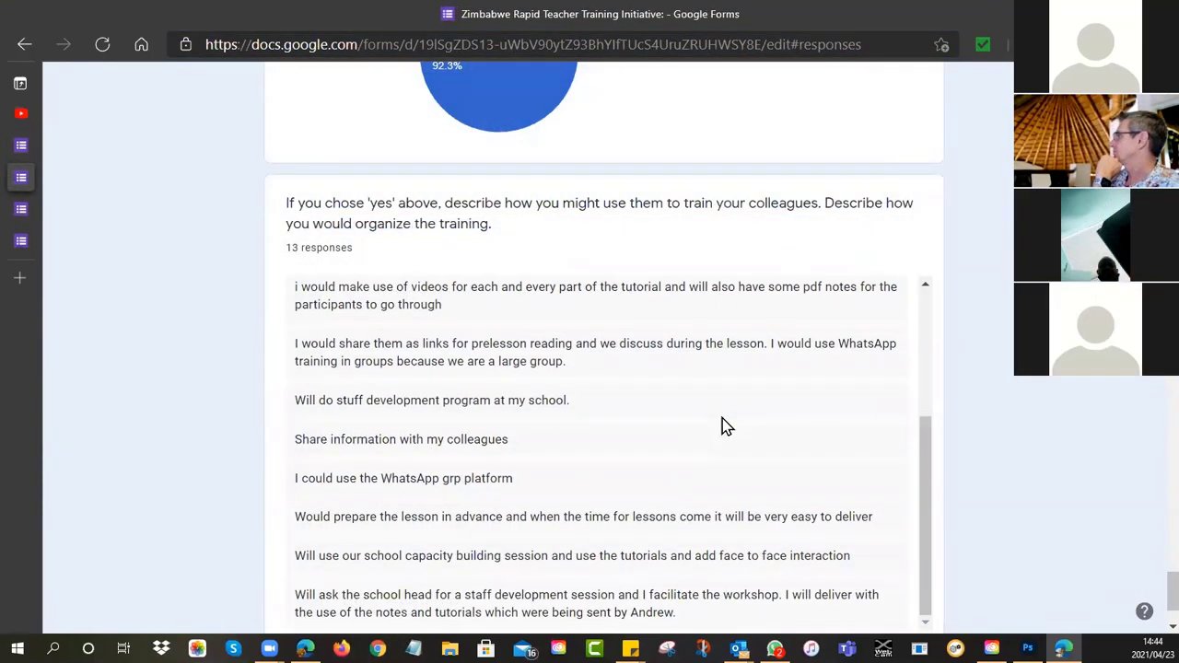
{"action": "scroll", "scroll_direction": "up", "scroll_amount": 3}
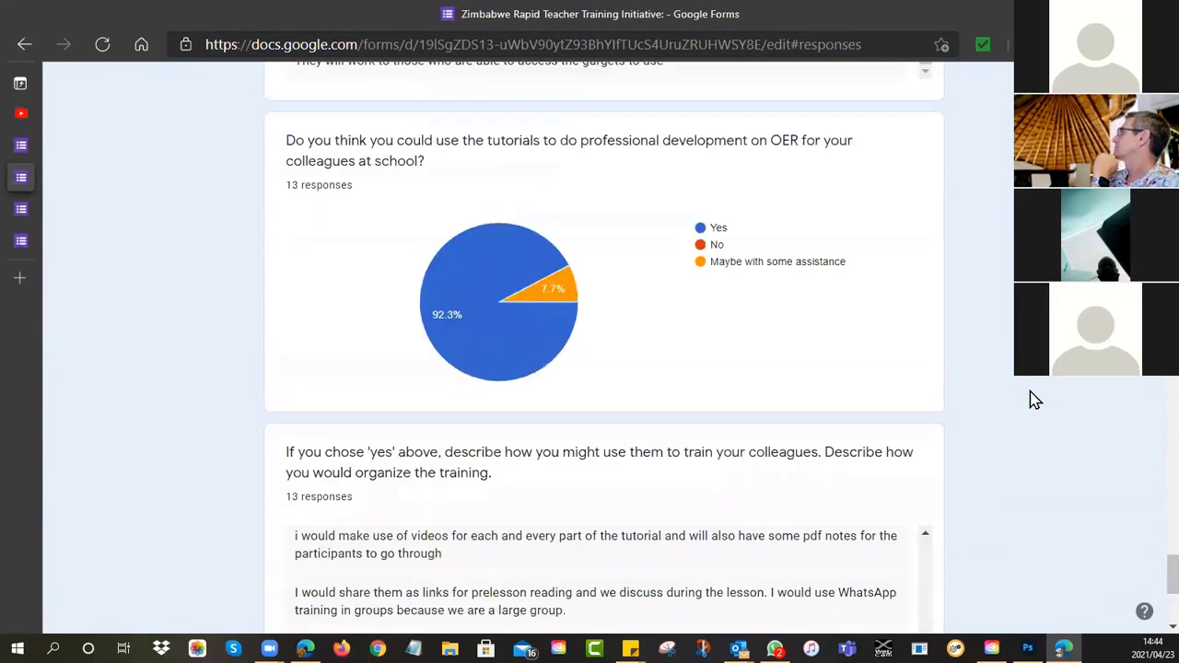
{"action": "scroll", "scroll_direction": "down", "scroll_amount": 3}
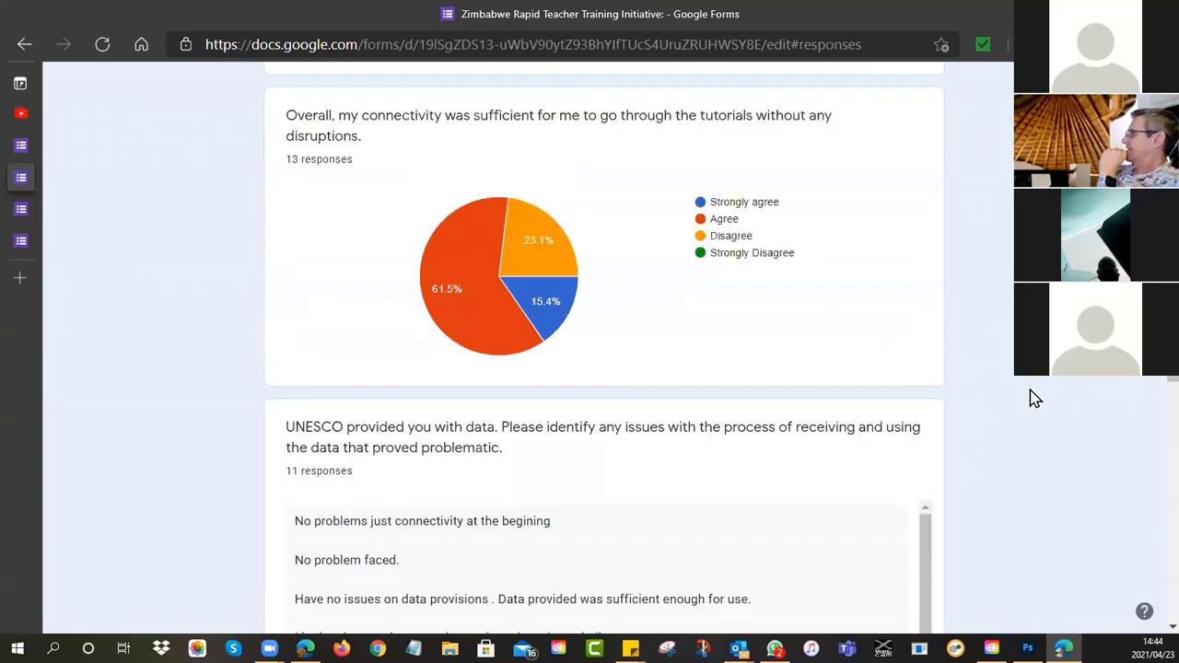
{"action": "scroll", "scroll_direction": "down", "scroll_amount": 3}
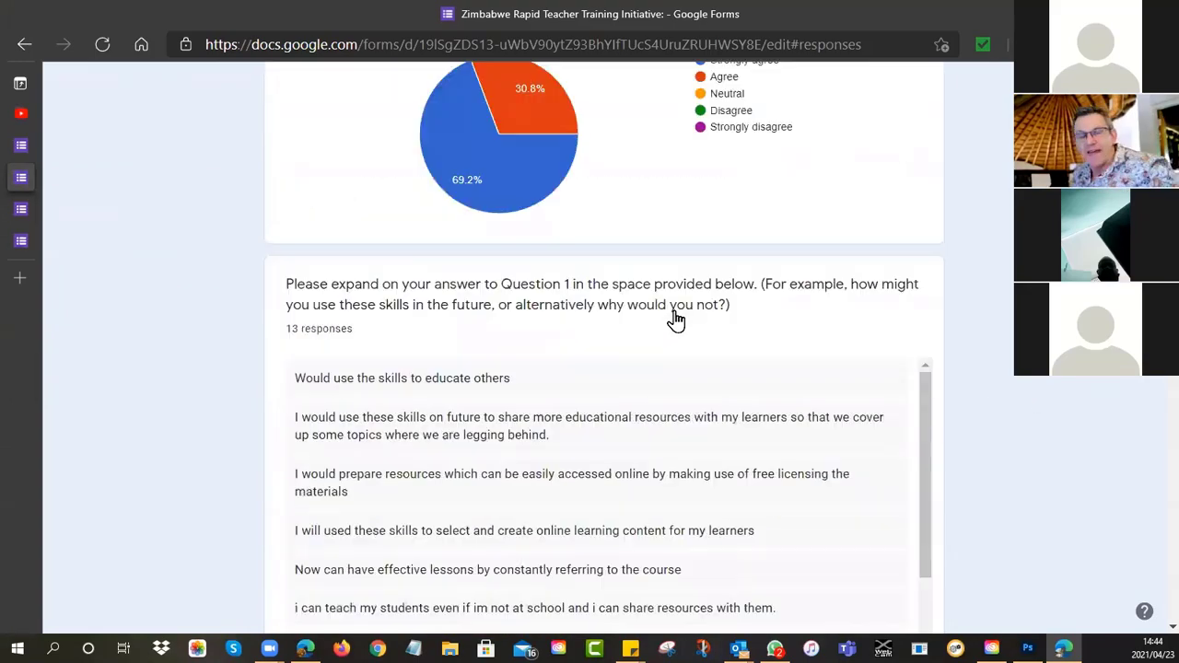
{"action": "scroll", "scroll_direction": "up", "scroll_amount": 3}
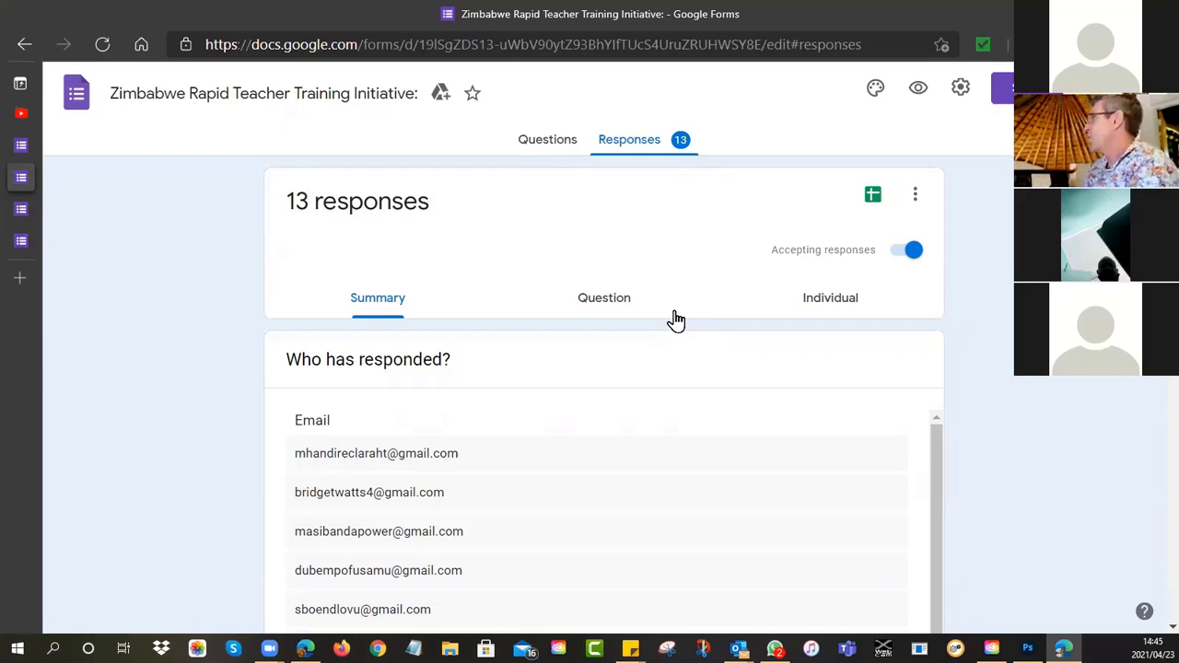
Step: Scroll through the written answers on how respondents would train their colleagues
{"action": "scroll", "scroll_direction": "down", "scroll_amount": 3}
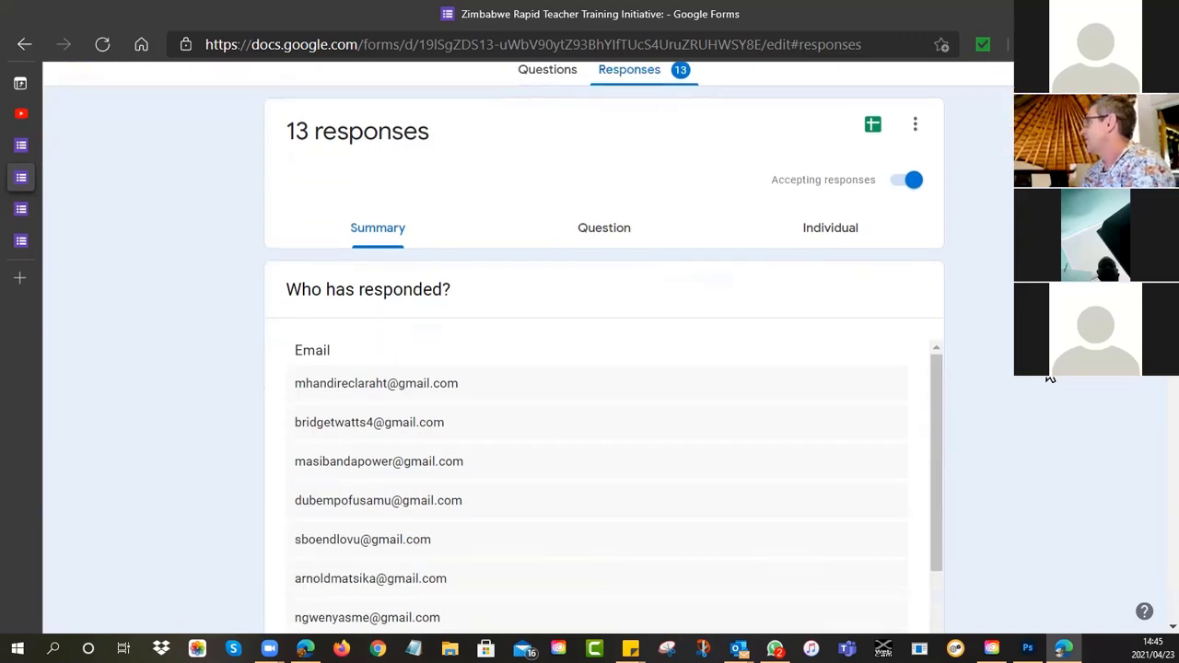
{"action": "scroll", "scroll_direction": "down", "scroll_amount": 3}
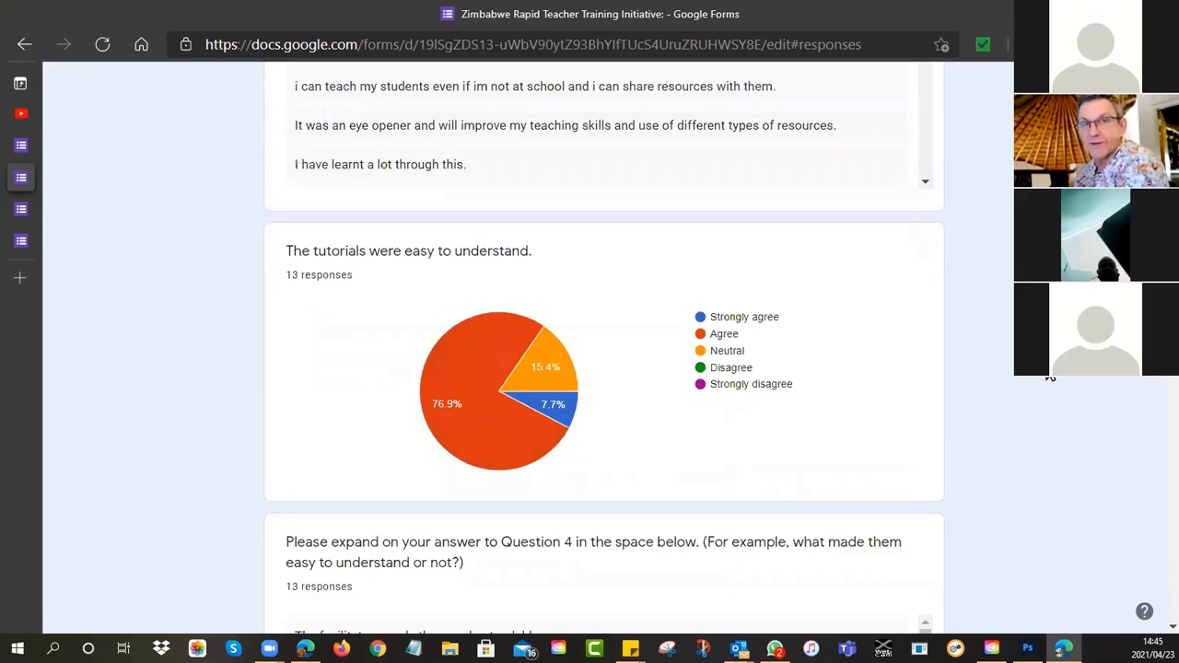
{"action": "scroll", "scroll_direction": "down", "scroll_amount": 3}
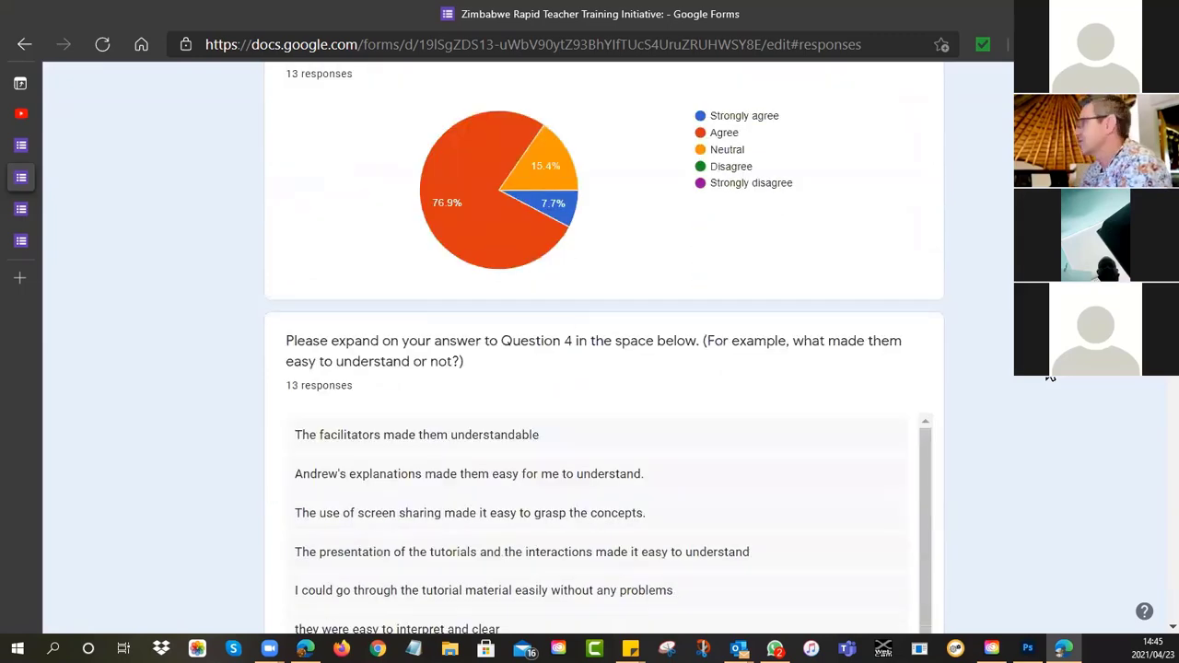
{"action": "scroll", "scroll_direction": "down", "scroll_amount": 3}
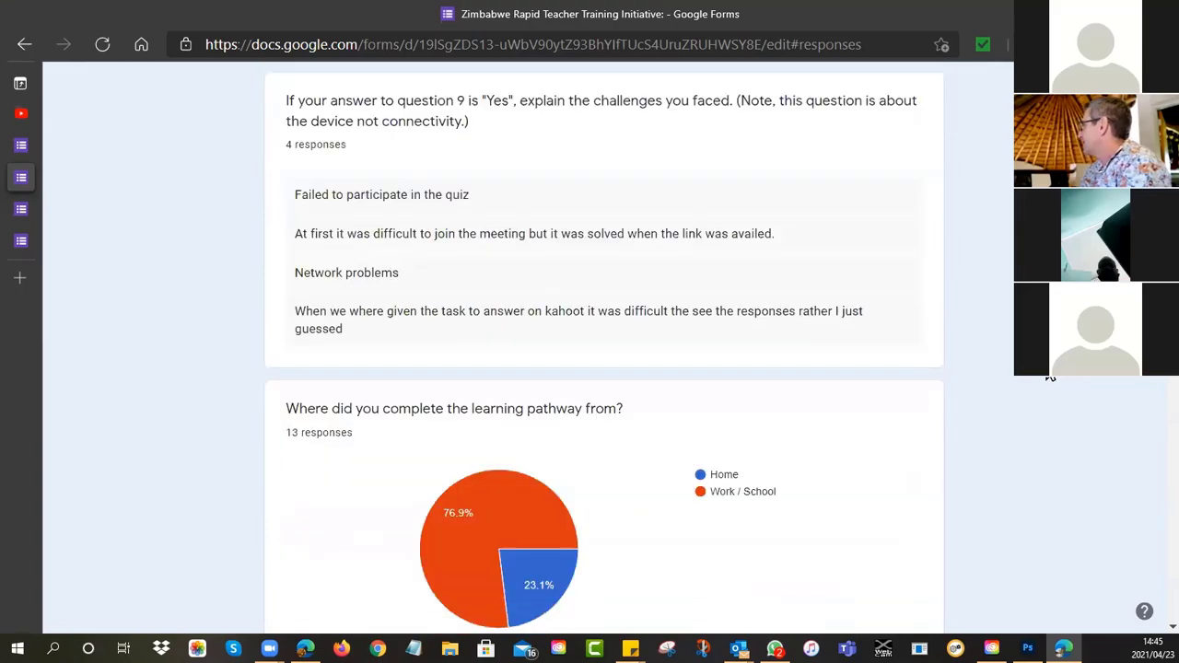
{"action": "scroll", "scroll_direction": "down", "scroll_amount": 3}
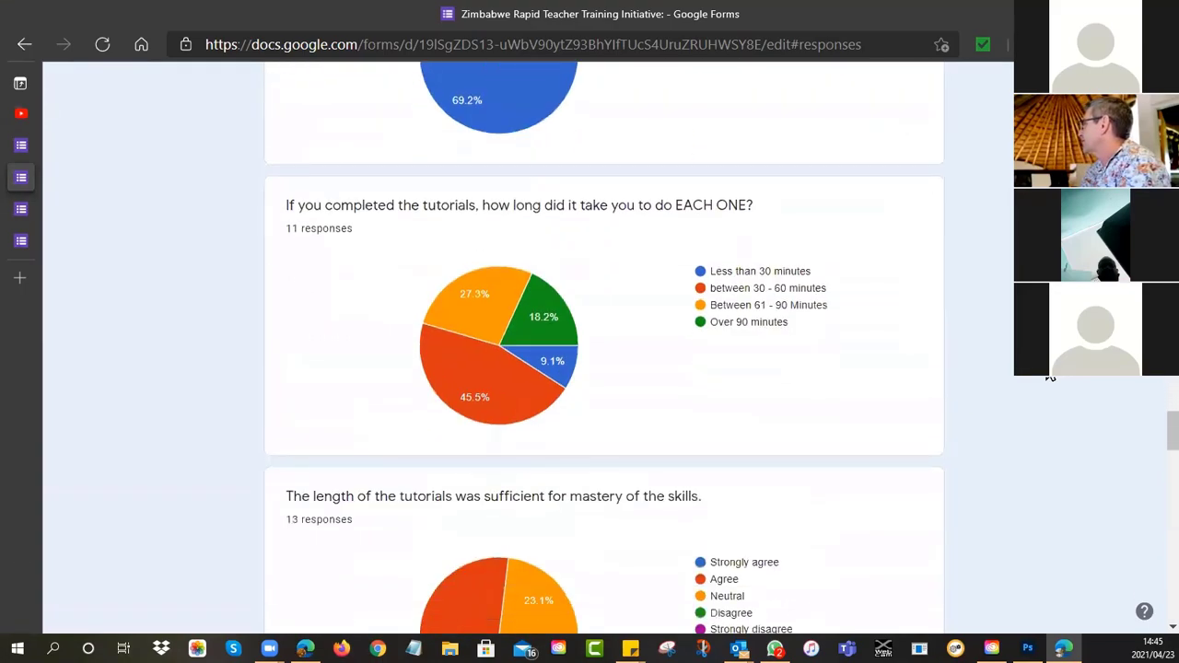
{"action": "scroll", "scroll_direction": "down", "scroll_amount": 3}
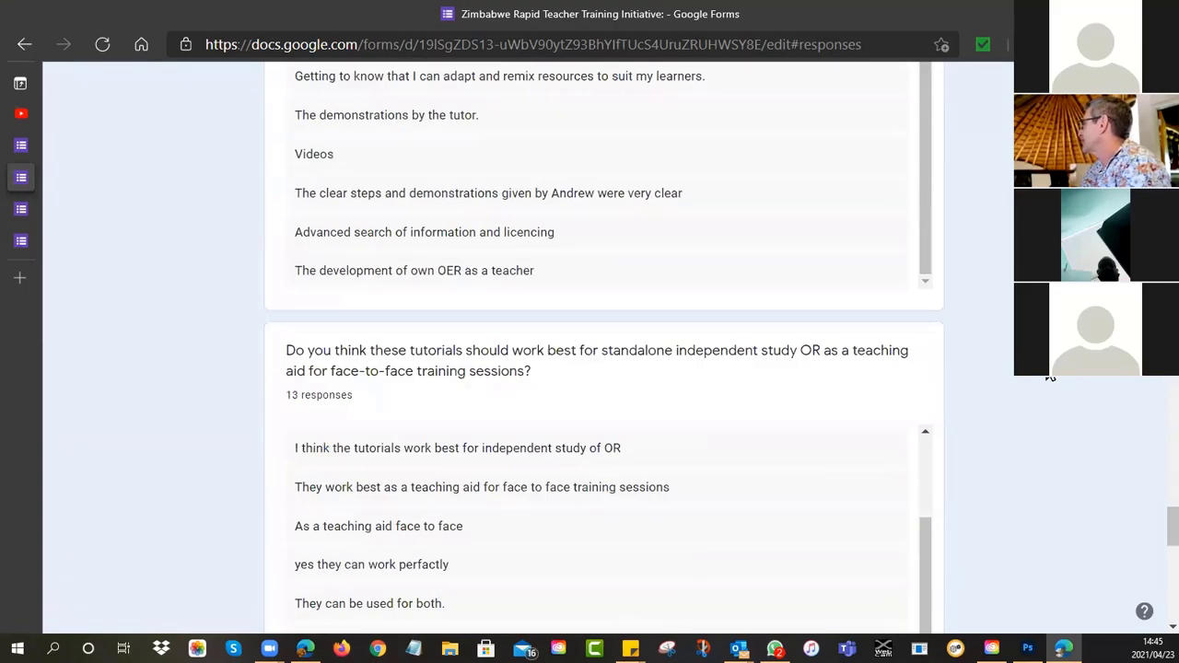
{"action": "scroll", "scroll_direction": "down", "scroll_amount": 3}
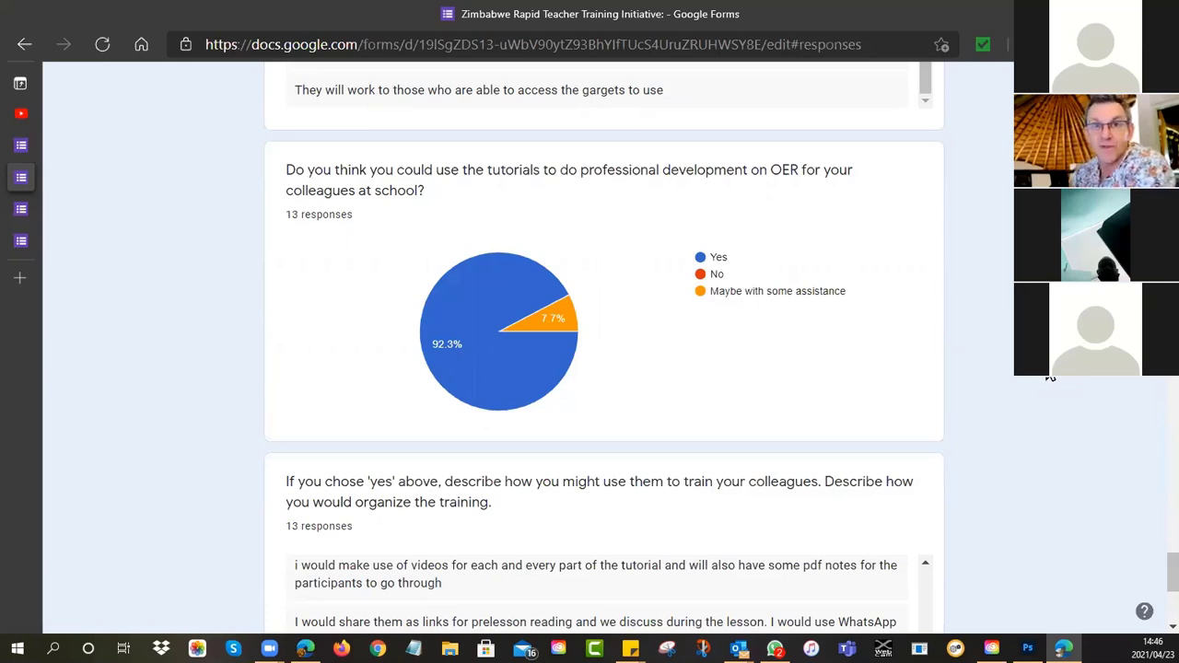
{"action": "mouse_move", "coordinate": [1006, 428]}
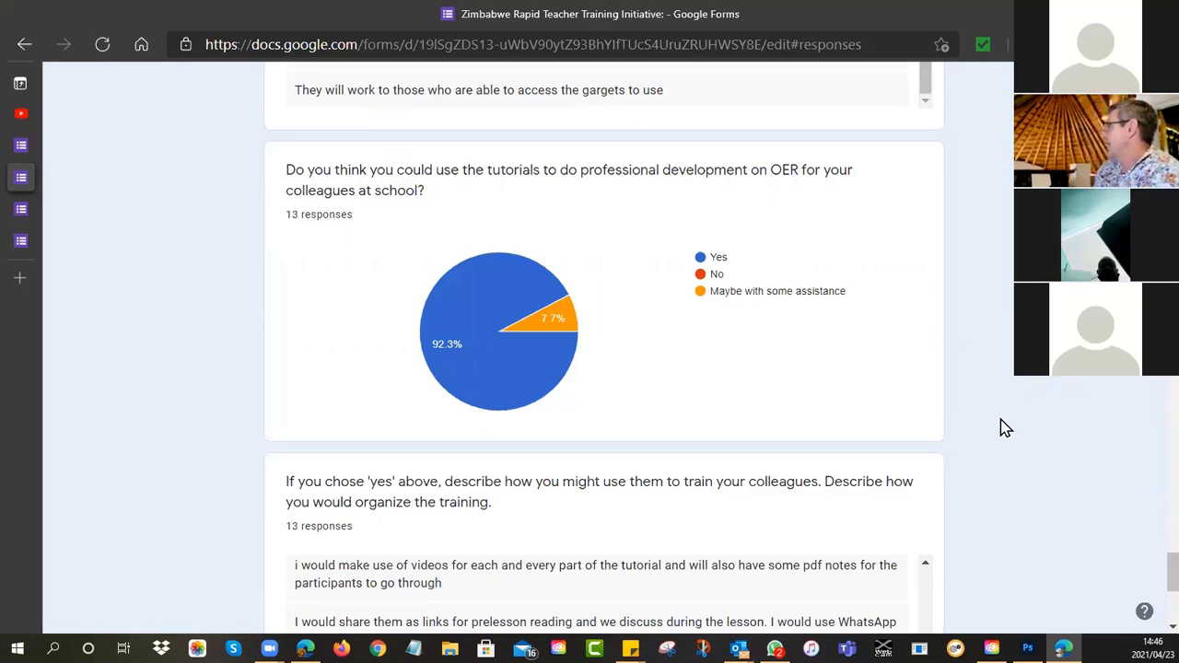
{"action": "scroll", "scroll_direction": "down", "scroll_amount": 3}
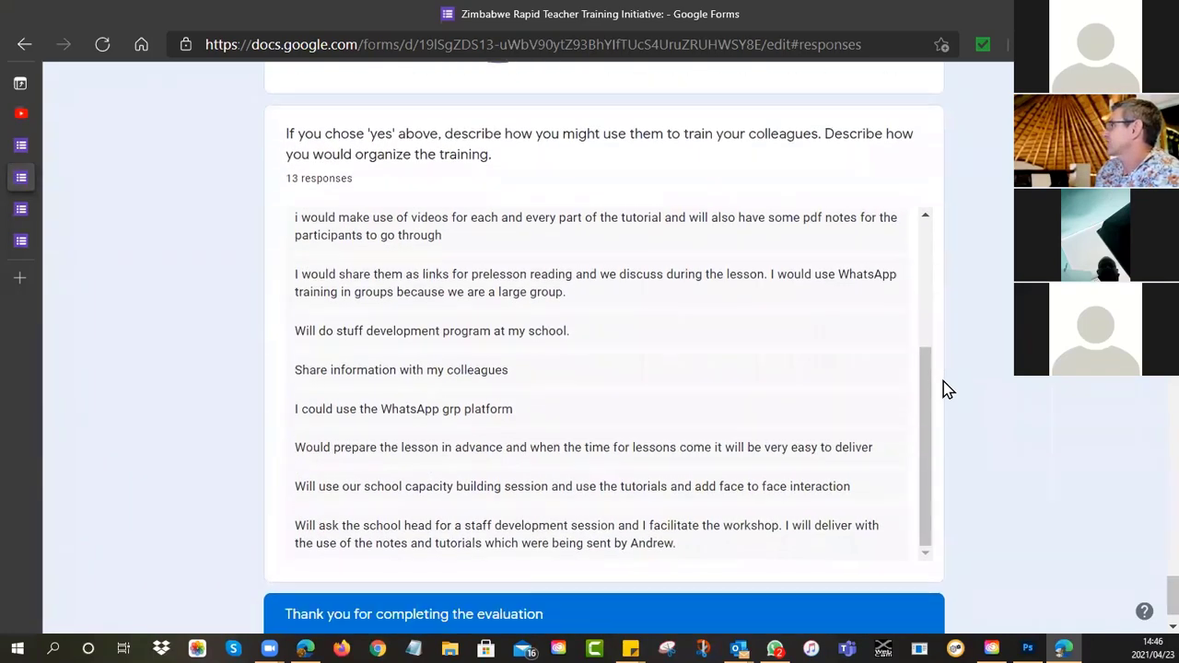
{"action": "scroll", "scroll_direction": "down", "scroll_amount": 3}
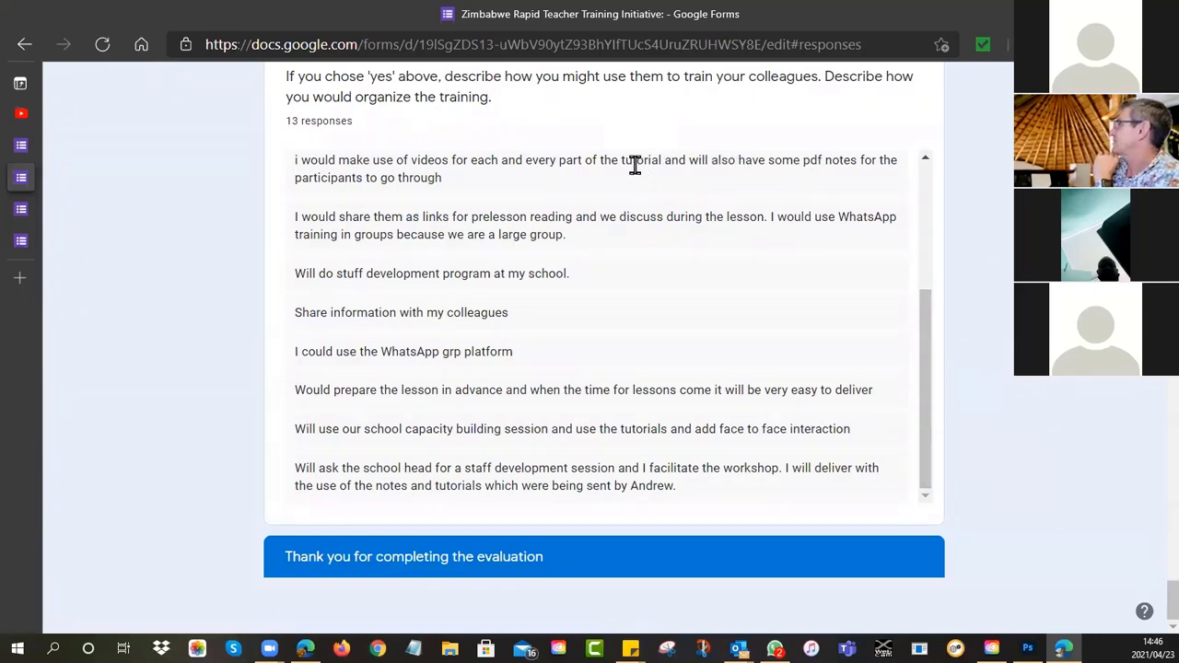
{"action": "mouse_move", "coordinate": [802, 157]}
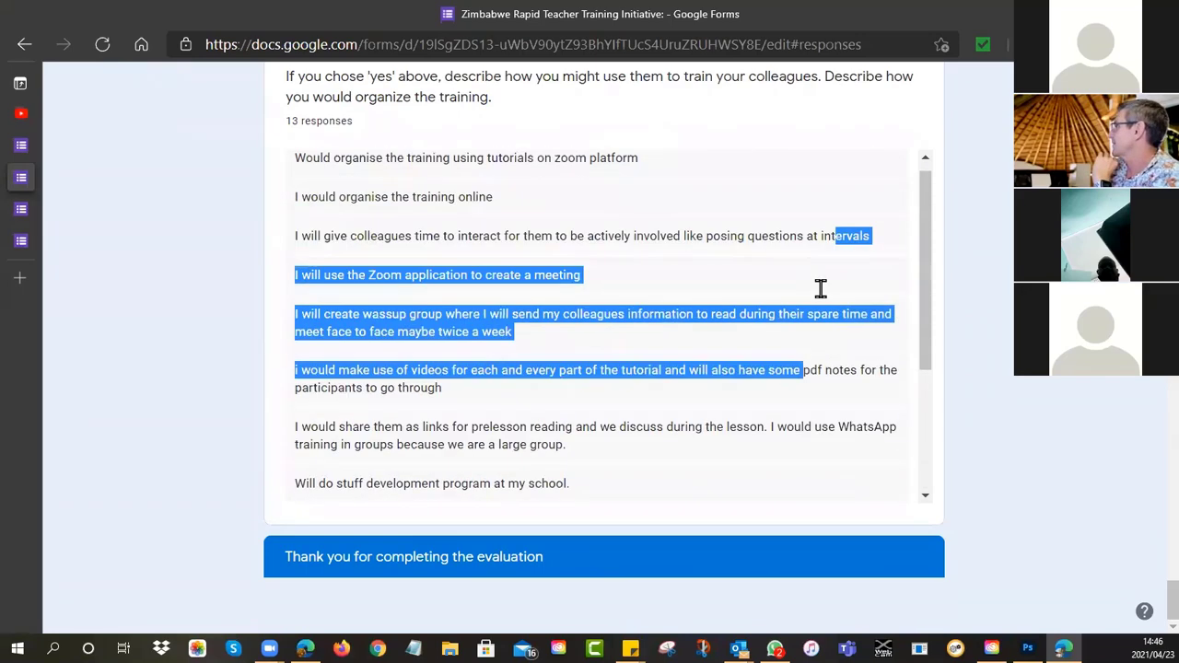
{"action": "scroll", "scroll_direction": "down", "scroll_amount": 3}
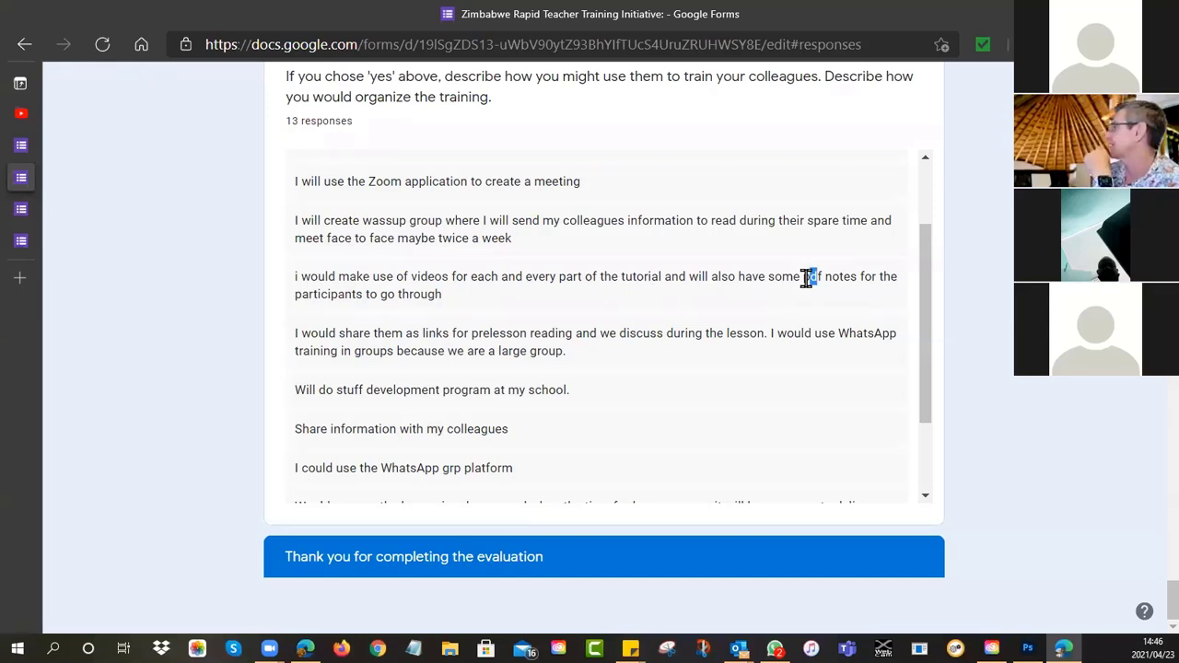
{"action": "scroll", "scroll_direction": "up", "scroll_amount": 3}
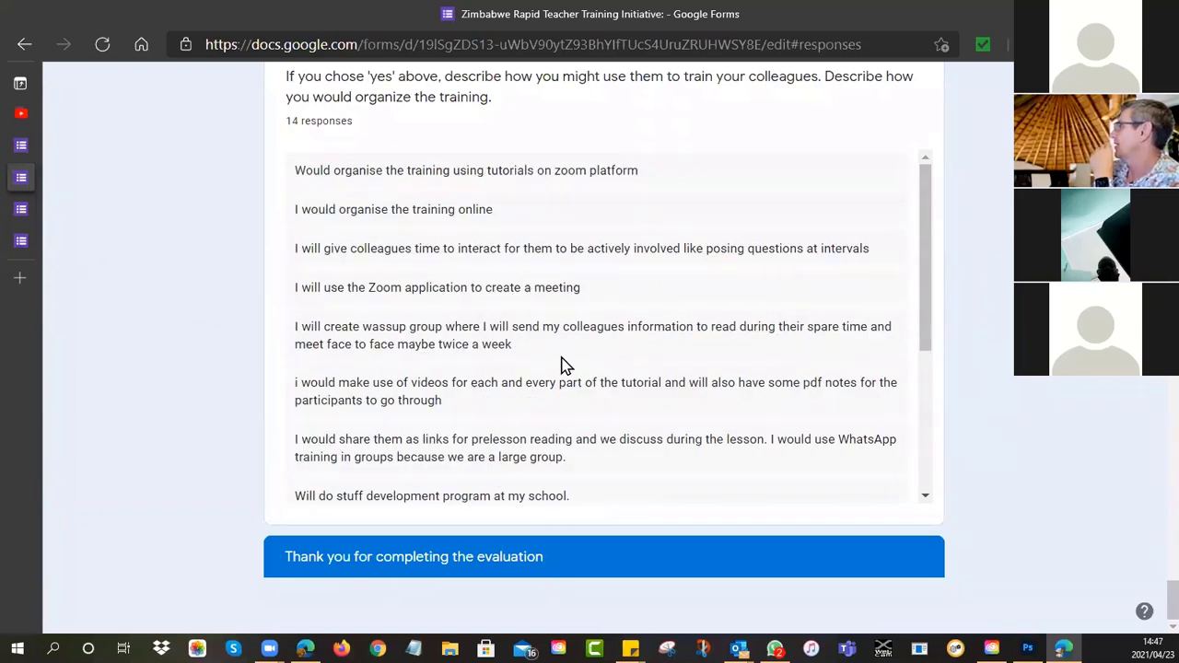
{"action": "mouse_move", "coordinate": [747, 347]}
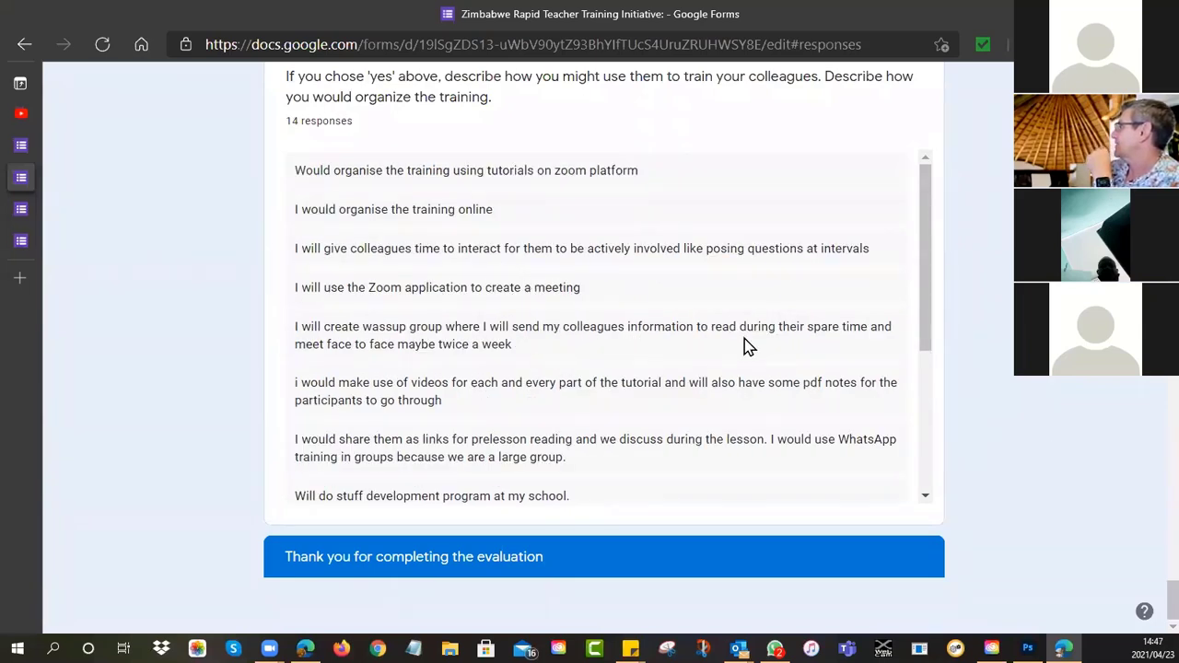
{"action": "mouse_move", "coordinate": [850, 357]}
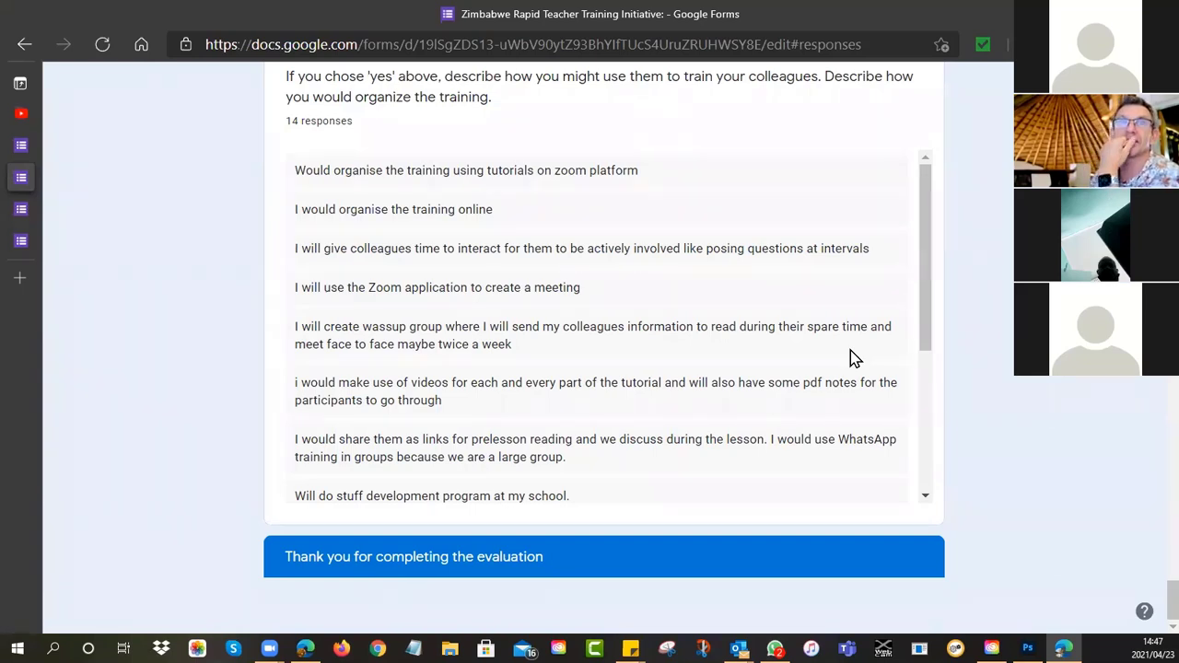
{"action": "mouse_move", "coordinate": [722, 347]}
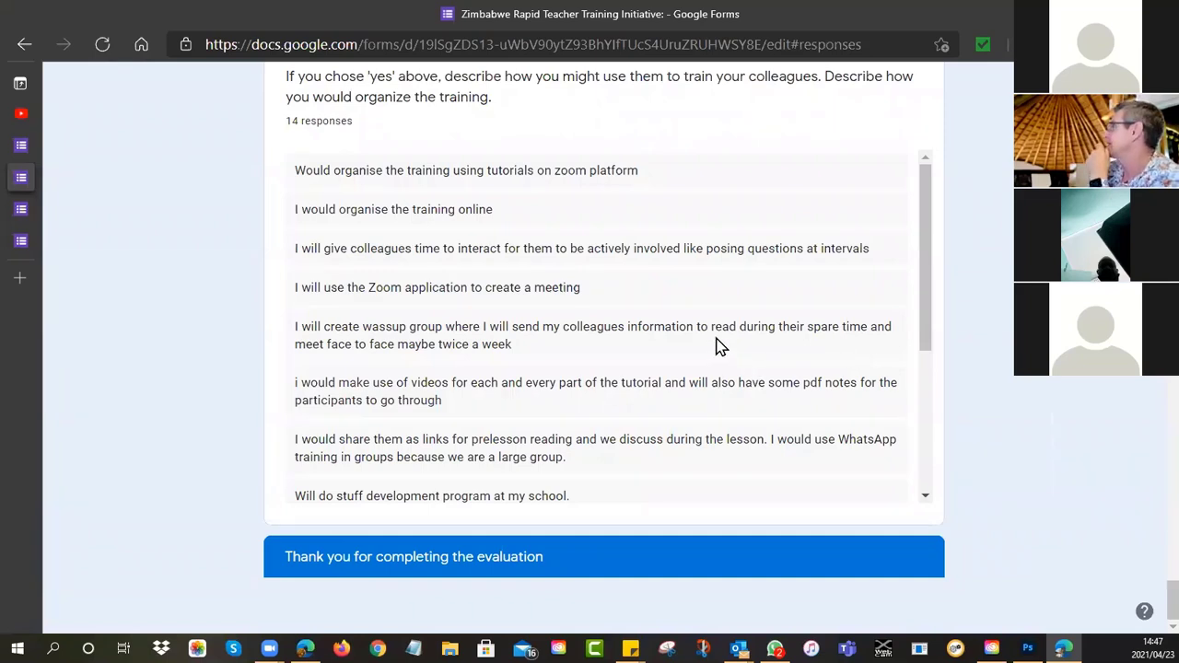
{"action": "scroll", "scroll_direction": "up", "scroll_amount": 3}
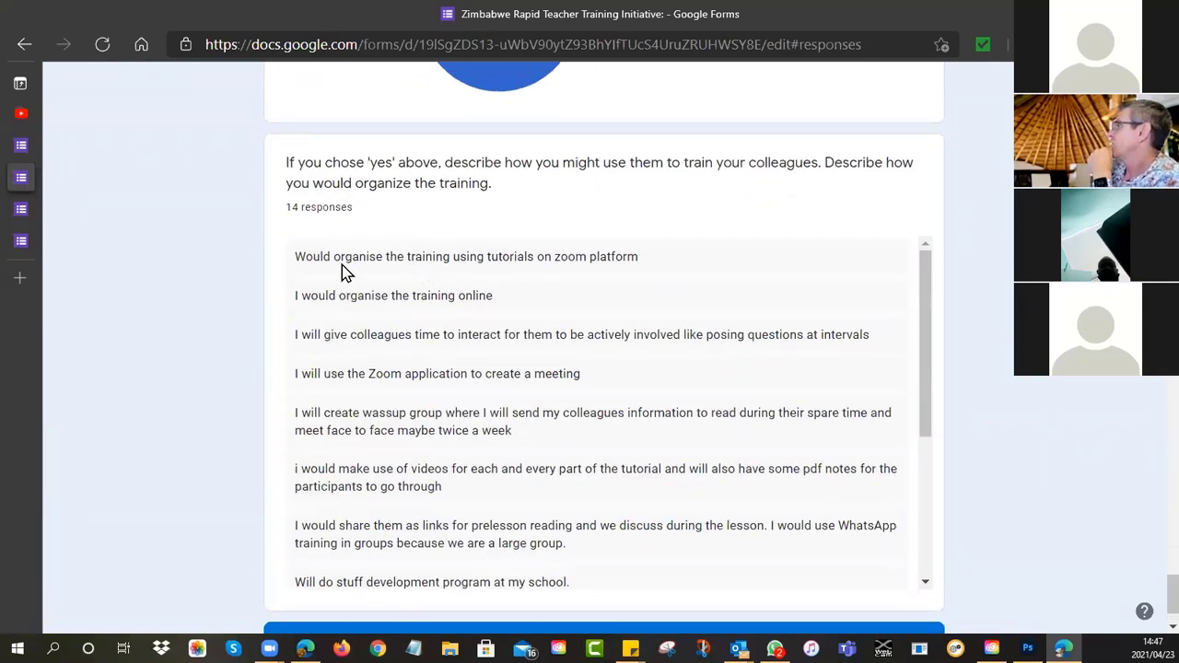
{"action": "mouse_move", "coordinate": [538, 275]}
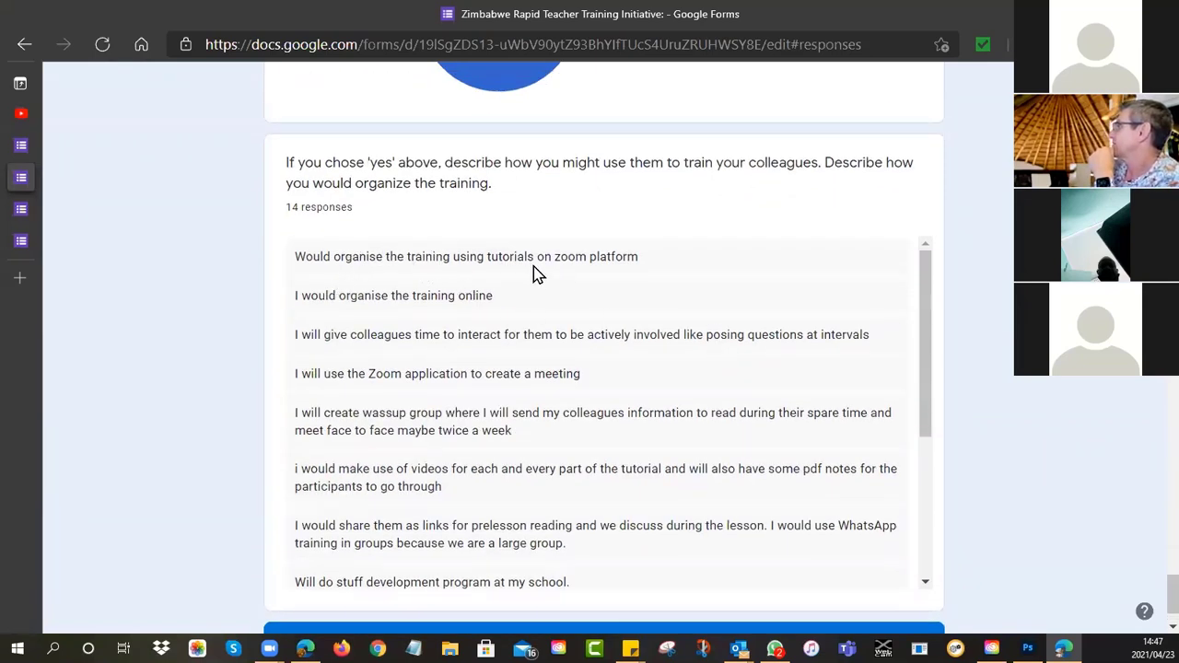
{"action": "mouse_move", "coordinate": [649, 273]}
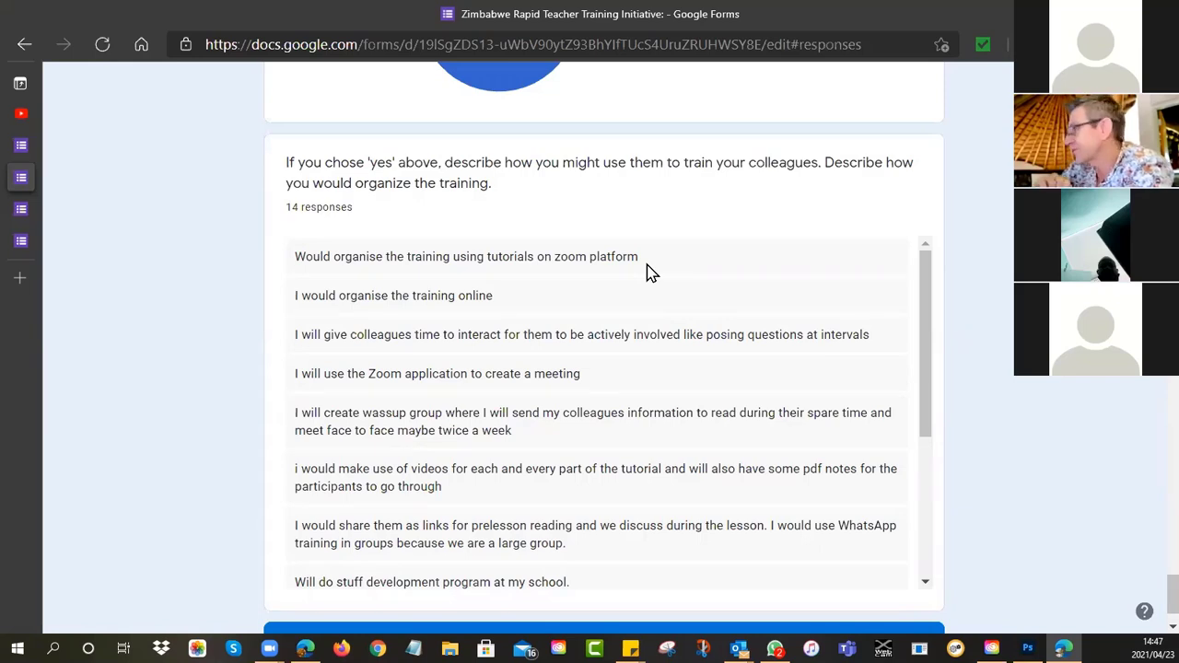
{"action": "mouse_move", "coordinate": [523, 293]}
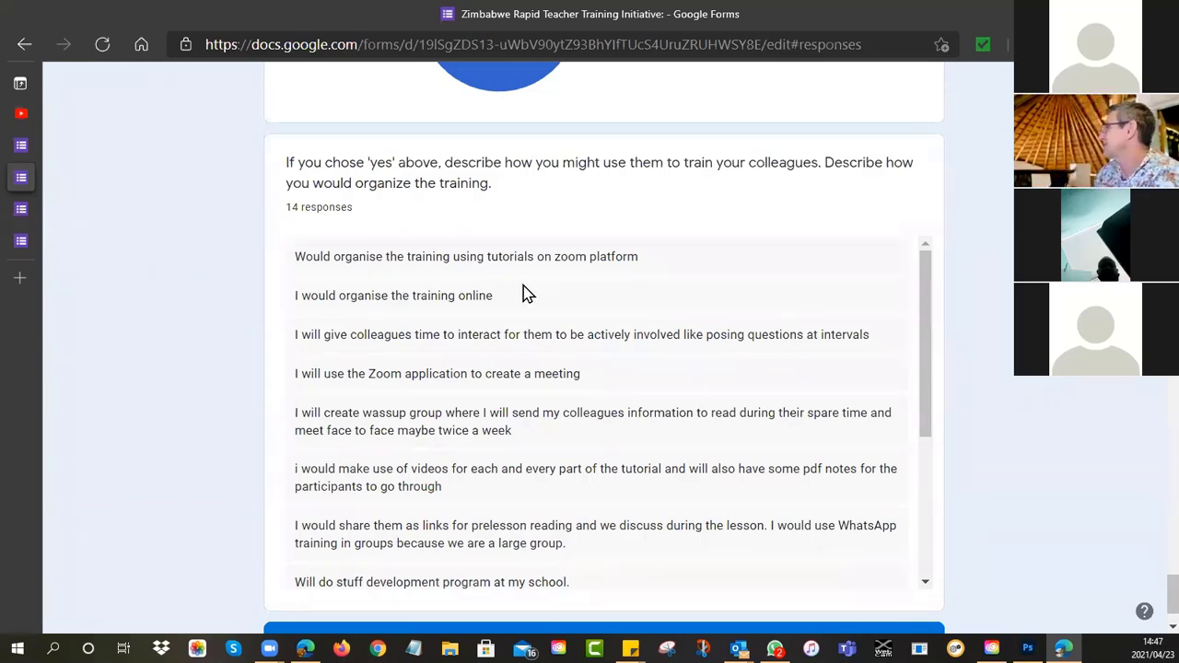
{"action": "mouse_move", "coordinate": [365, 359]}
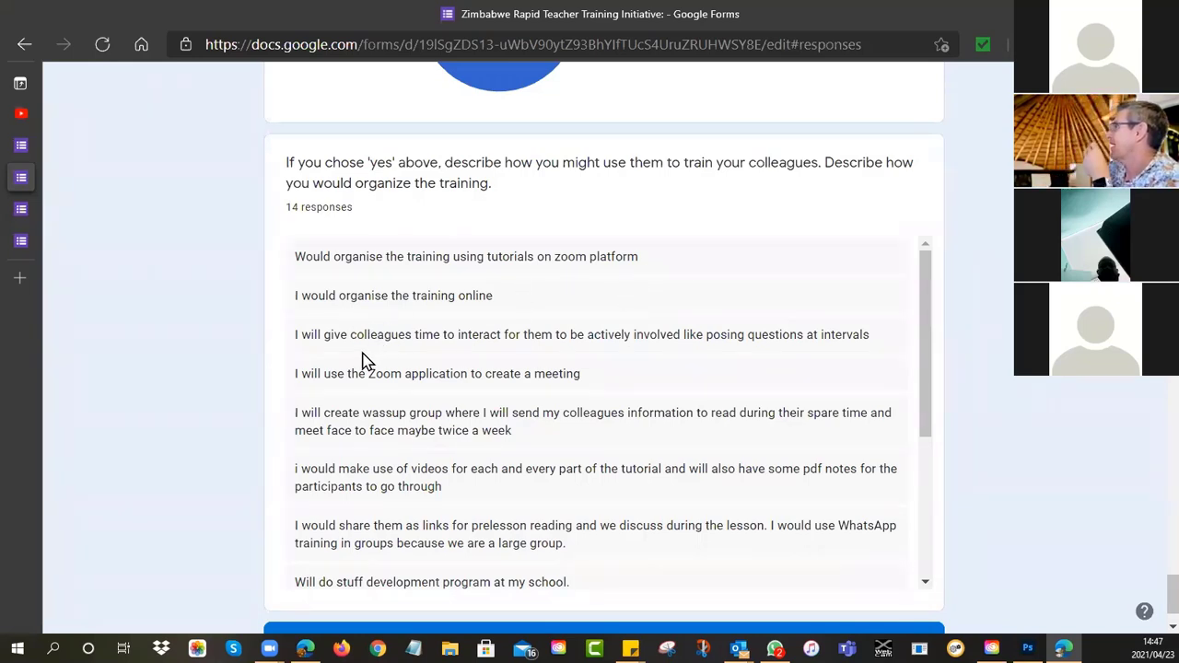
{"action": "mouse_move", "coordinate": [710, 360]}
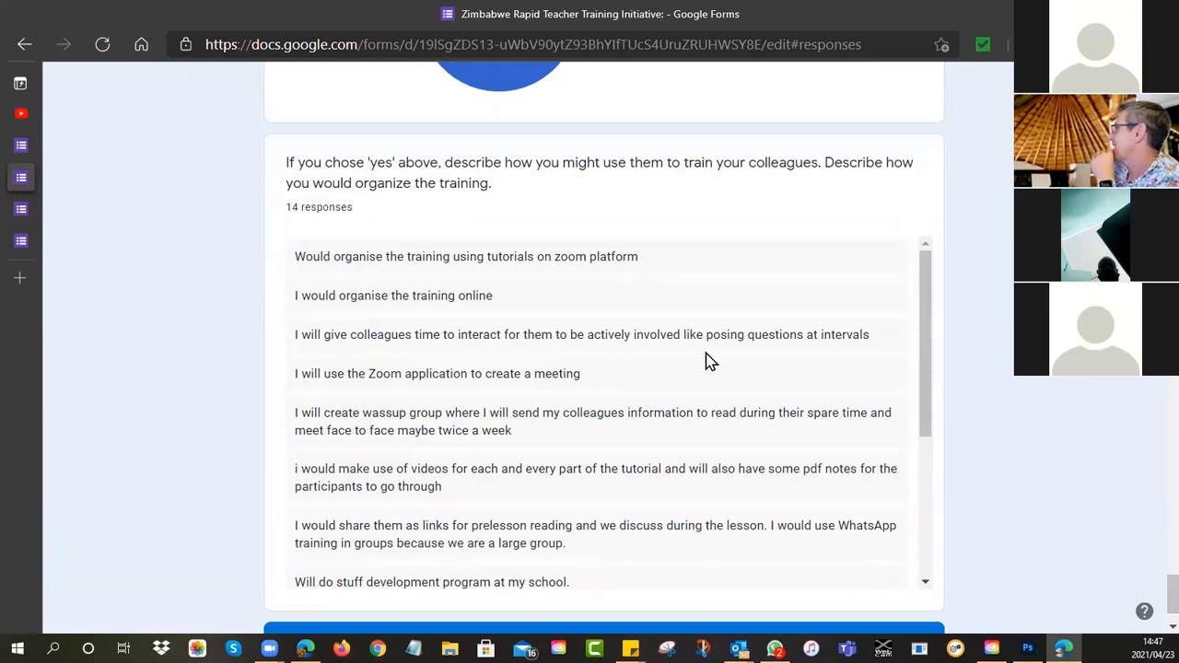
{"action": "mouse_move", "coordinate": [426, 339]}
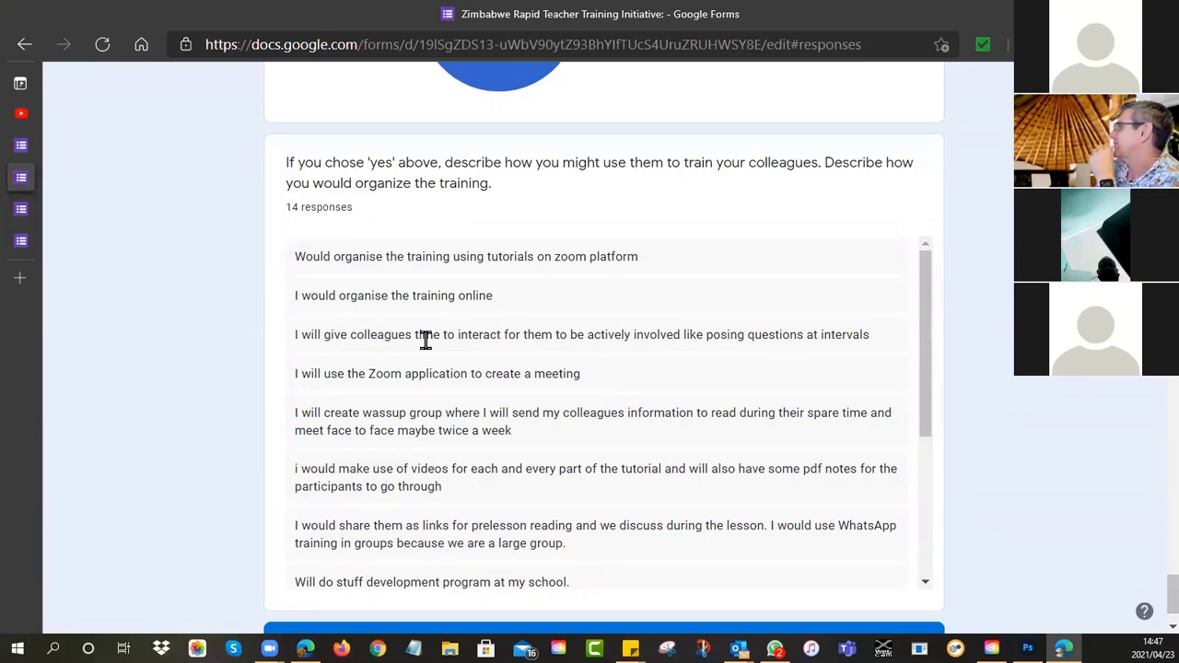
{"action": "mouse_move", "coordinate": [594, 352]}
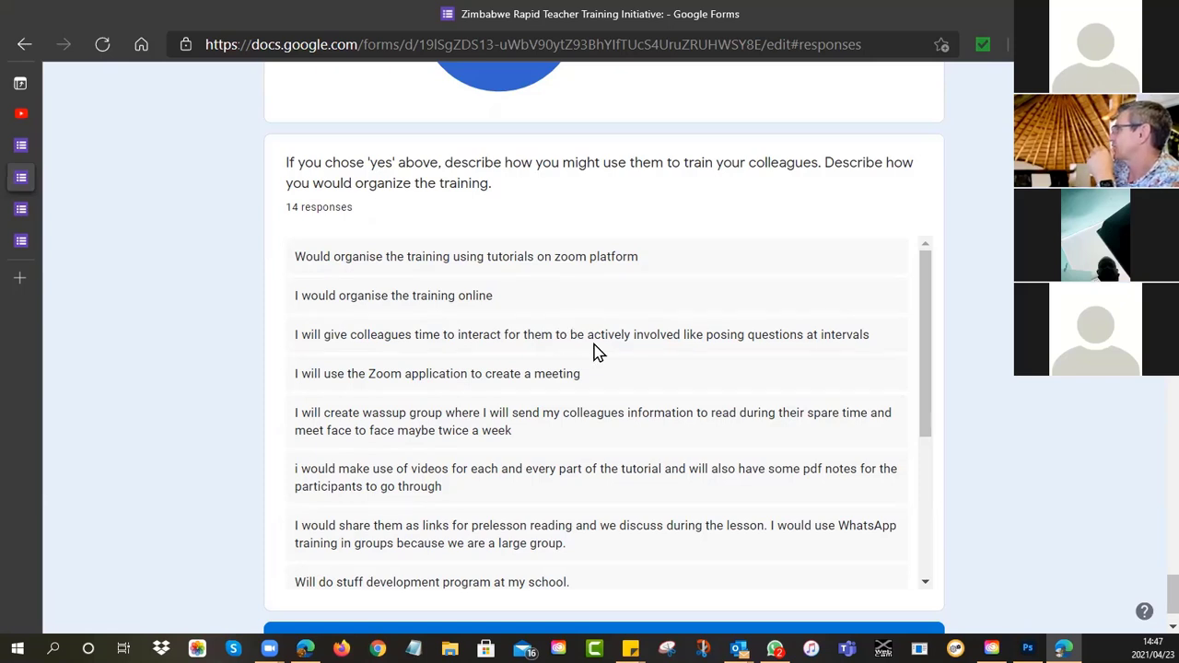
{"action": "mouse_move", "coordinate": [708, 341]}
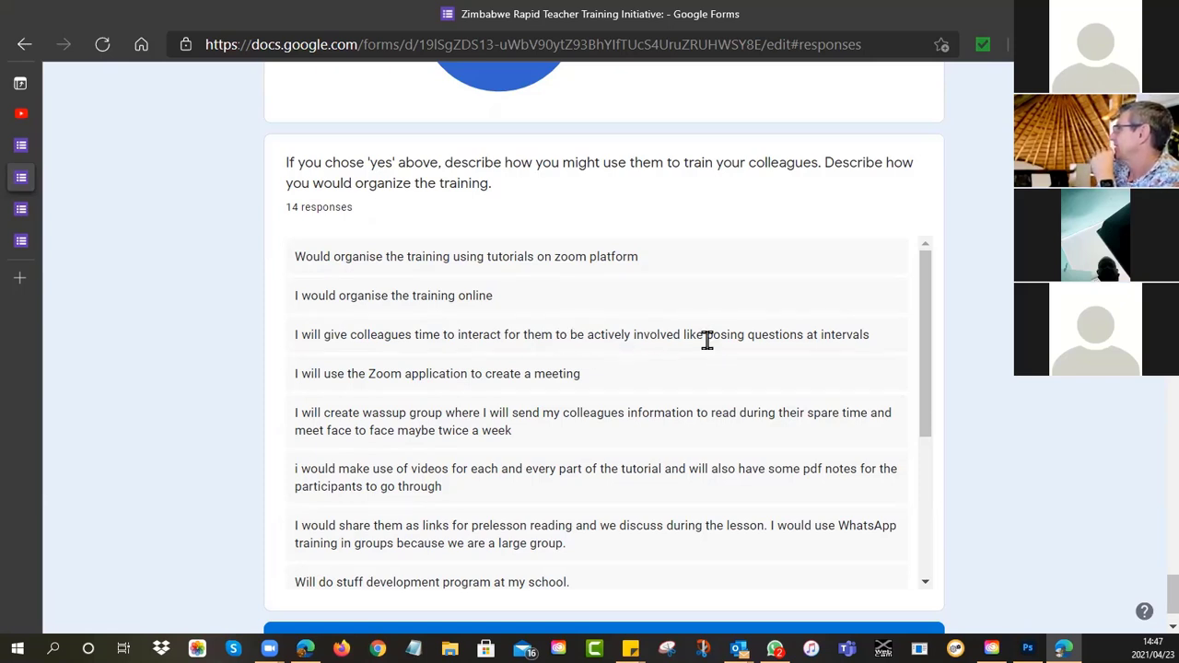
{"action": "mouse_move", "coordinate": [785, 357]}
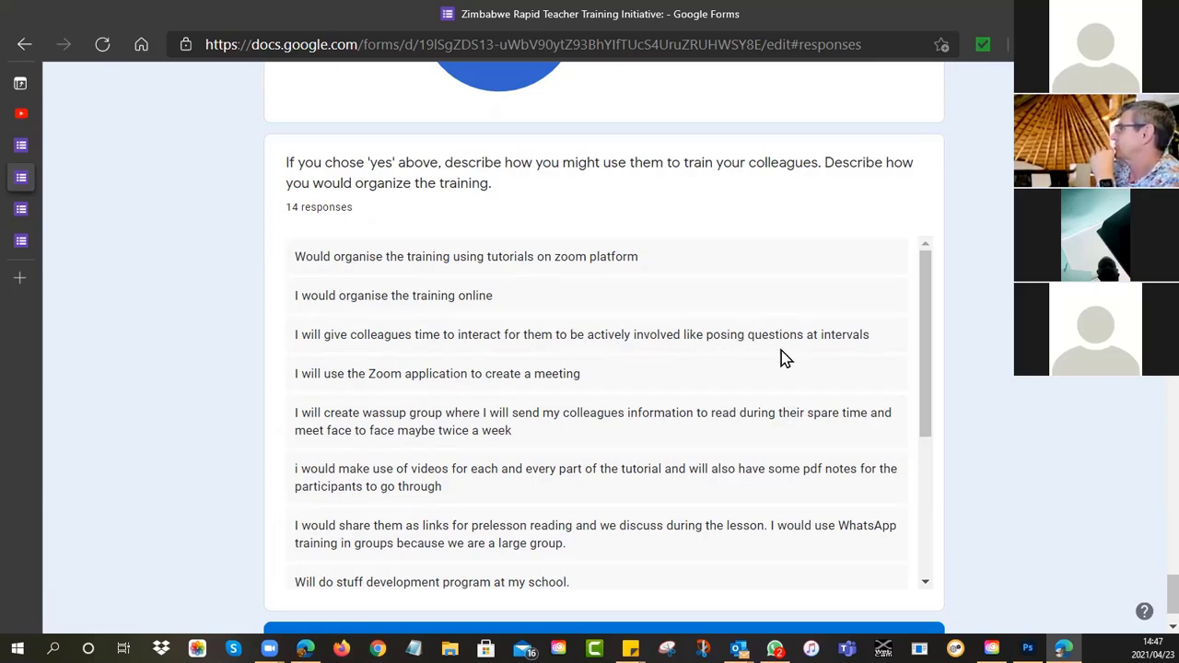
Step: Scroll back to the 'What device did you use' pie chart and surrounding results
{"action": "scroll", "scroll_direction": "down", "scroll_amount": 3}
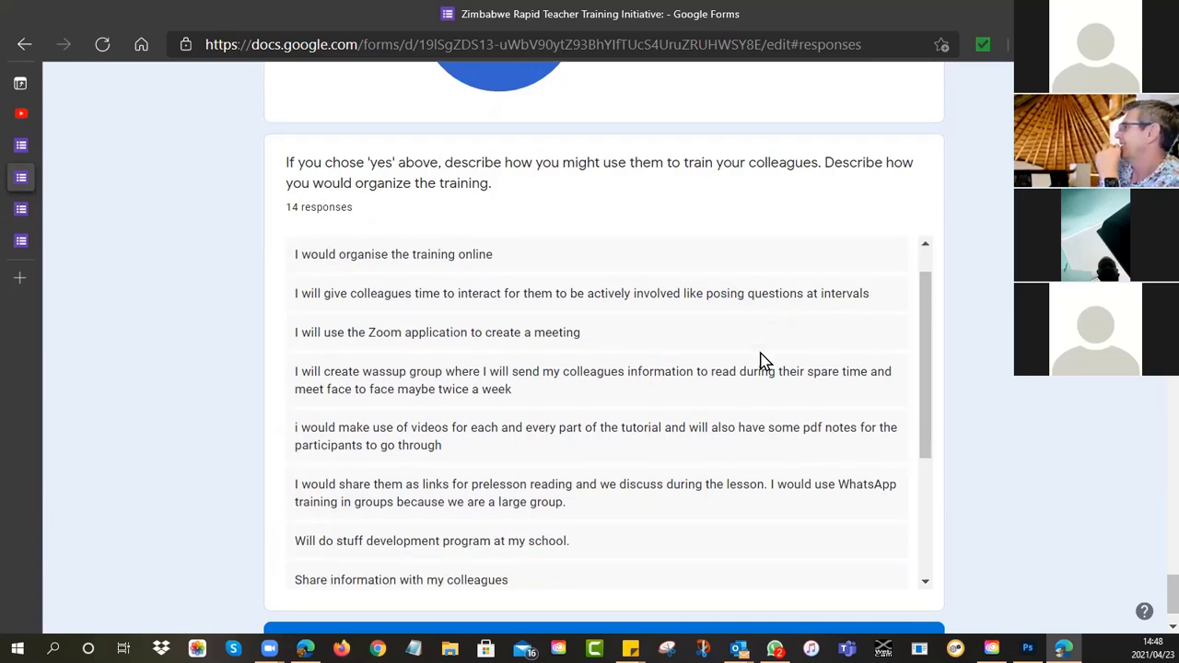
{"action": "scroll", "scroll_direction": "down", "scroll_amount": 3}
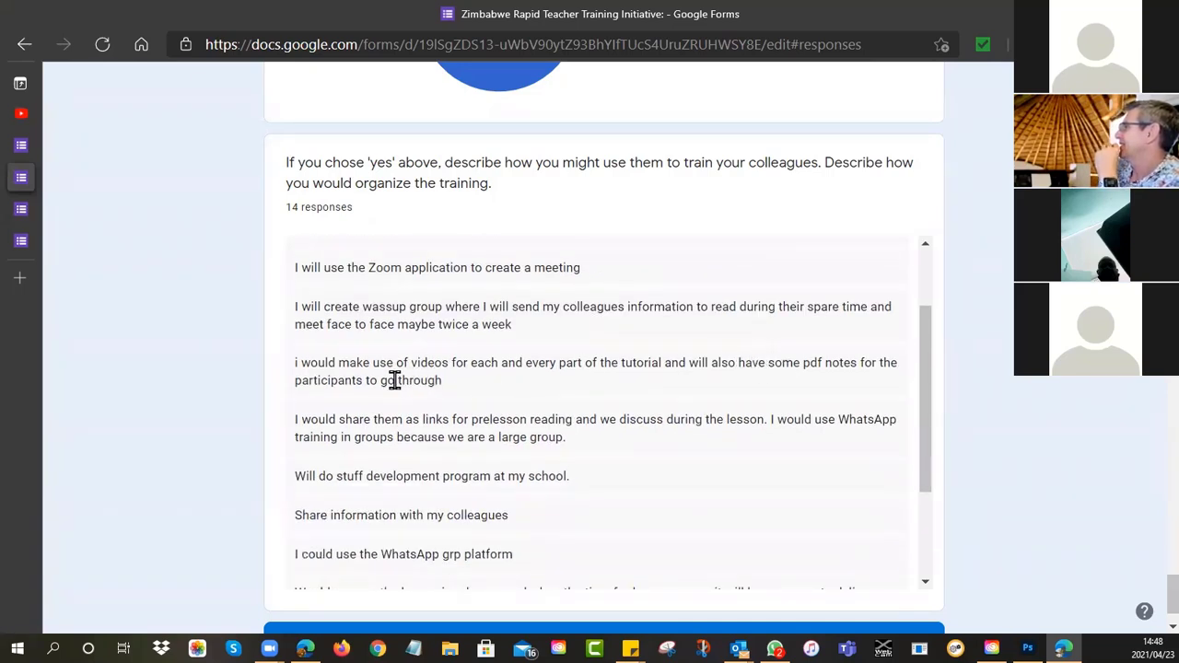
{"action": "mouse_move", "coordinate": [444, 357]}
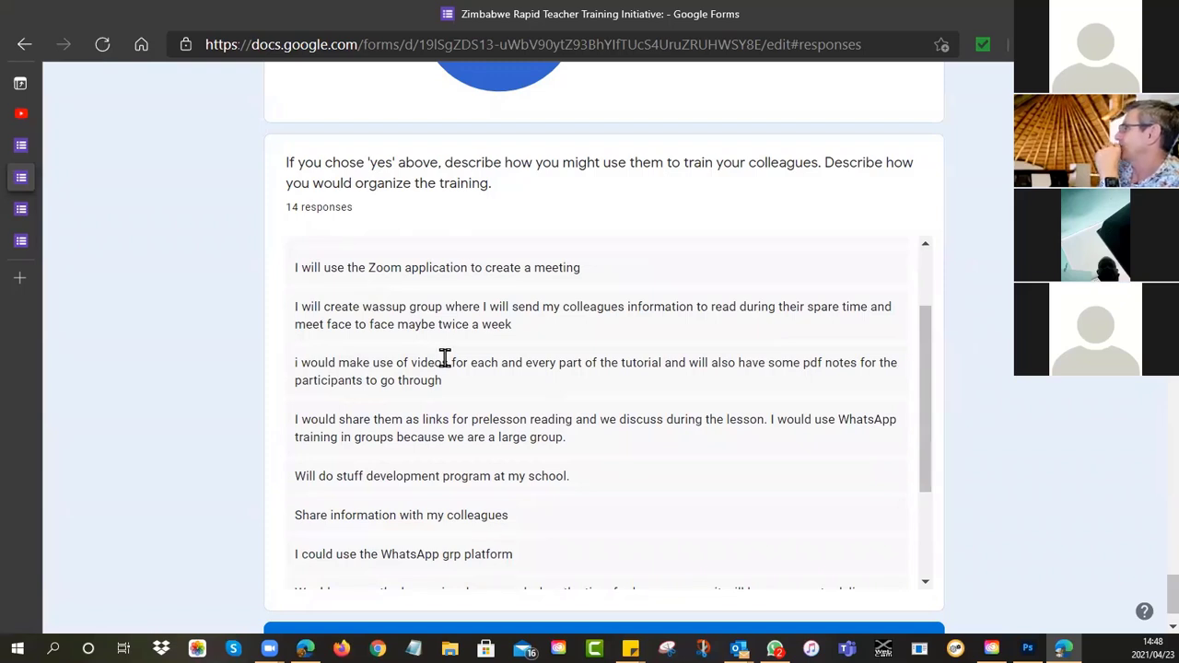
{"action": "mouse_move", "coordinate": [673, 385]}
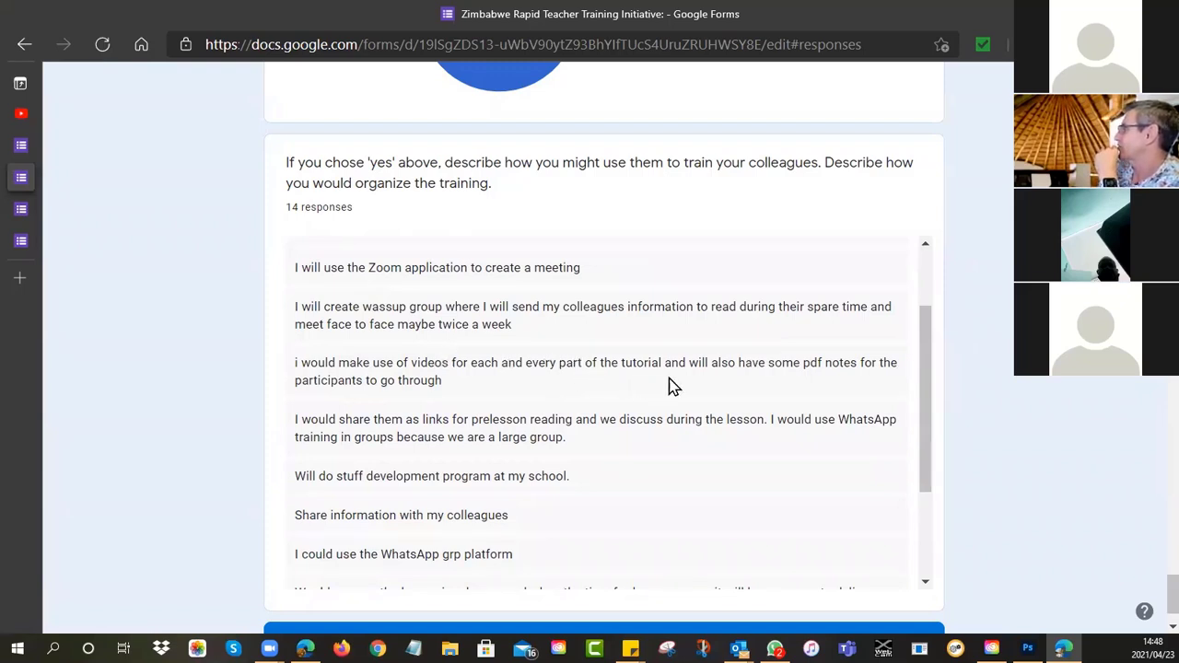
{"action": "mouse_move", "coordinate": [617, 413]}
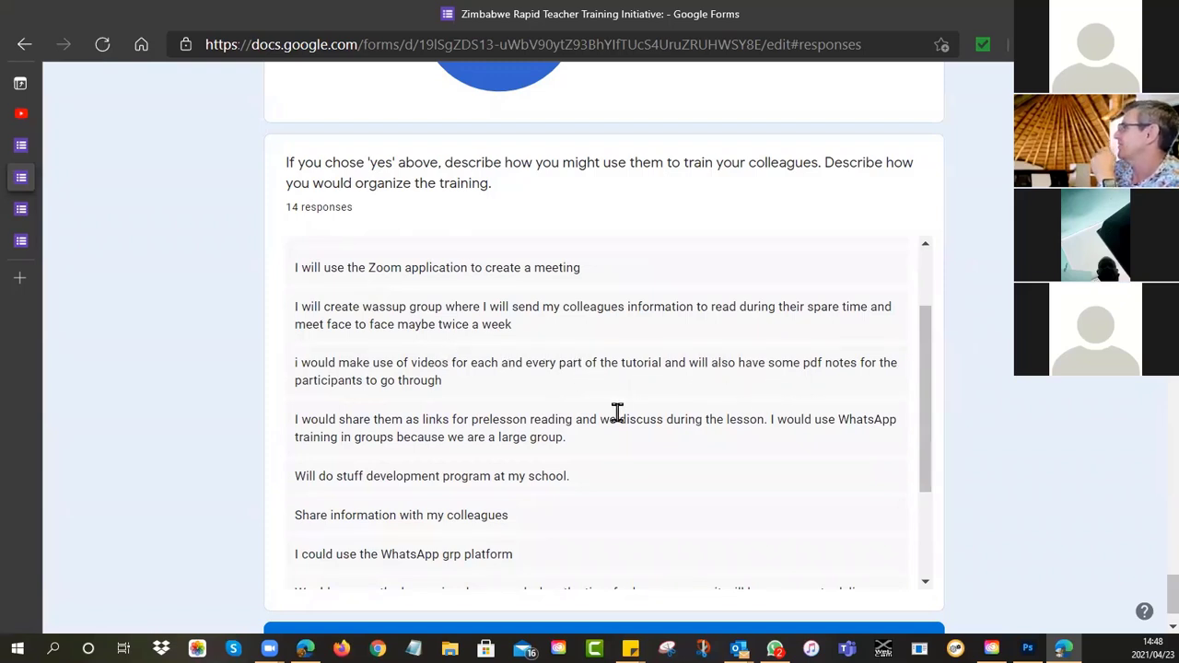
{"action": "scroll", "scroll_direction": "down", "scroll_amount": 3}
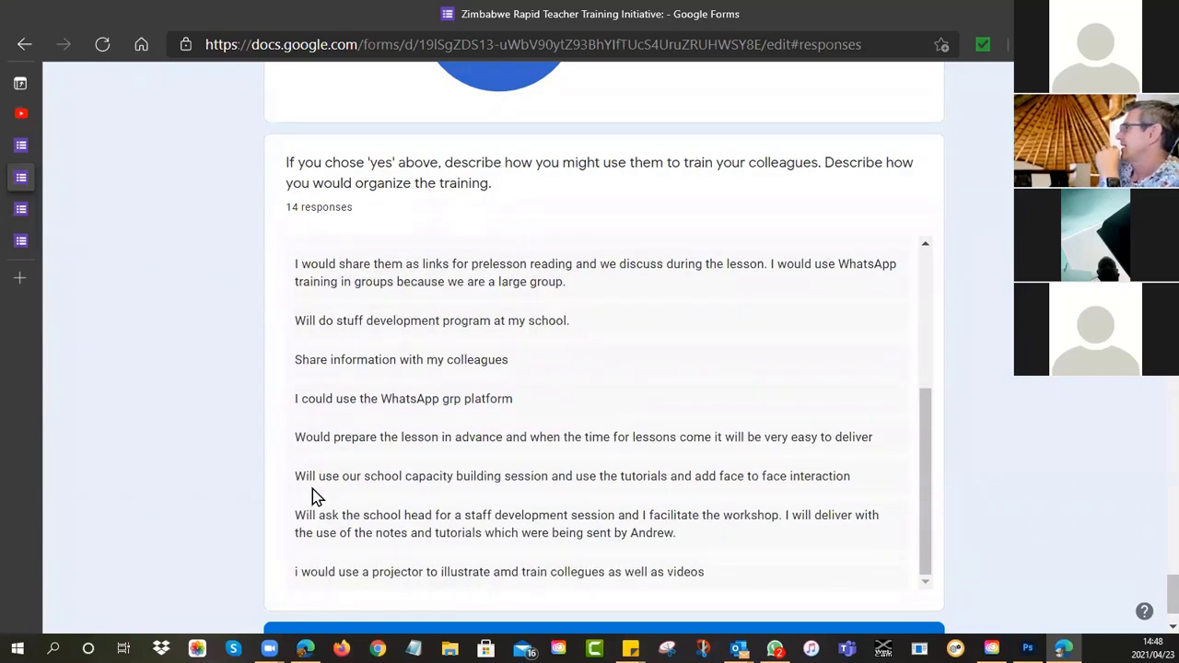
{"action": "mouse_move", "coordinate": [410, 475]}
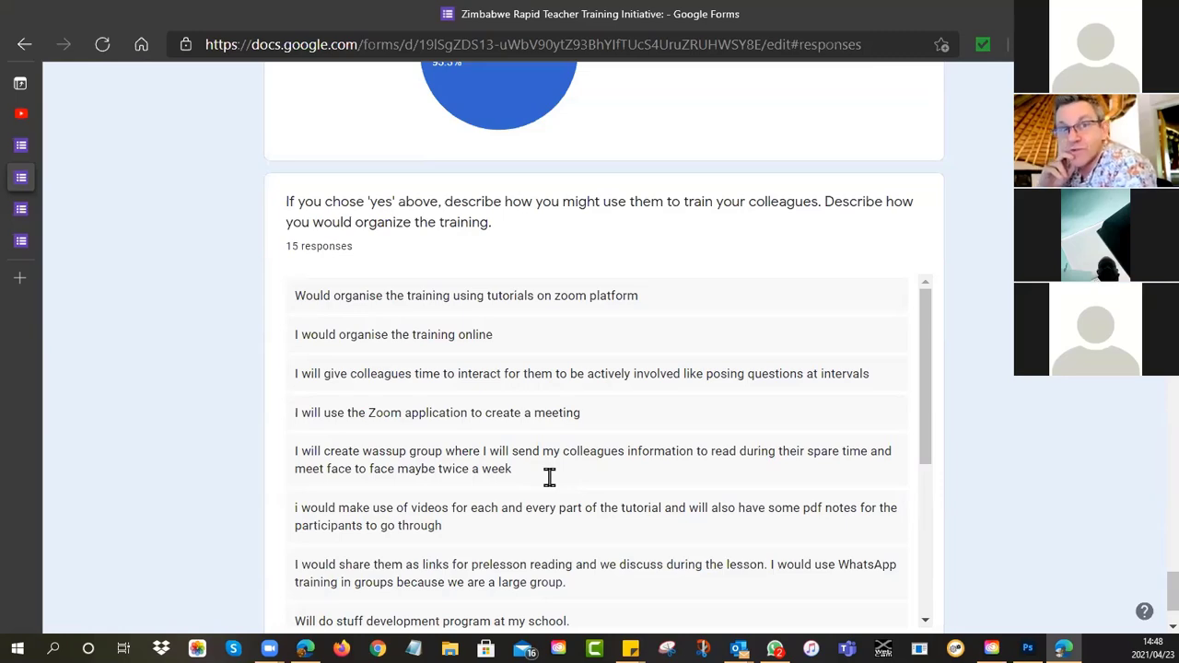
{"action": "mouse_move", "coordinate": [563, 503]}
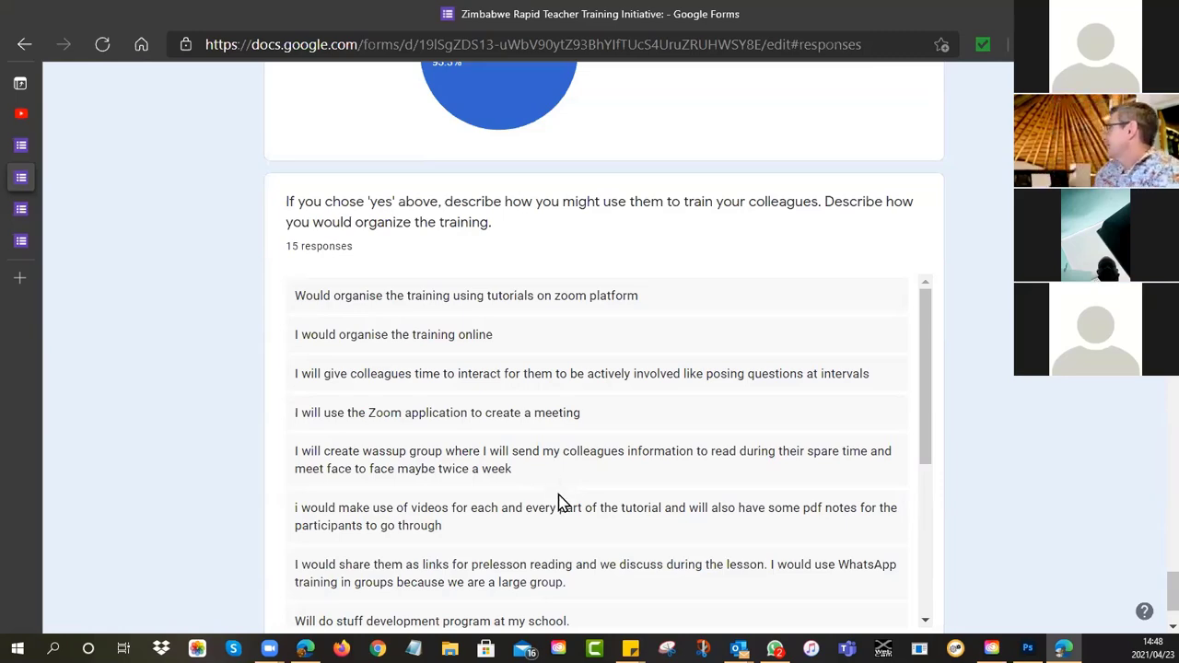
{"action": "scroll", "scroll_direction": "up", "scroll_amount": 3}
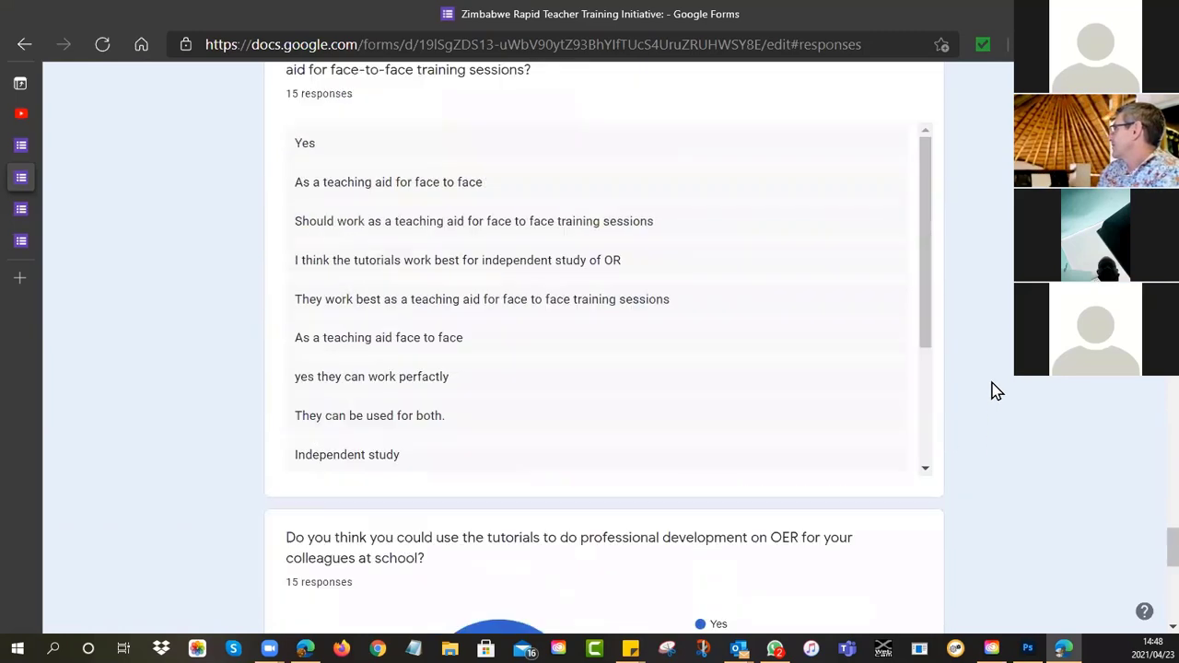
{"action": "scroll", "scroll_direction": "down", "scroll_amount": 3}
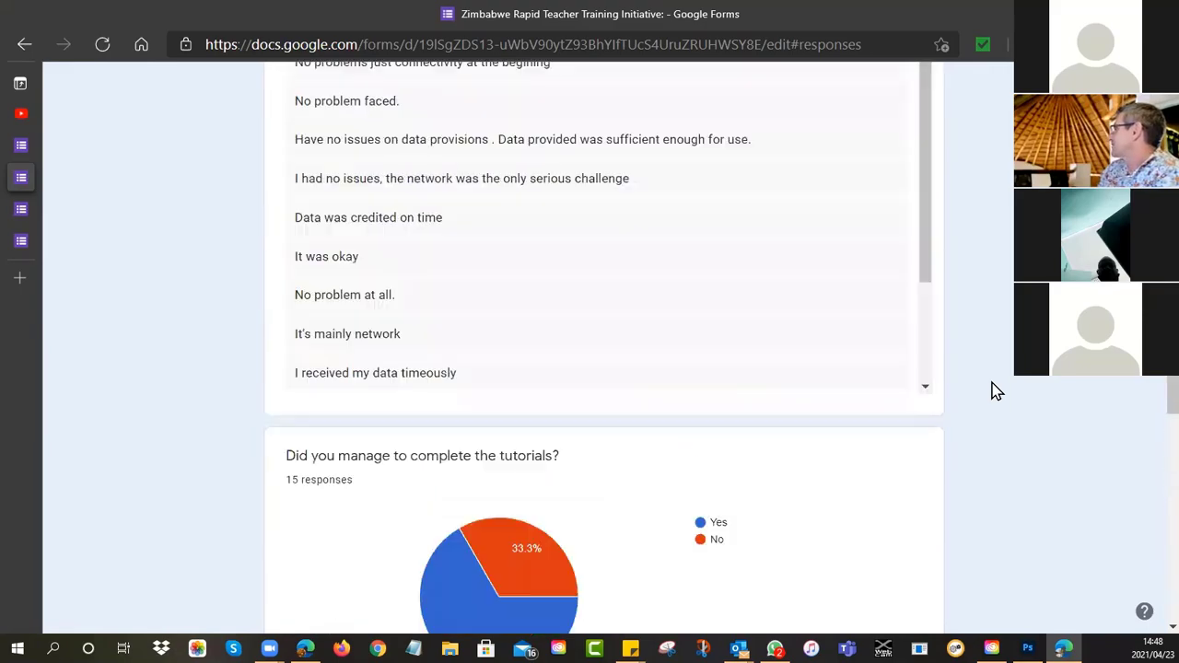
{"action": "scroll", "scroll_direction": "down", "scroll_amount": 3}
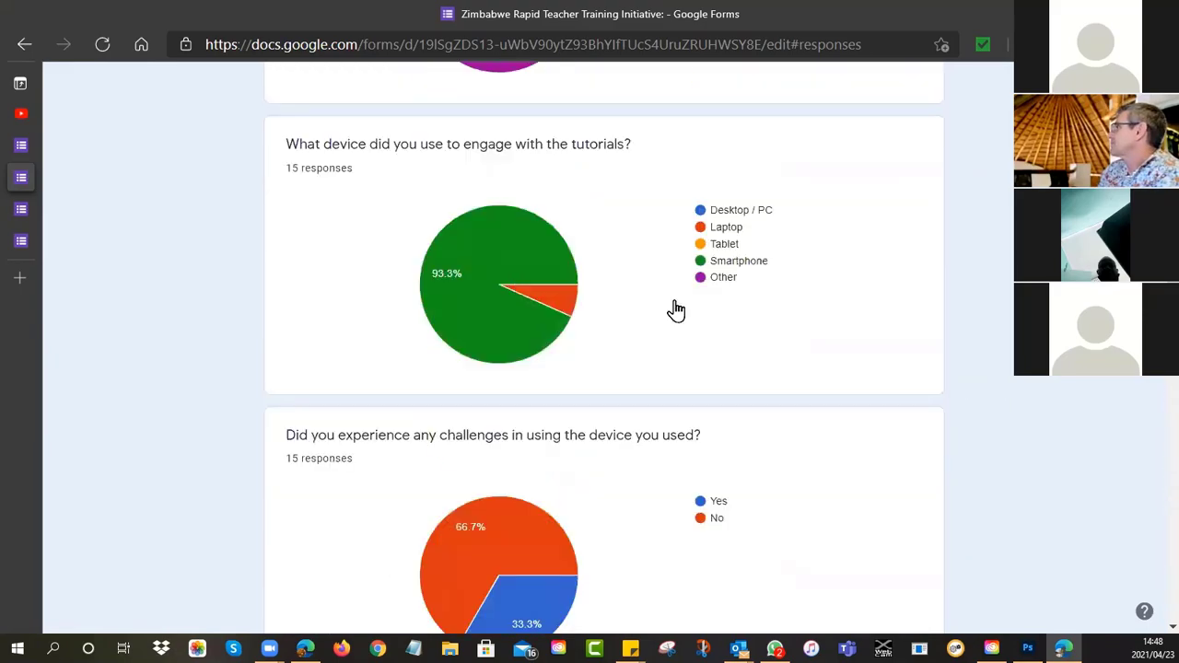
{"action": "scroll", "scroll_direction": "up", "scroll_amount": 3}
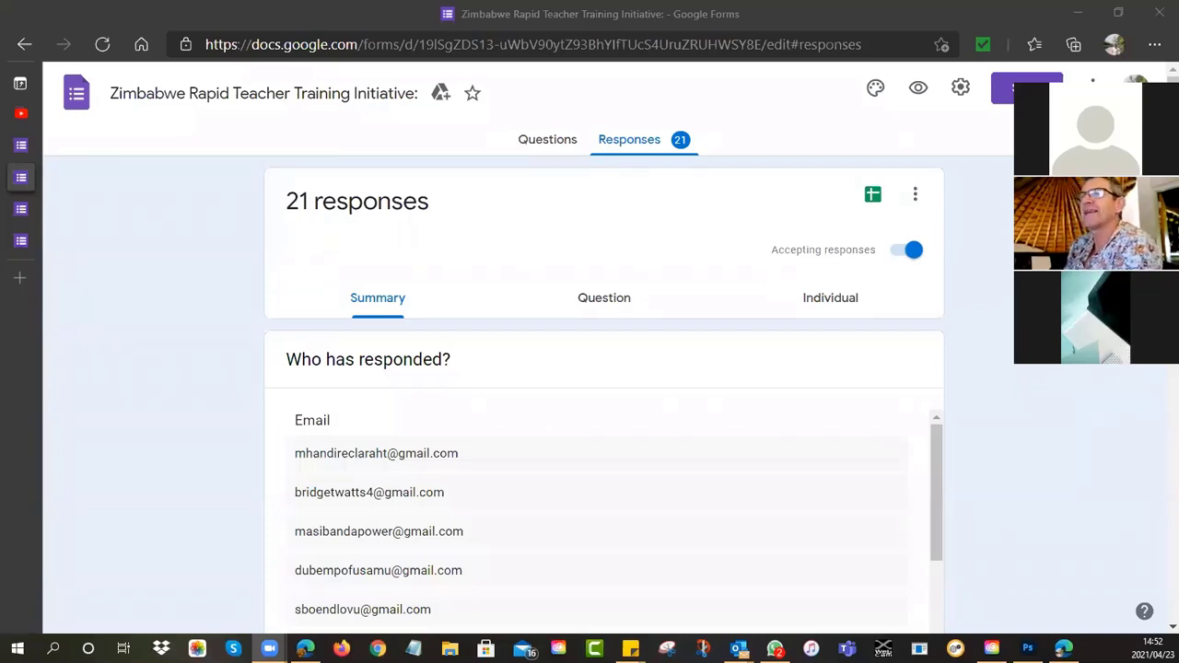
{"action": "mouse_move", "coordinate": [973, 154]}
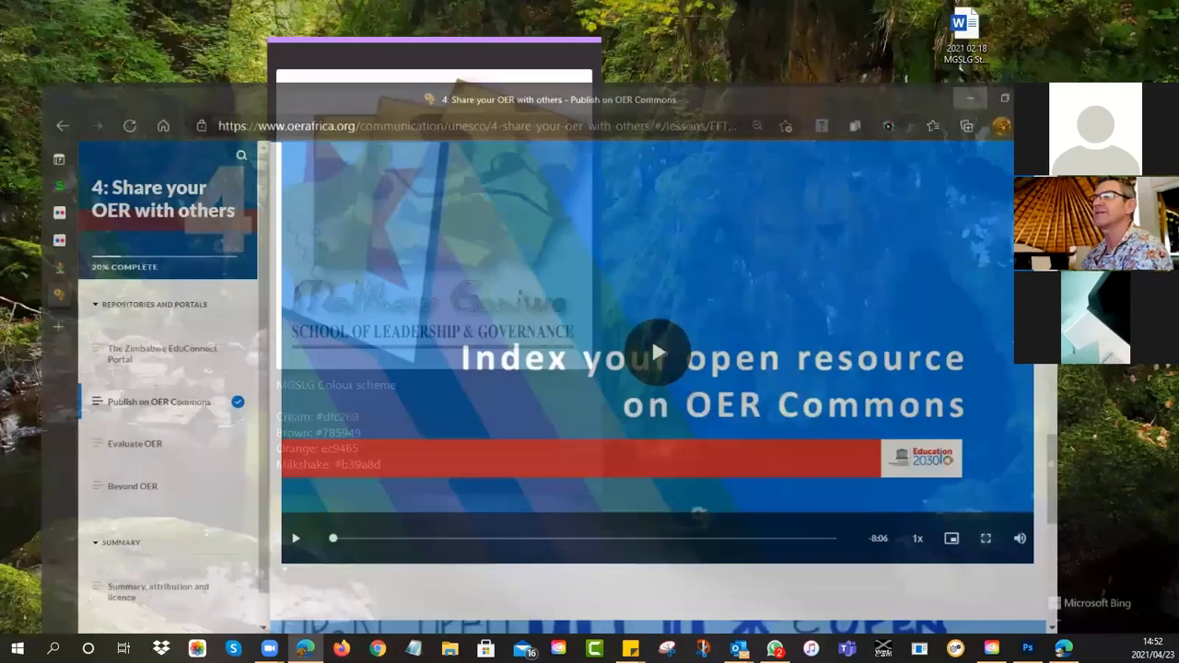
Step: Minimise the browser to reveal the desktop with the school colour-scheme card
{"action": "left_click", "coordinate": [1004, 99]}
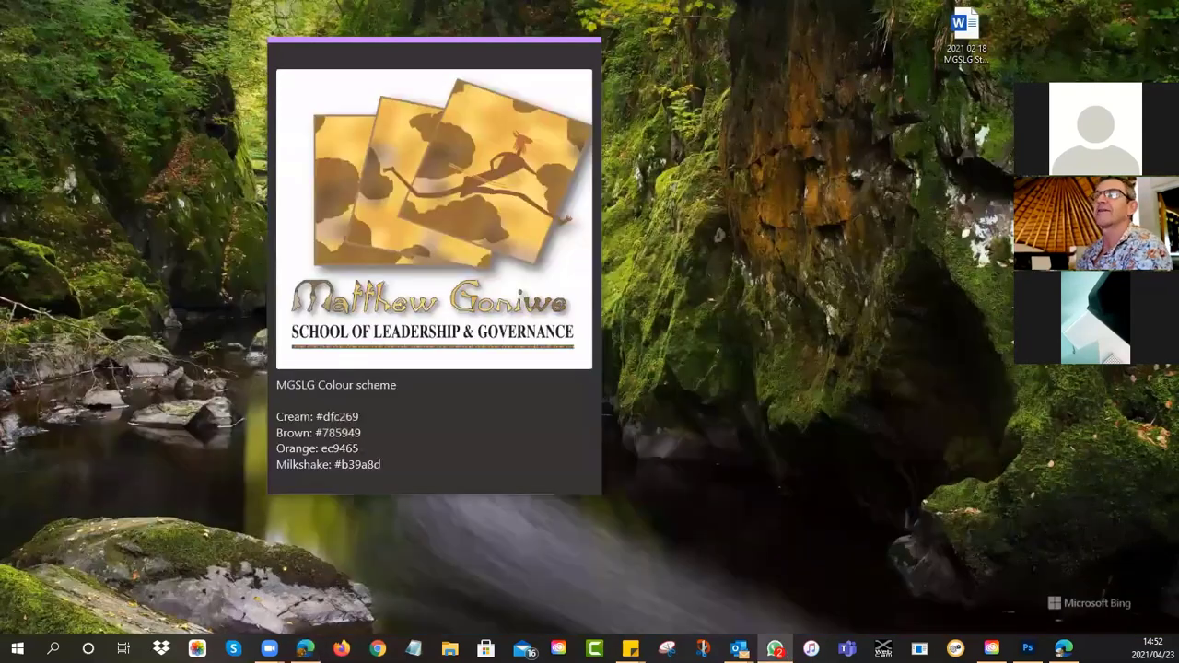